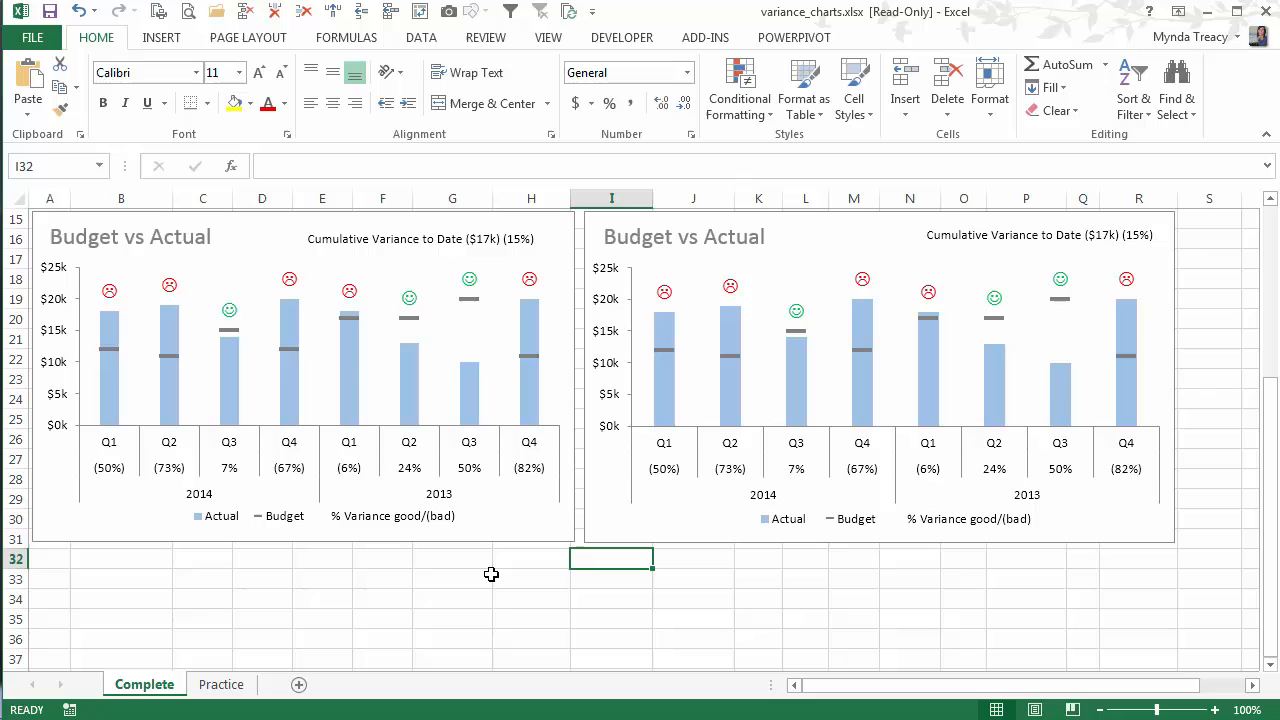
pyautogui.moveTo(105, 558)
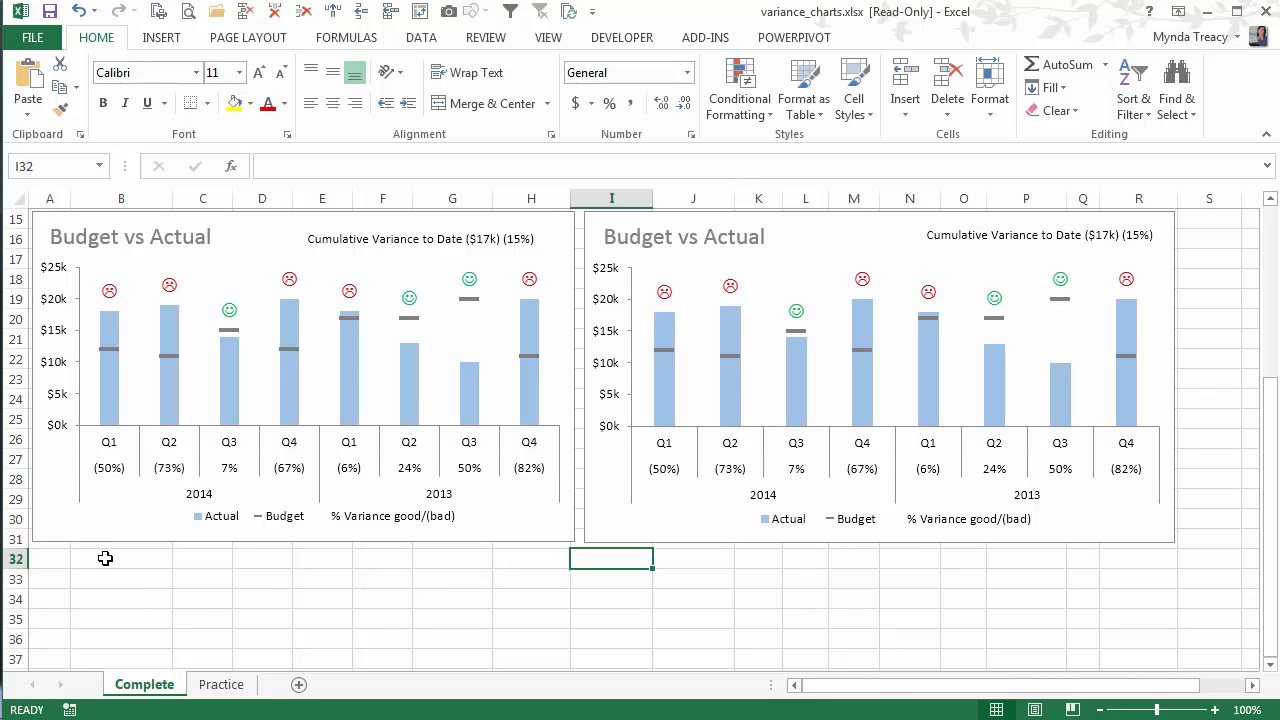
pyautogui.moveTo(275, 286)
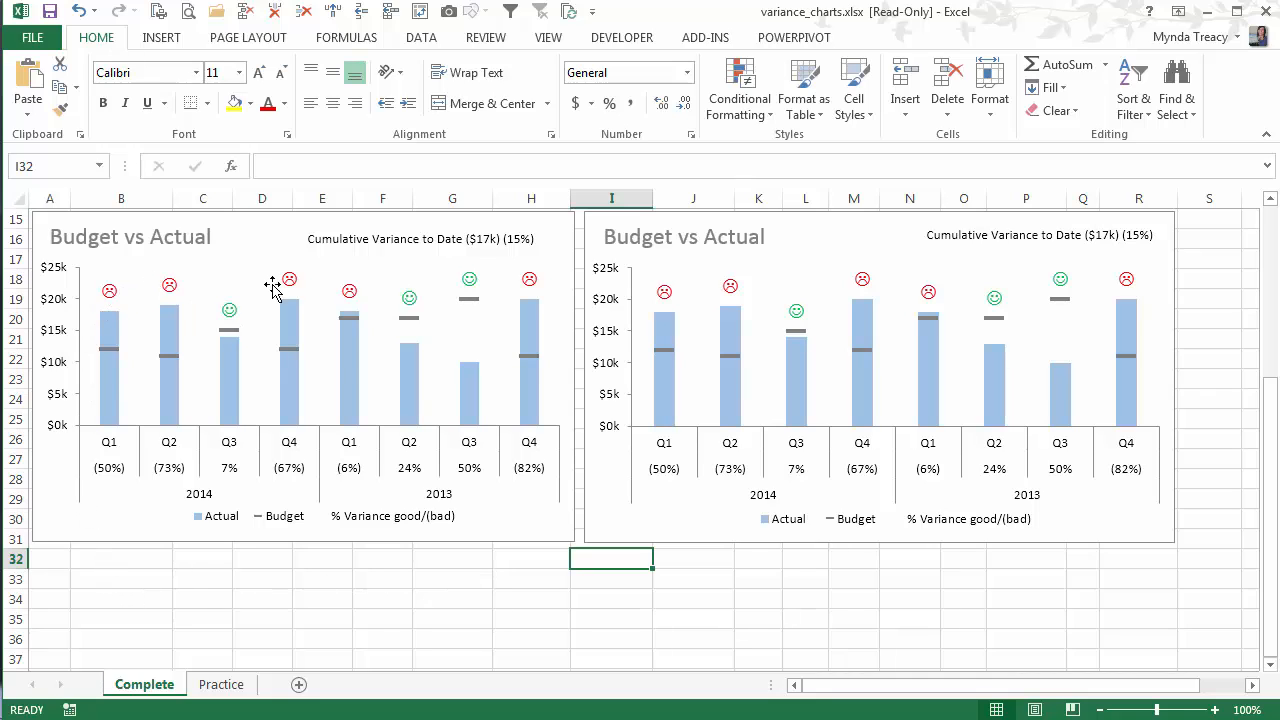
pyautogui.moveTo(169, 351)
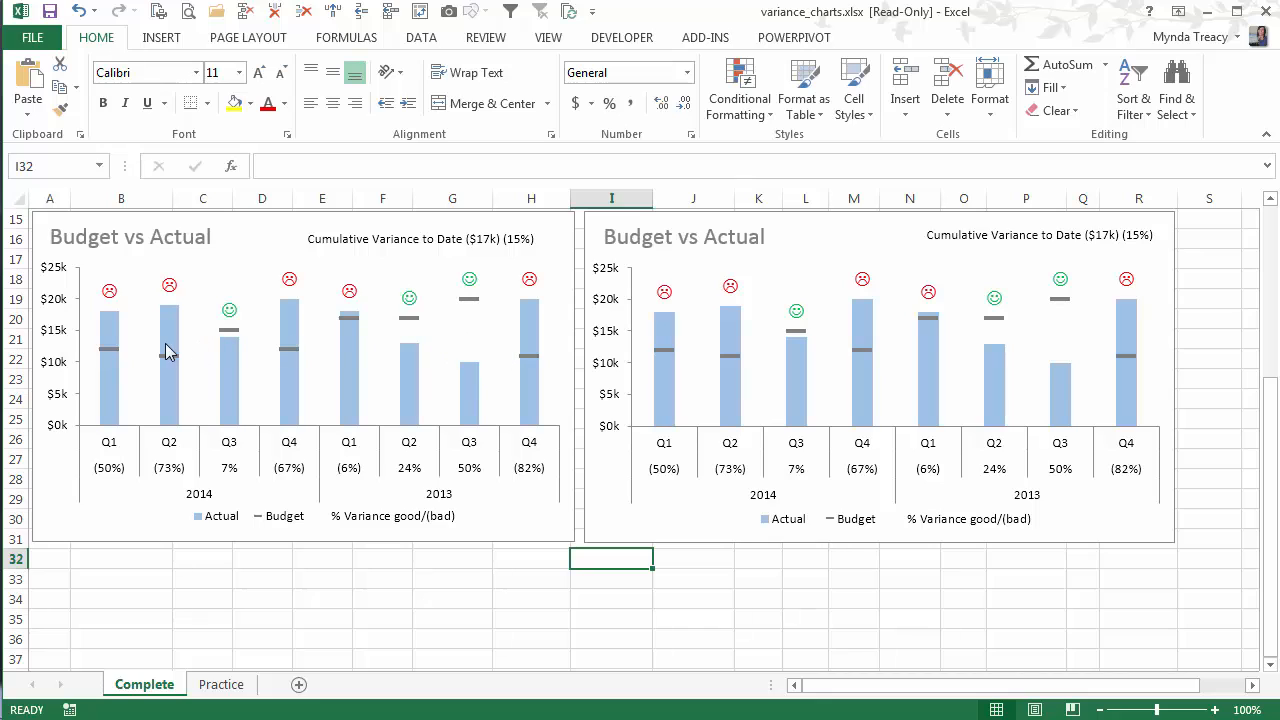
pyautogui.moveTo(209, 296)
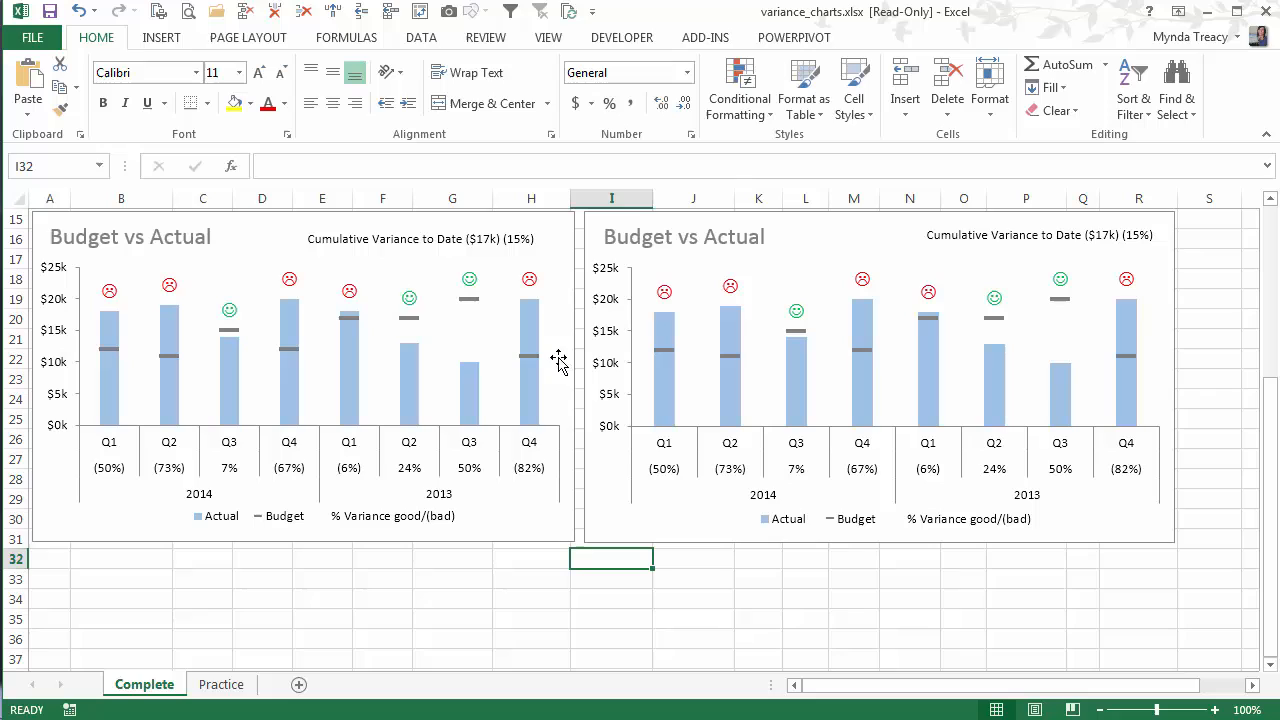
pyautogui.moveTo(172, 485)
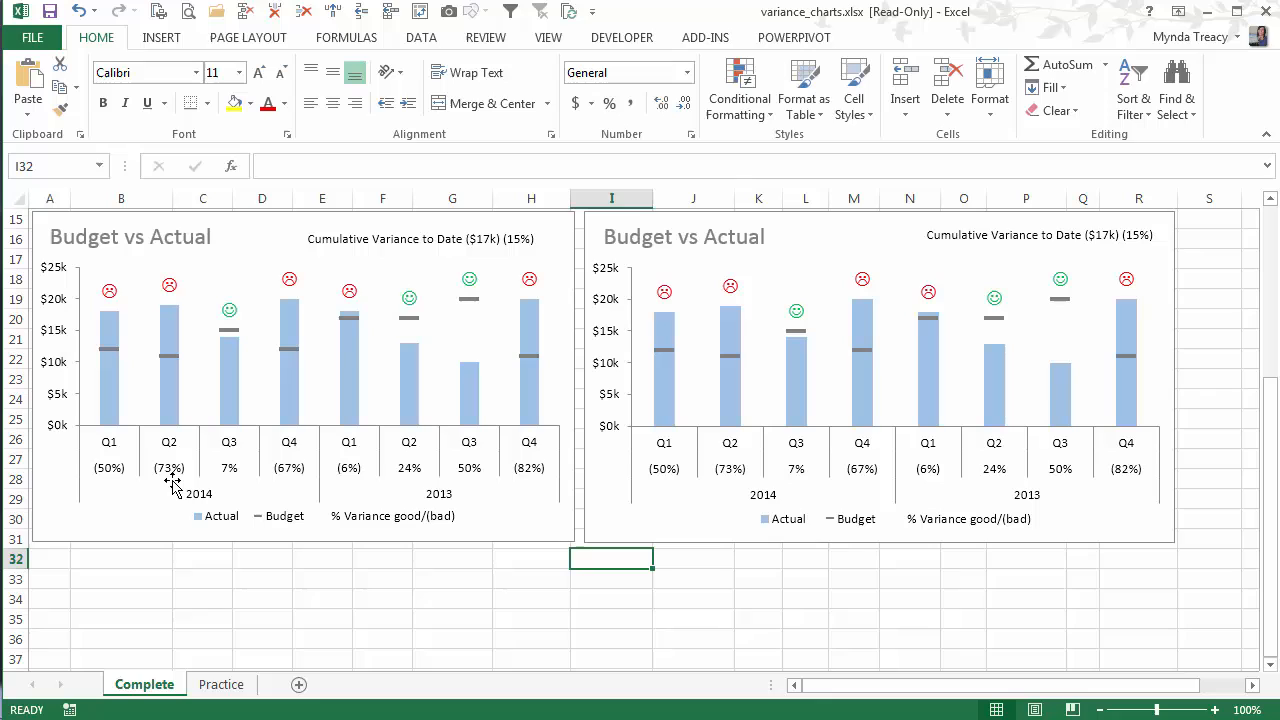
pyautogui.moveTo(105, 498)
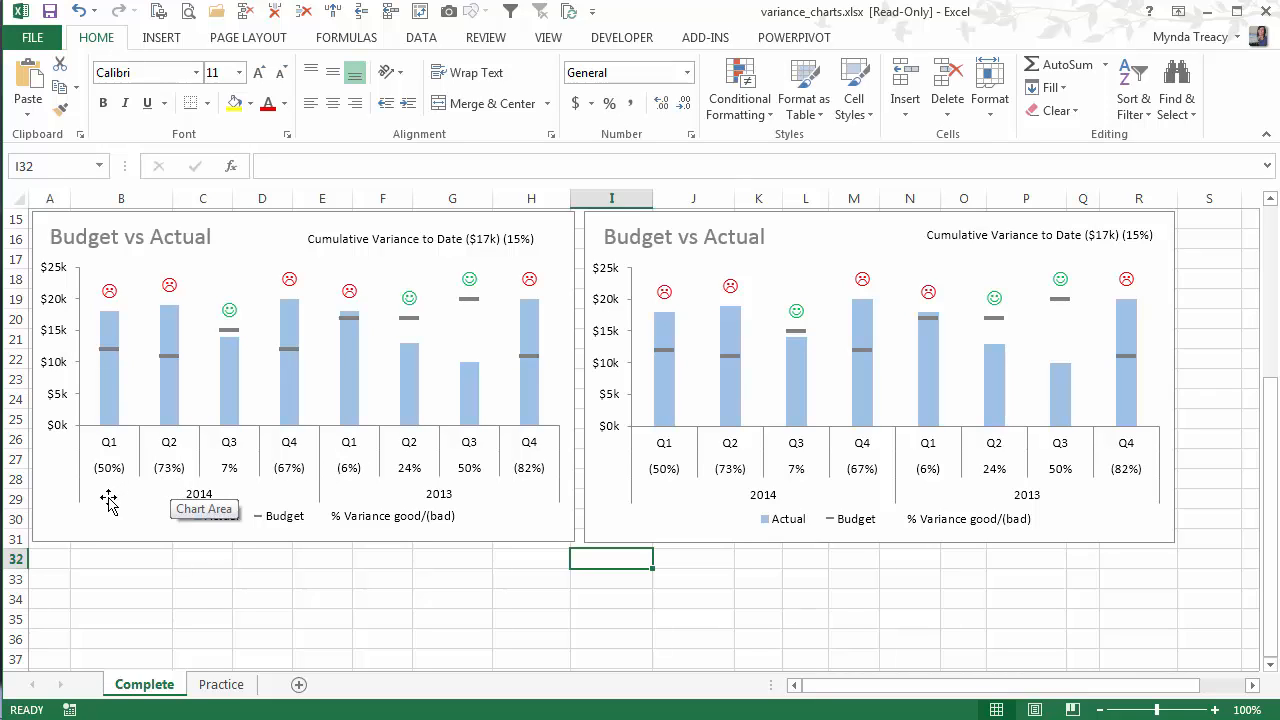
pyautogui.moveTo(63, 527)
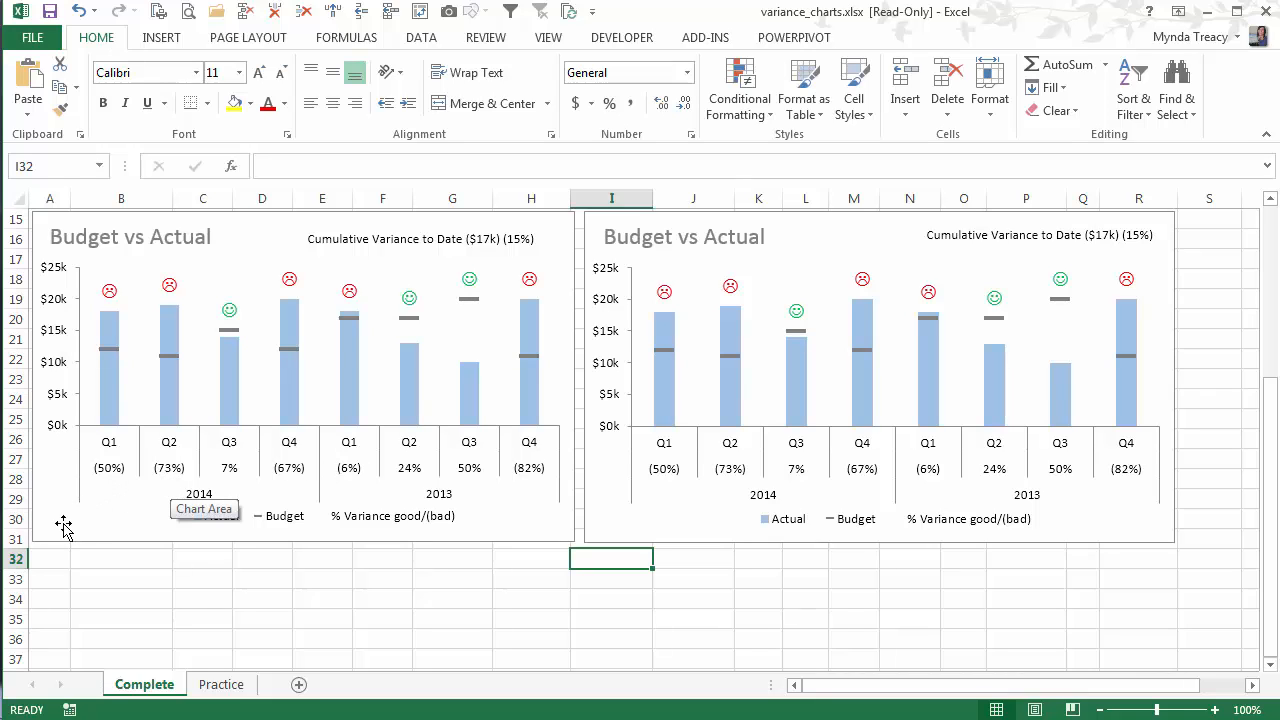
pyautogui.moveTo(194, 589)
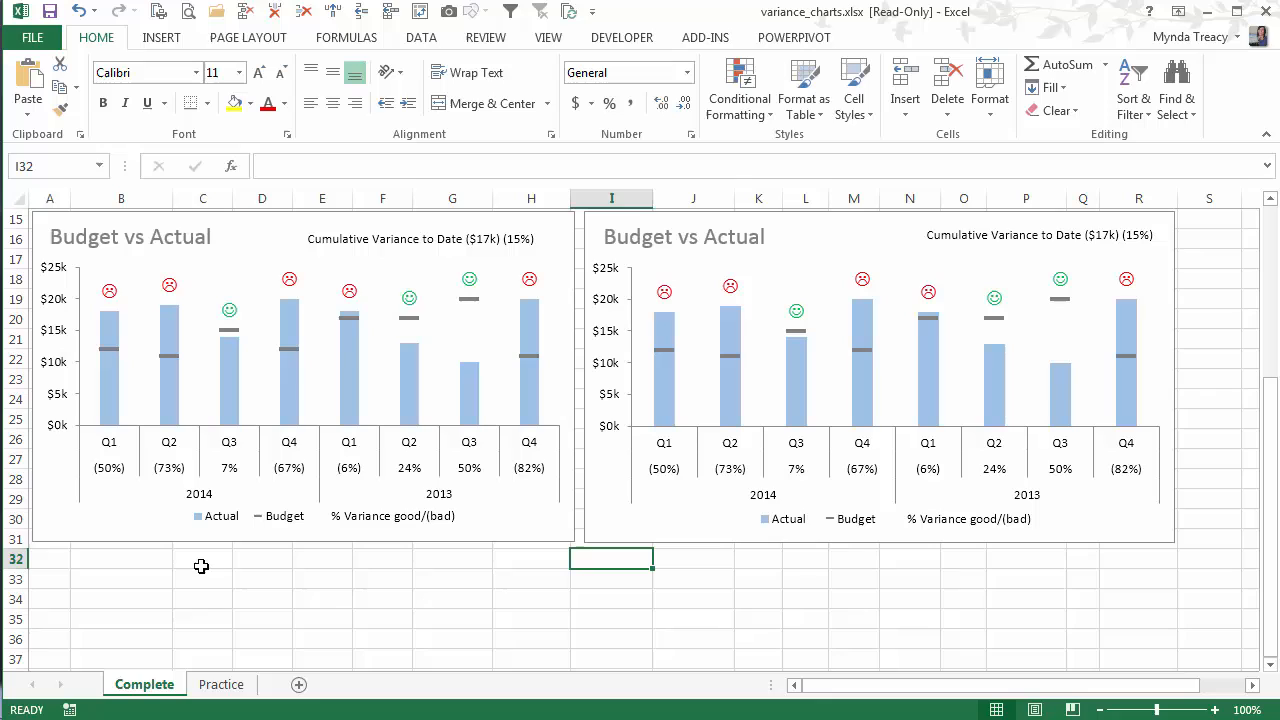
pyautogui.moveTo(681, 597)
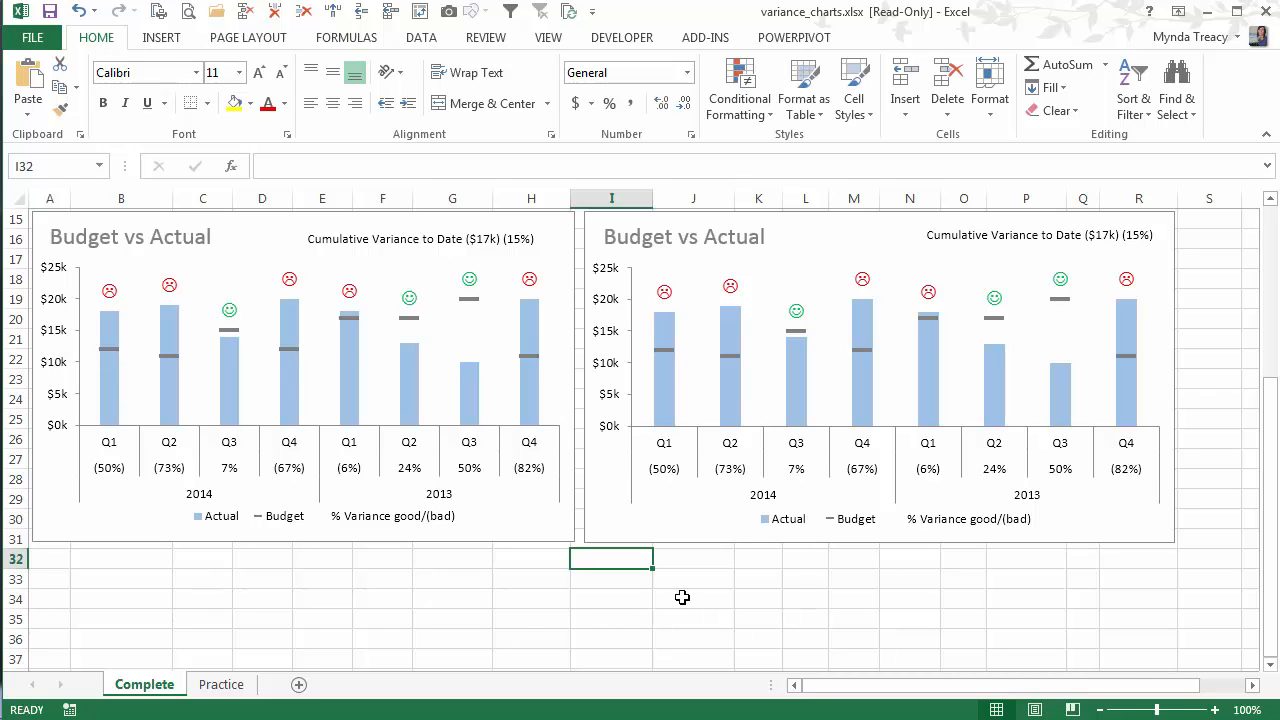
# - Insert a clustered column chart of the Period, Actual and Budget data in C4:E12
pyautogui.click(220, 684)
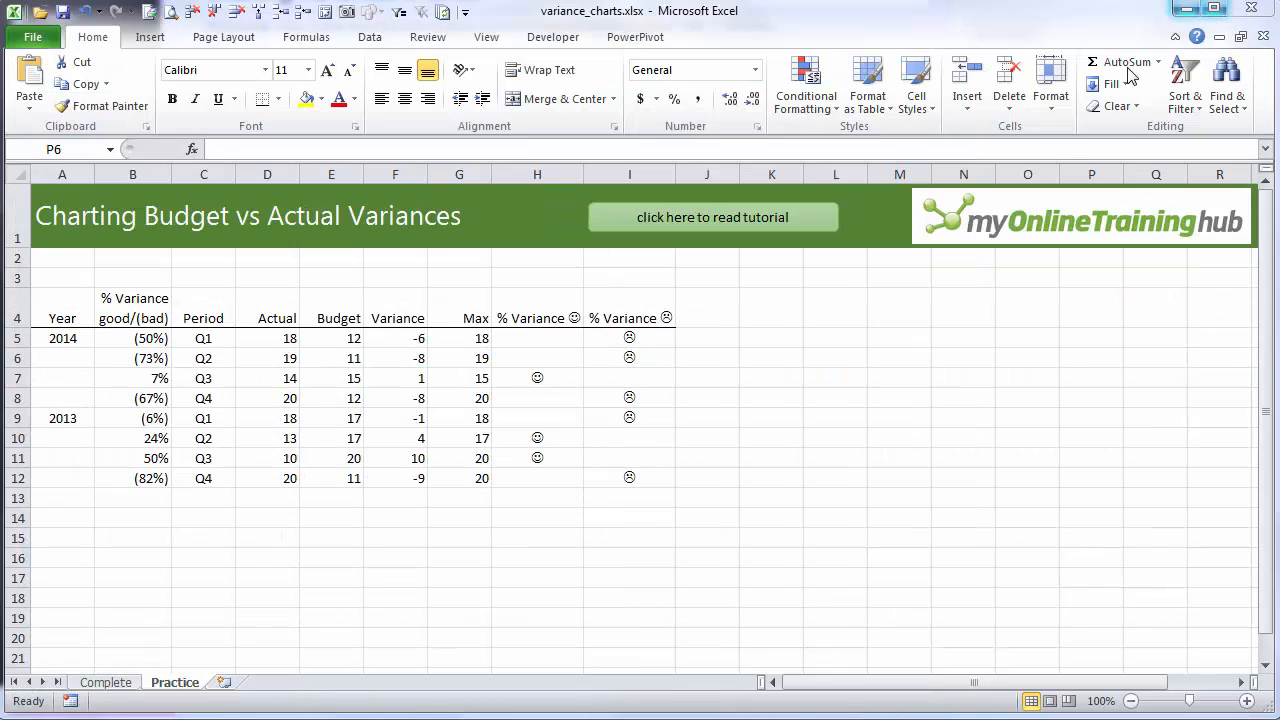
pyautogui.click(1091, 358)
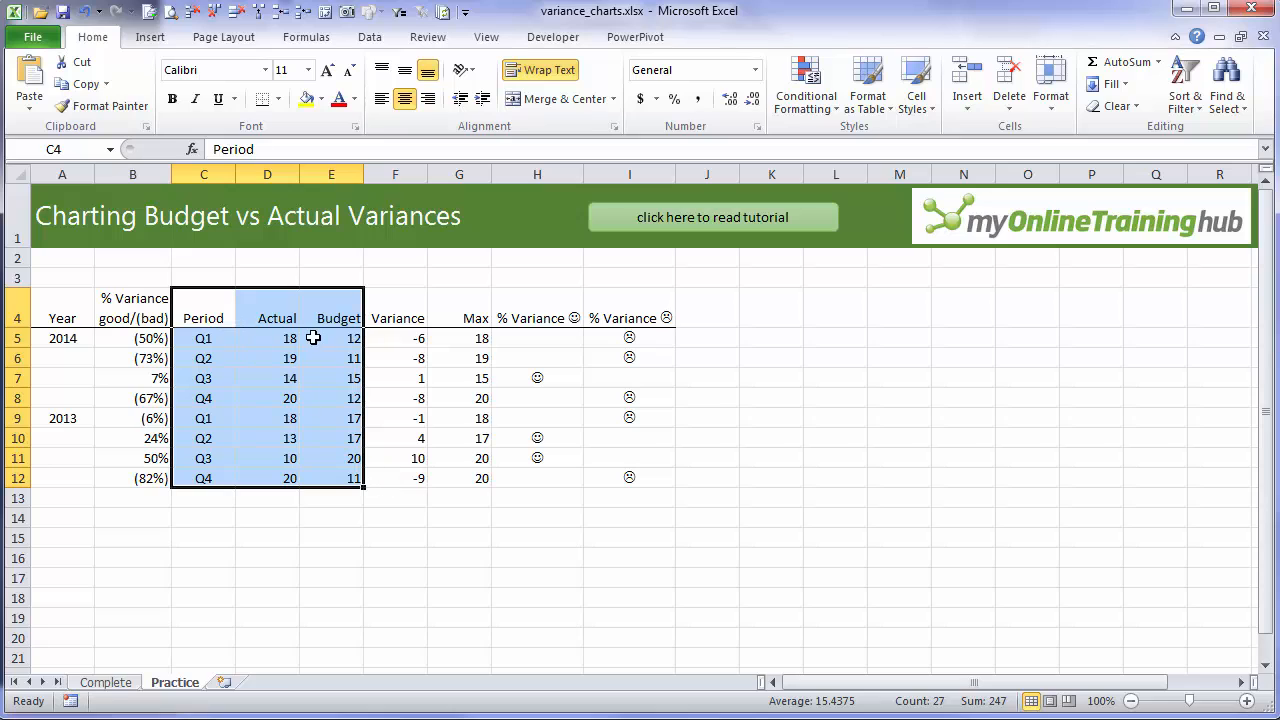
pyautogui.moveTo(460, 266)
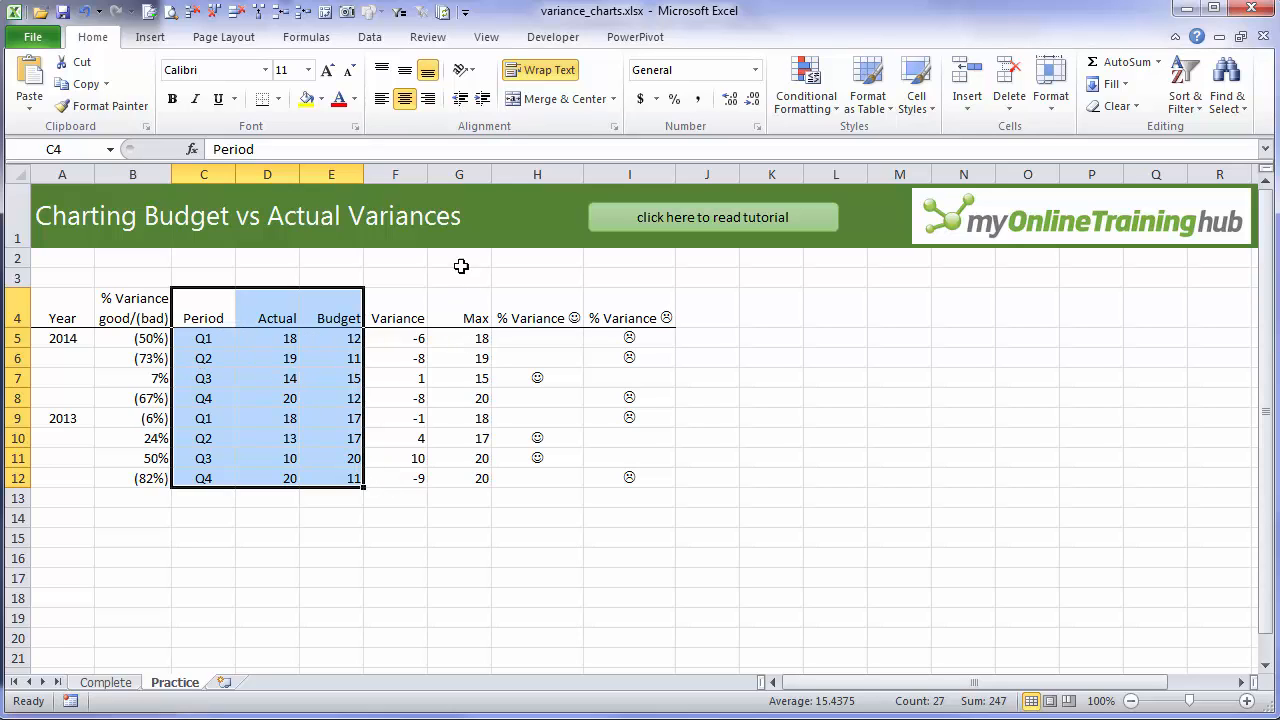
pyautogui.click(148, 37)
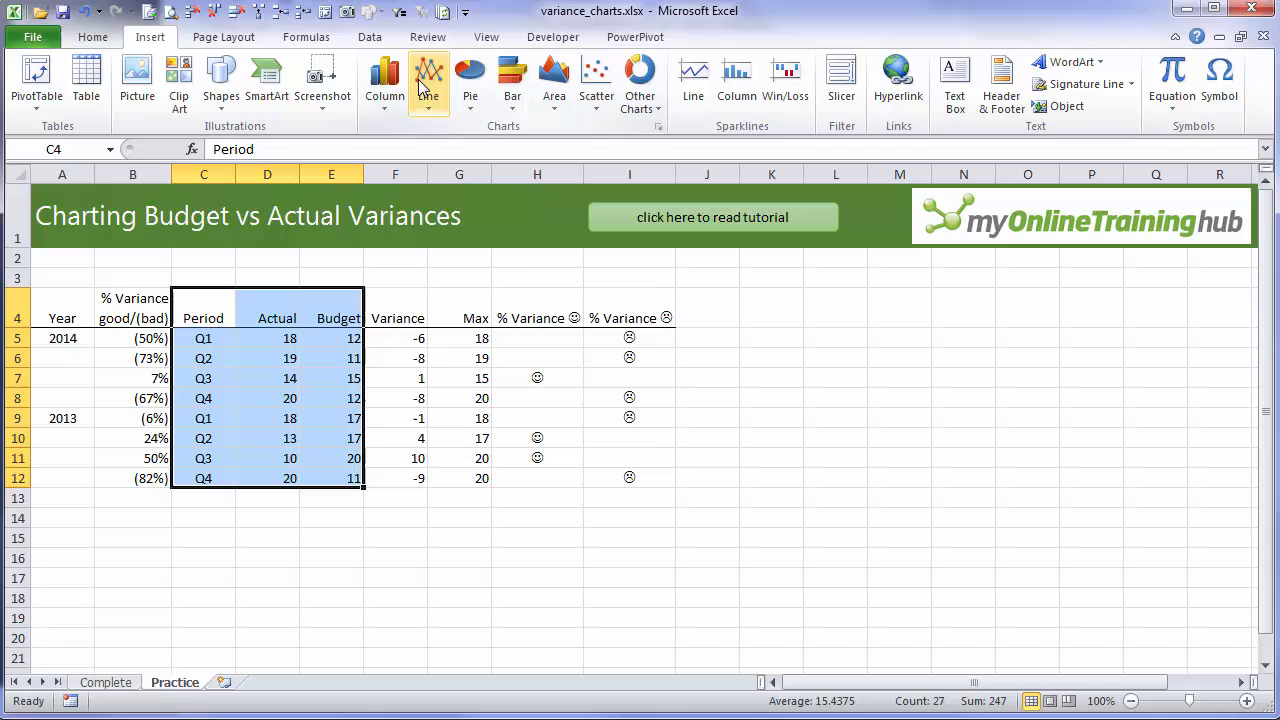
pyautogui.click(383, 78)
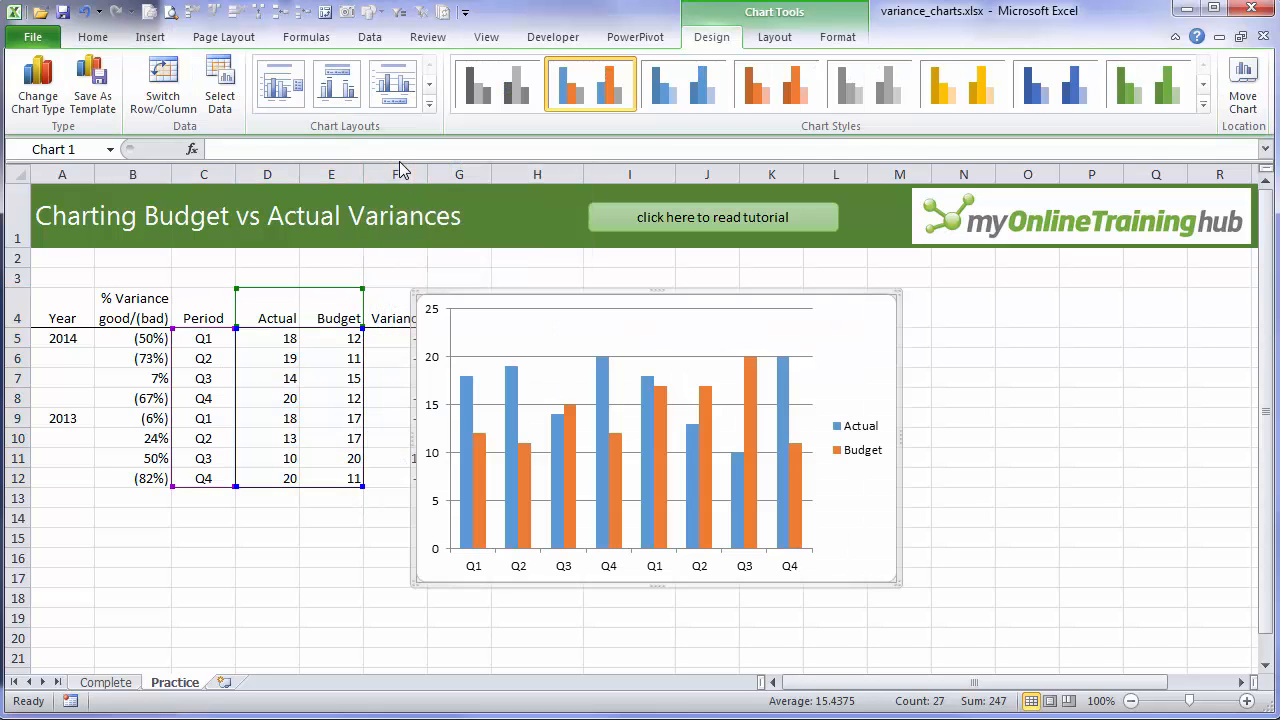
pyautogui.moveTo(668, 410)
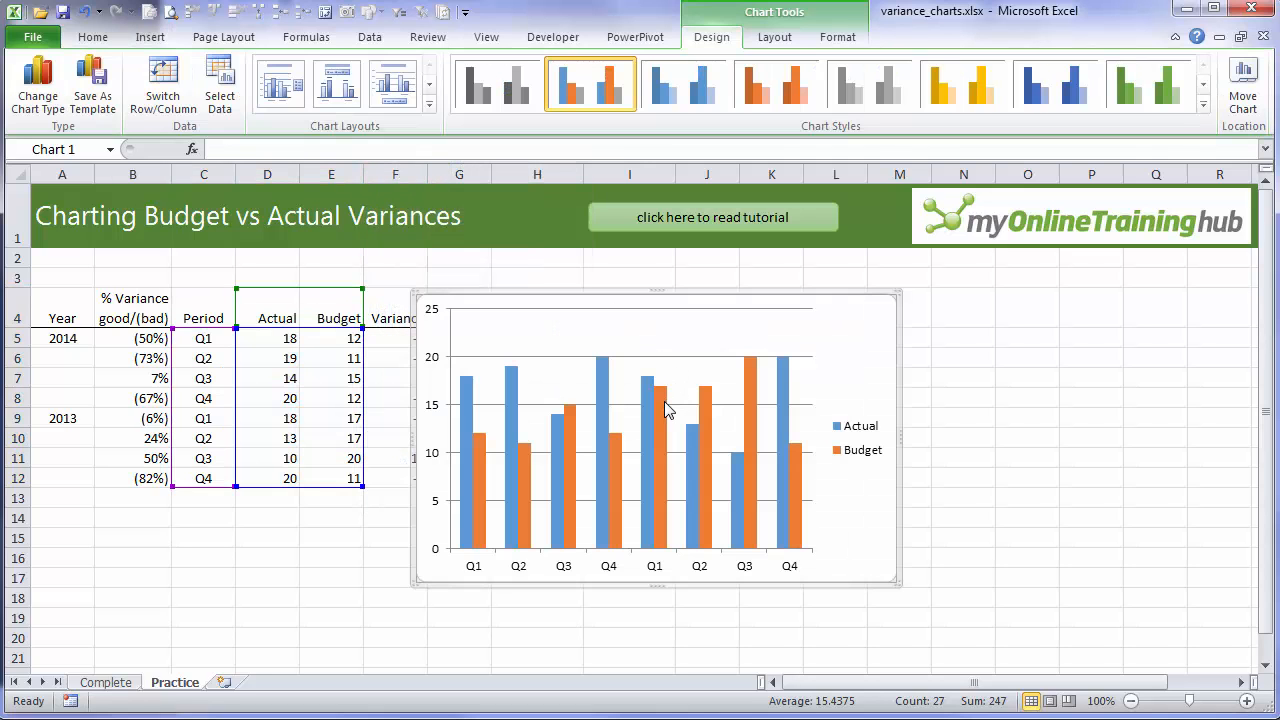
# - Change the Budget series chart type to Line
pyautogui.rightClick(667, 408)
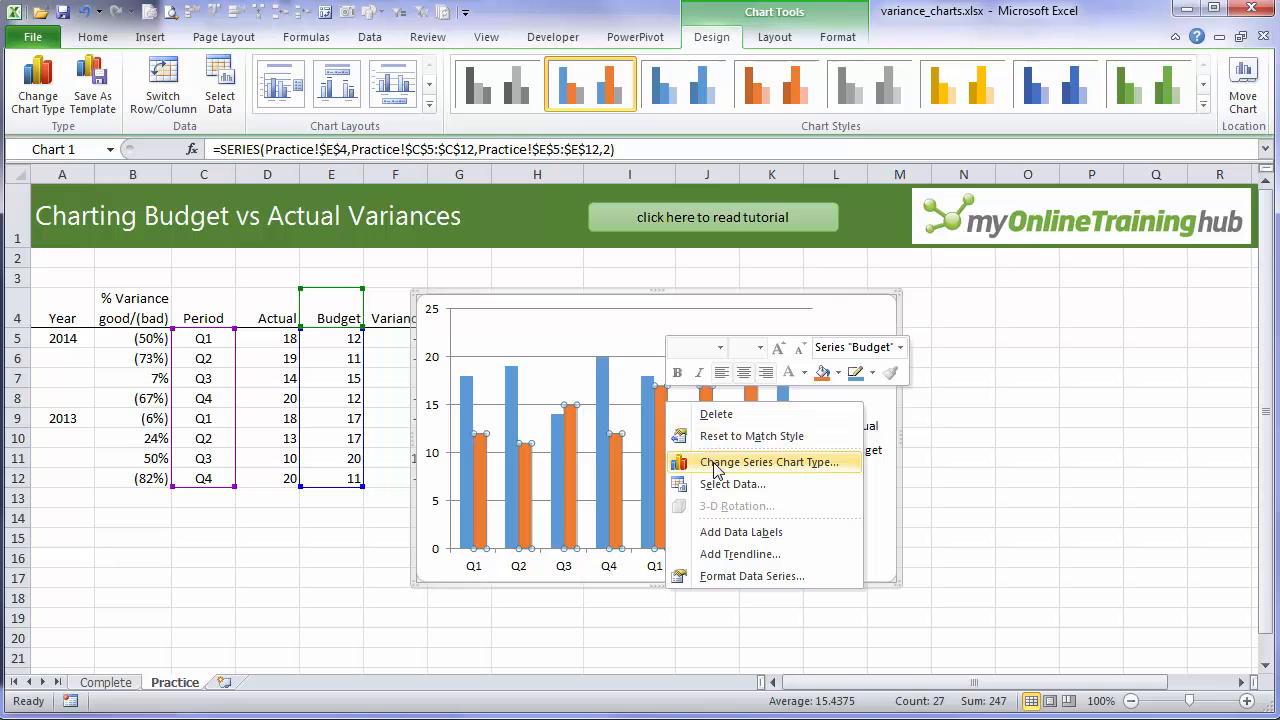
pyautogui.click(772, 461)
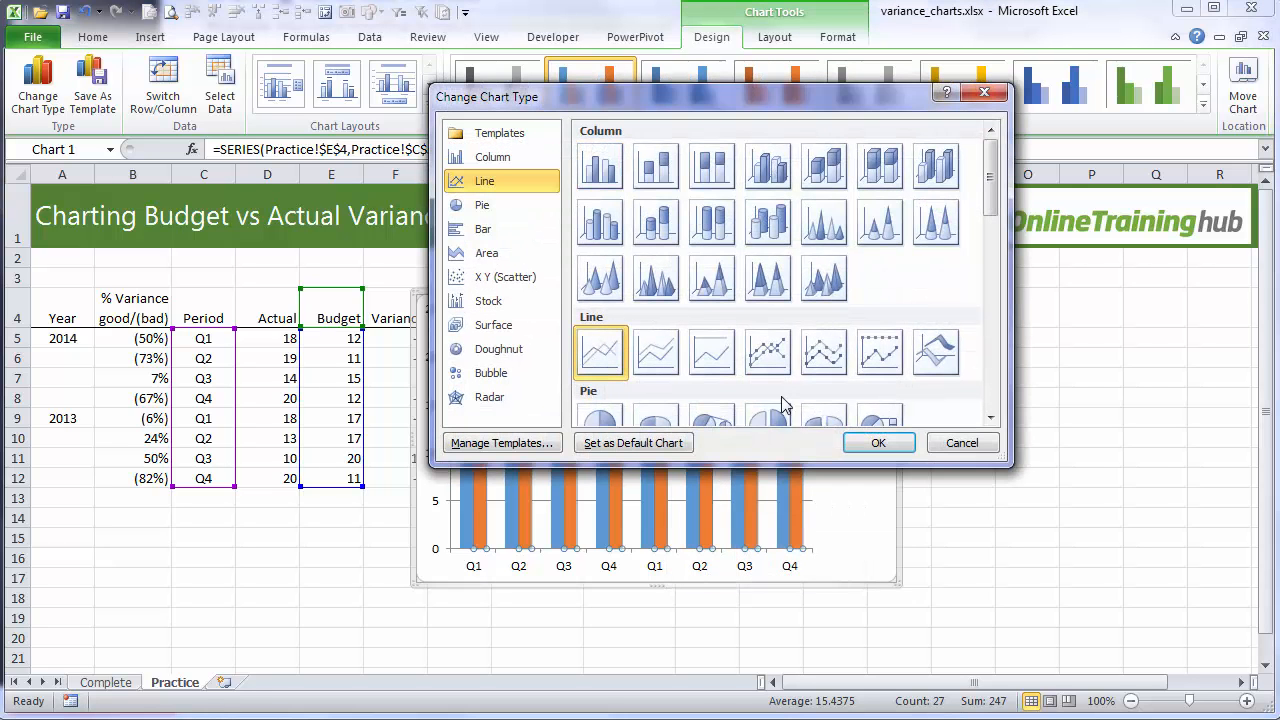
pyautogui.click(878, 442)
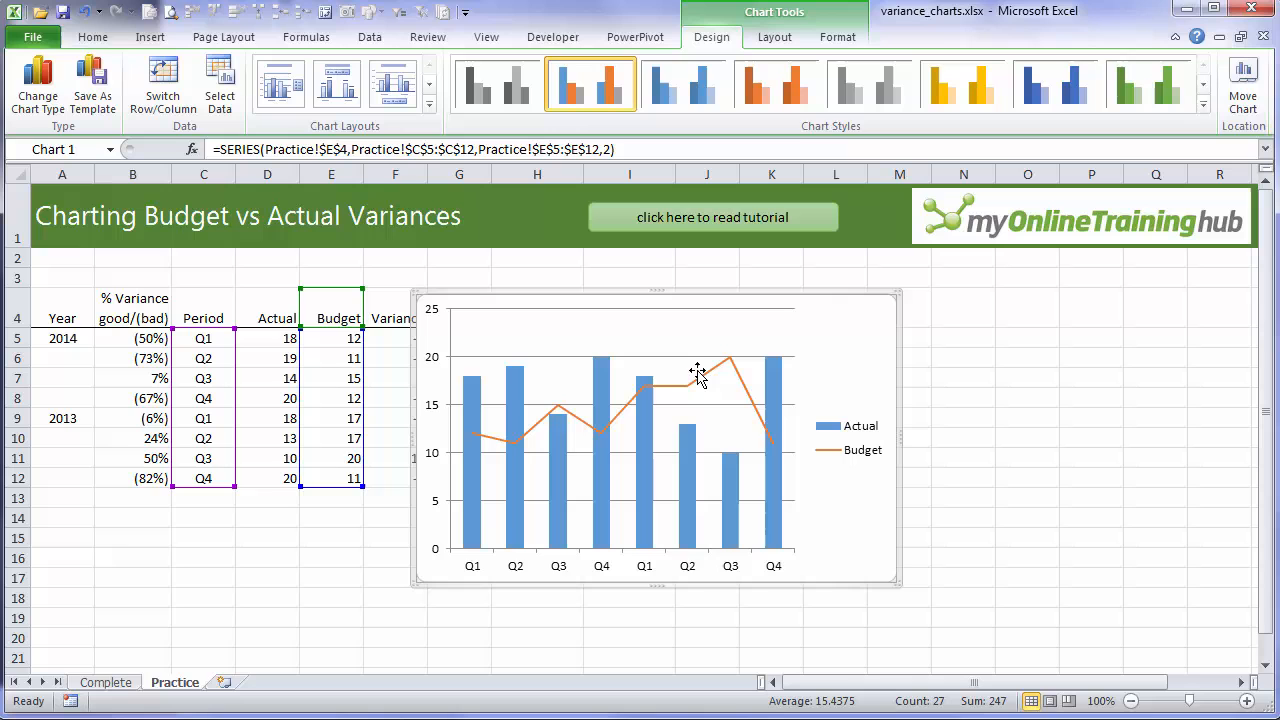
# - Remove the Budget connecting line and use dash-shaped markers of size 13
pyautogui.doubleClick(697, 370)
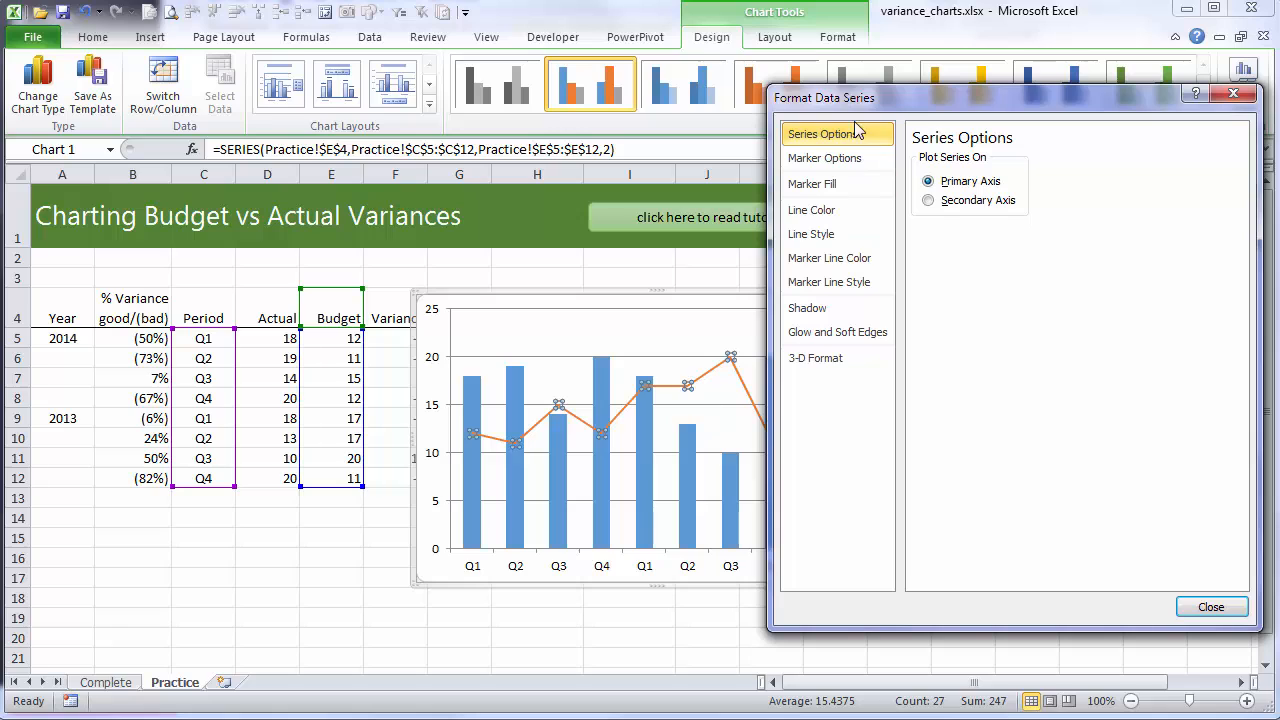
pyautogui.moveTo(723, 366)
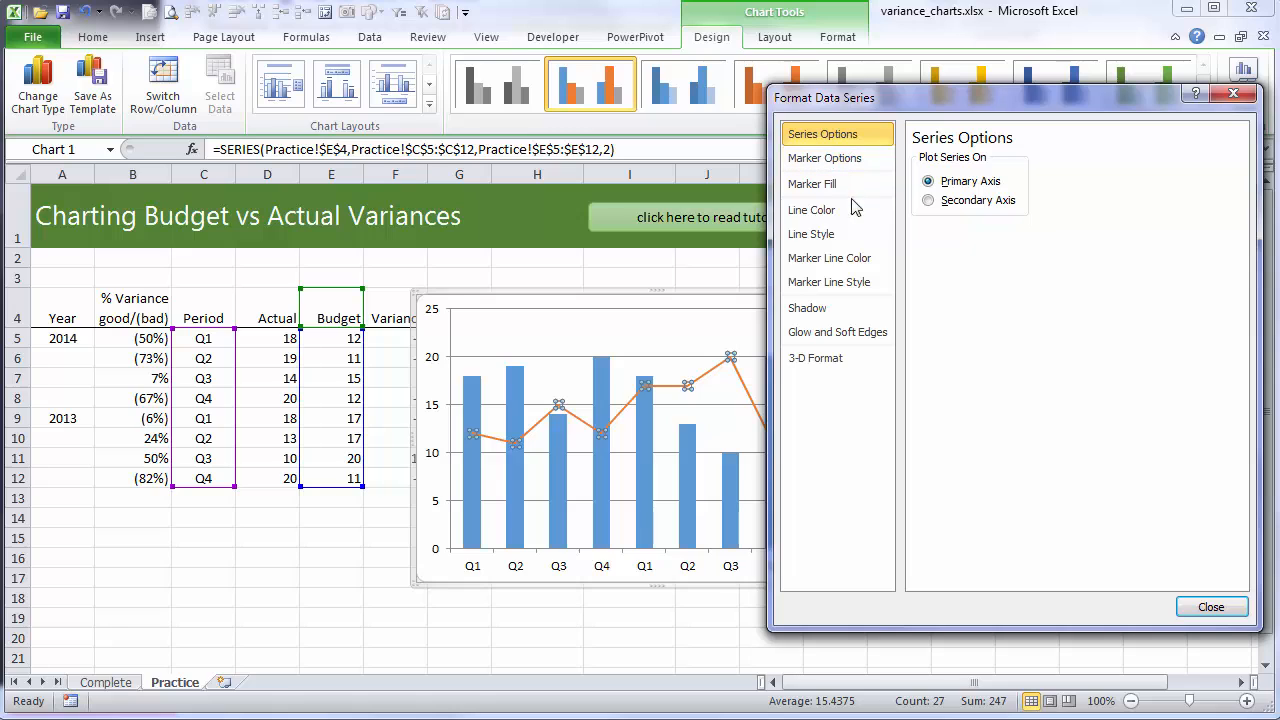
pyautogui.click(811, 210)
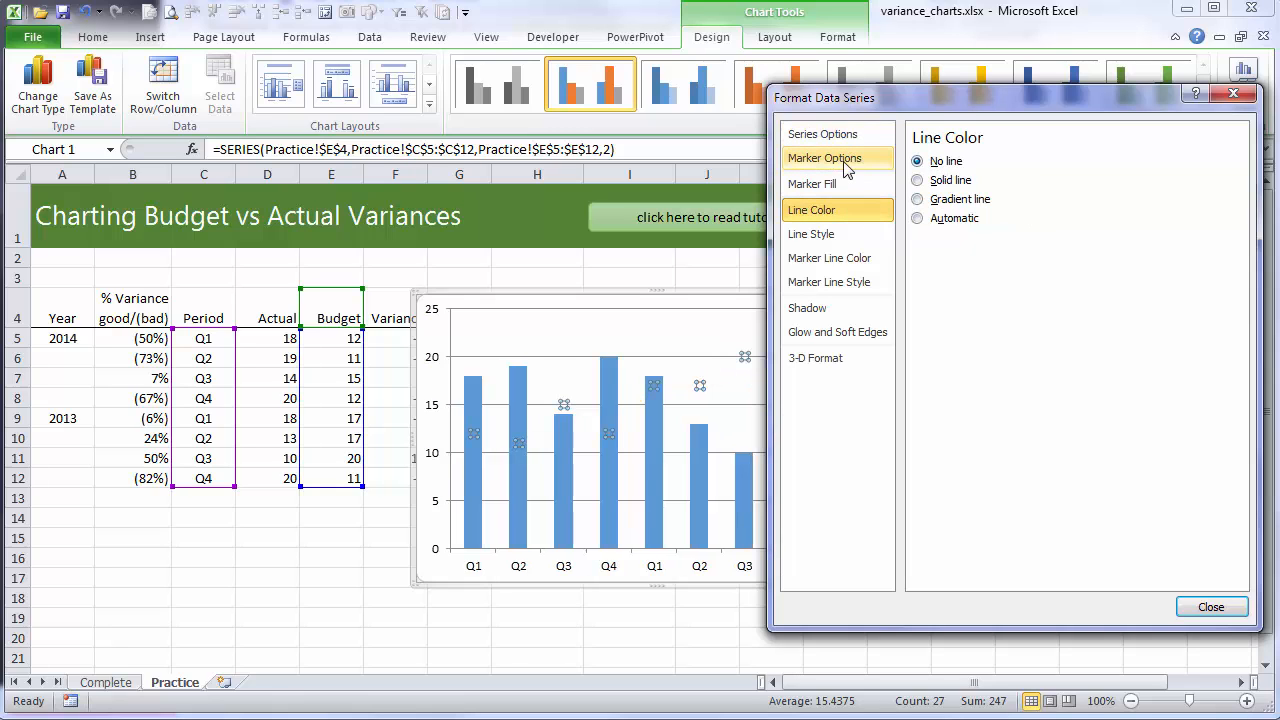
pyautogui.click(825, 158)
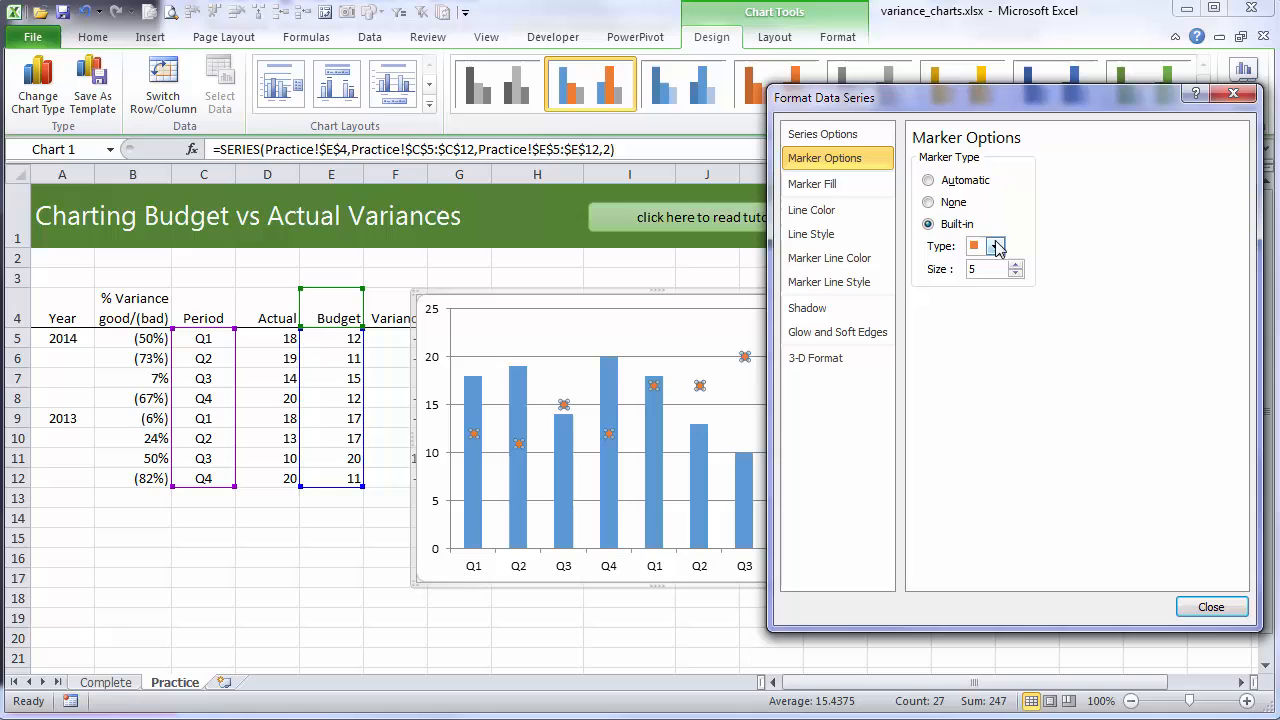
pyautogui.click(995, 246)
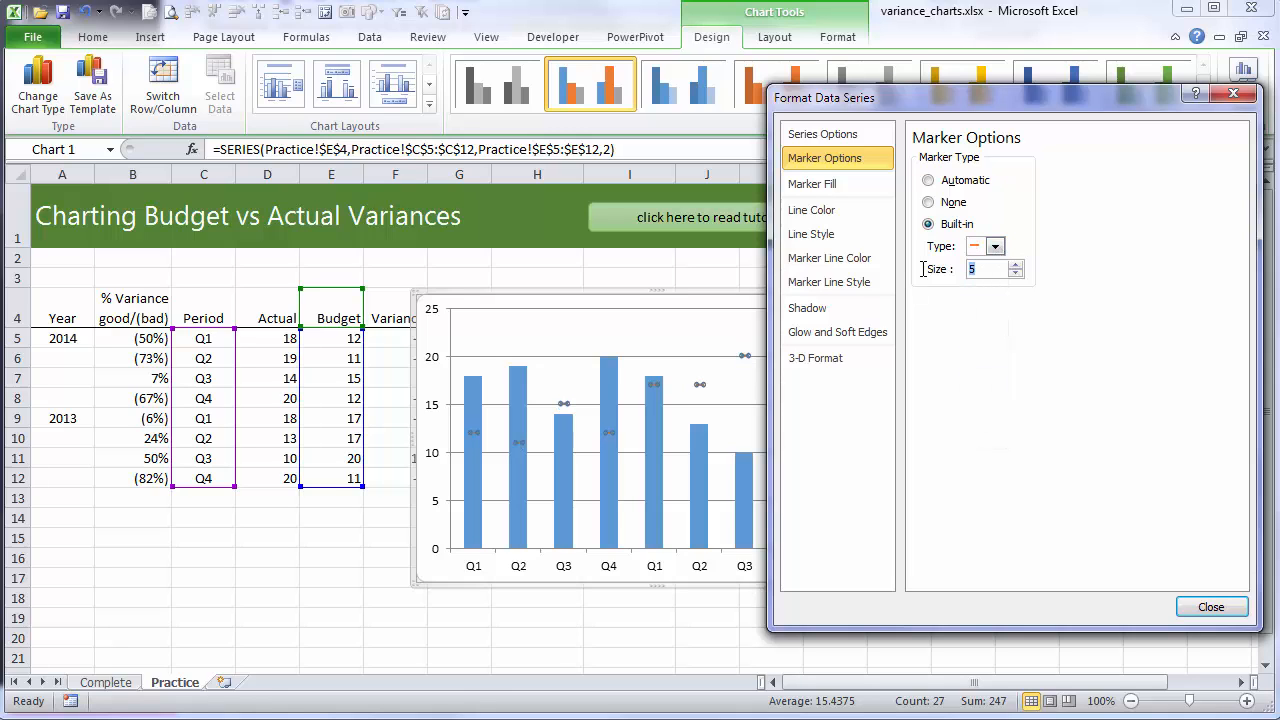
pyautogui.write('13')
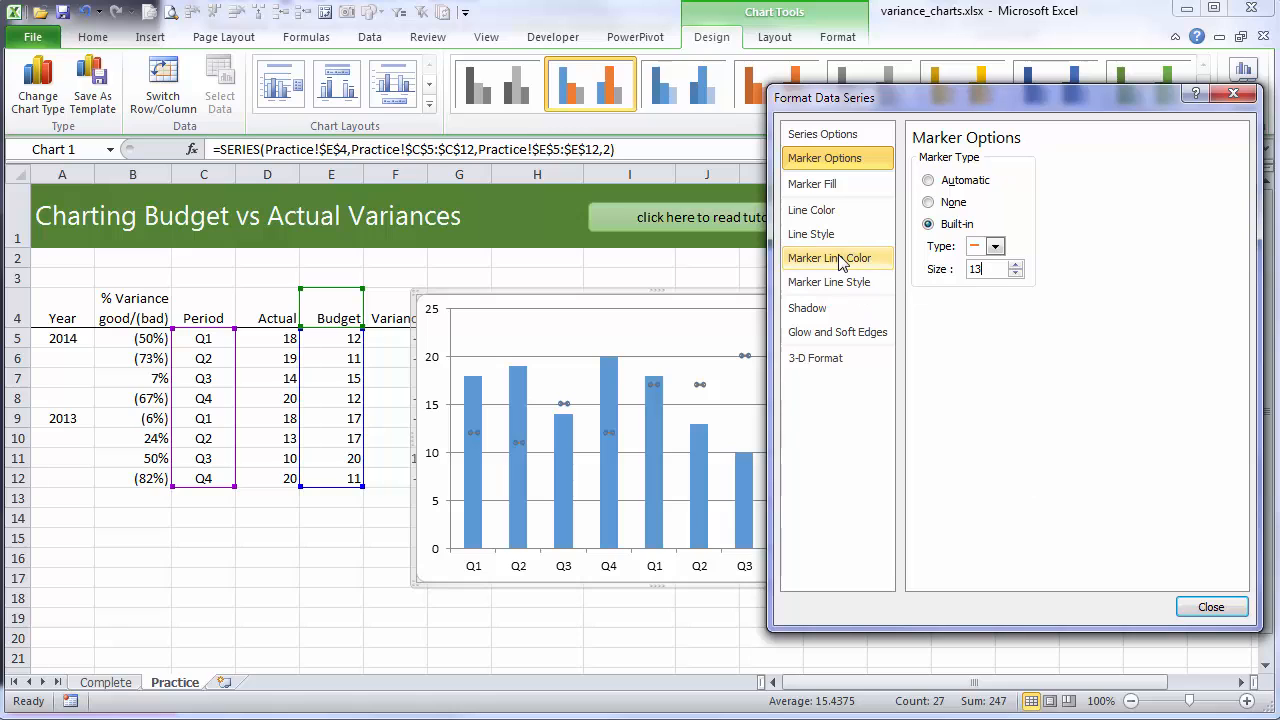
# - Give the Budget dash markers a solid outline colour and solid fill
pyautogui.click(837, 258)
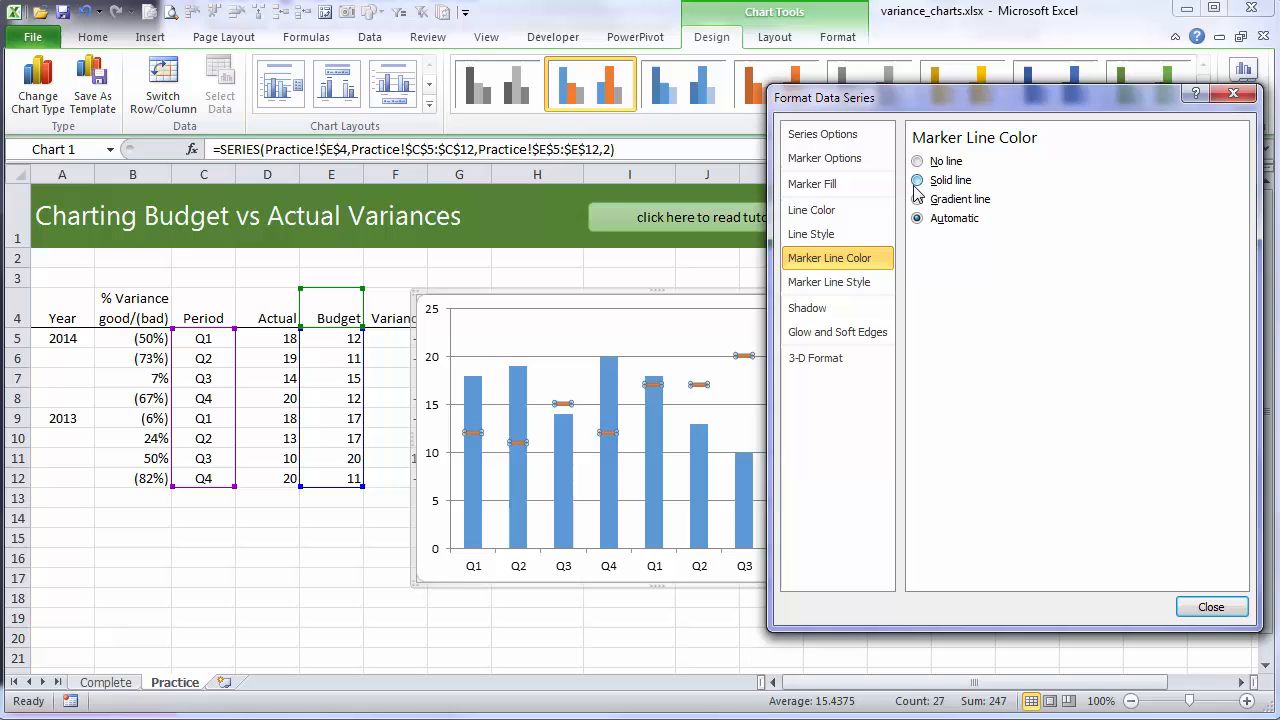
pyautogui.click(917, 180)
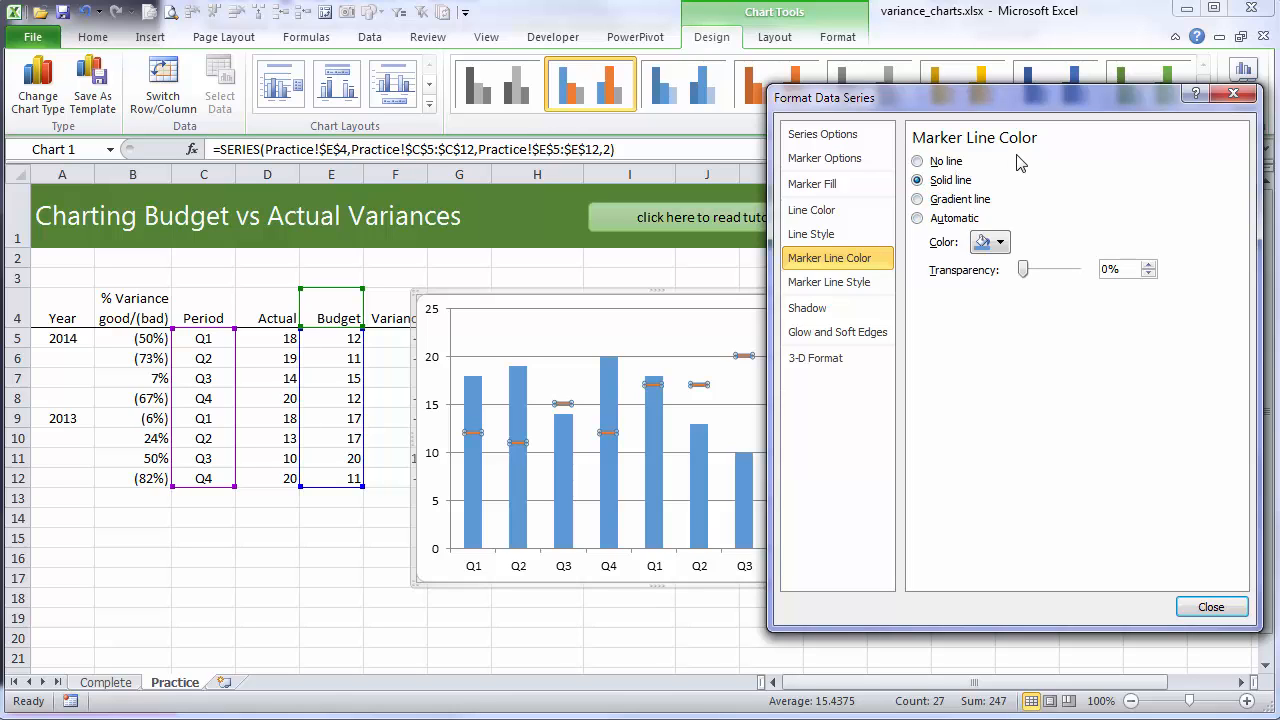
pyautogui.click(1003, 242)
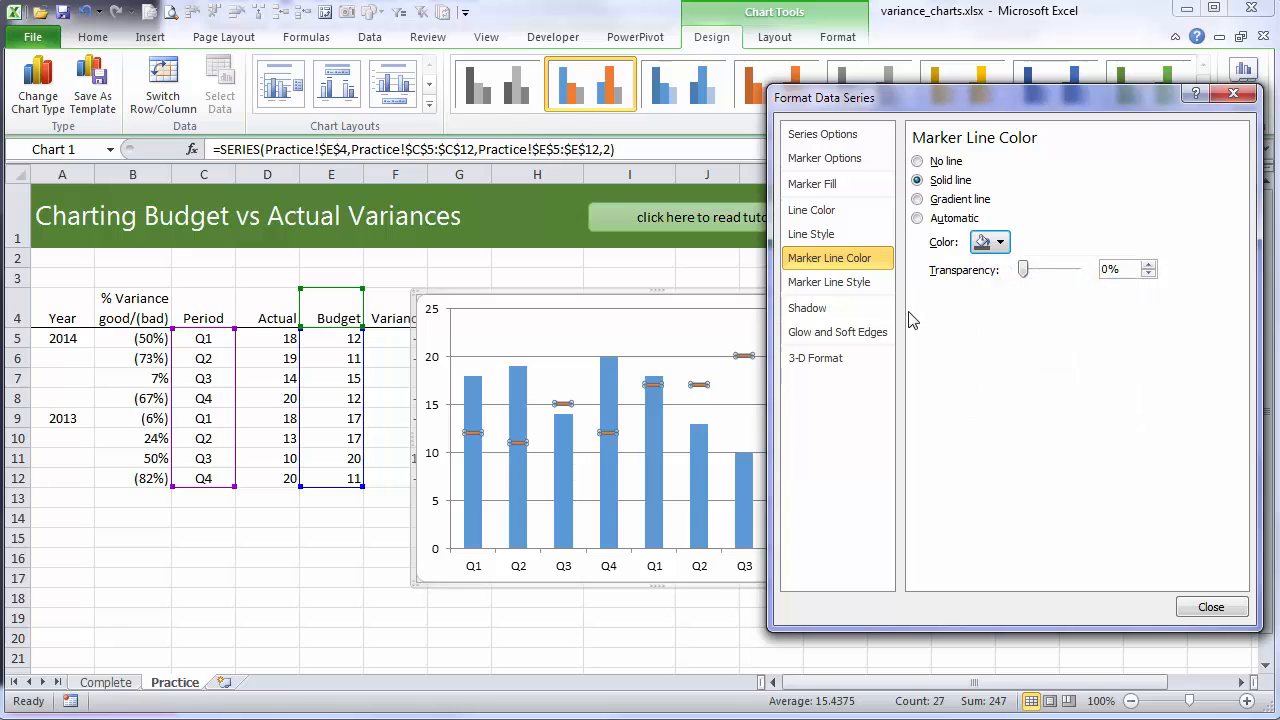
pyautogui.click(823, 183)
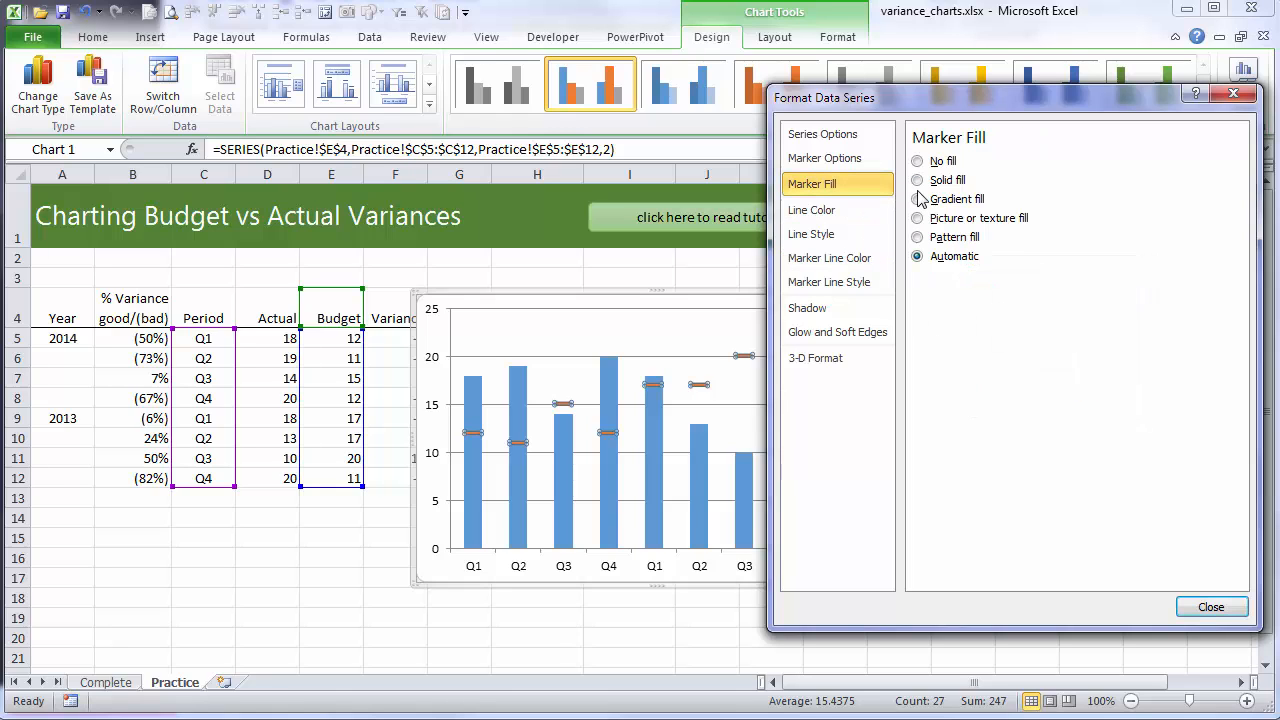
pyautogui.click(917, 180)
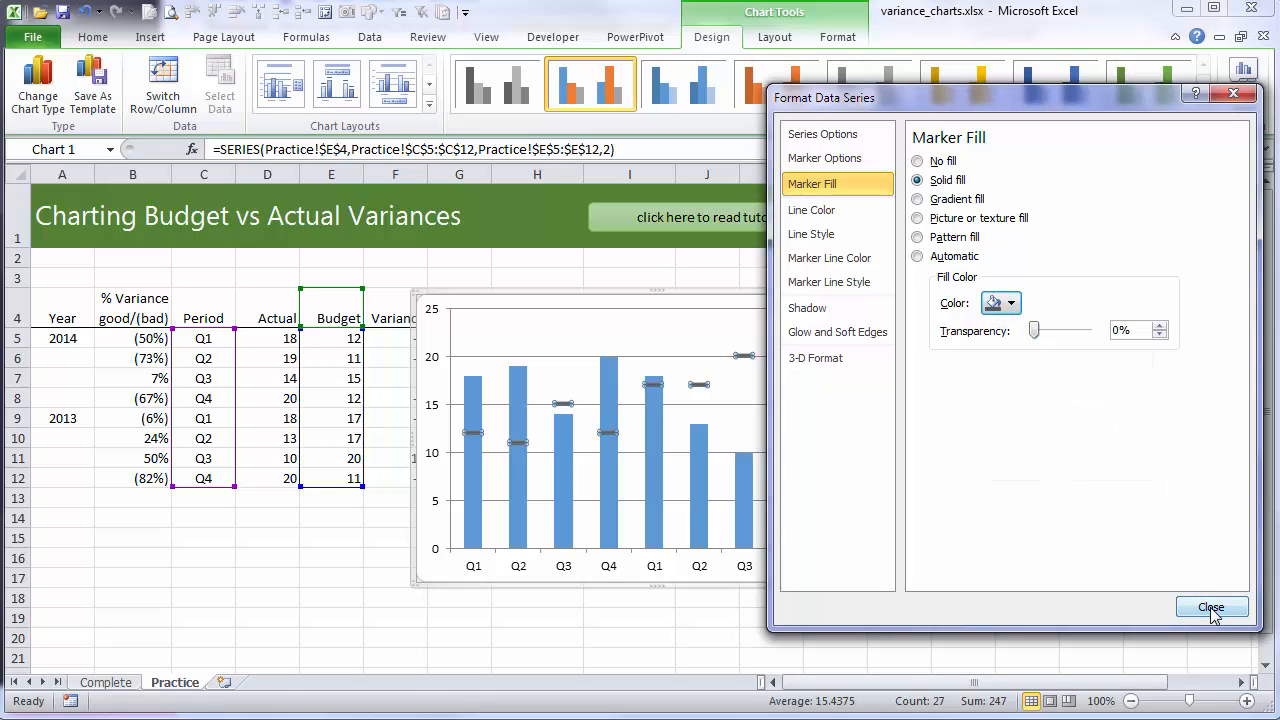
# - Close the marker formatting and move the chart legend to the bottom
pyautogui.click(1212, 607)
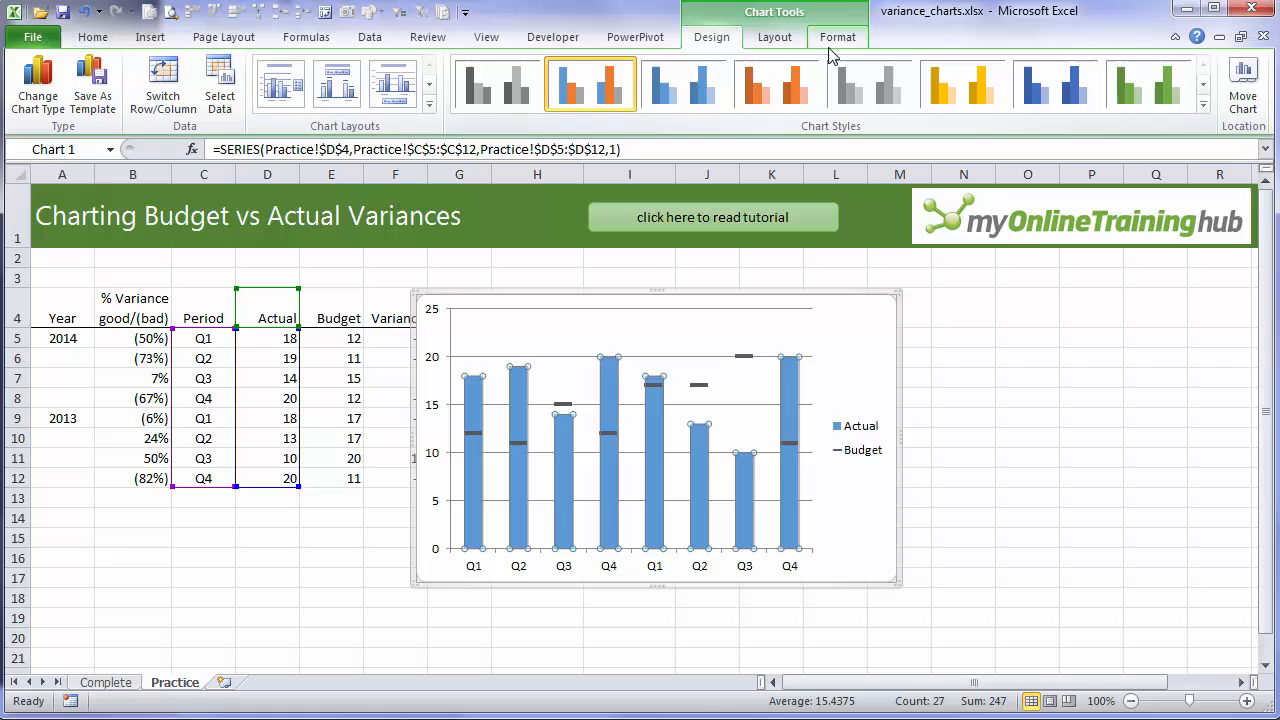
pyautogui.click(619, 61)
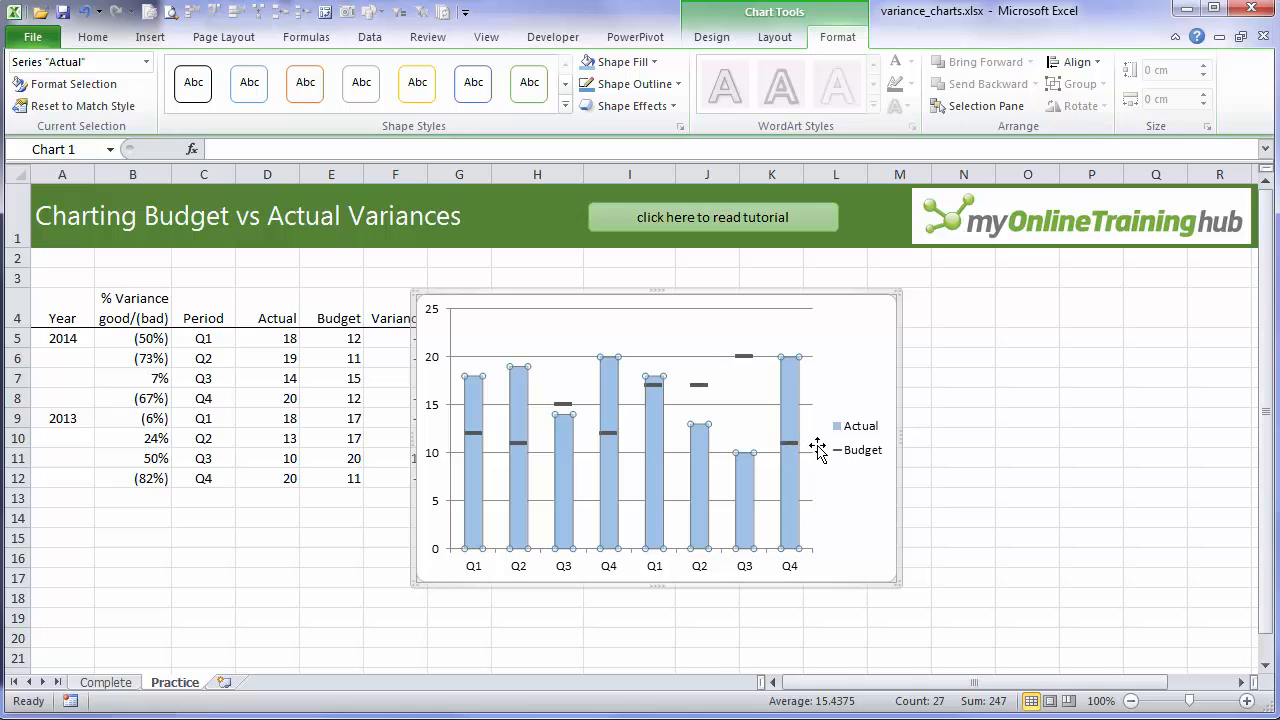
pyautogui.moveTo(745, 411)
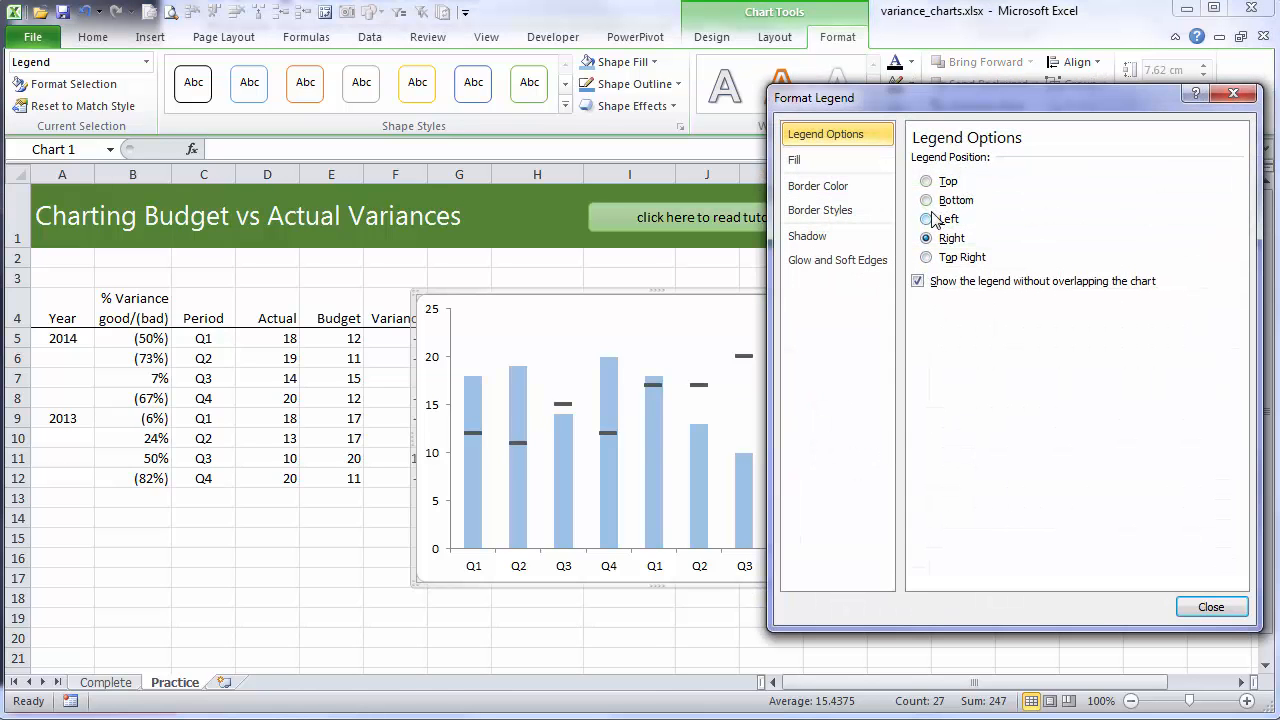
pyautogui.click(1212, 606)
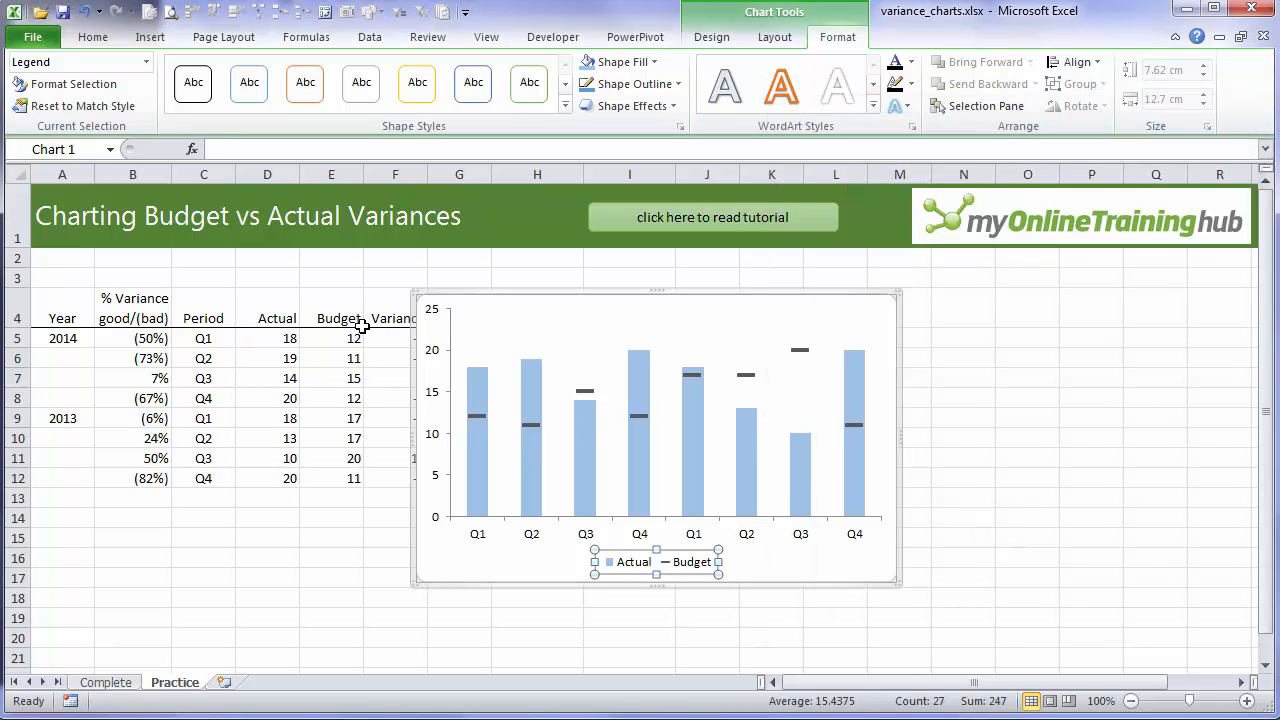
pyautogui.click(473, 416)
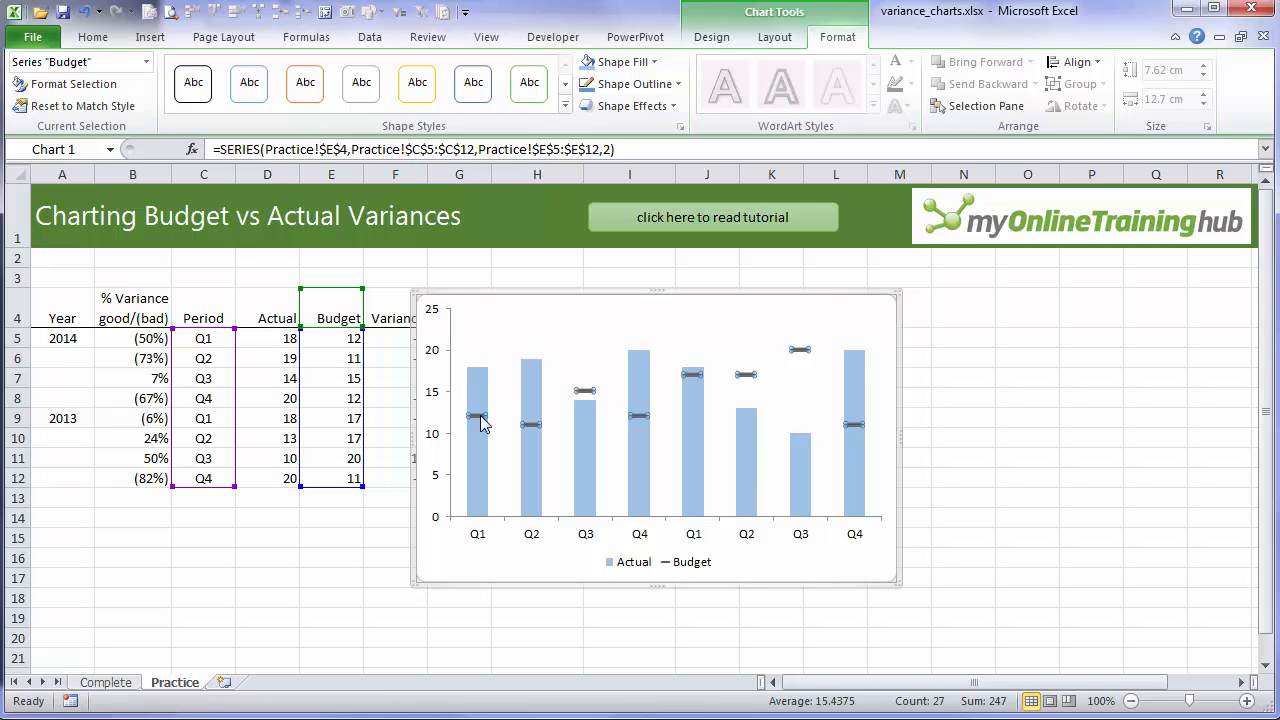
pyautogui.moveTo(515, 310)
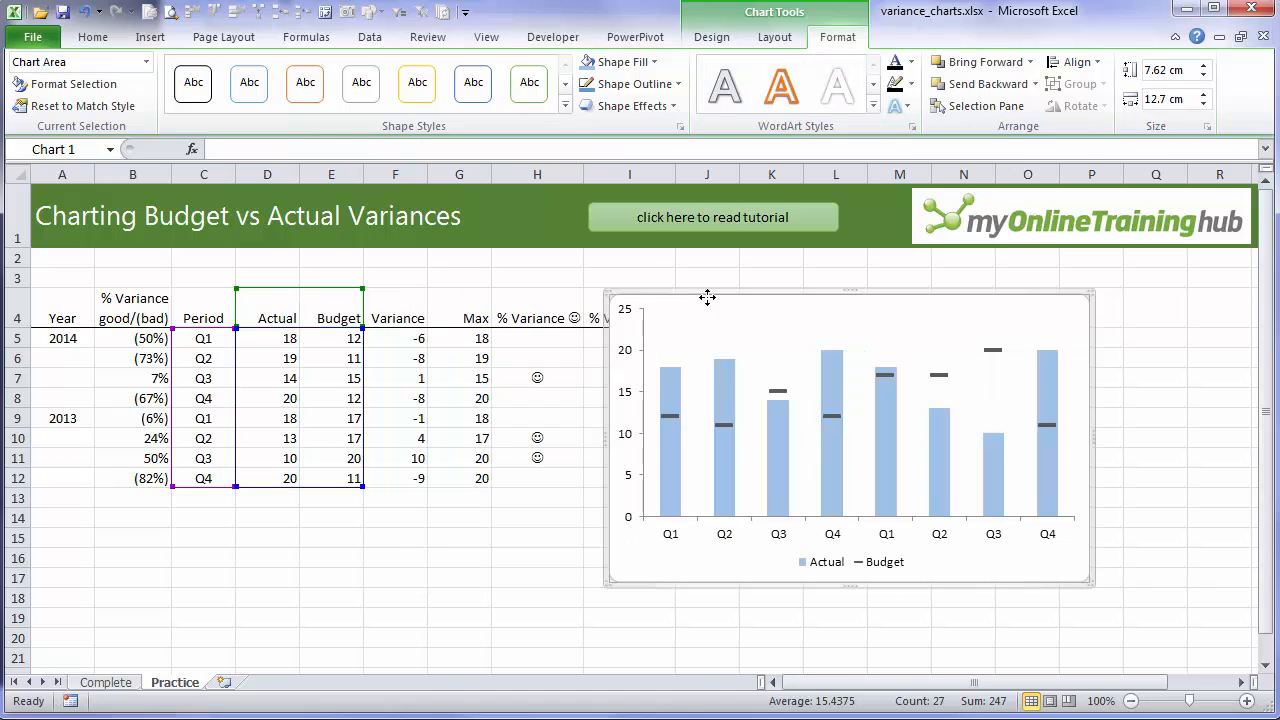
pyautogui.moveTo(766, 388)
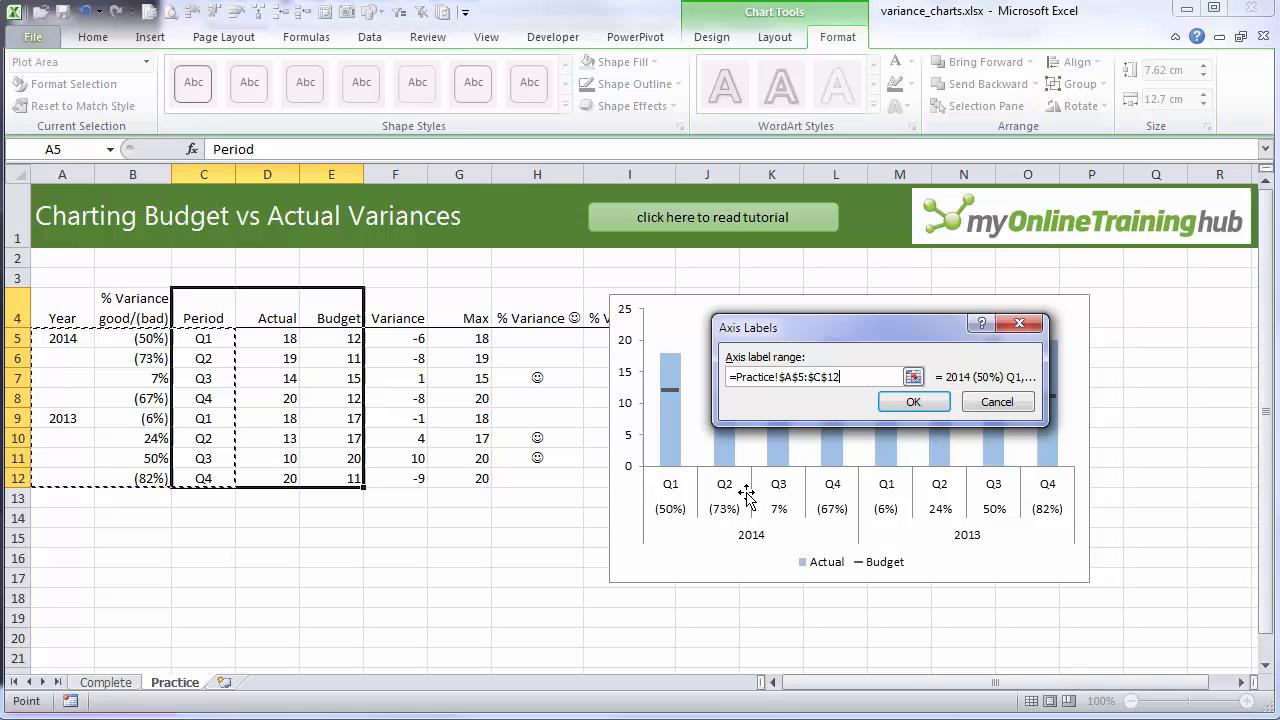
pyautogui.moveTo(903, 402)
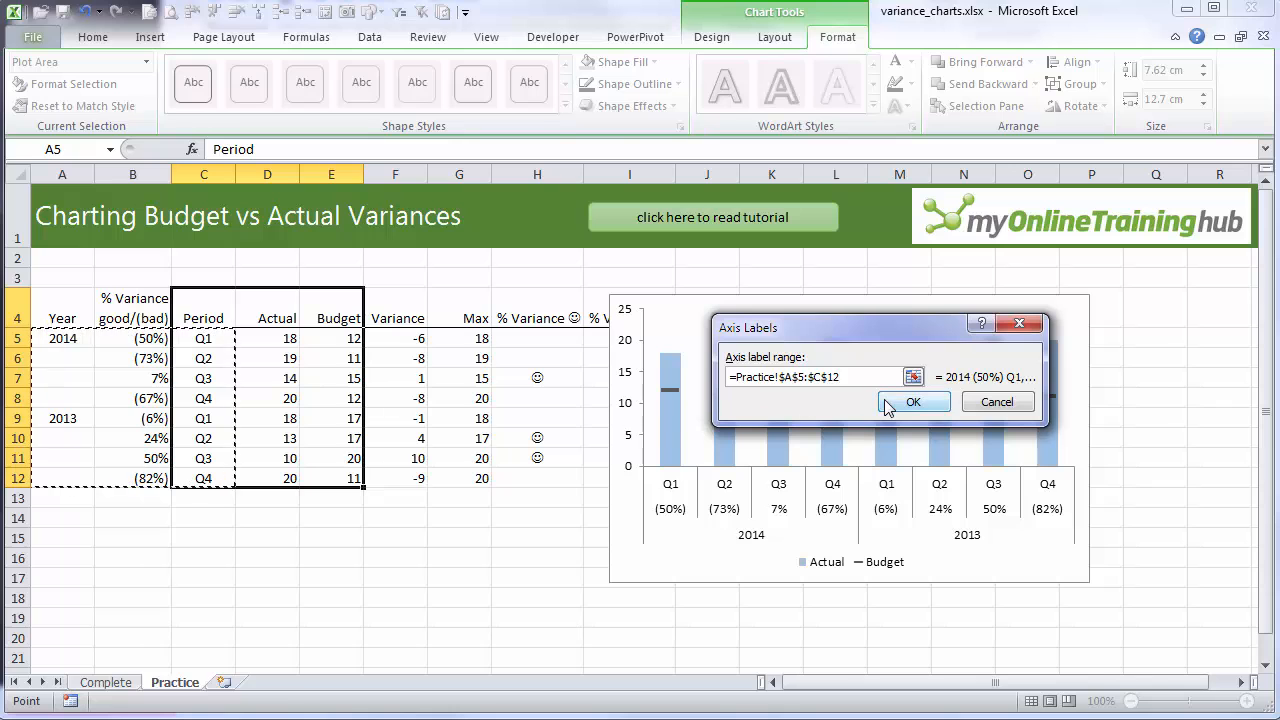
# - Set the horizontal axis labels to Practice!$A$5:$C$12 for quarter, variance and year
pyautogui.click(914, 401)
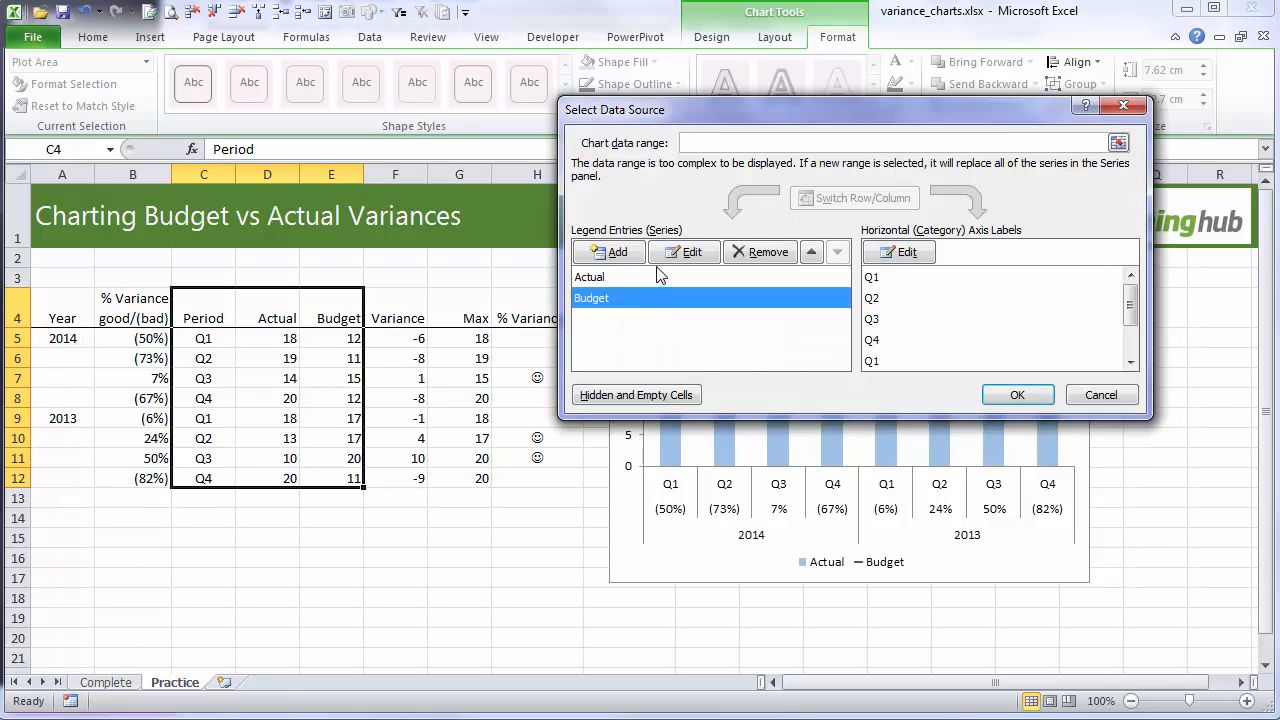
pyautogui.click(683, 251)
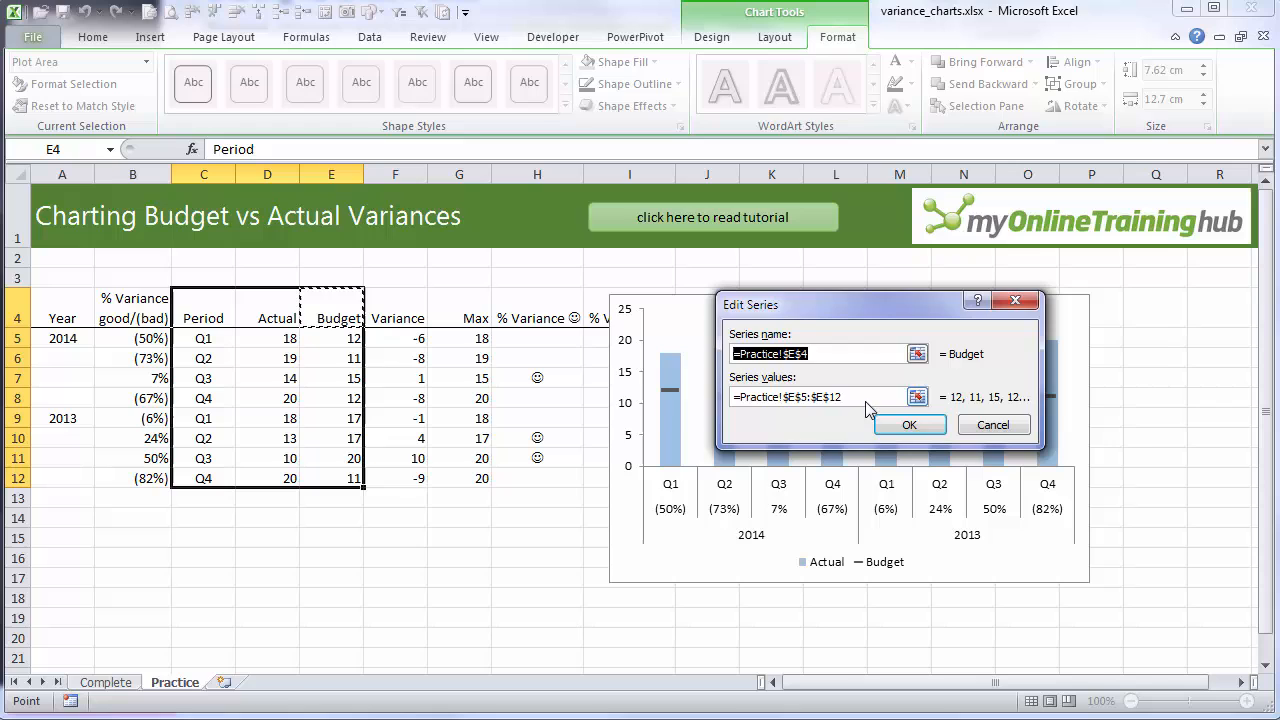
pyautogui.click(909, 424)
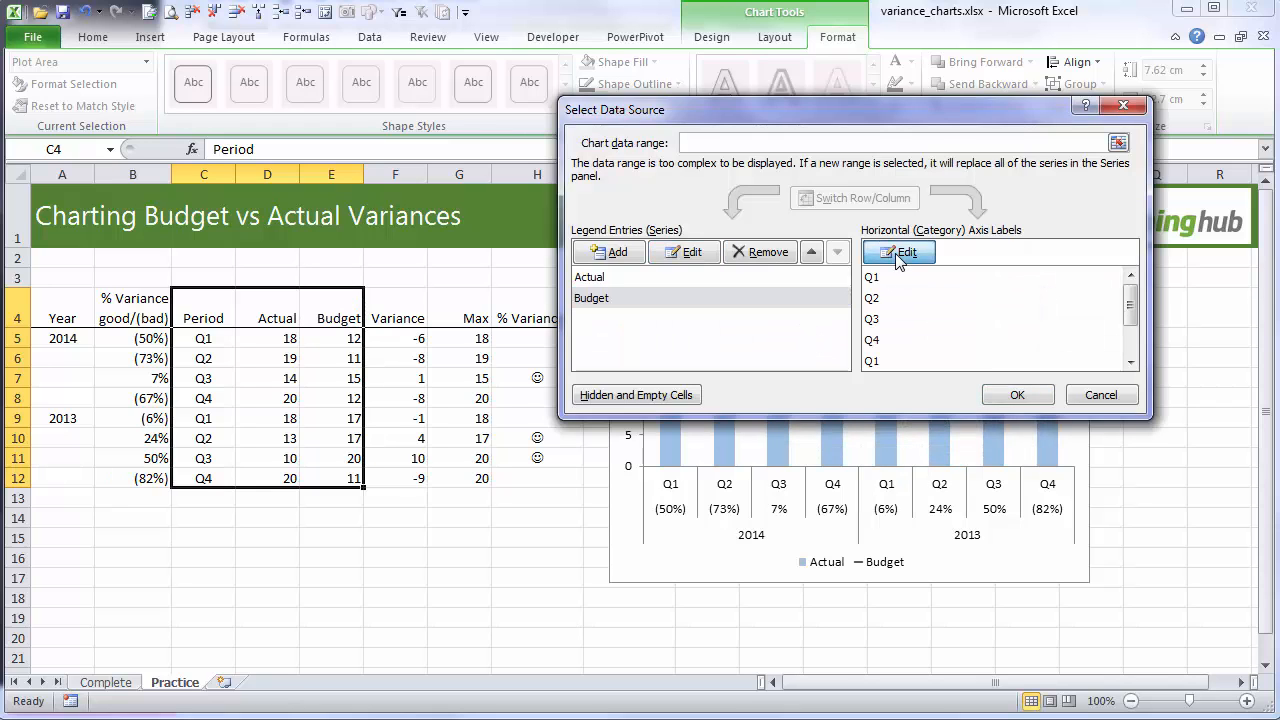
pyautogui.click(898, 251)
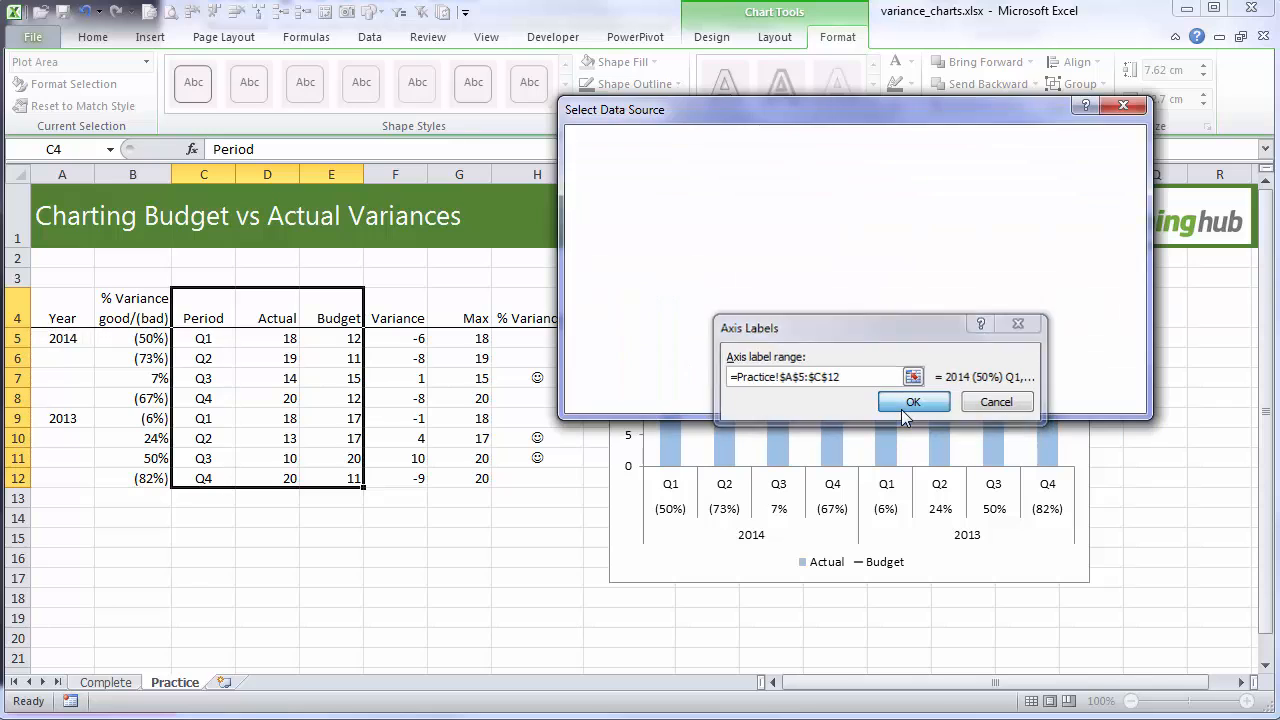
pyautogui.click(914, 402)
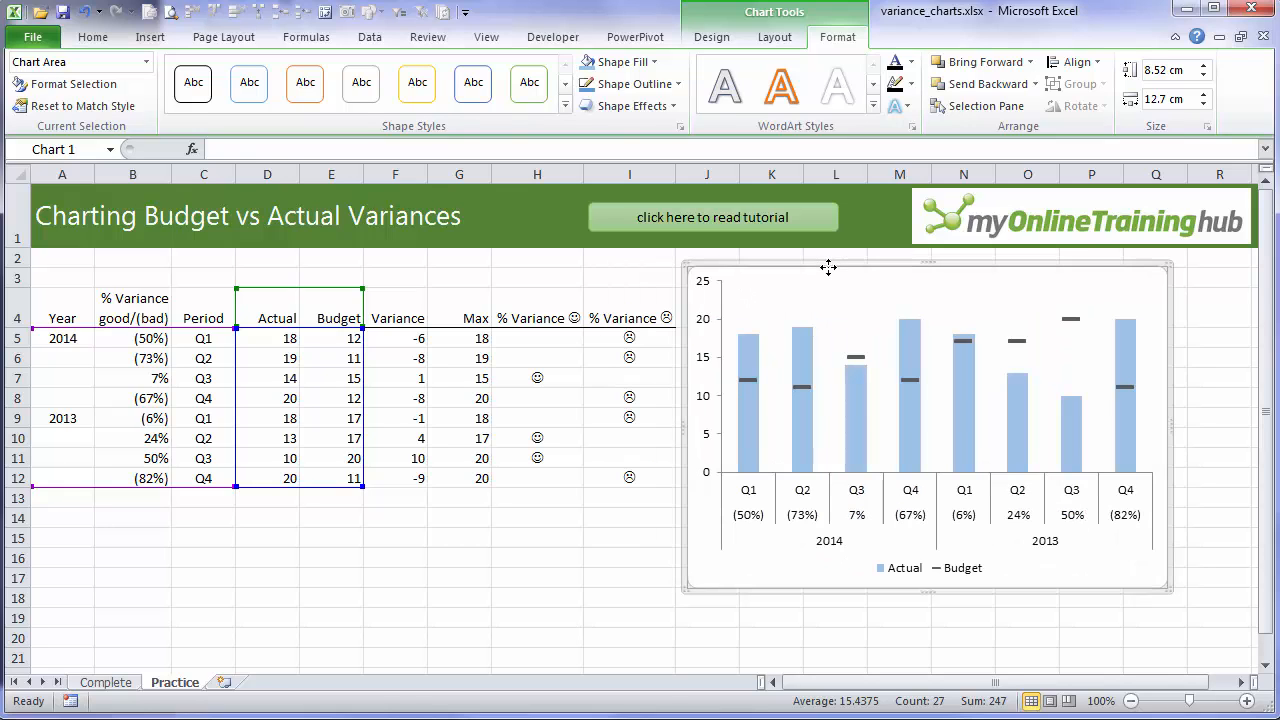
pyautogui.click(537, 398)
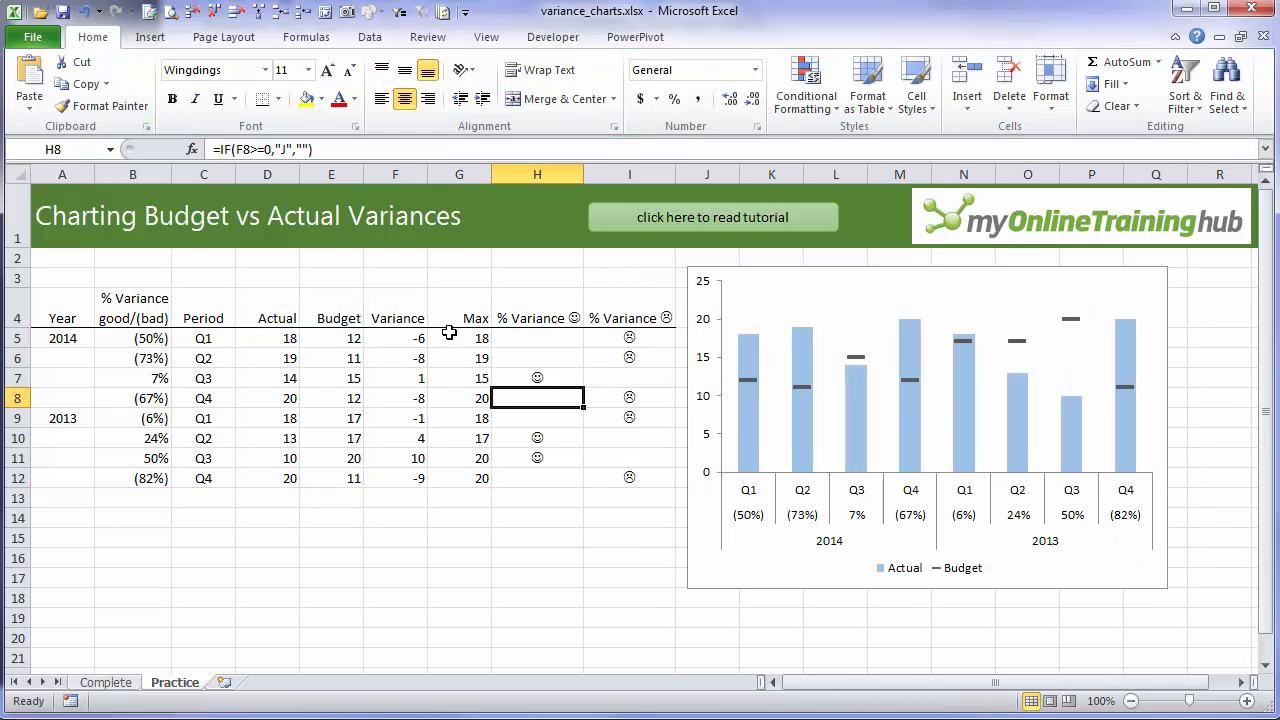
pyautogui.click(459, 338)
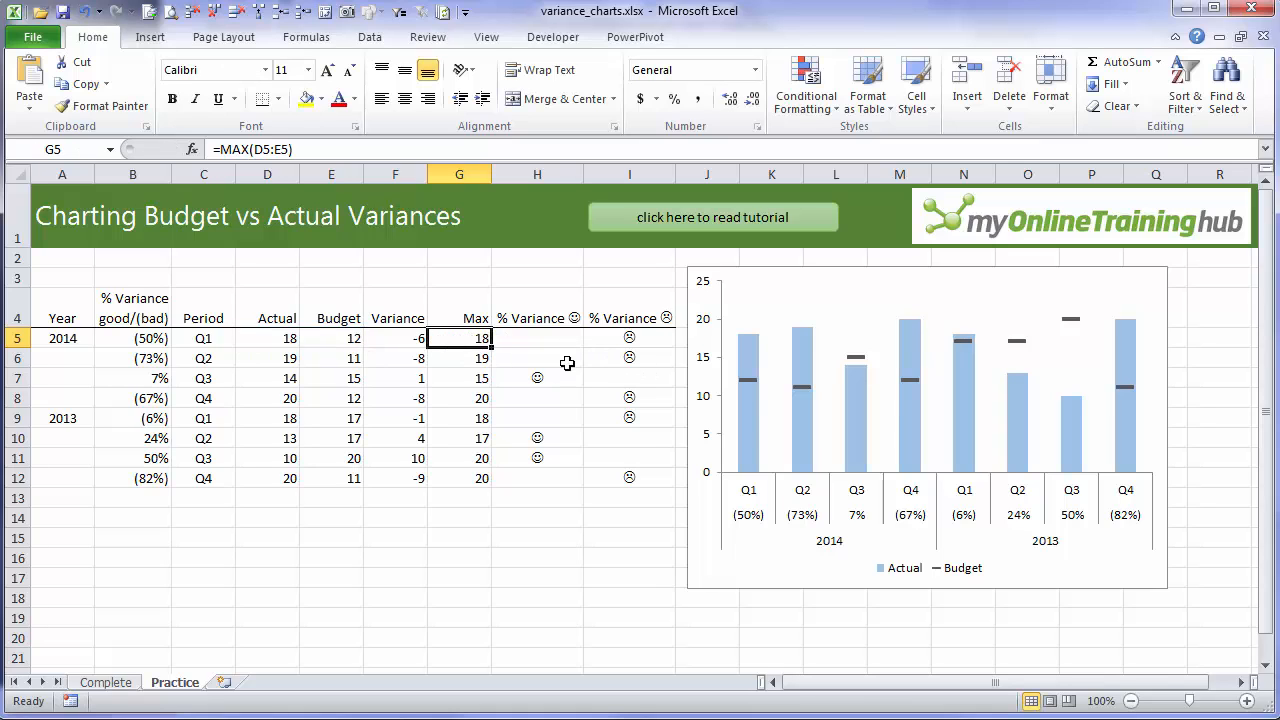
pyautogui.moveTo(793, 315)
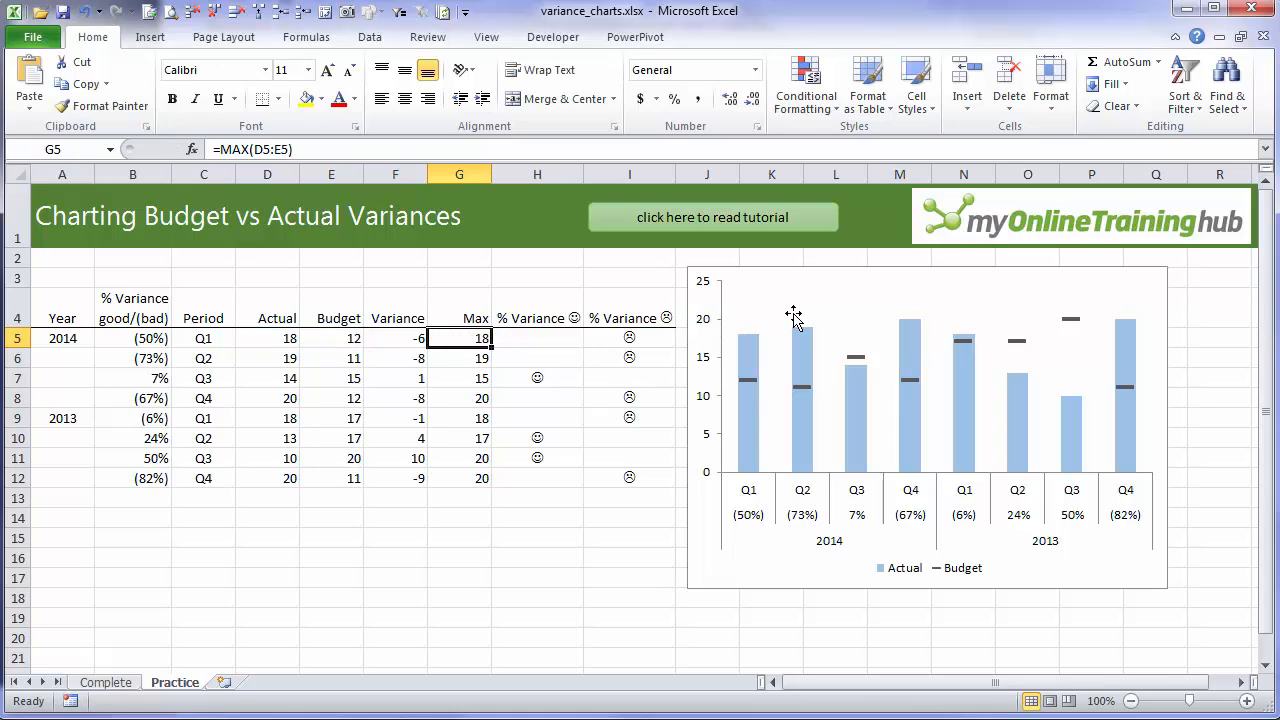
pyautogui.moveTo(738, 318)
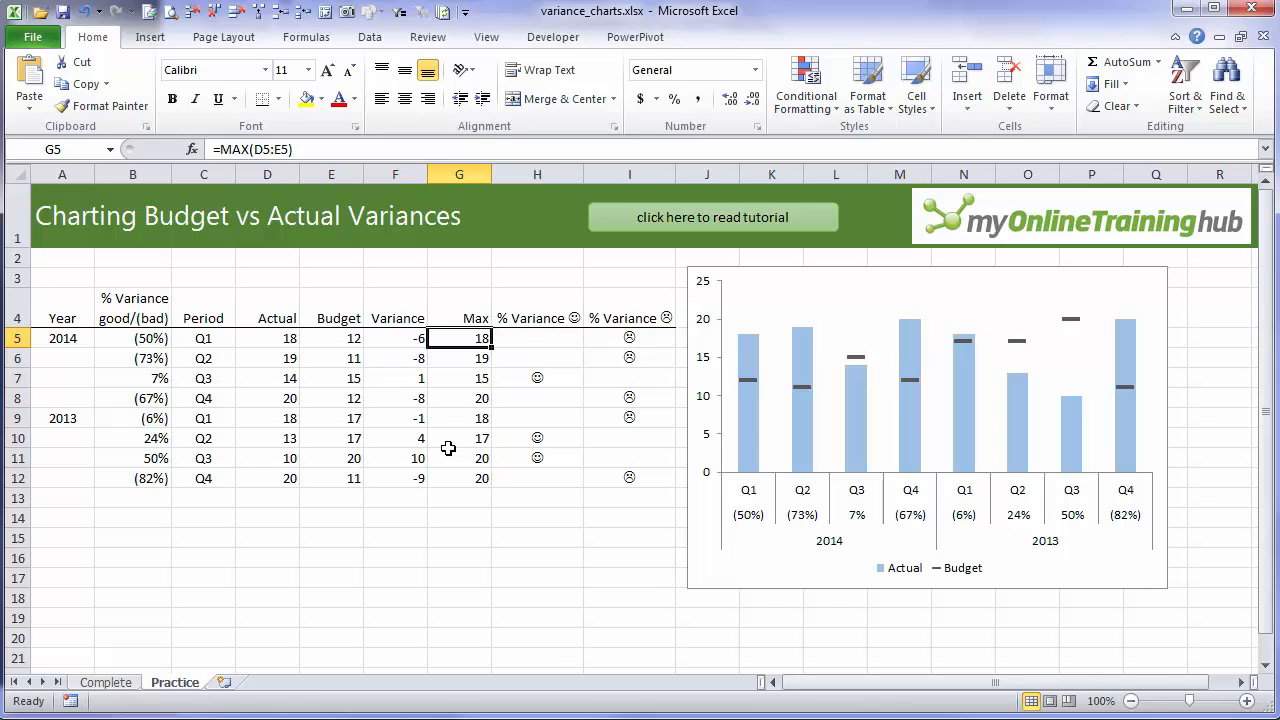
pyautogui.moveTo(537, 338); pyautogui.dragTo(537, 418)
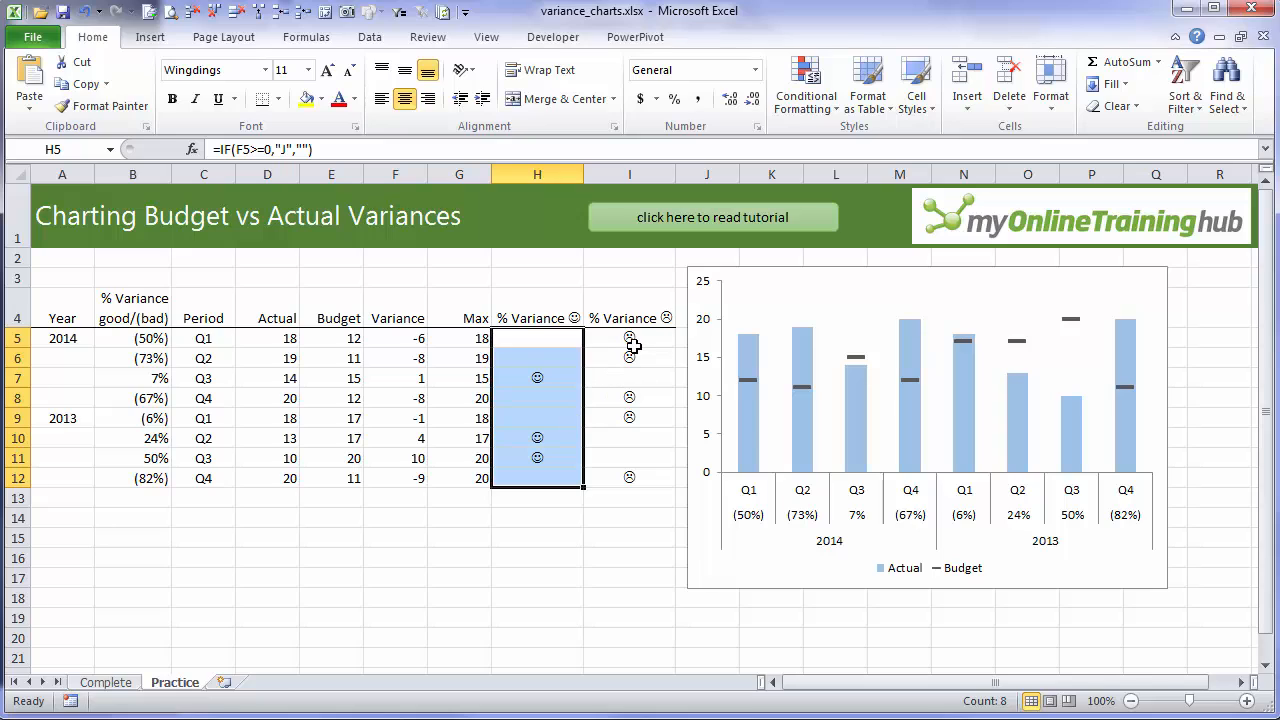
pyautogui.click(629, 338)
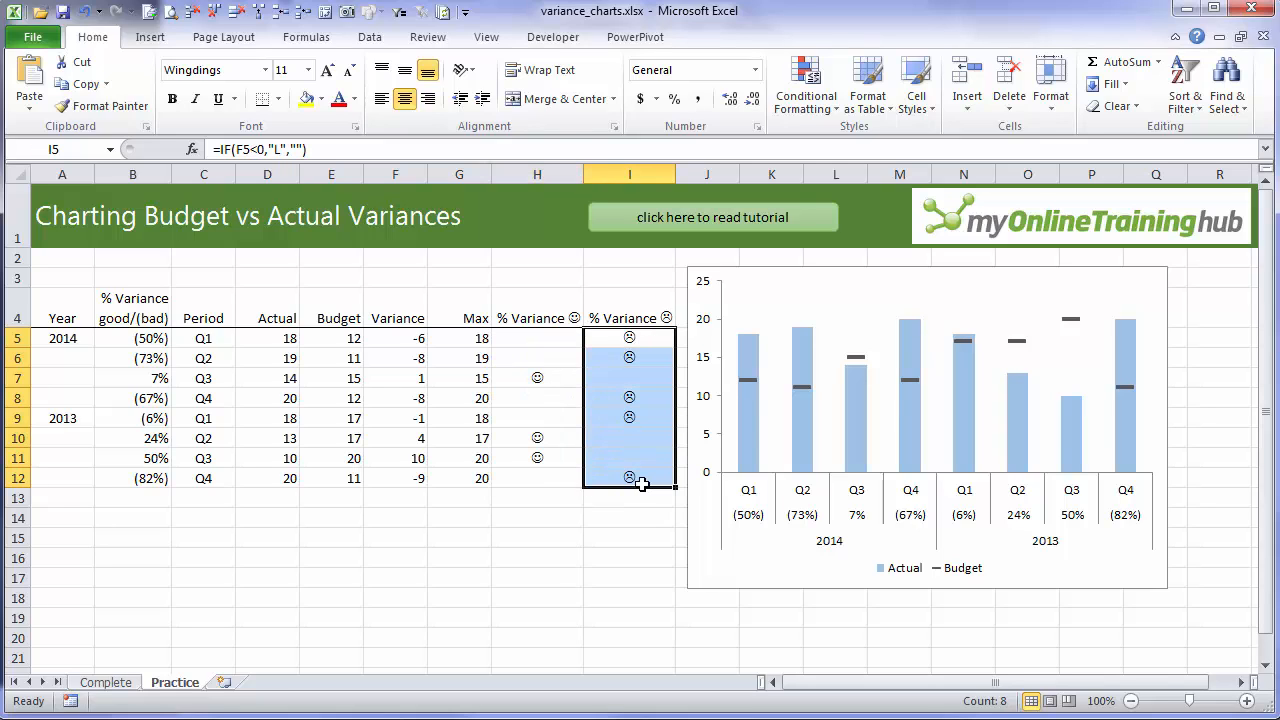
pyautogui.click(459, 338)
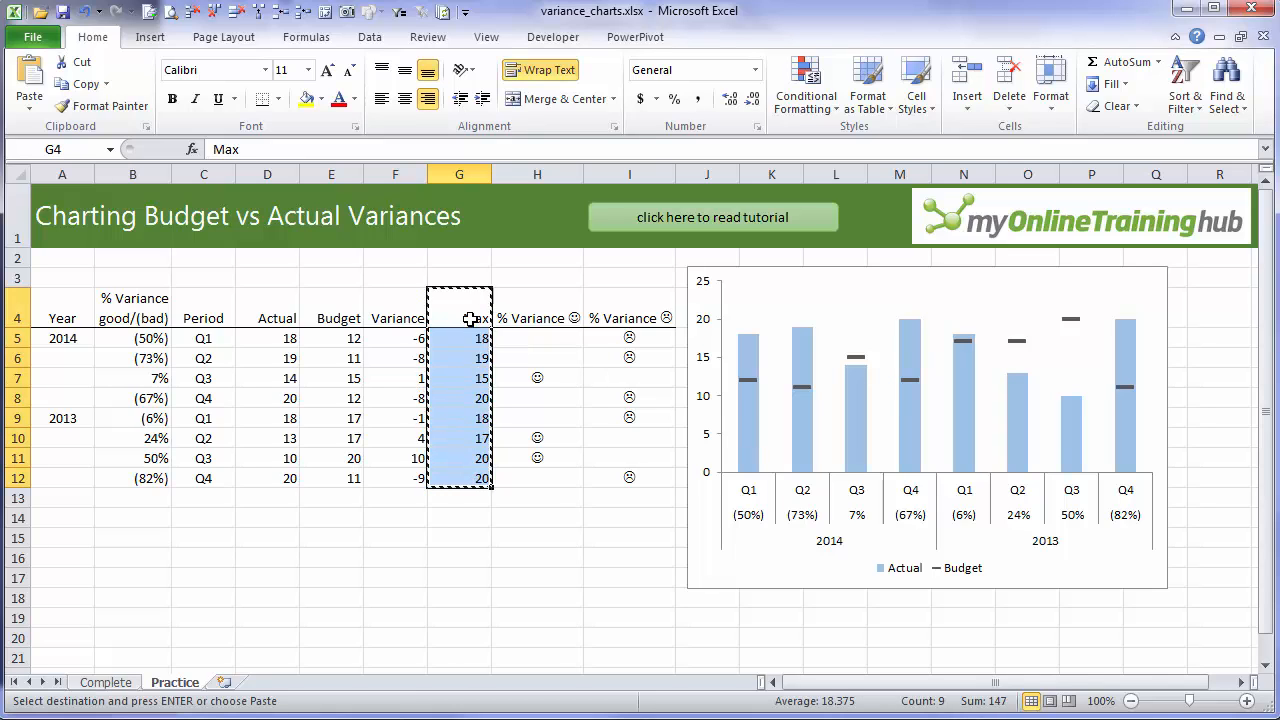
# - Paste the Max values onto the chart and make that series a markers-only XY scatter
pyautogui.click(855, 304)
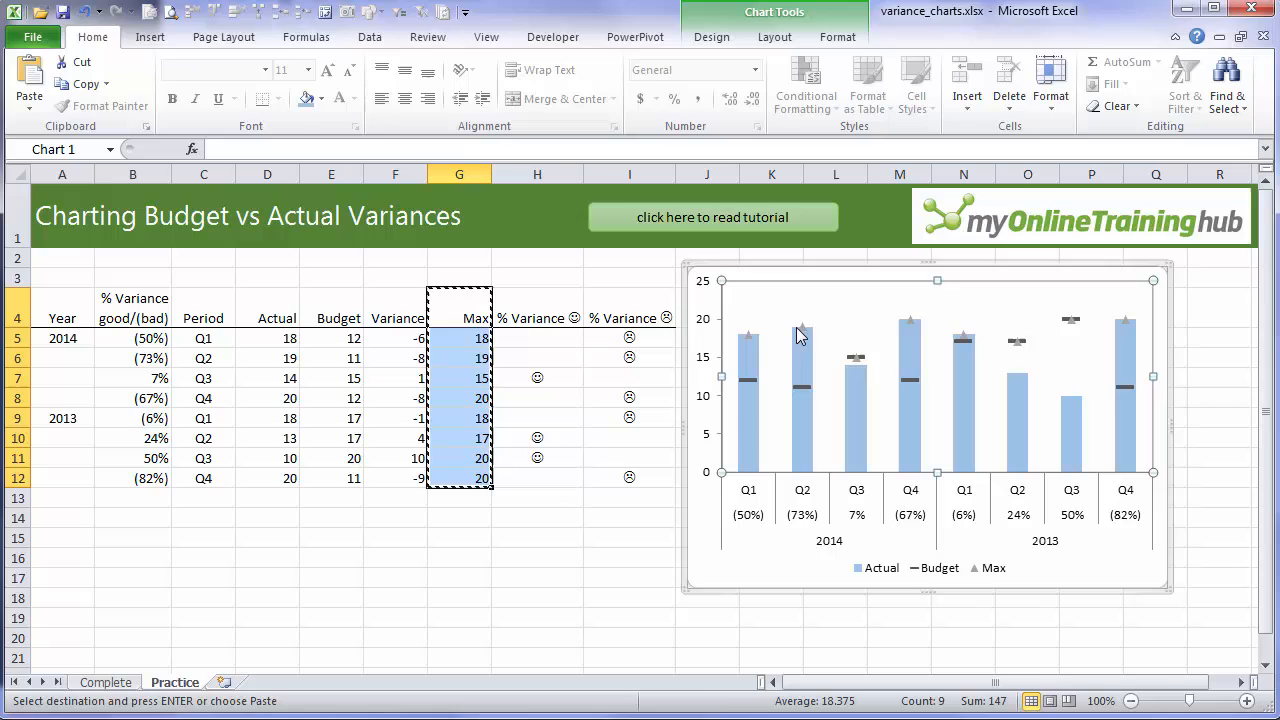
pyautogui.moveTo(768, 355)
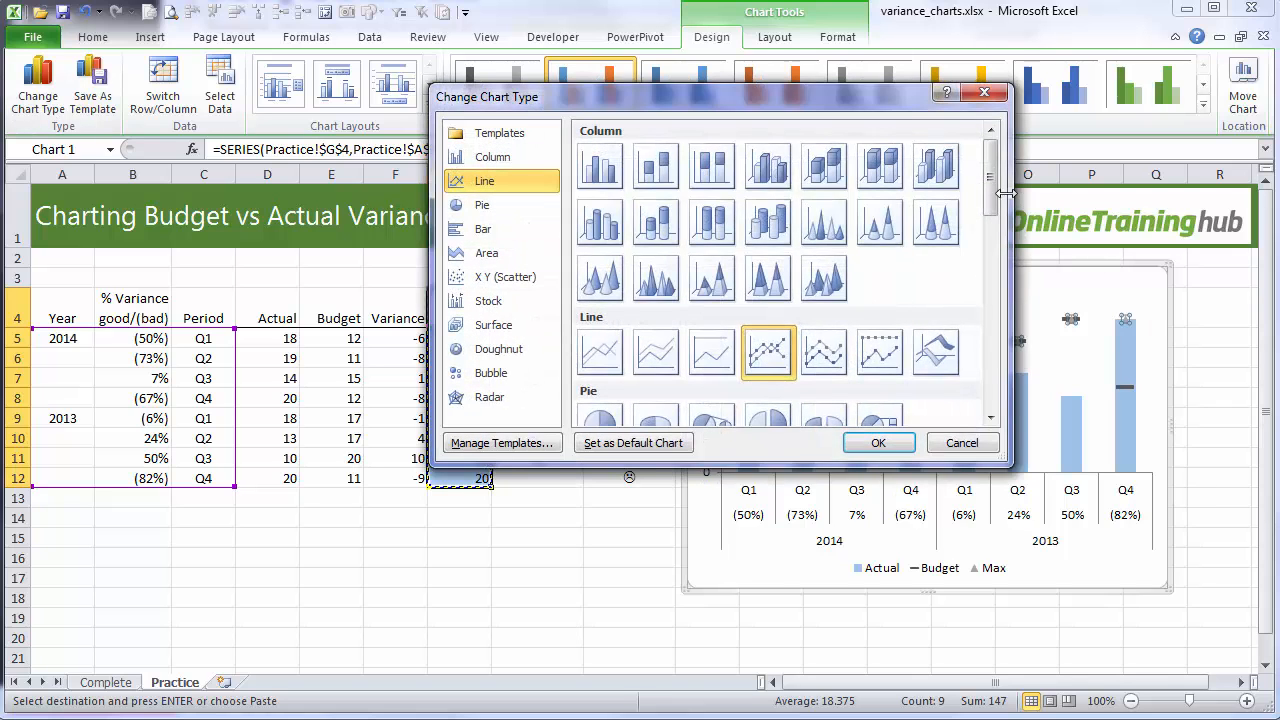
pyautogui.click(486, 252)
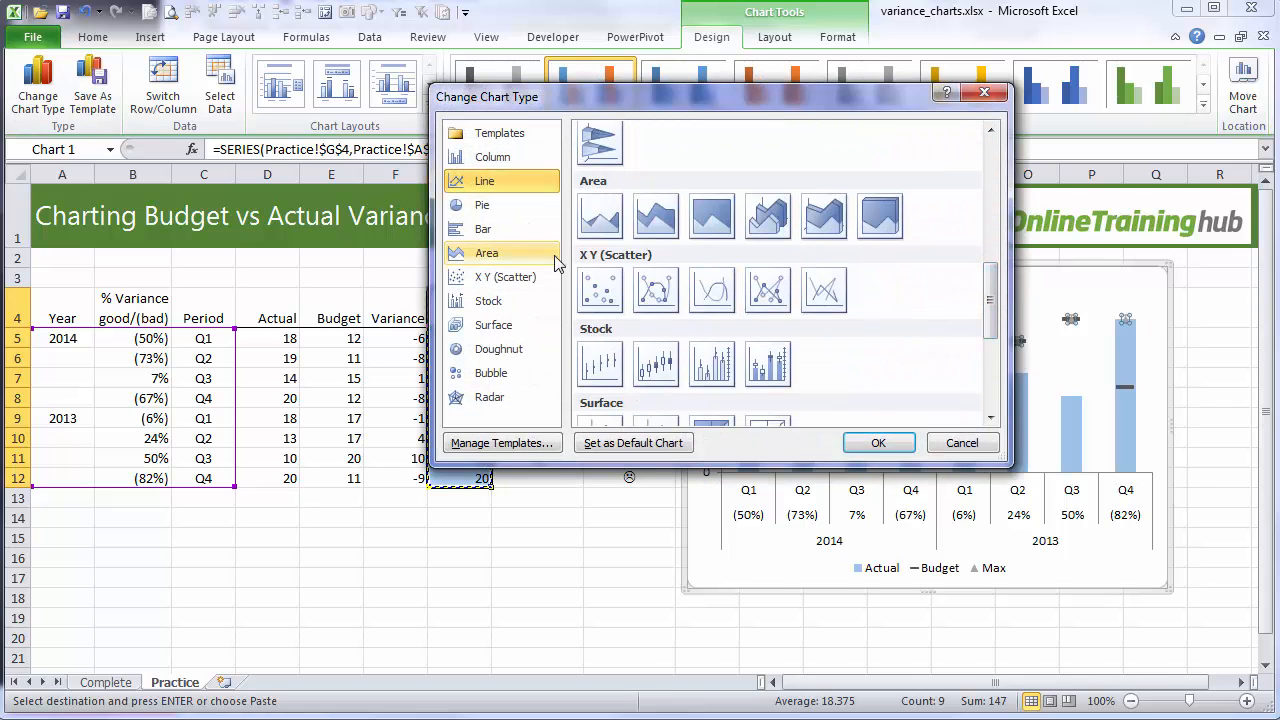
pyautogui.click(508, 277)
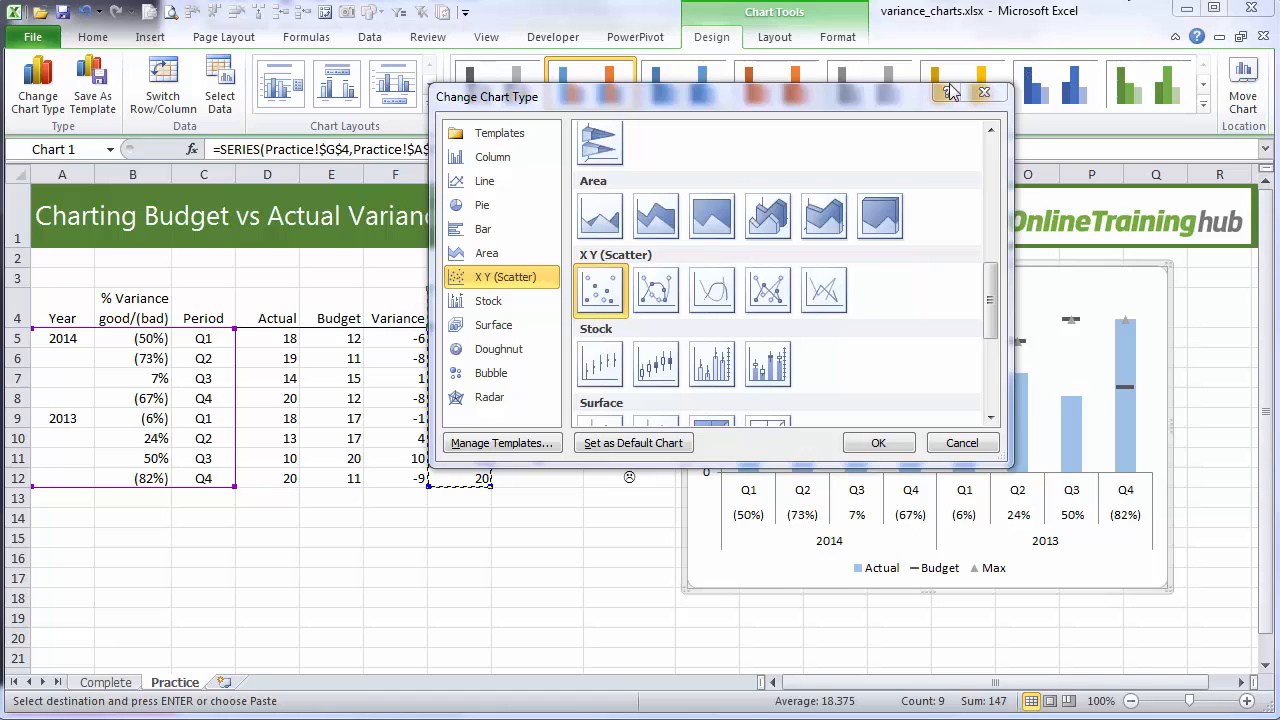
pyautogui.moveTo(879, 443)
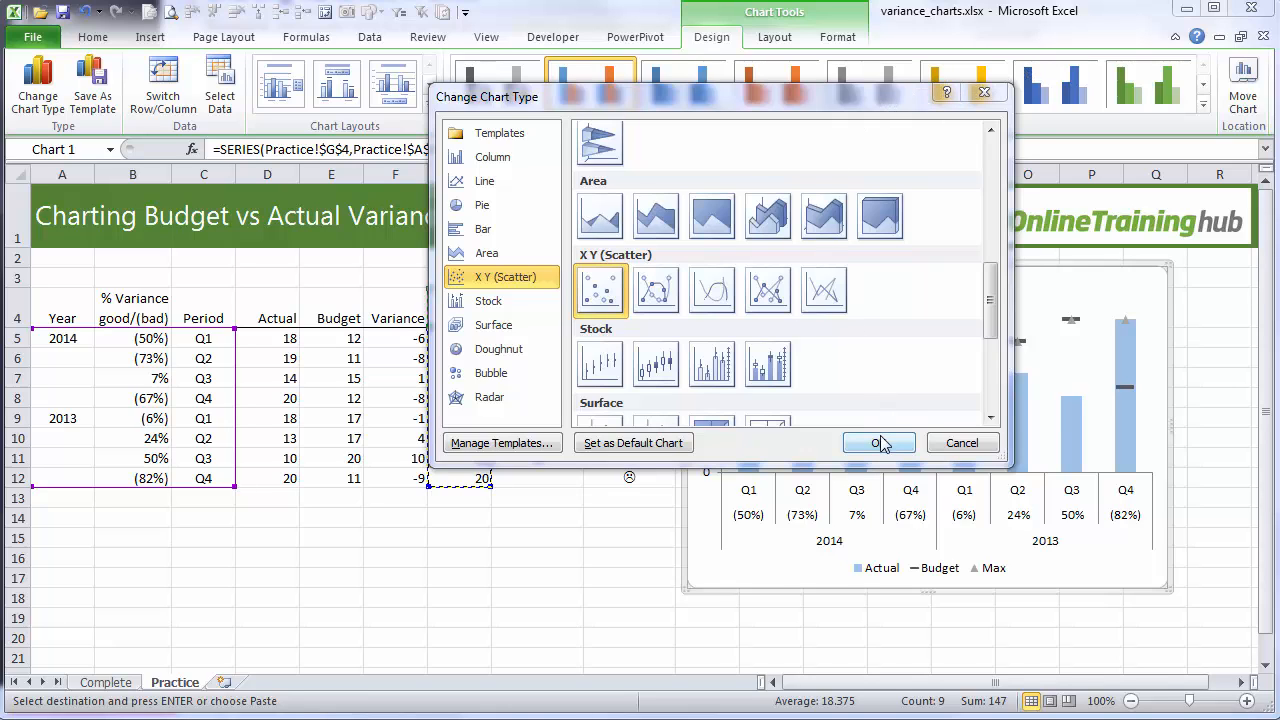
pyautogui.click(879, 443)
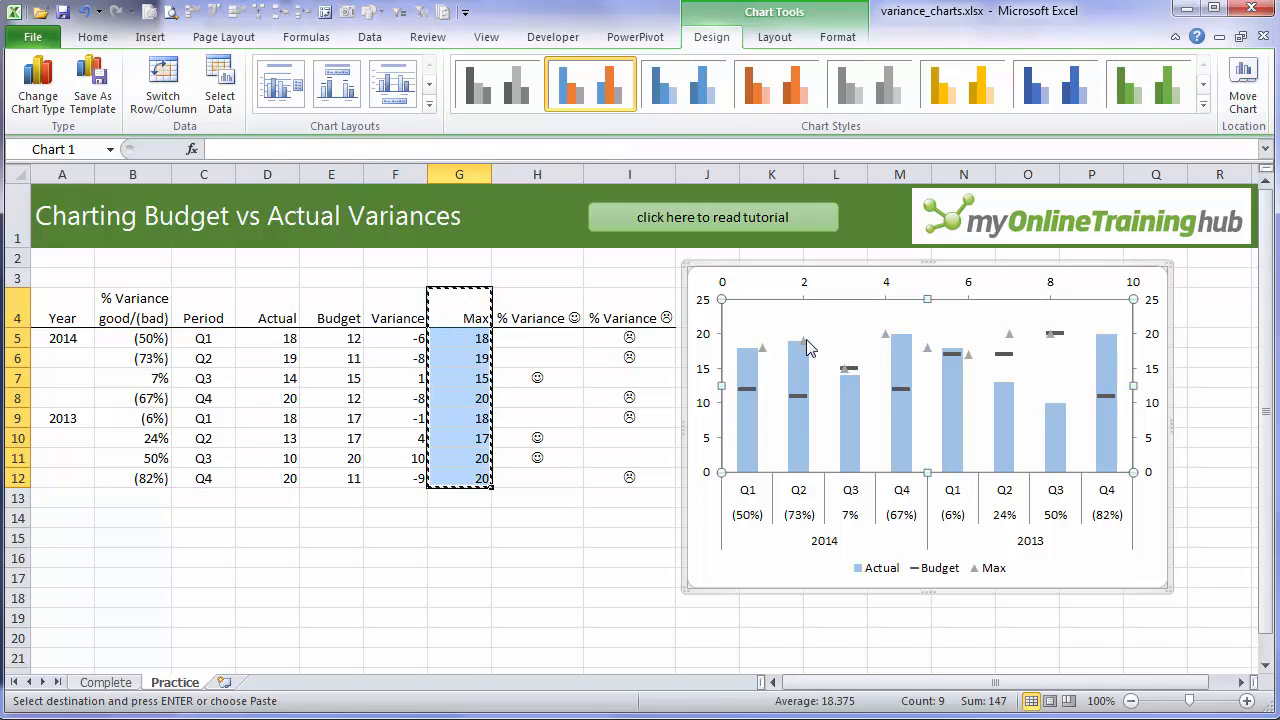
# - Edit the Max series: name from B4, X values from H5:H12
pyautogui.rightClick(810, 345)
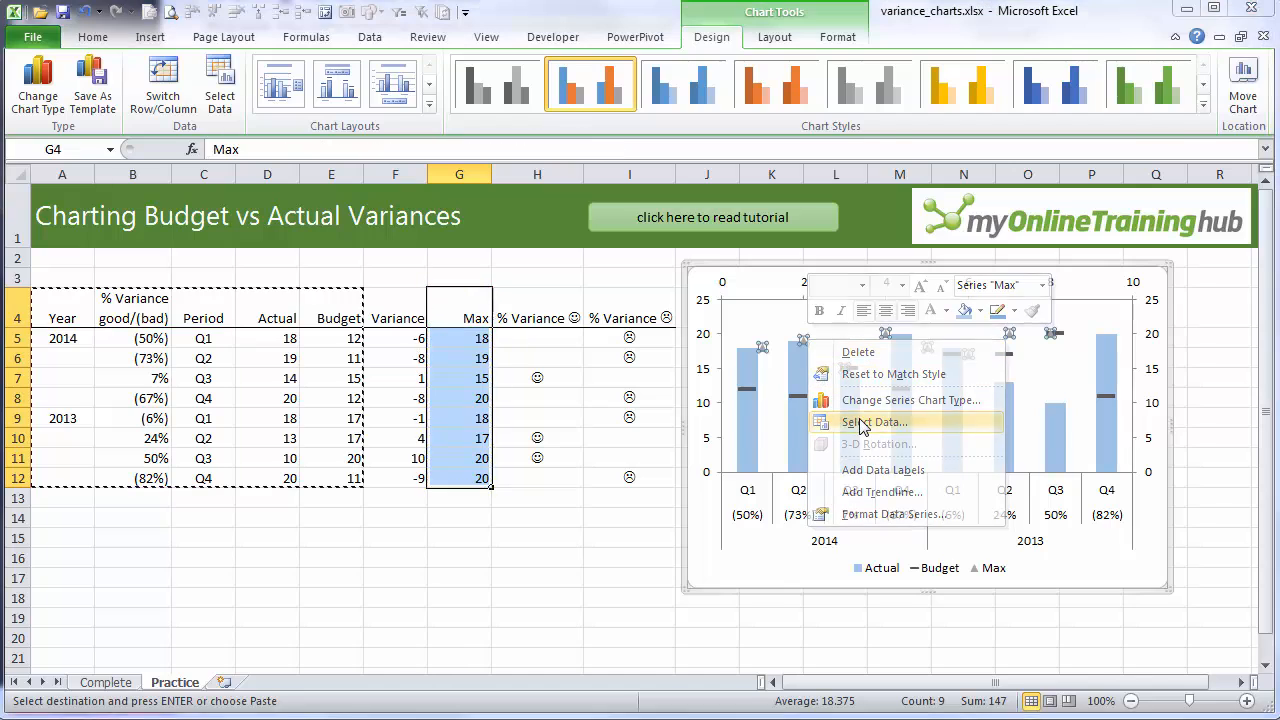
pyautogui.click(875, 422)
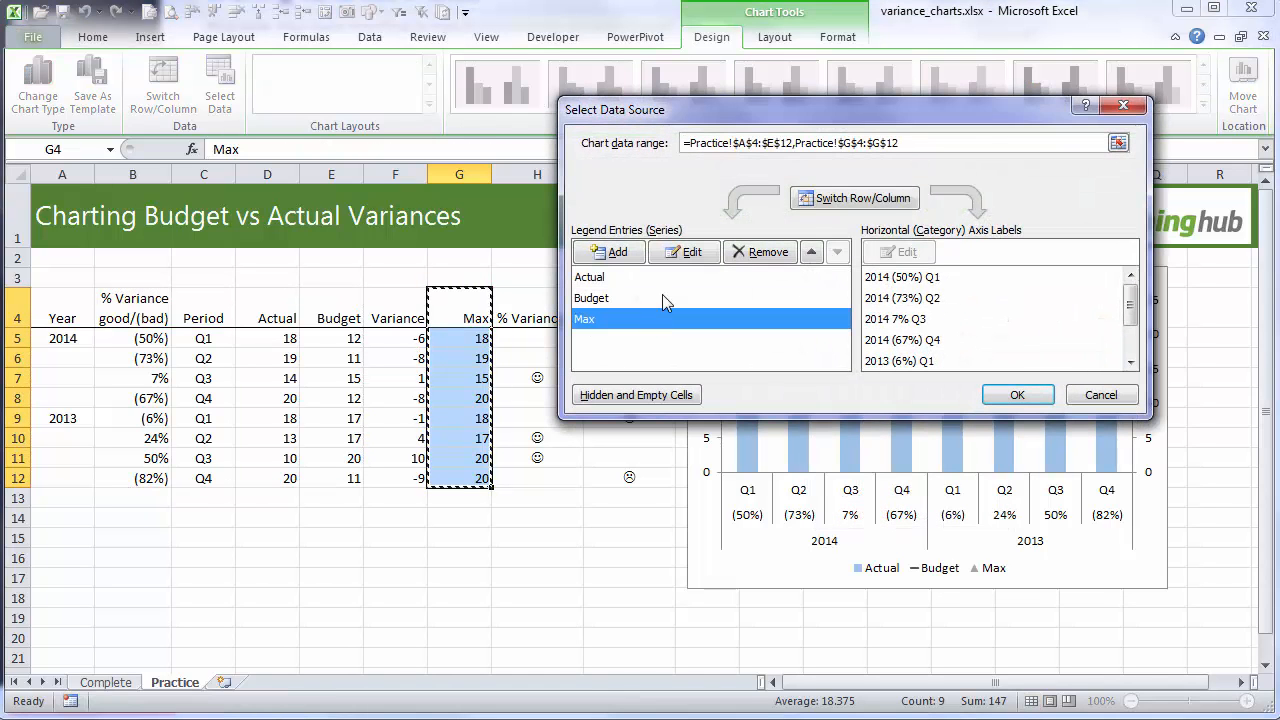
pyautogui.moveTo(692, 251)
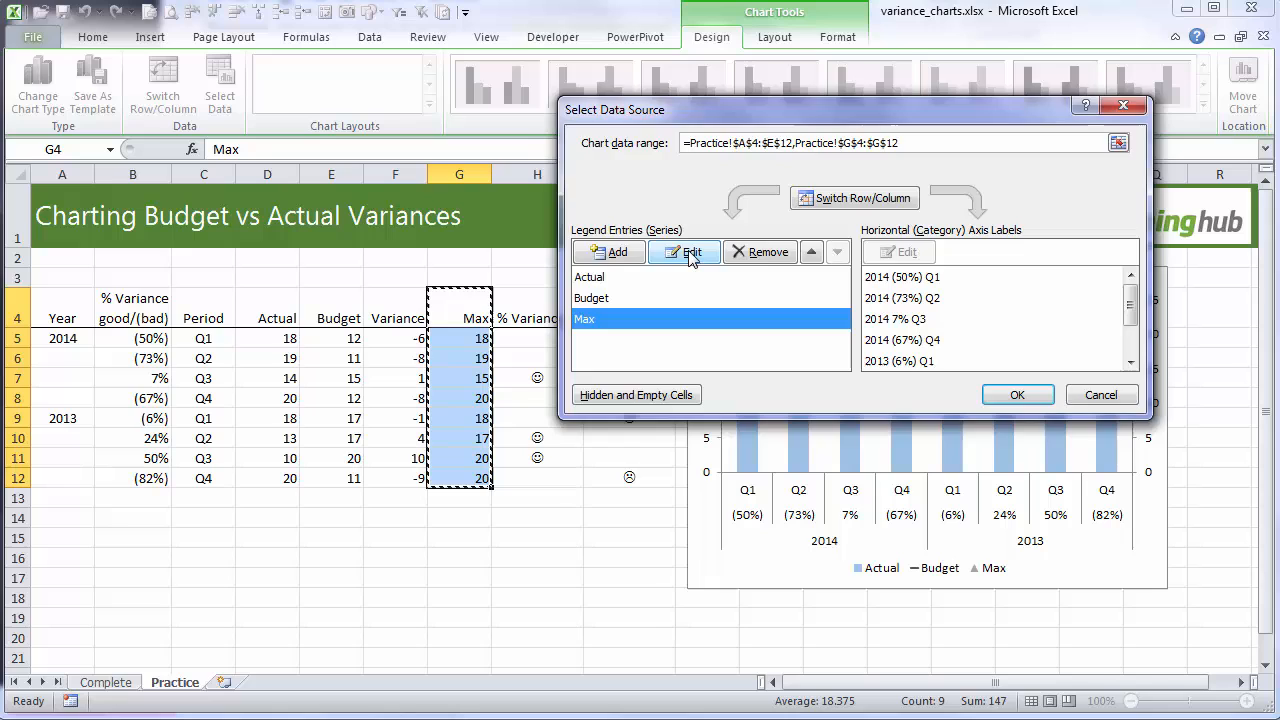
pyautogui.click(684, 251)
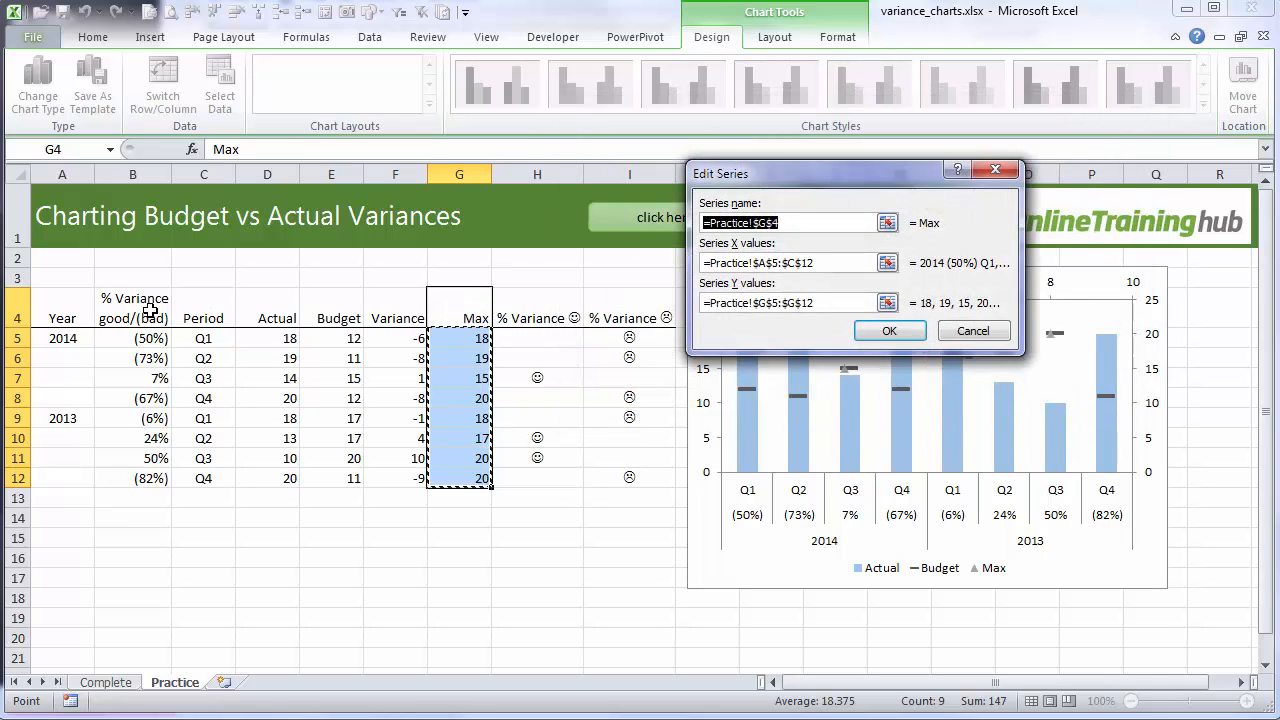
pyautogui.click(132, 308)
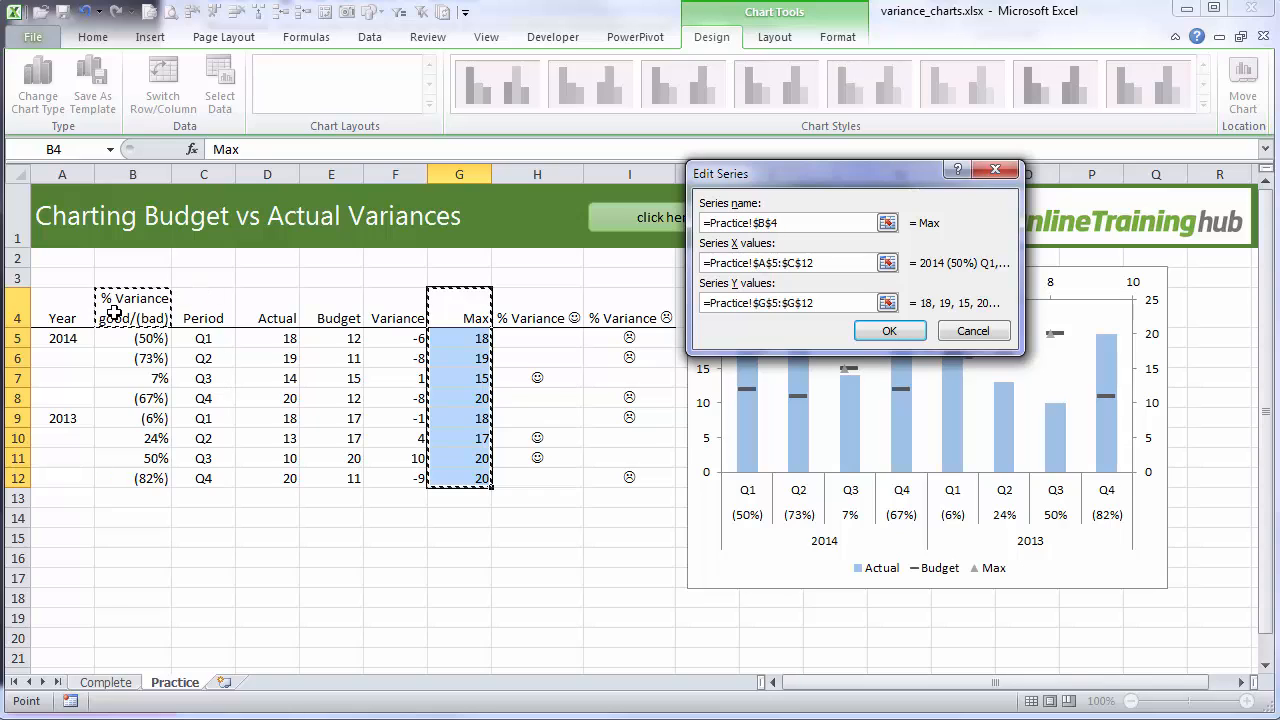
pyautogui.moveTo(1000, 575)
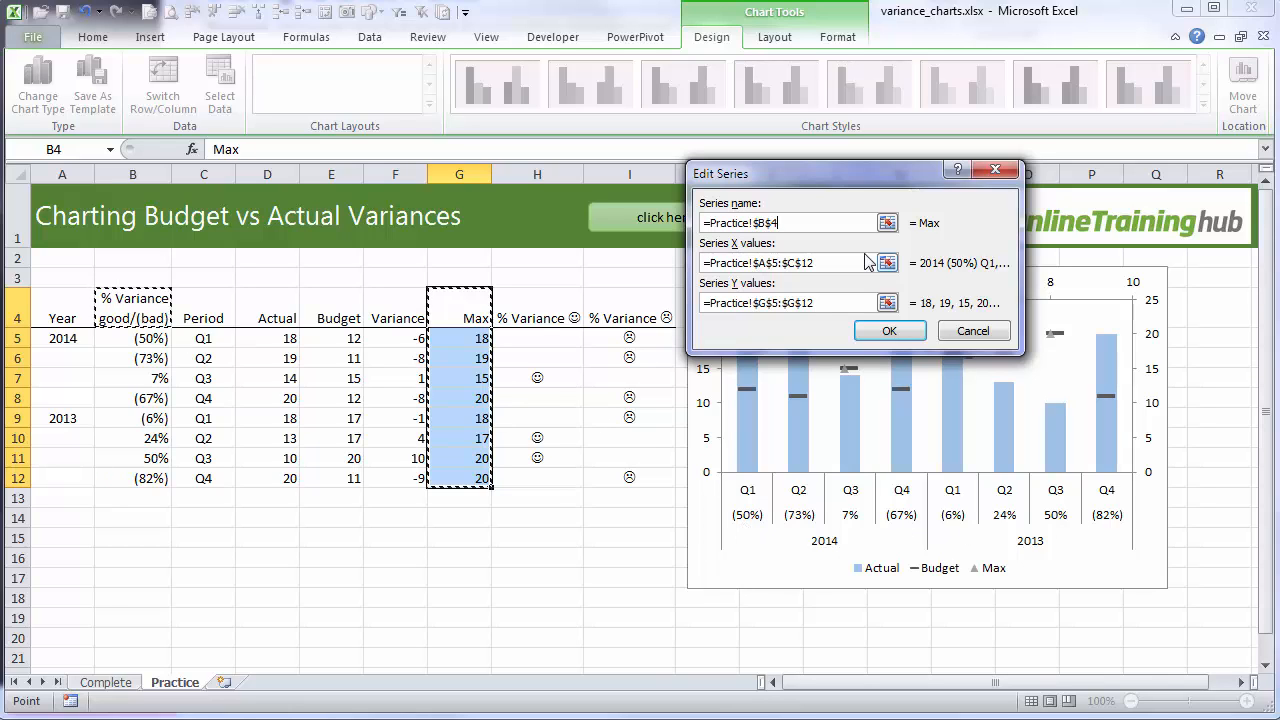
pyautogui.moveTo(987, 530)
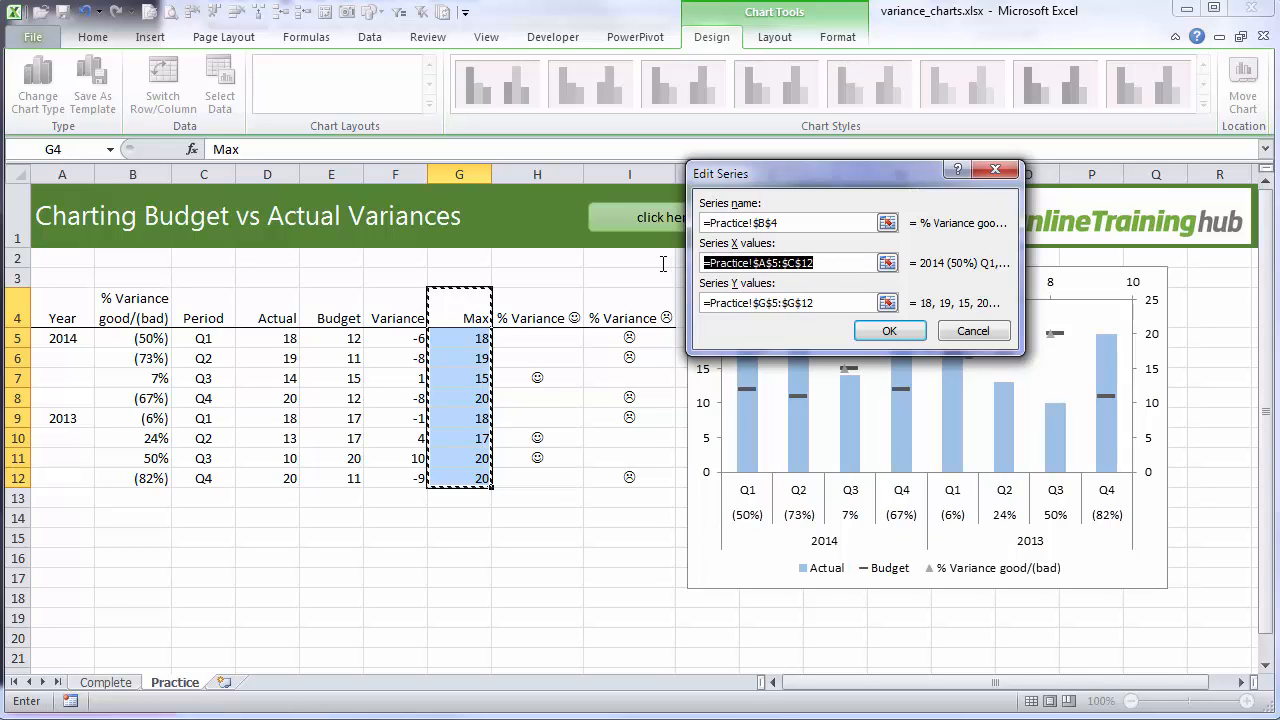
pyautogui.moveTo(568, 333)
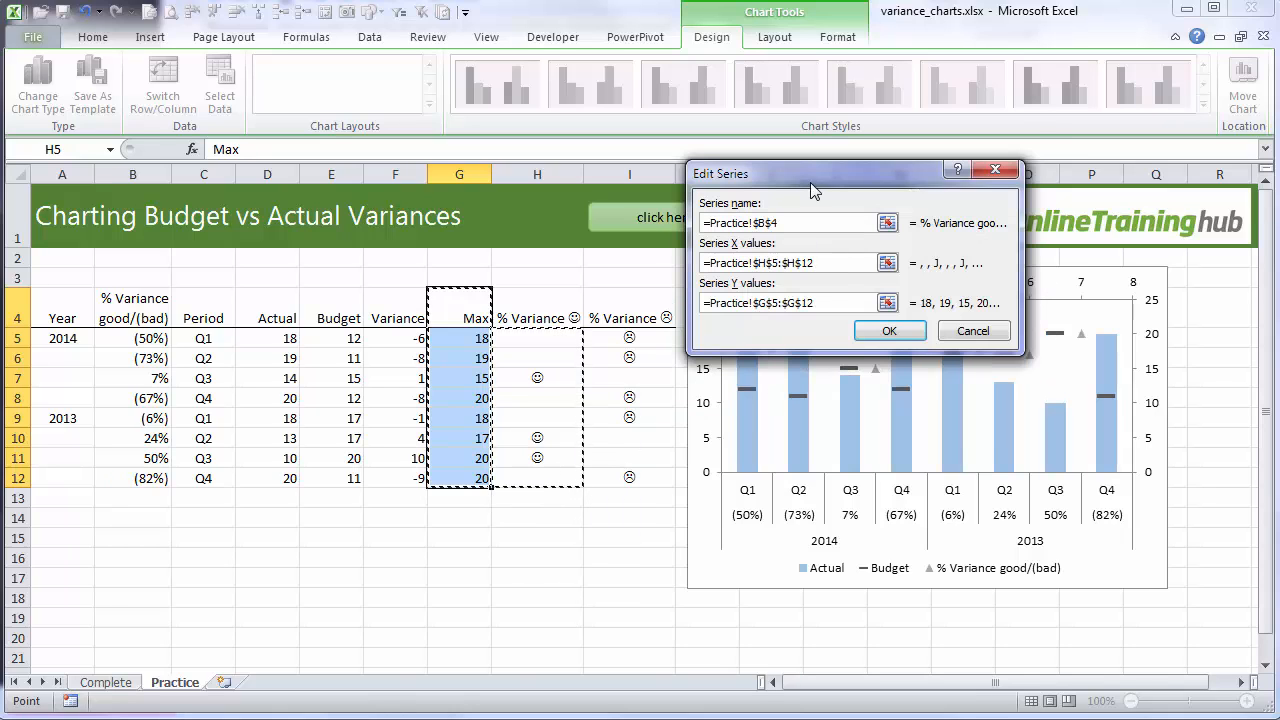
pyautogui.moveTo(813, 173); pyautogui.dragTo(720, 87)
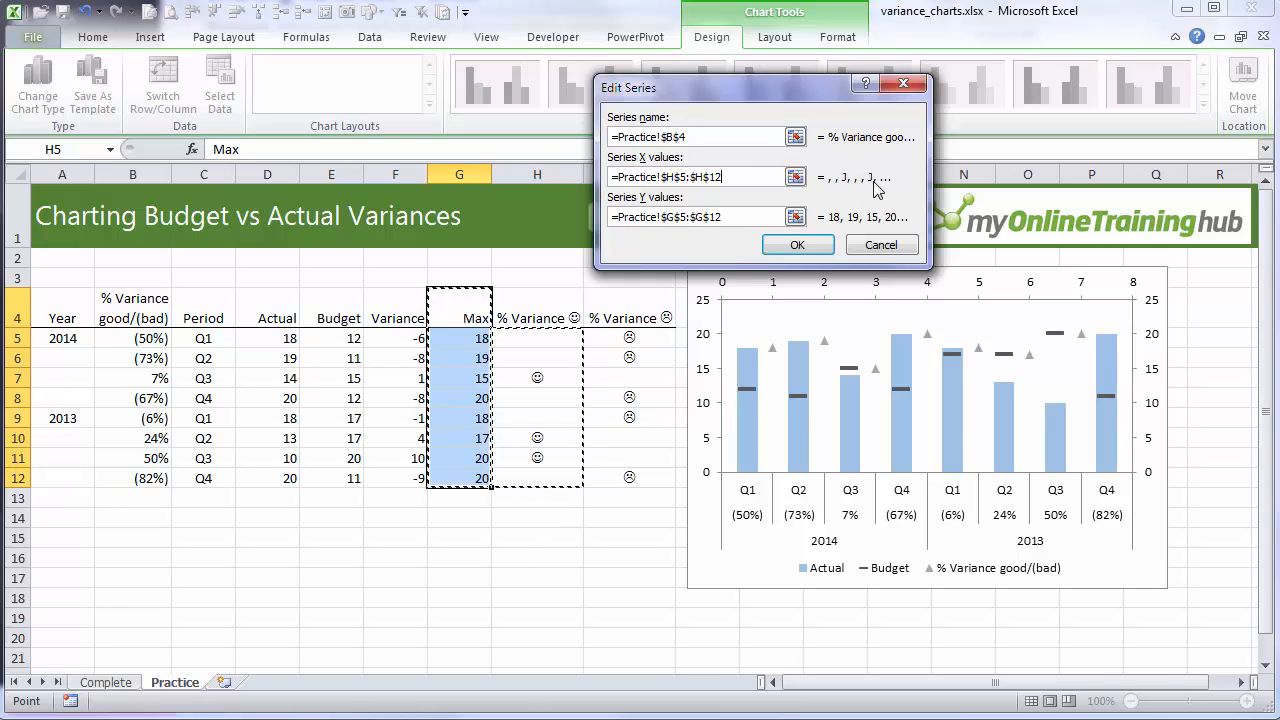
pyautogui.moveTo(846, 203)
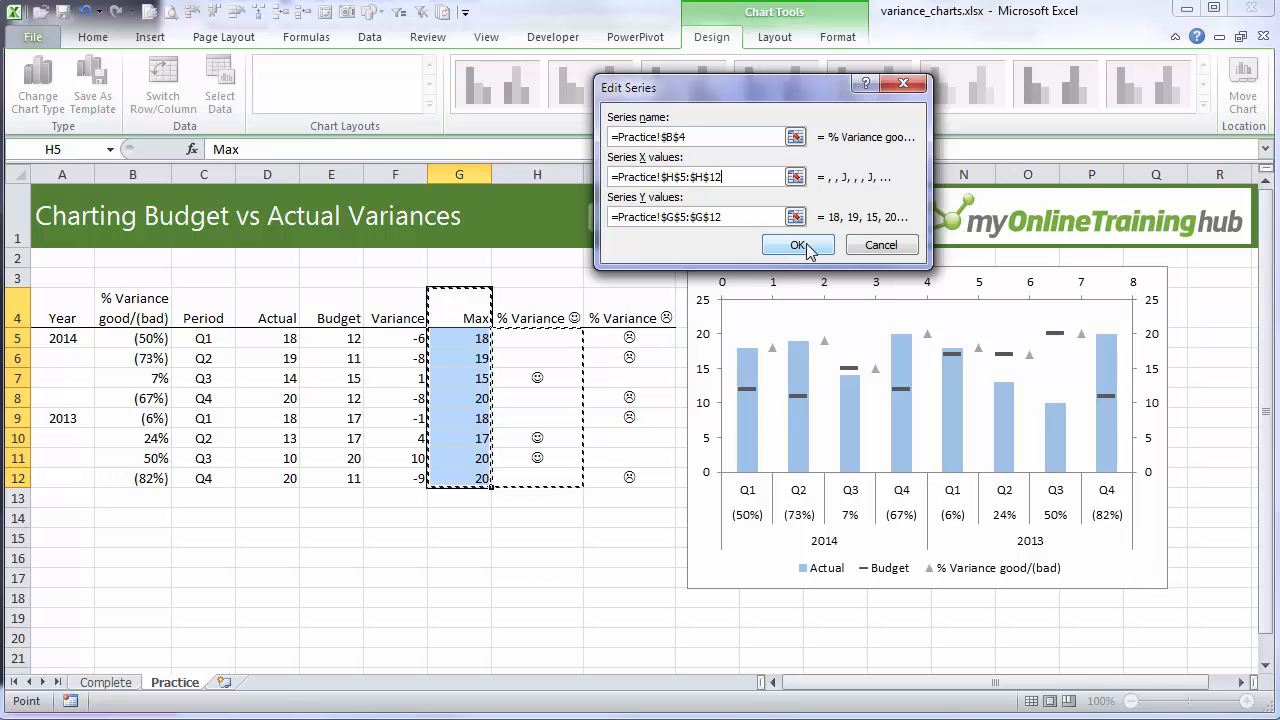
pyautogui.click(797, 245)
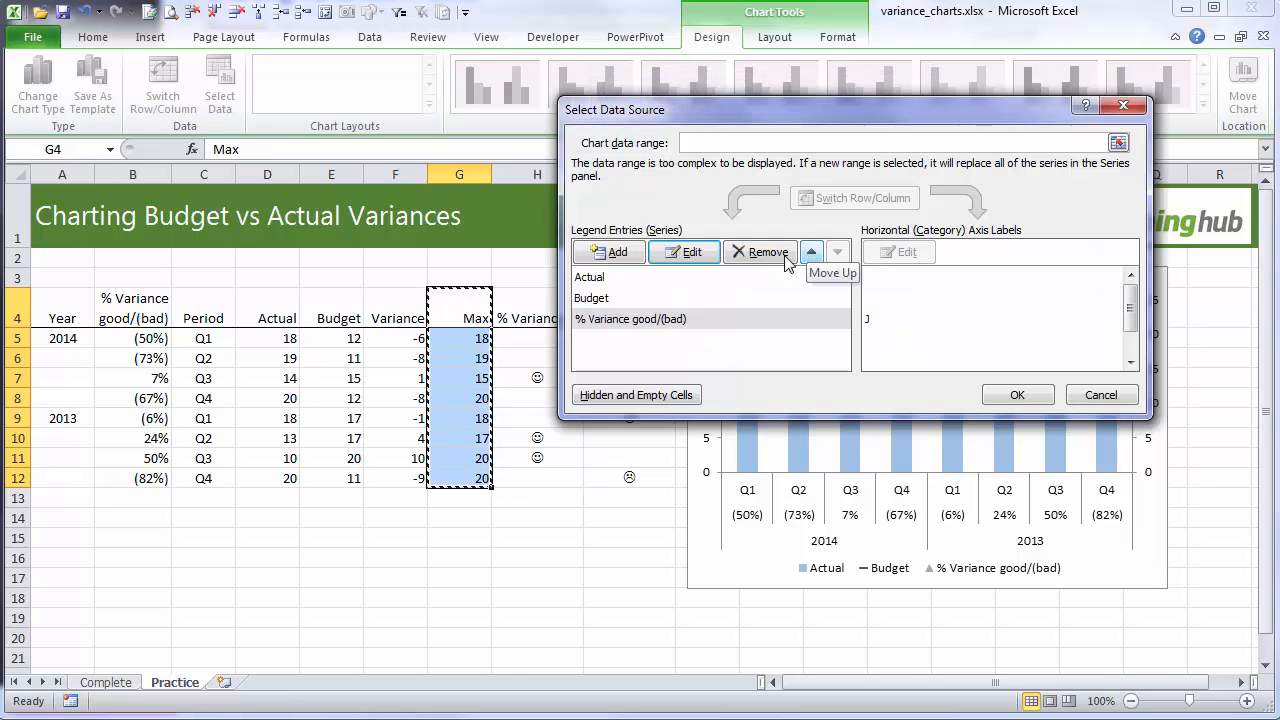
# - Add a series named from B4 with X values I5:I12 and Y values G5:G12
pyautogui.click(684, 251)
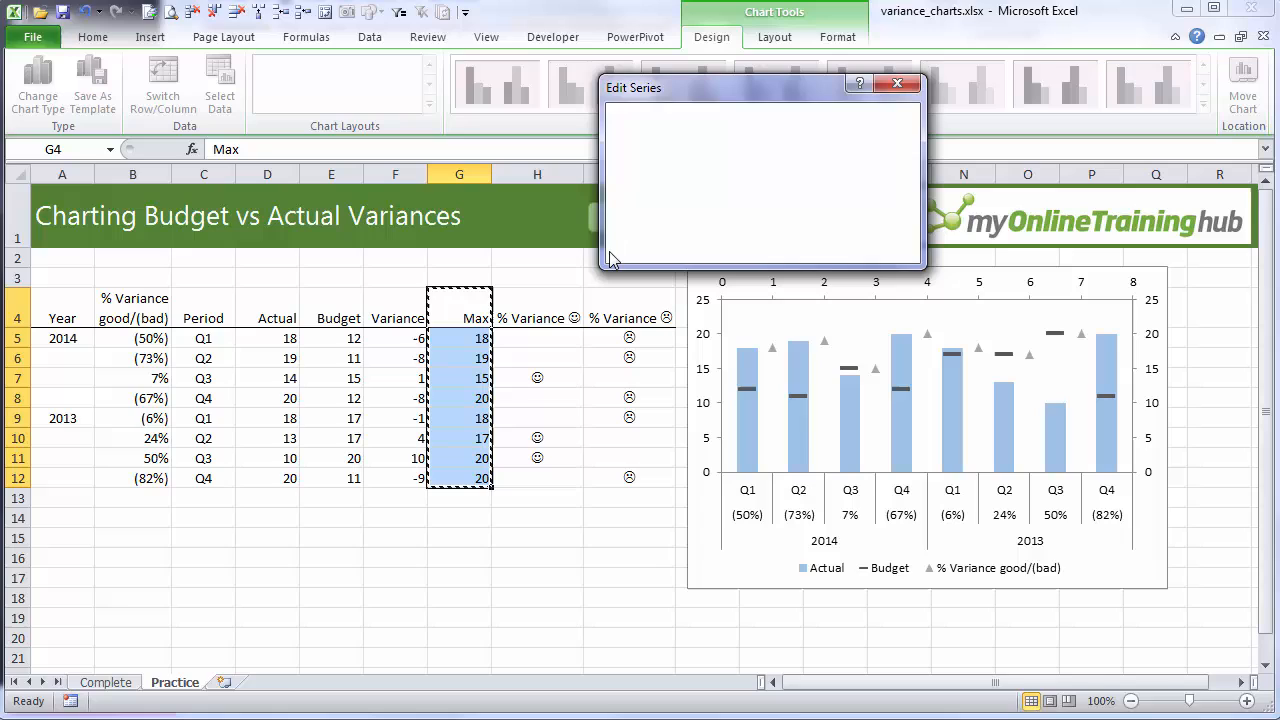
pyautogui.click(132, 308)
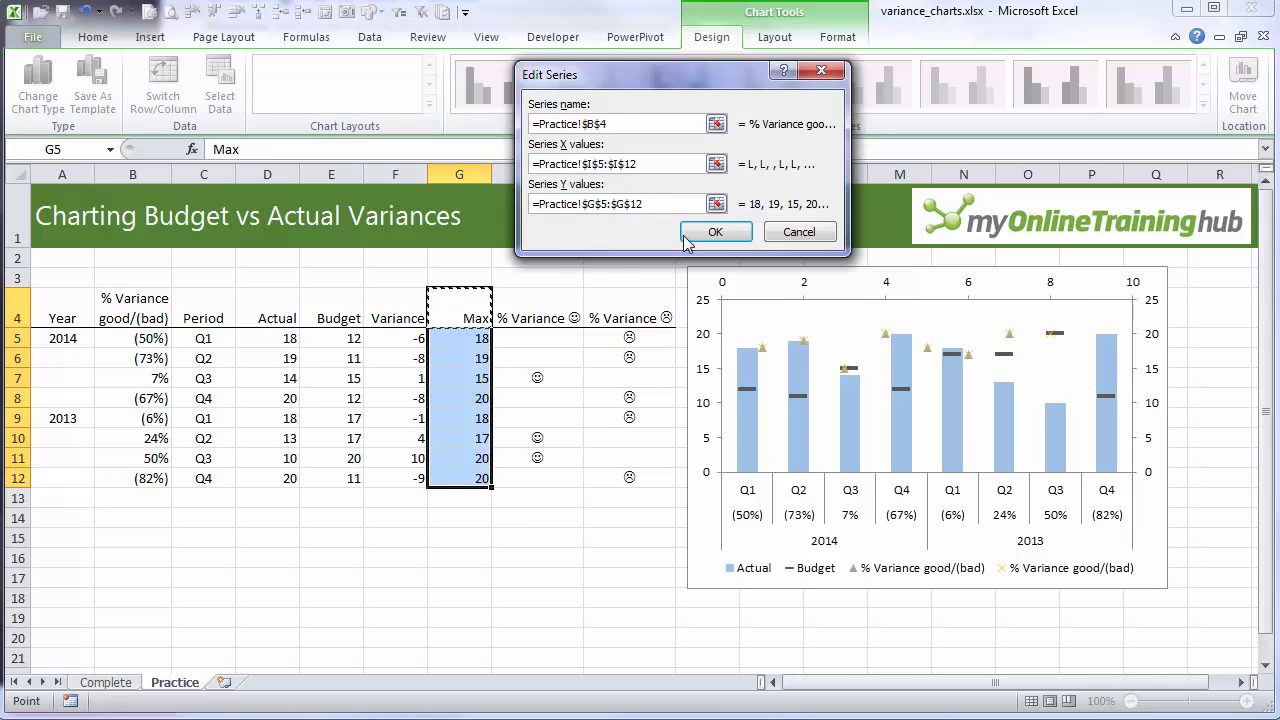
pyautogui.click(716, 231)
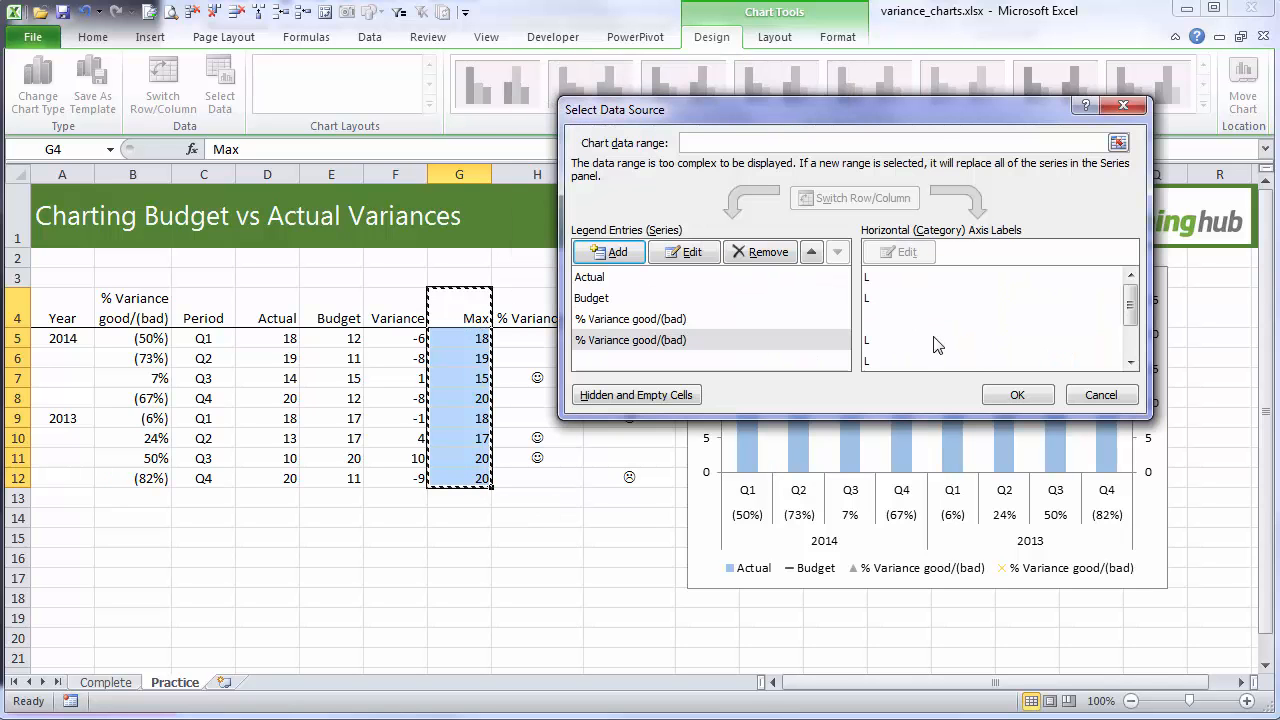
pyautogui.click(1017, 395)
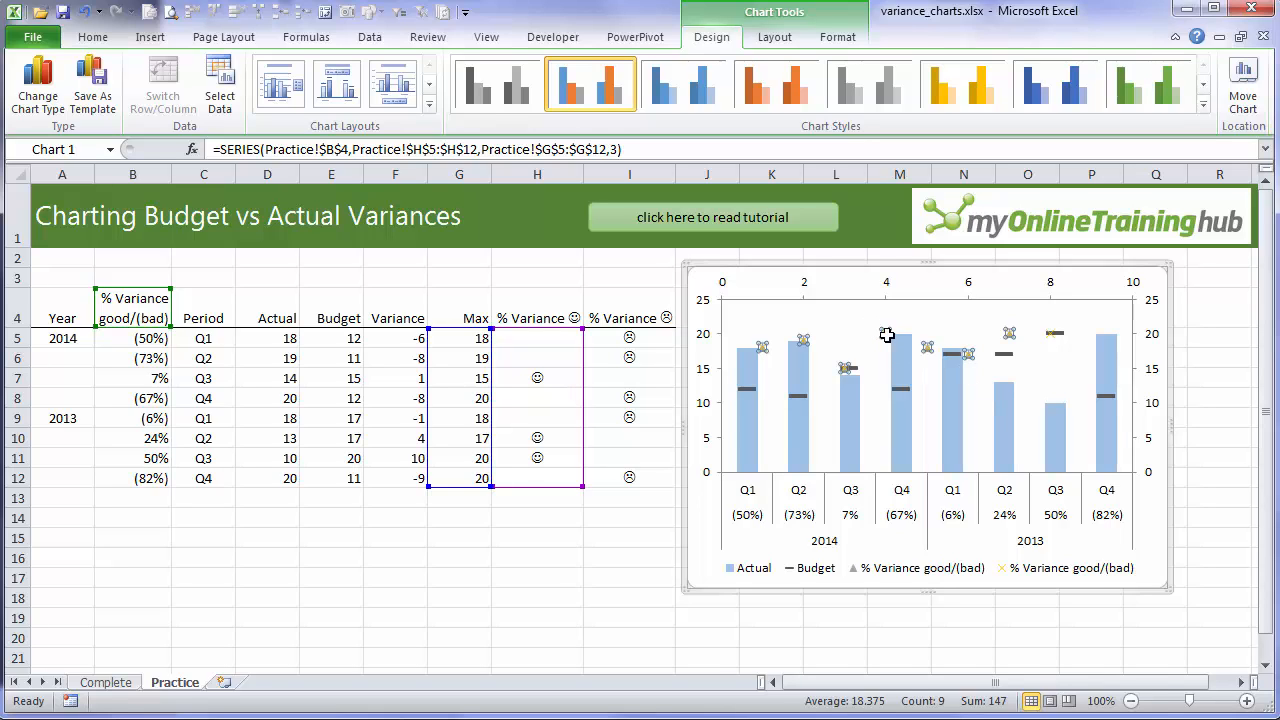
pyautogui.moveTo(785, 295)
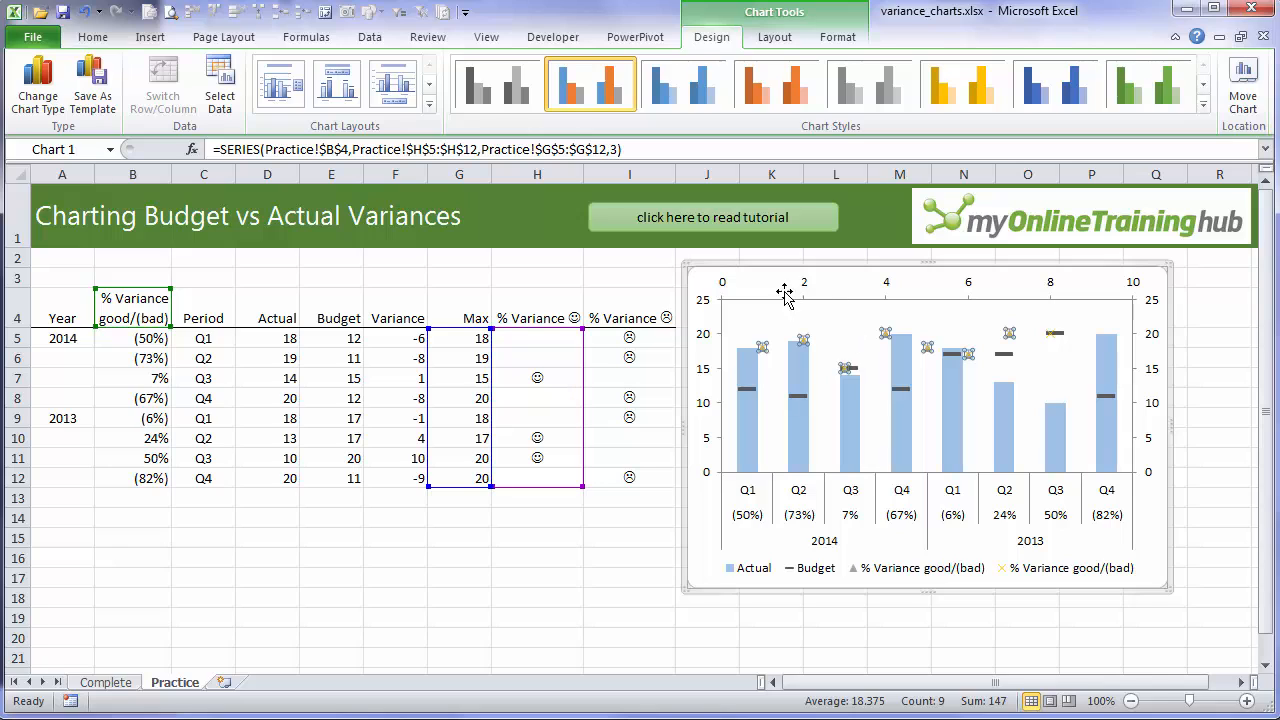
# - Add data labels to the good-variance series showing X Value instead of Y Value
pyautogui.click(774, 37)
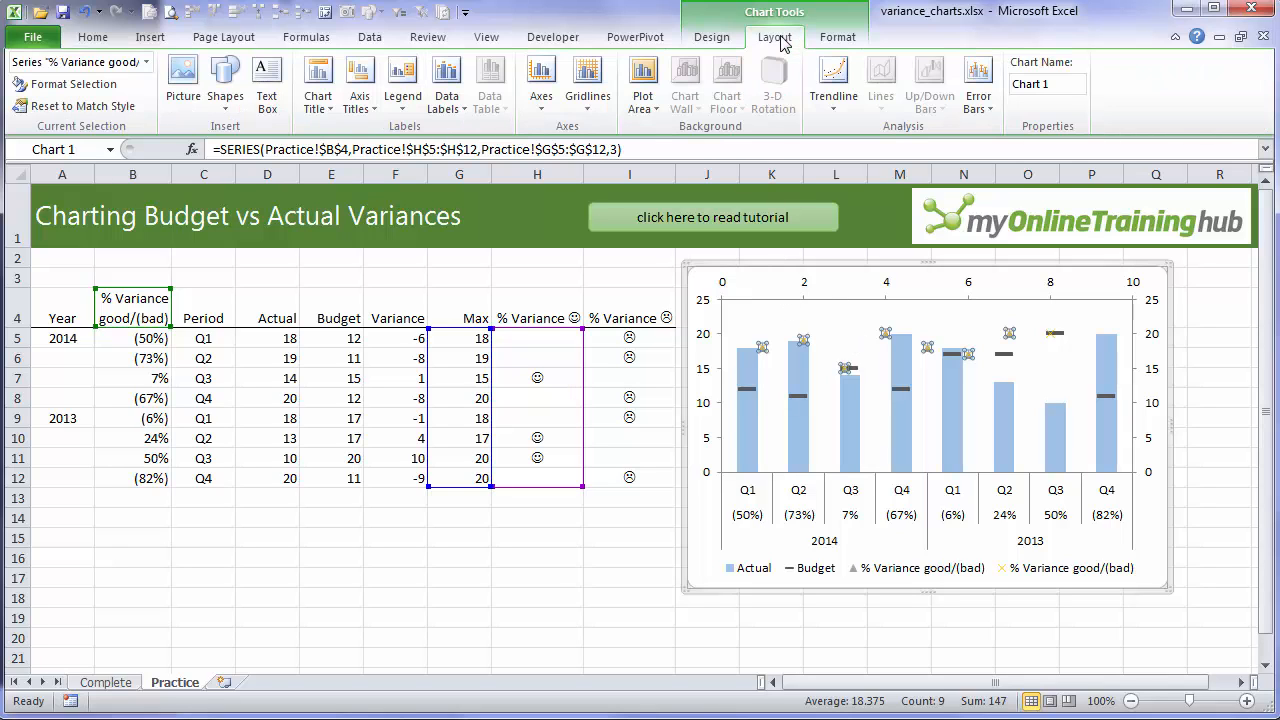
pyautogui.click(444, 83)
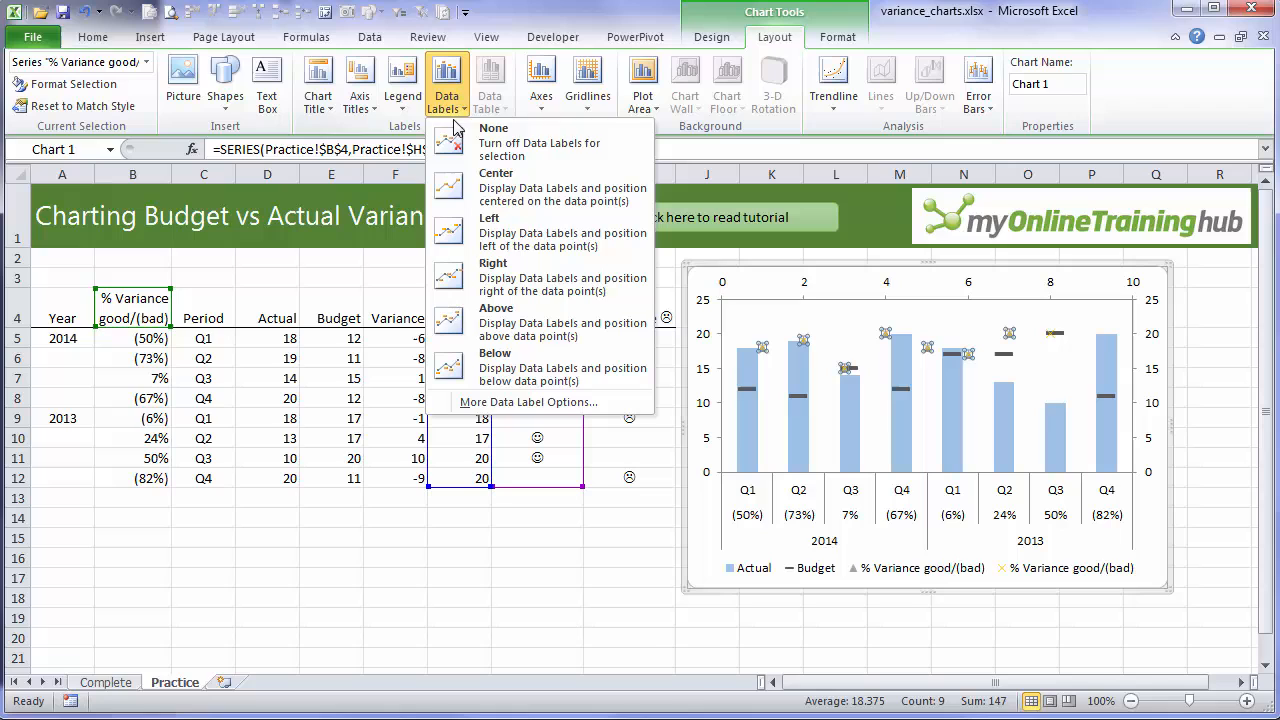
pyautogui.click(496, 307)
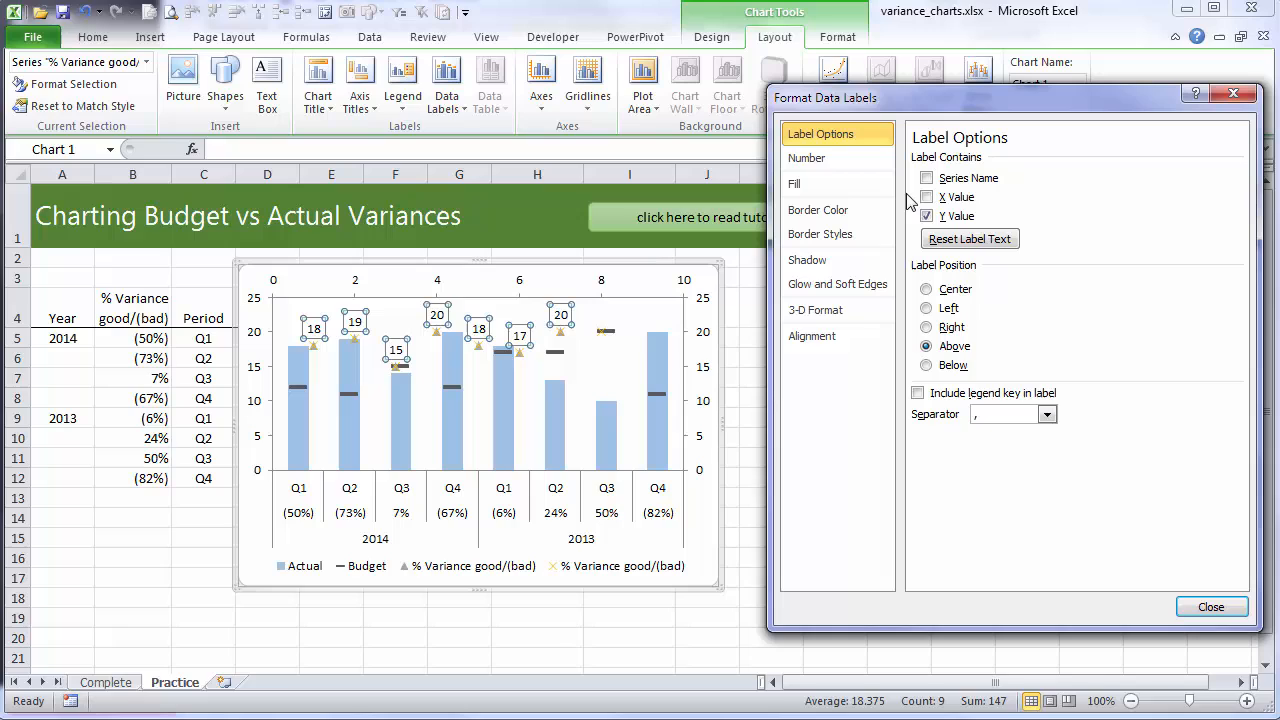
pyautogui.click(926, 196)
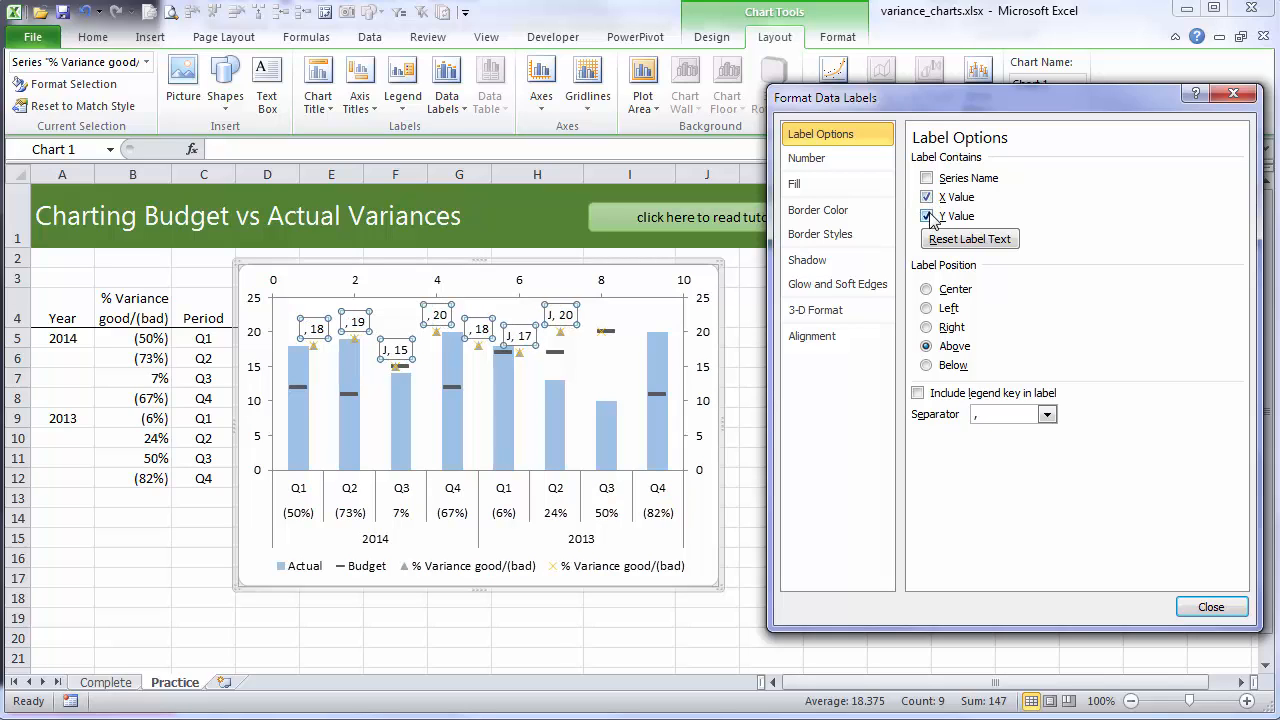
pyautogui.click(927, 216)
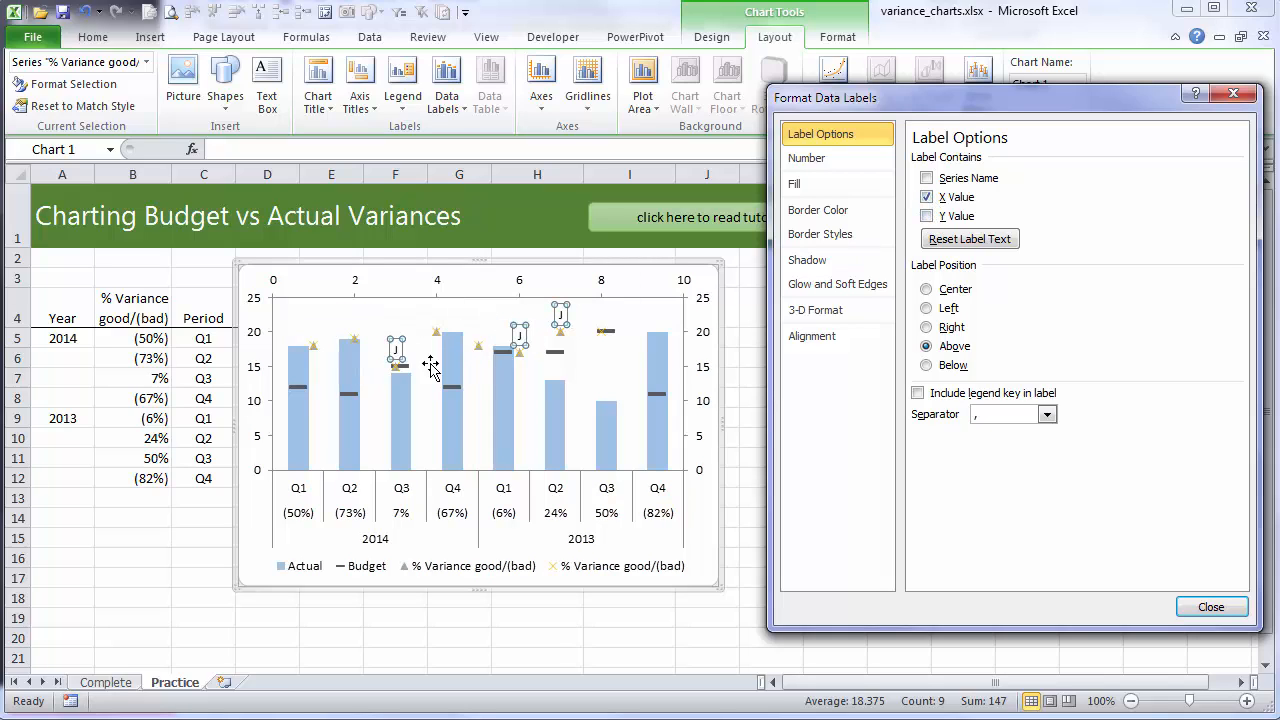
pyautogui.moveTo(636, 333)
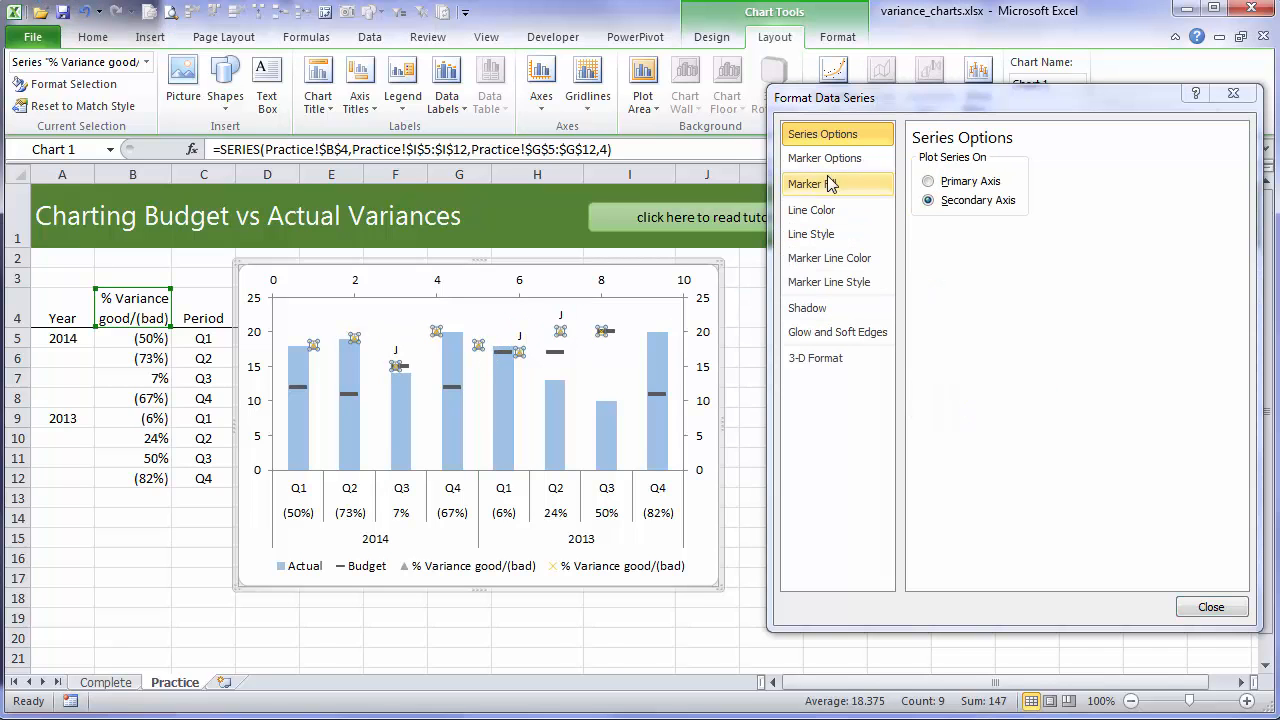
# - Set the marker type to None for both variance series
pyautogui.click(834, 158)
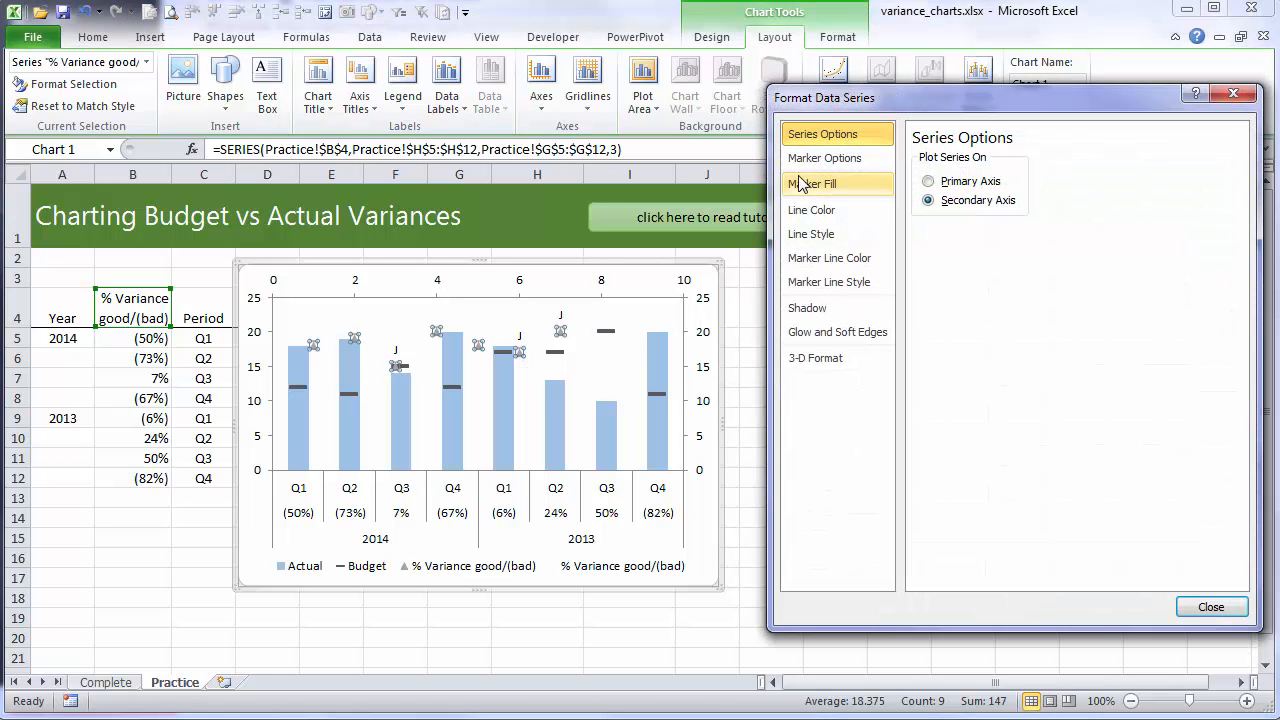
pyautogui.click(825, 158)
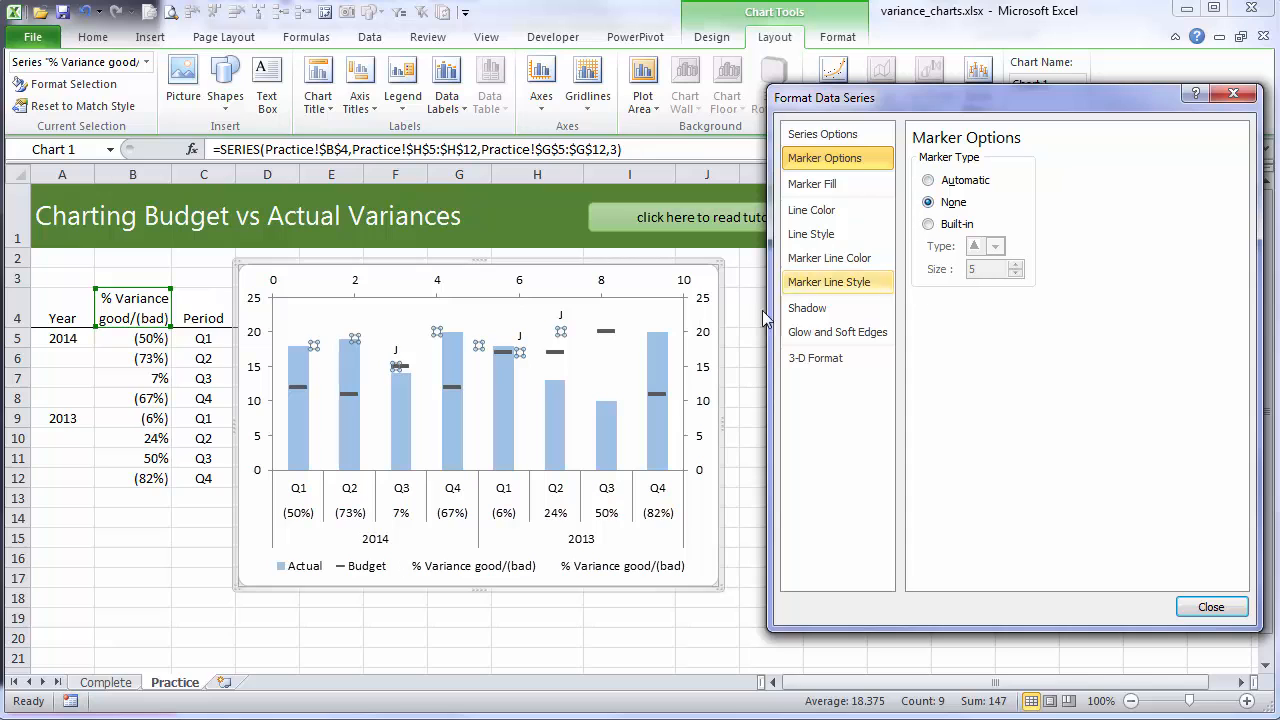
pyautogui.click(1211, 606)
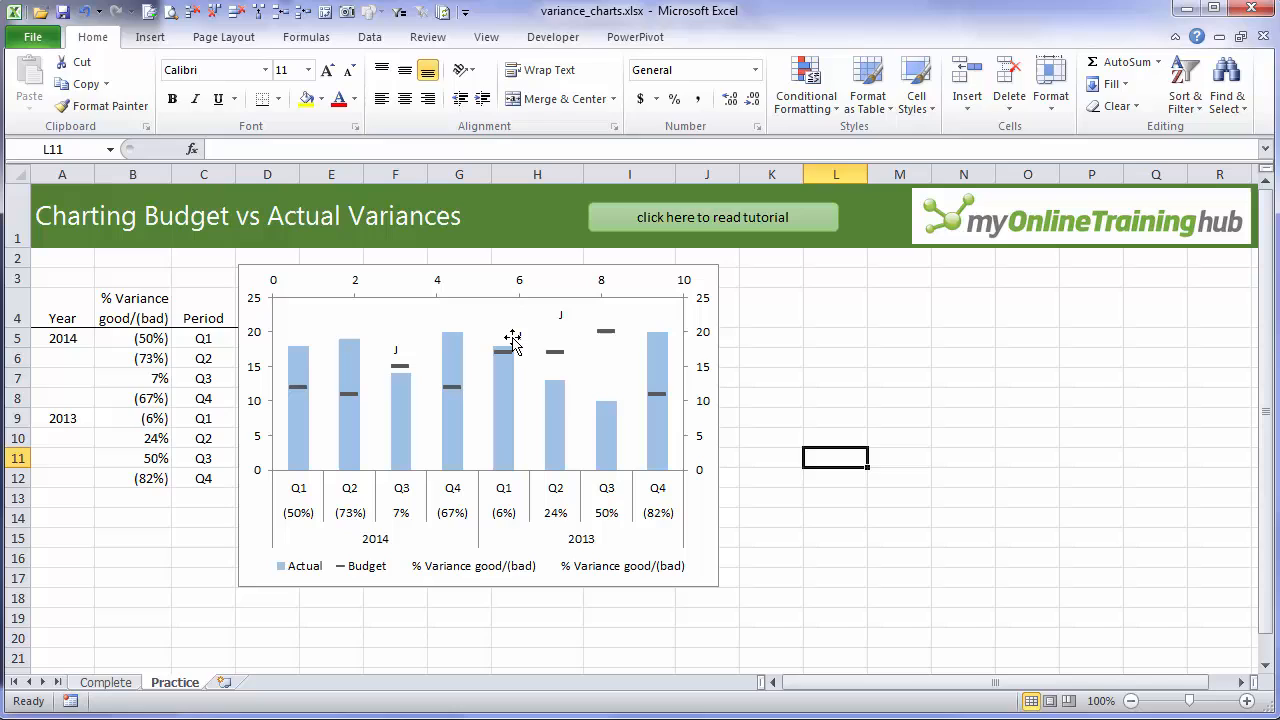
pyautogui.click(511, 340)
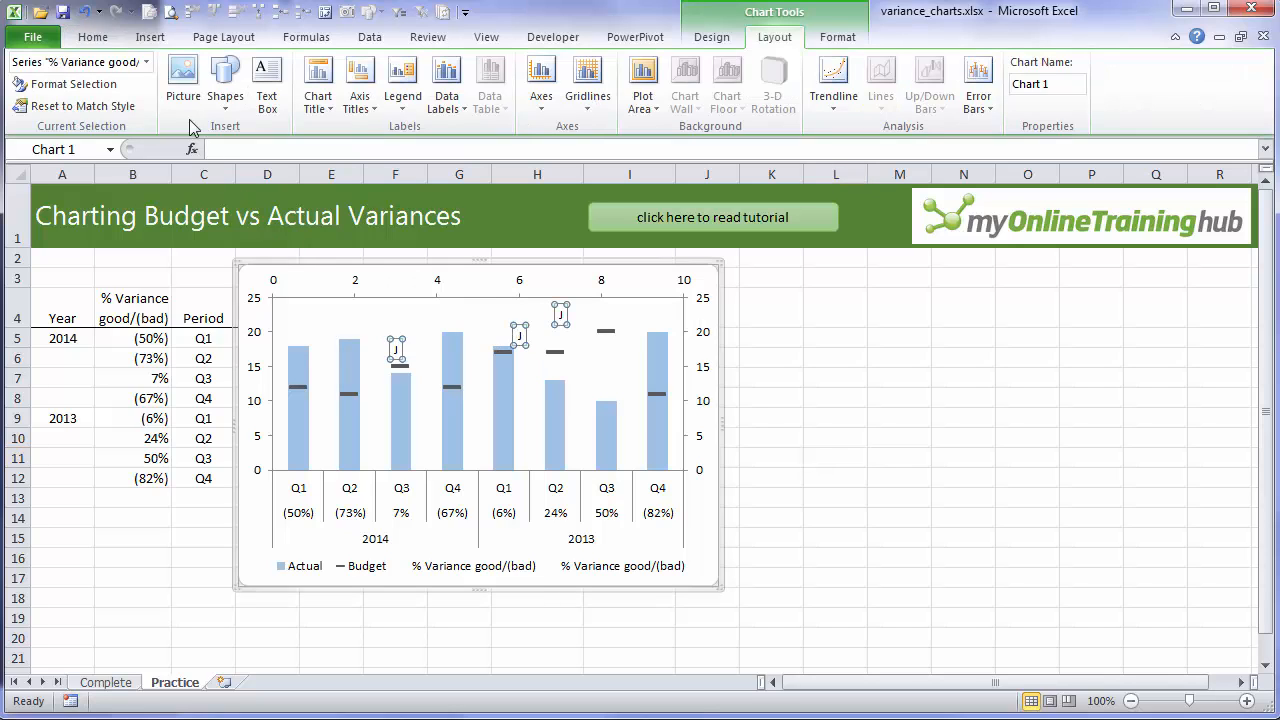
# - Give the second % Variance good/(bad) series data labels showing its X values
pyautogui.click(147, 62)
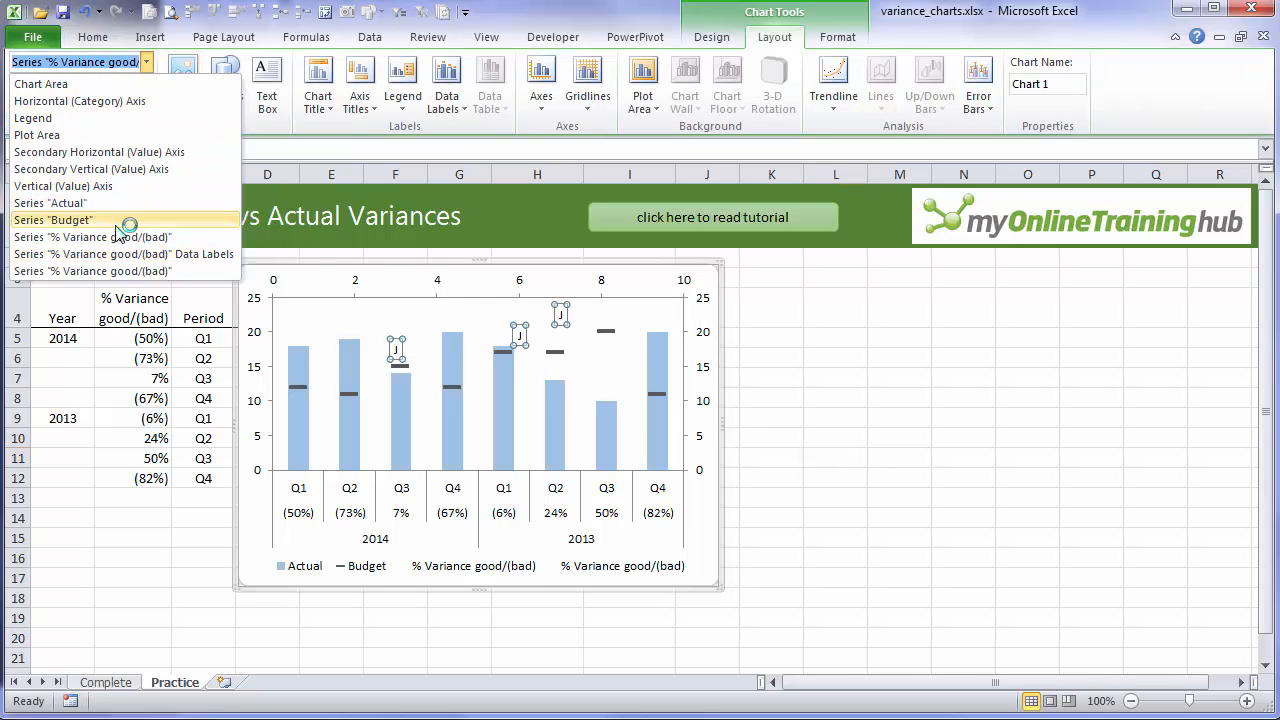
pyautogui.click(92, 271)
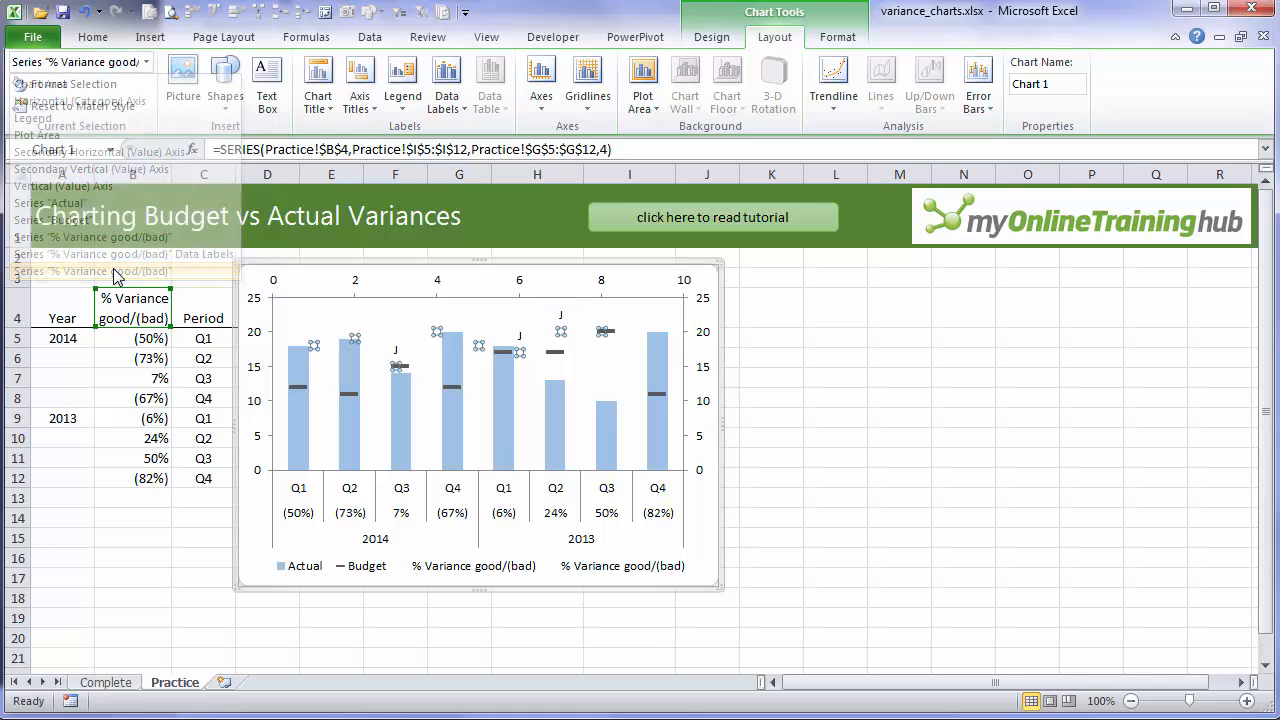
pyautogui.click(446, 82)
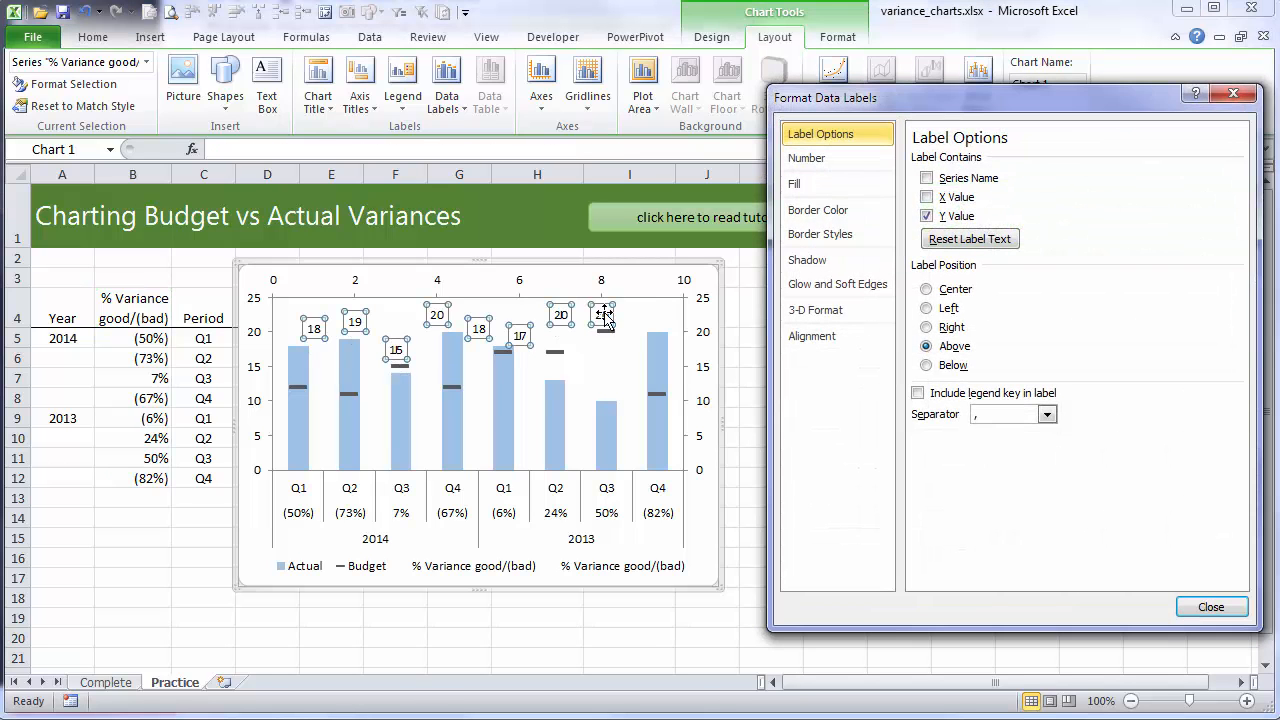
pyautogui.click(927, 196)
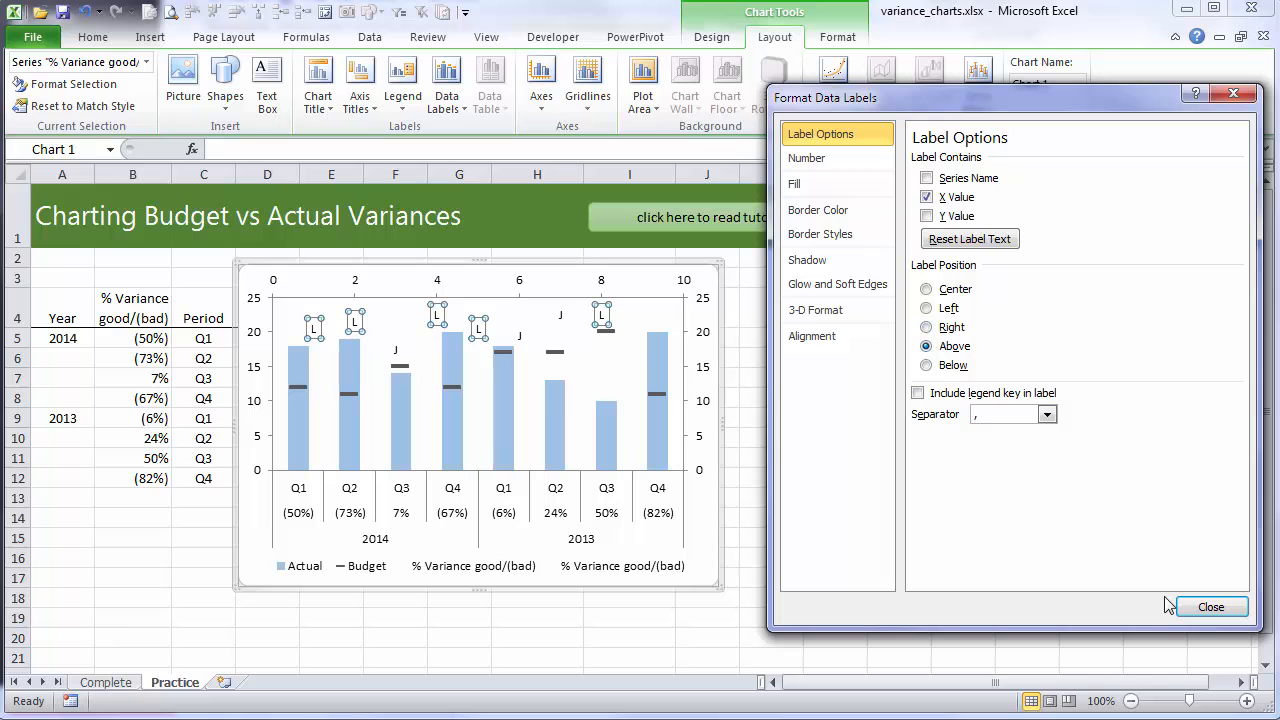
pyautogui.click(1211, 606)
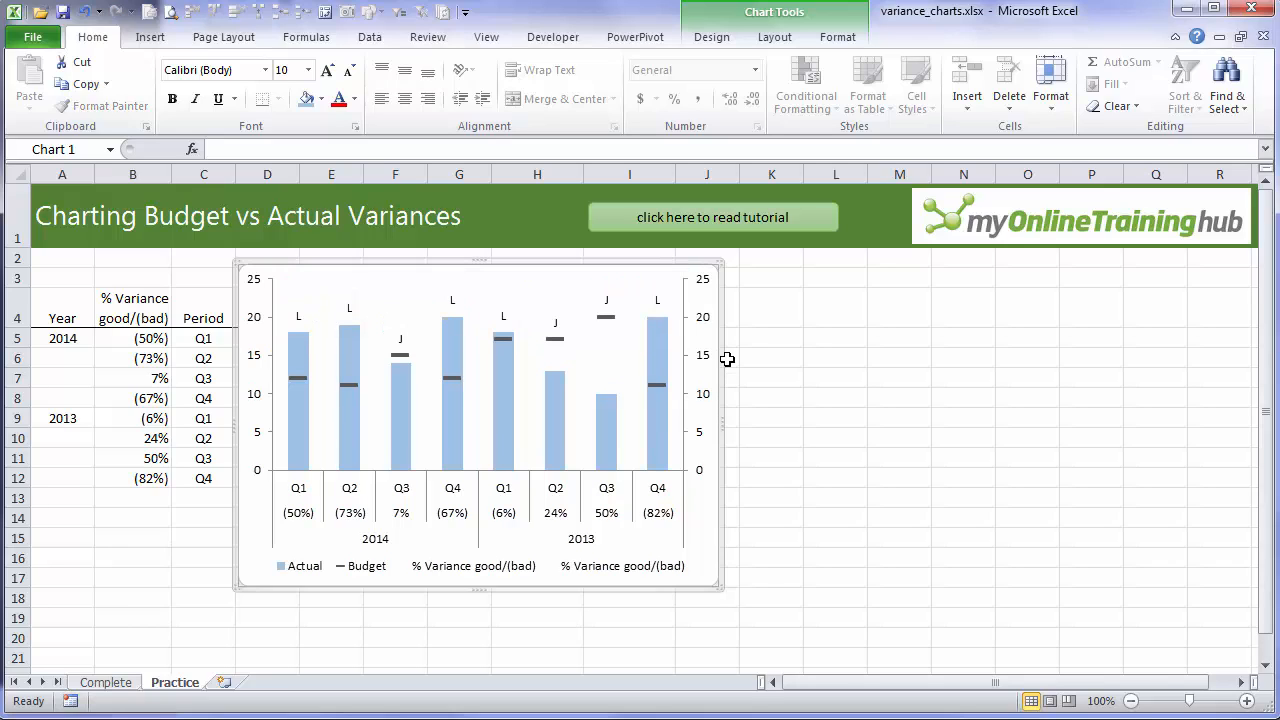
pyautogui.moveTo(515, 330)
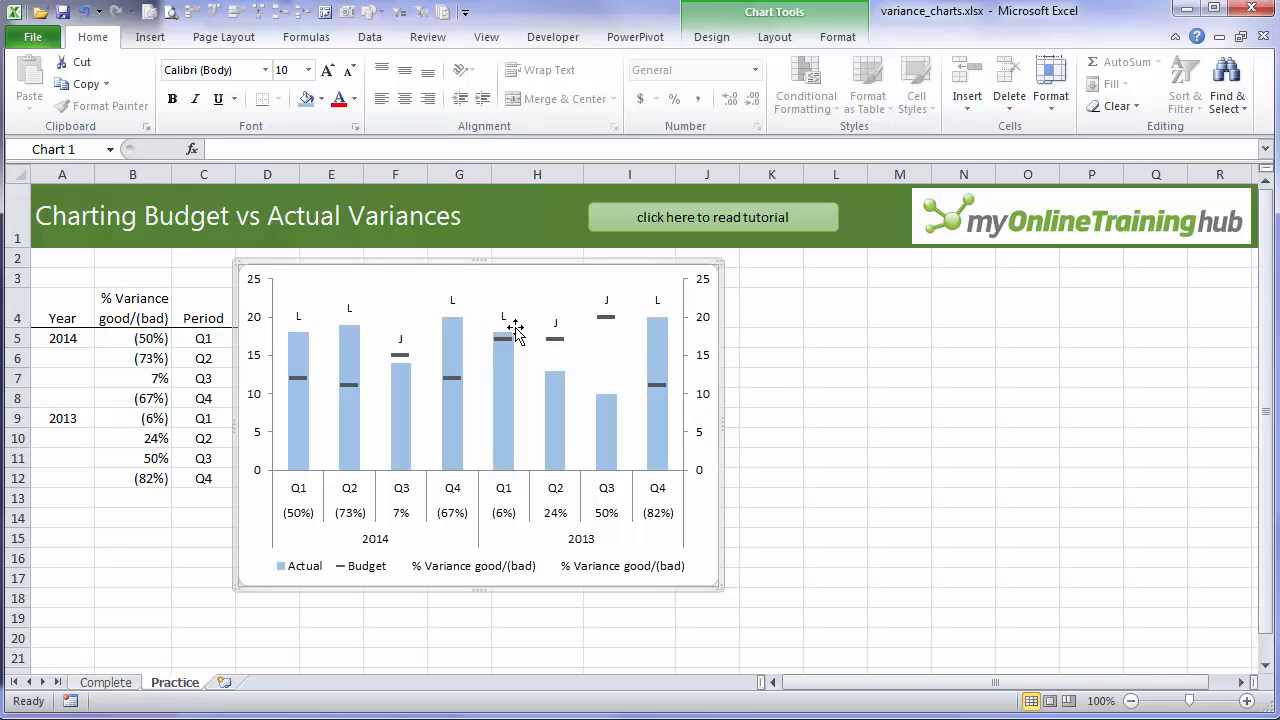
pyautogui.moveTo(452, 308)
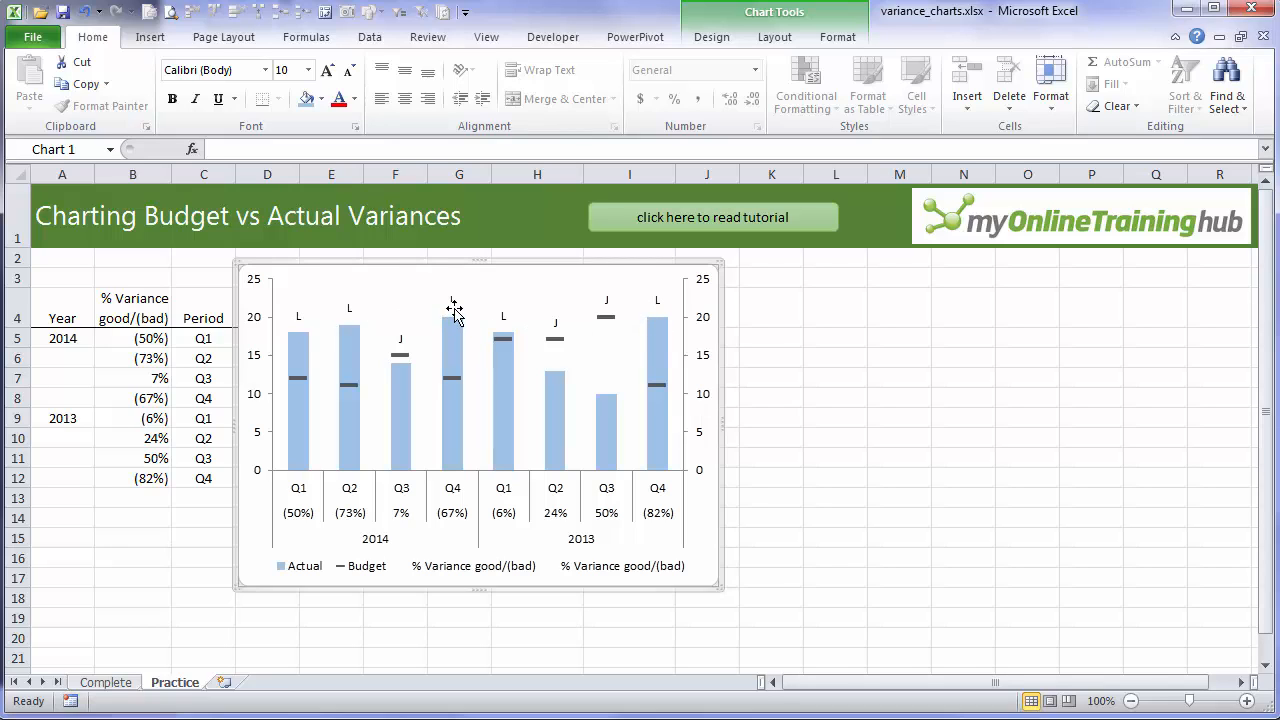
# - Set the L data labels to Wingdings font in red
pyautogui.click(452, 305)
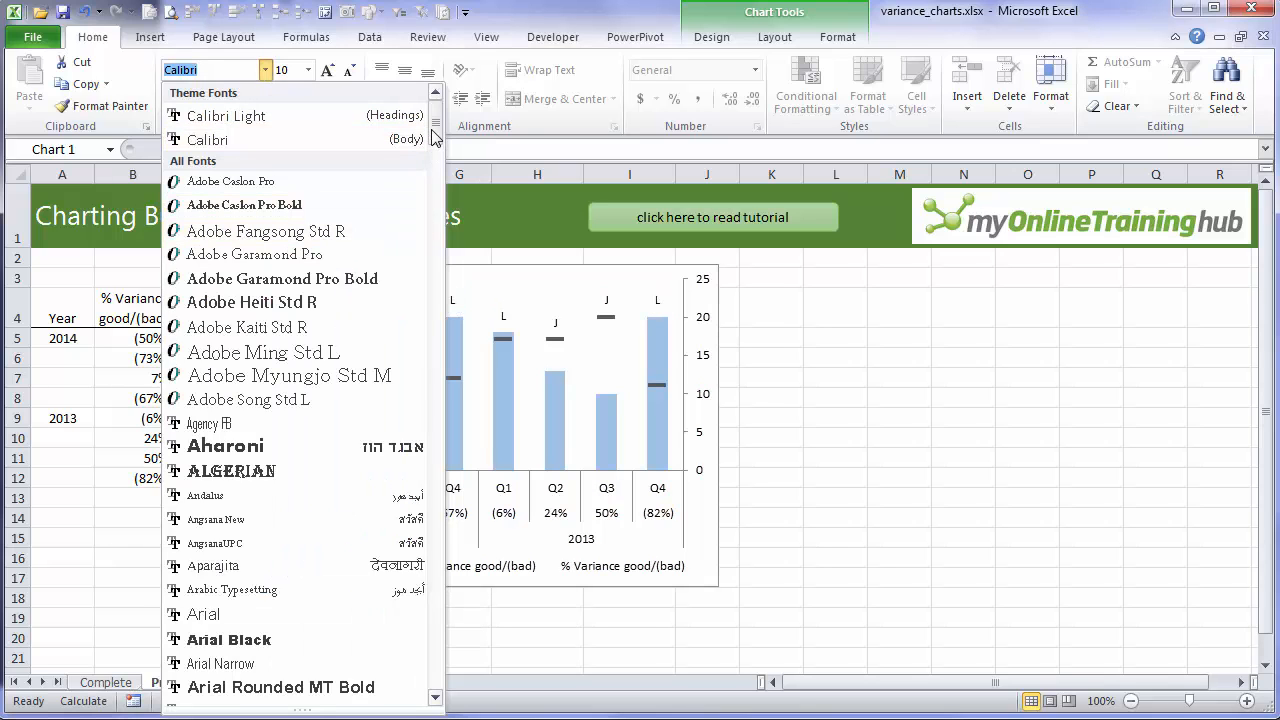
pyautogui.scroll(-3)
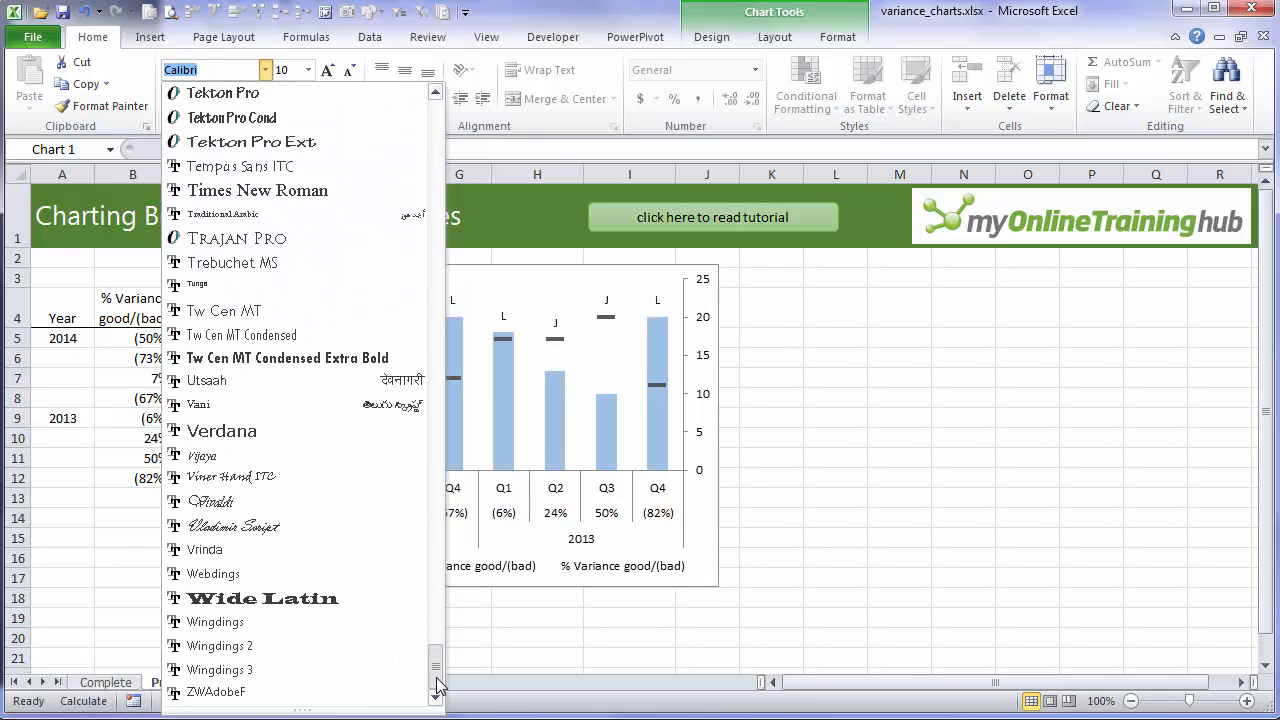
pyautogui.click(215, 622)
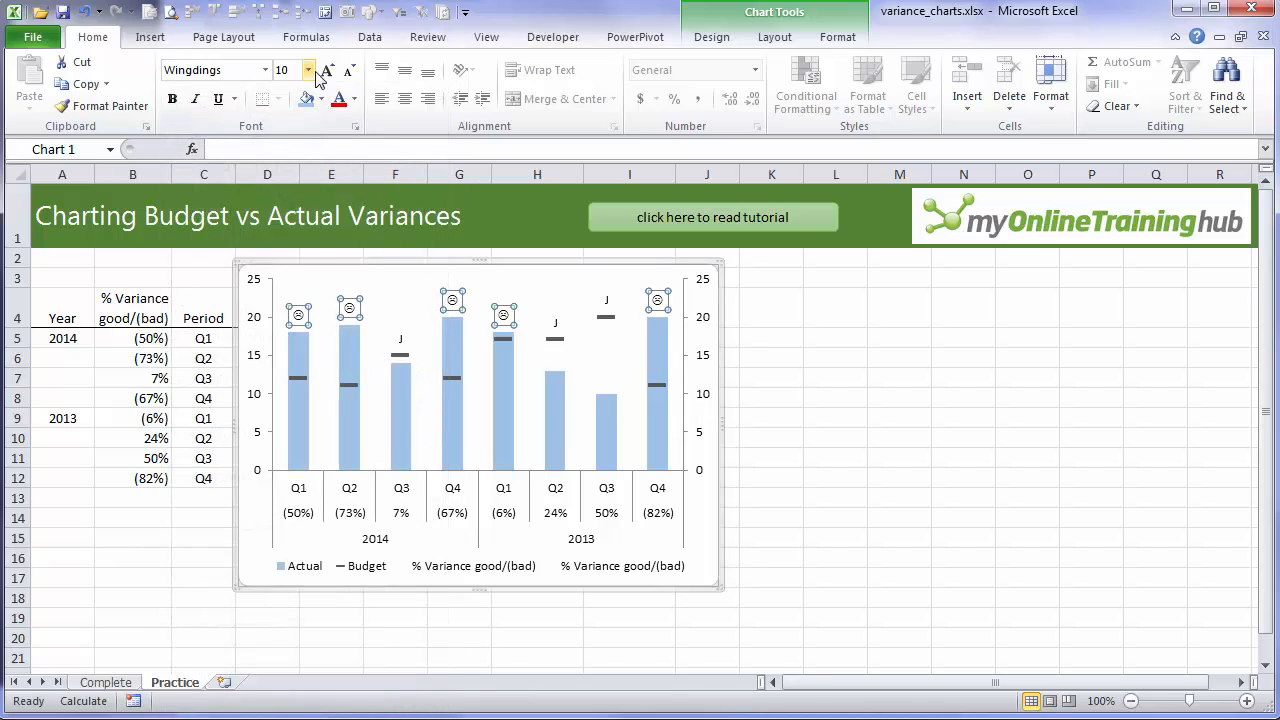
pyautogui.click(306, 70)
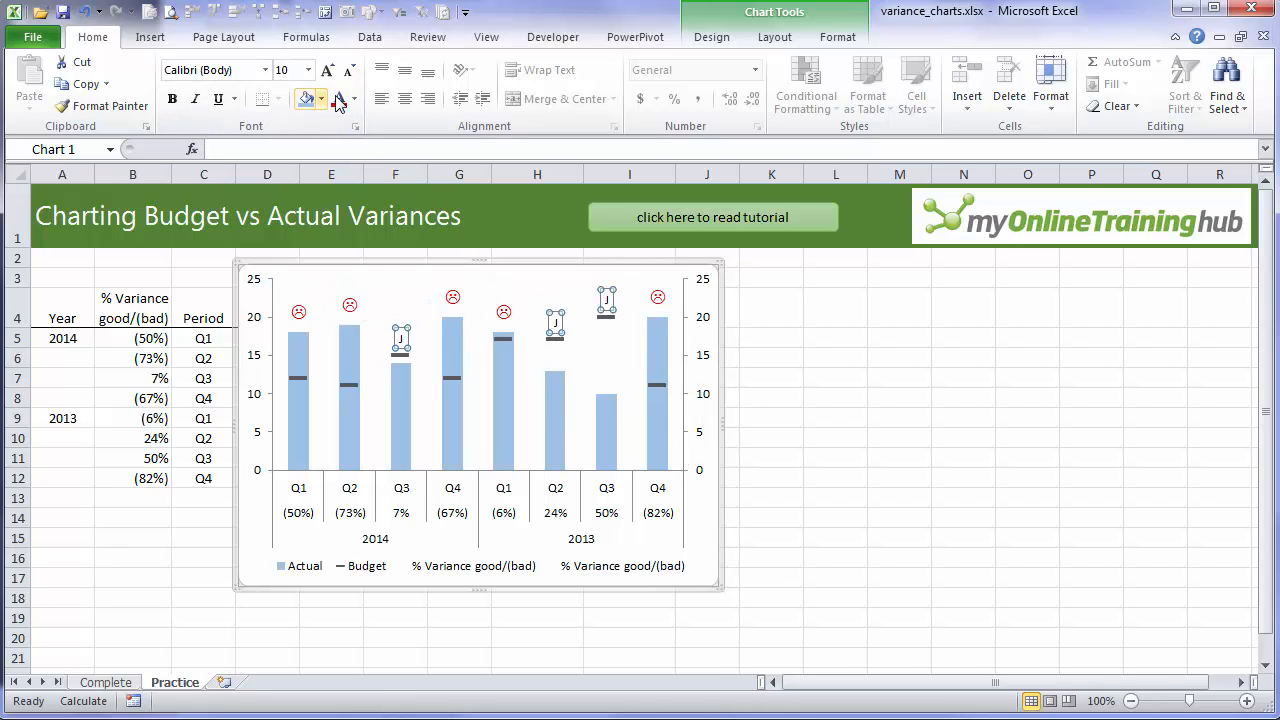
# - Set the J data labels to Wingdings font in green
pyautogui.click(345, 99)
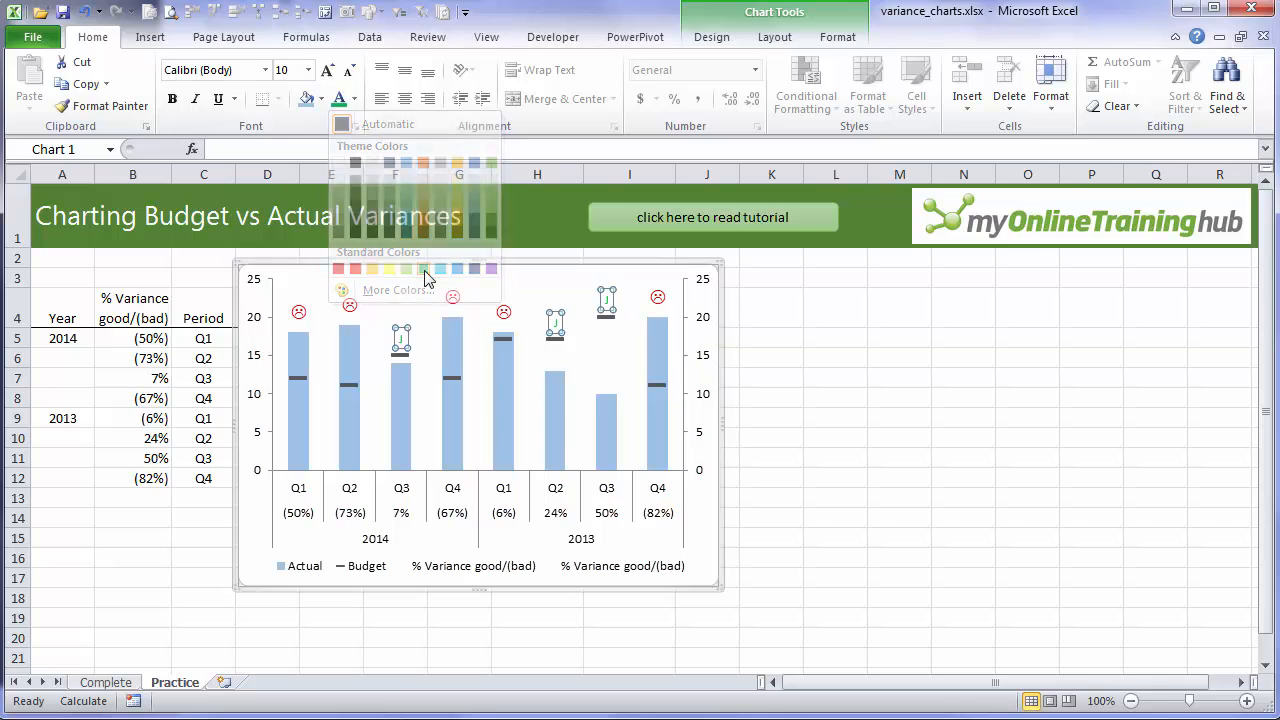
pyautogui.click(268, 69)
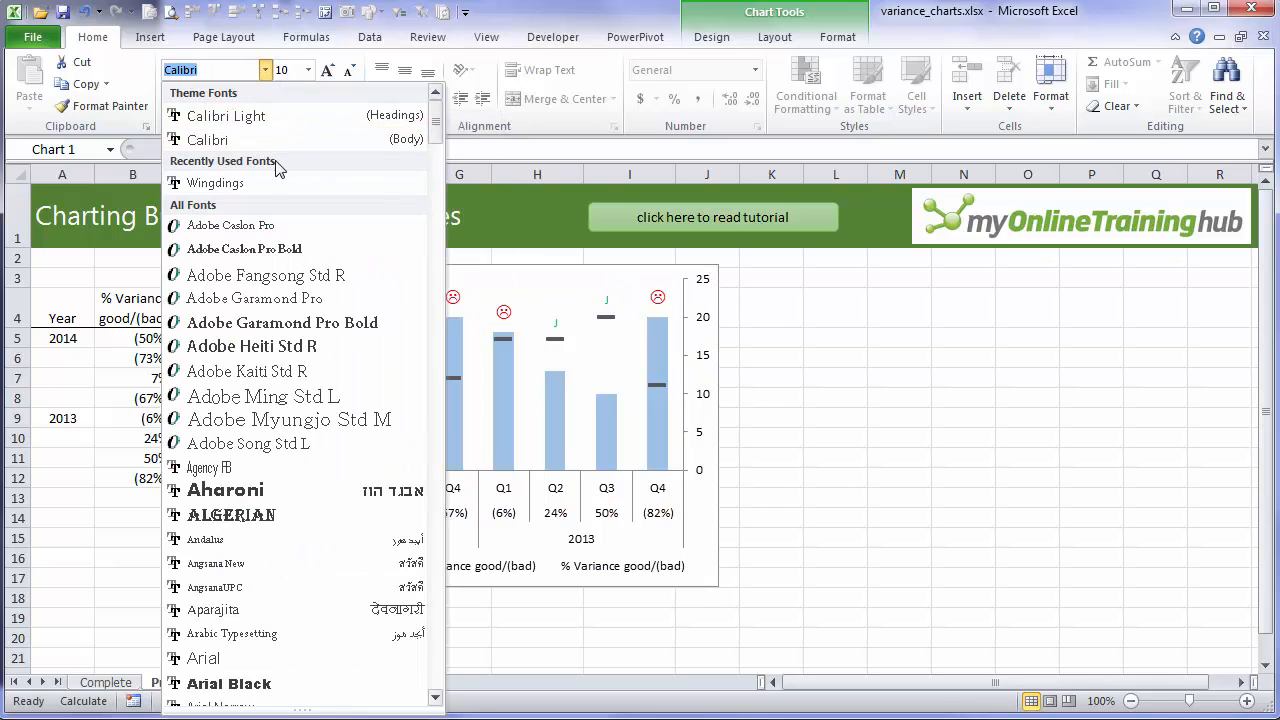
pyautogui.click(215, 182)
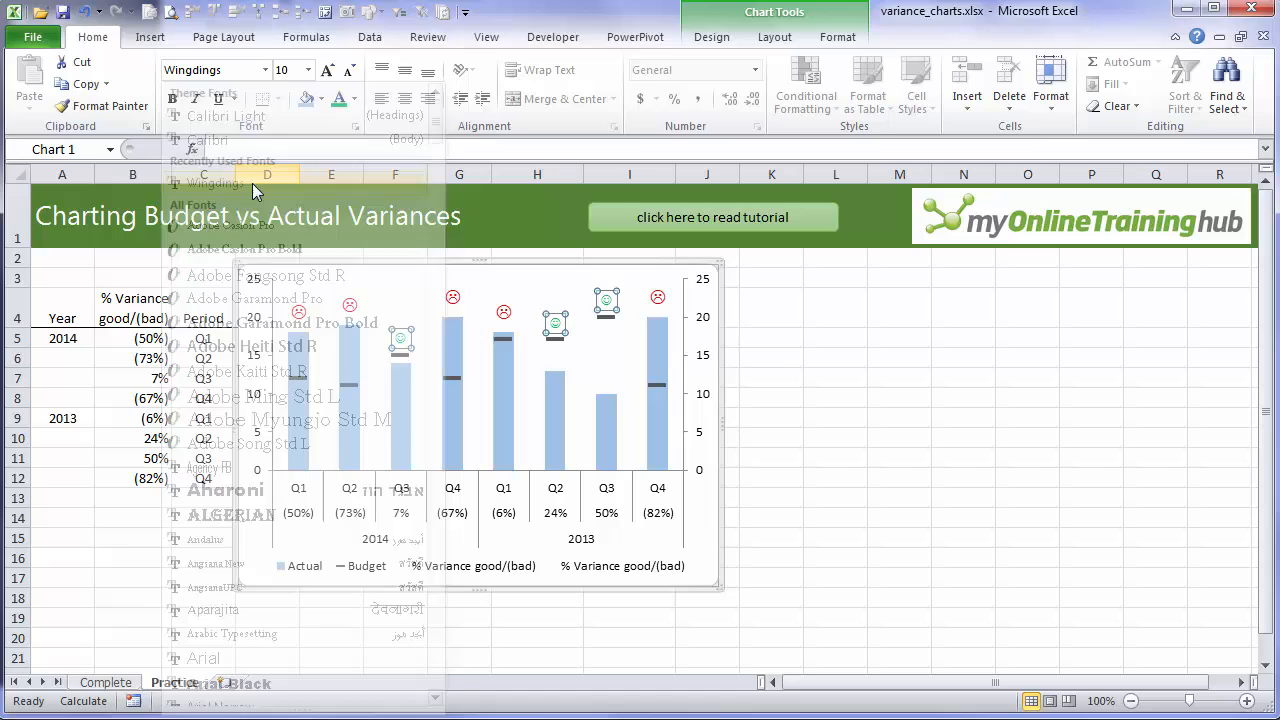
pyautogui.click(286, 69)
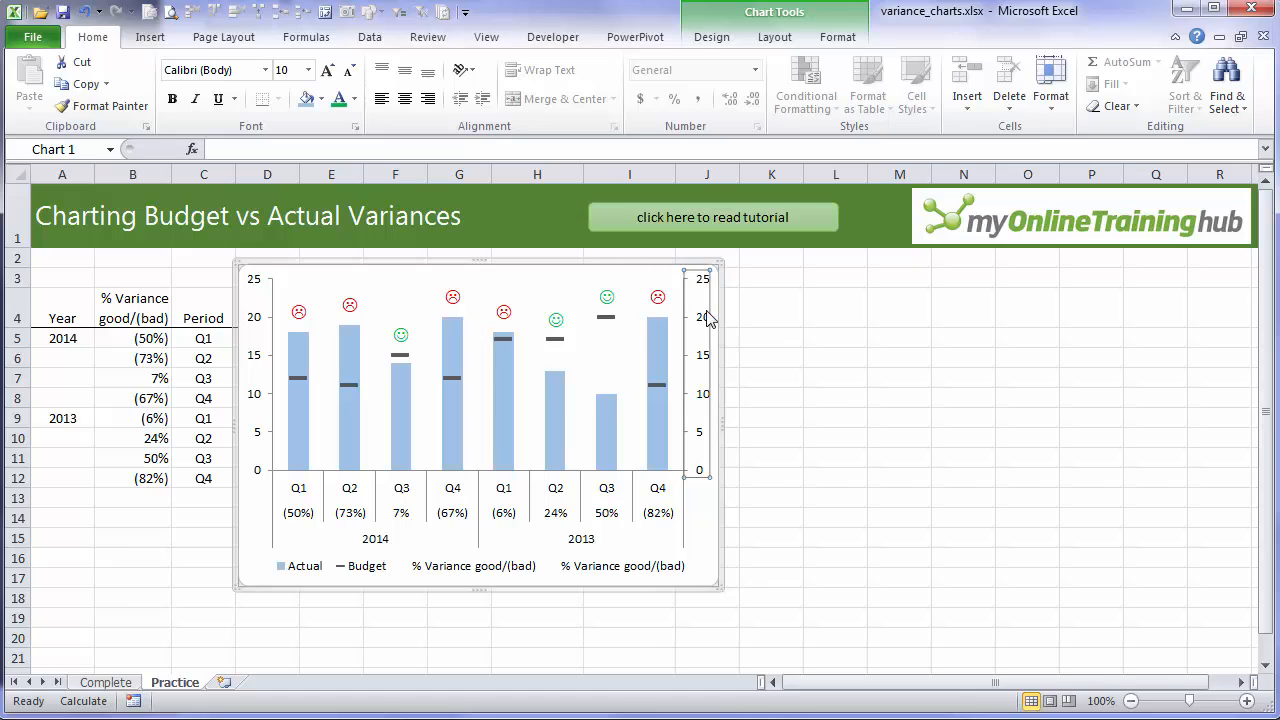
pyautogui.moveTo(694, 343)
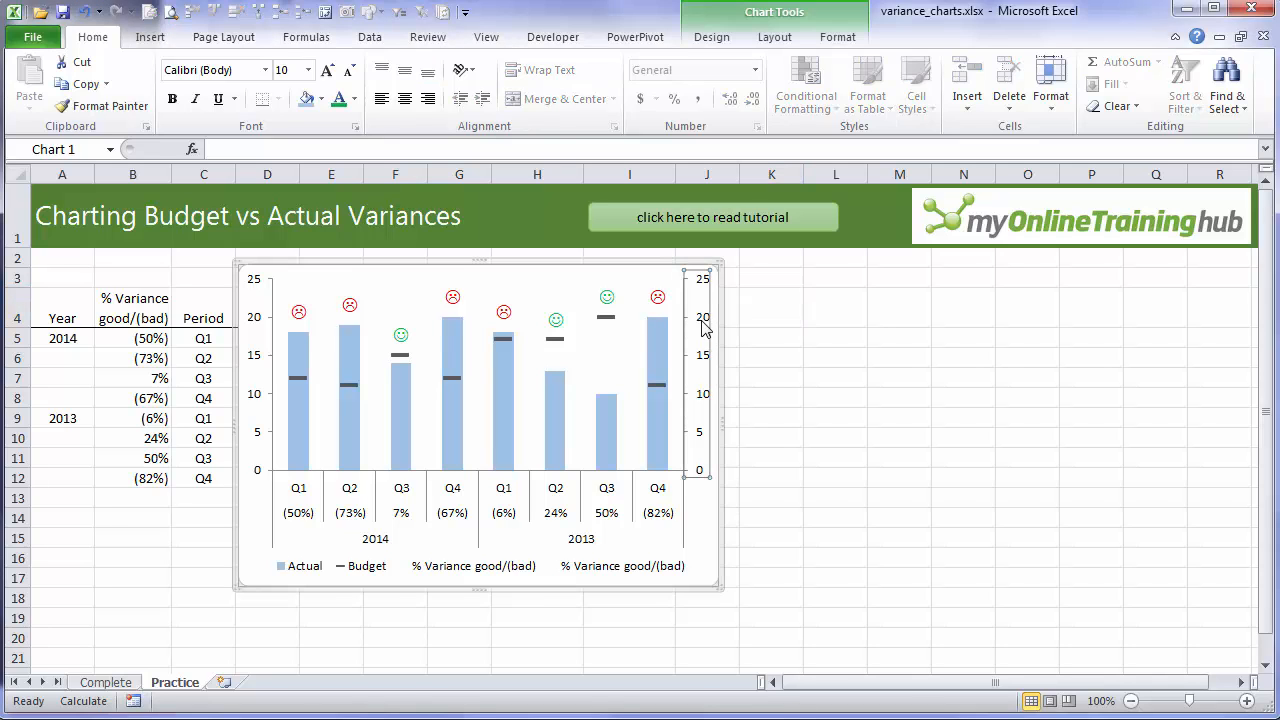
pyautogui.doubleClick(703, 320)
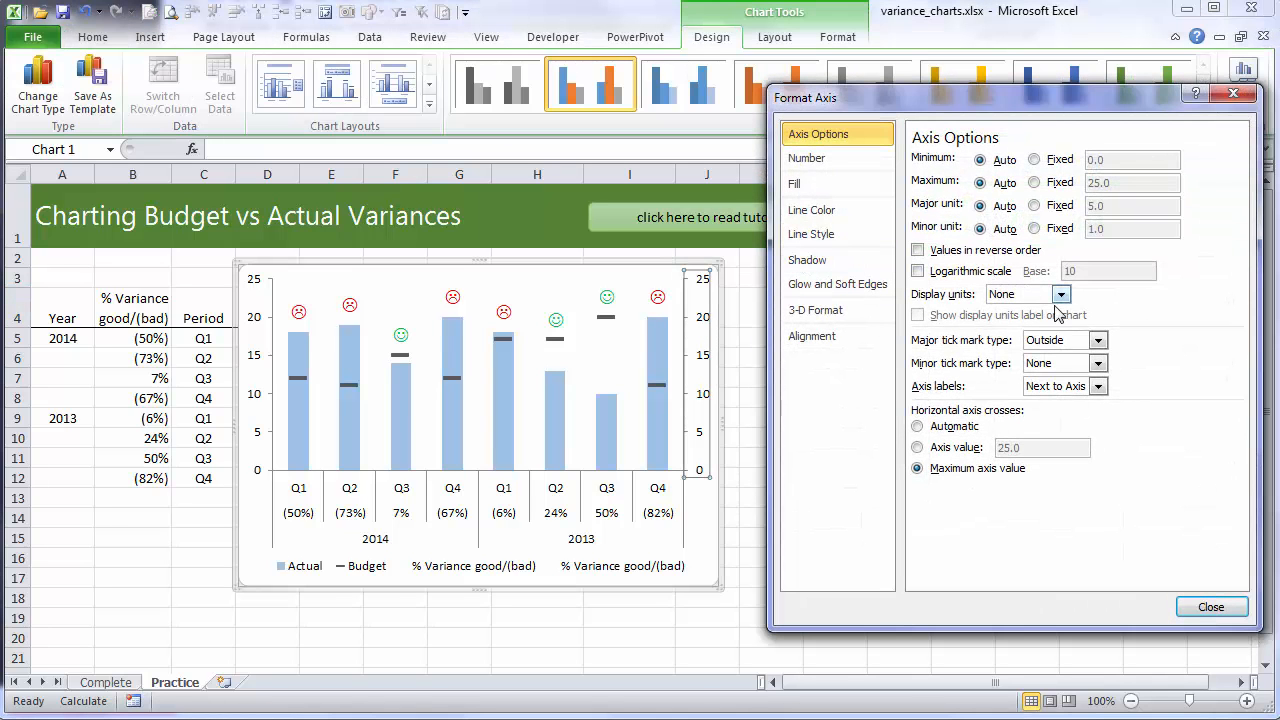
# - Remove the right axis tick marks and labels, set its line to No line, and close
pyautogui.click(1096, 339)
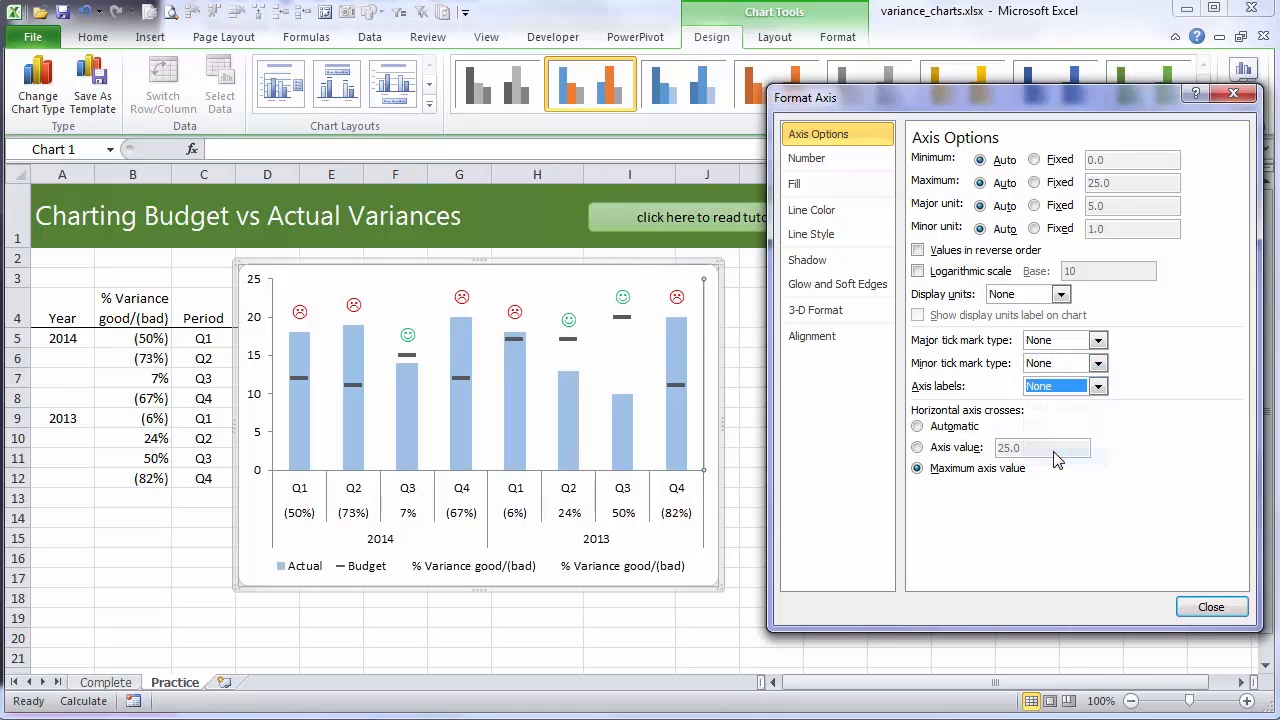
pyautogui.click(811, 210)
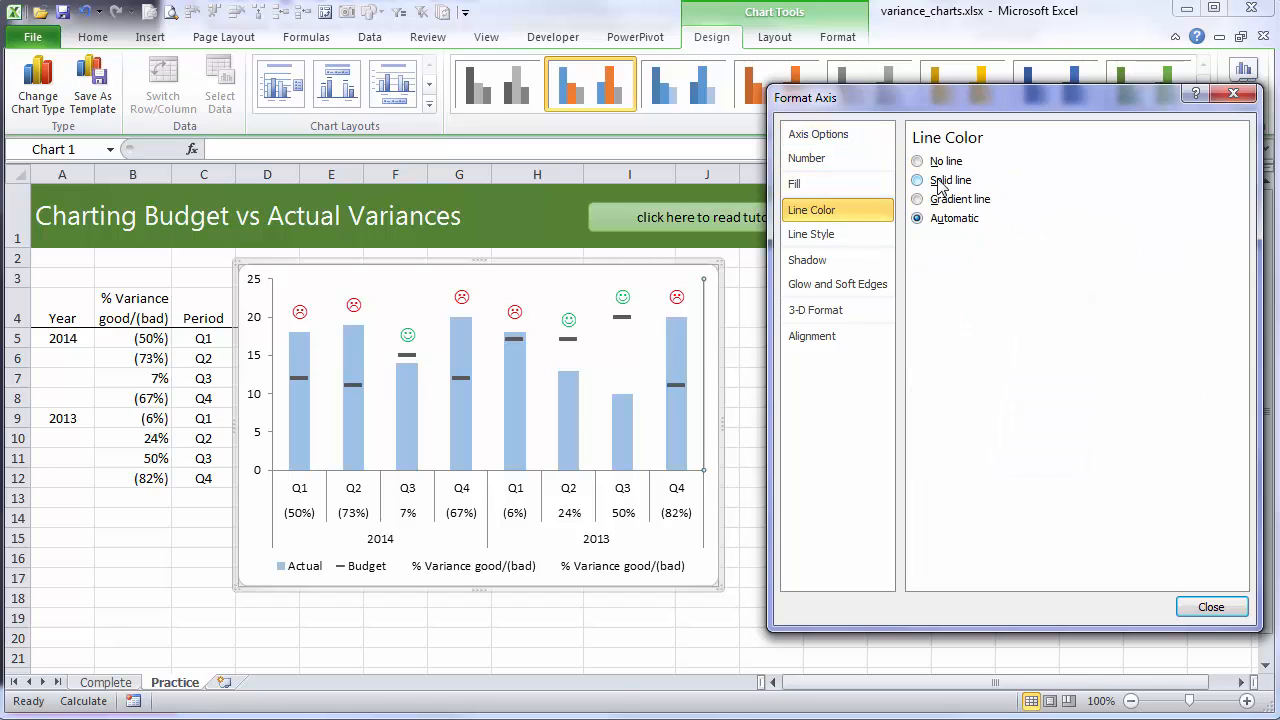
pyautogui.click(1213, 607)
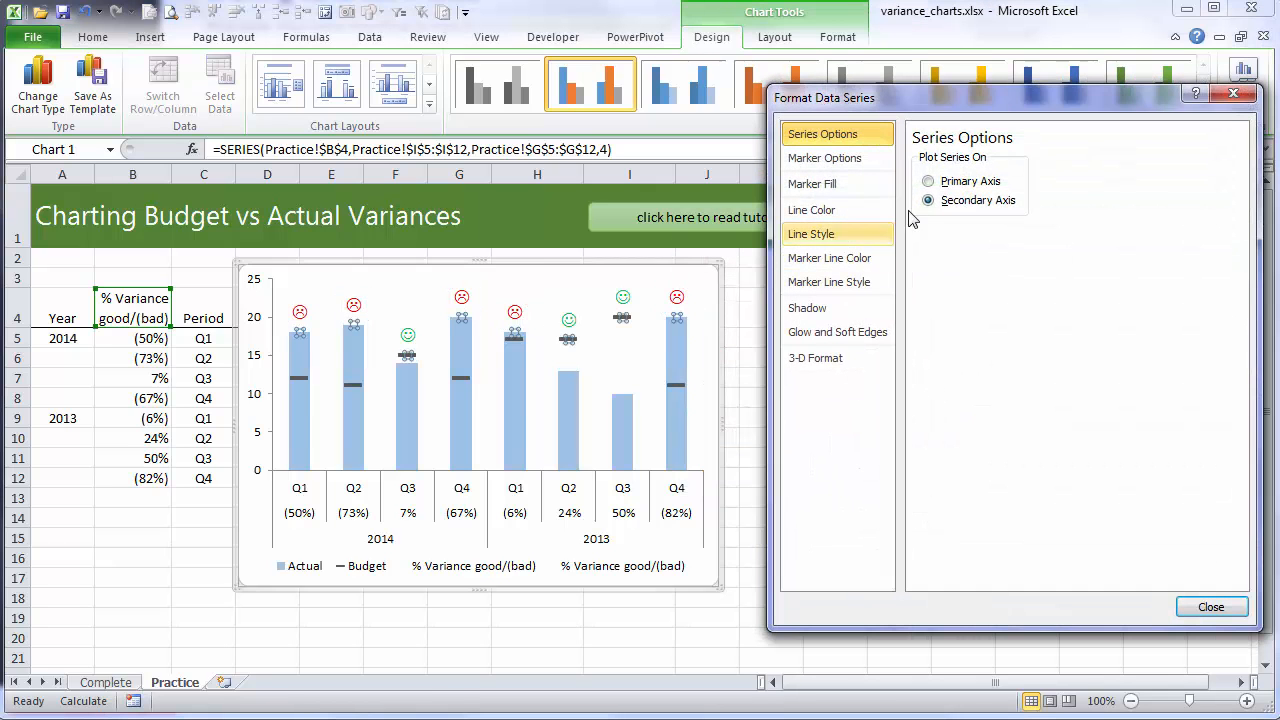
pyautogui.click(1211, 607)
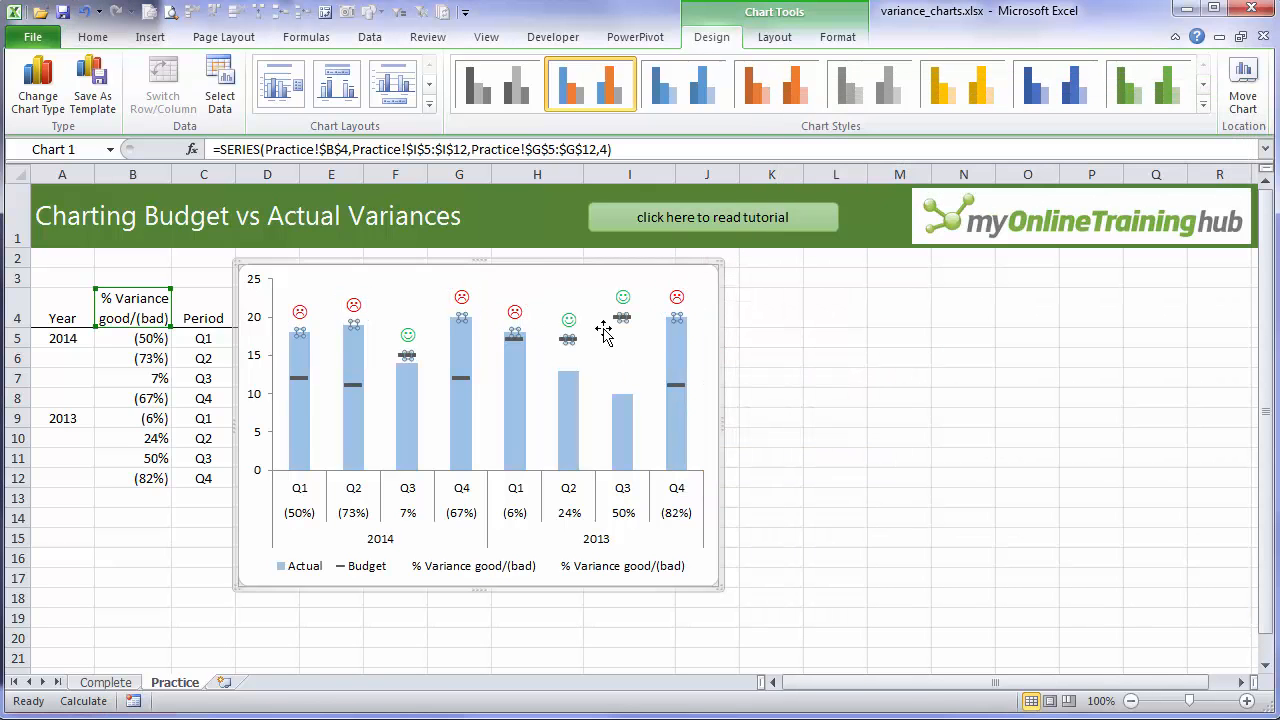
# - Select the green smiley labels, then deselect and reselect the chart to check
pyautogui.click(622, 297)
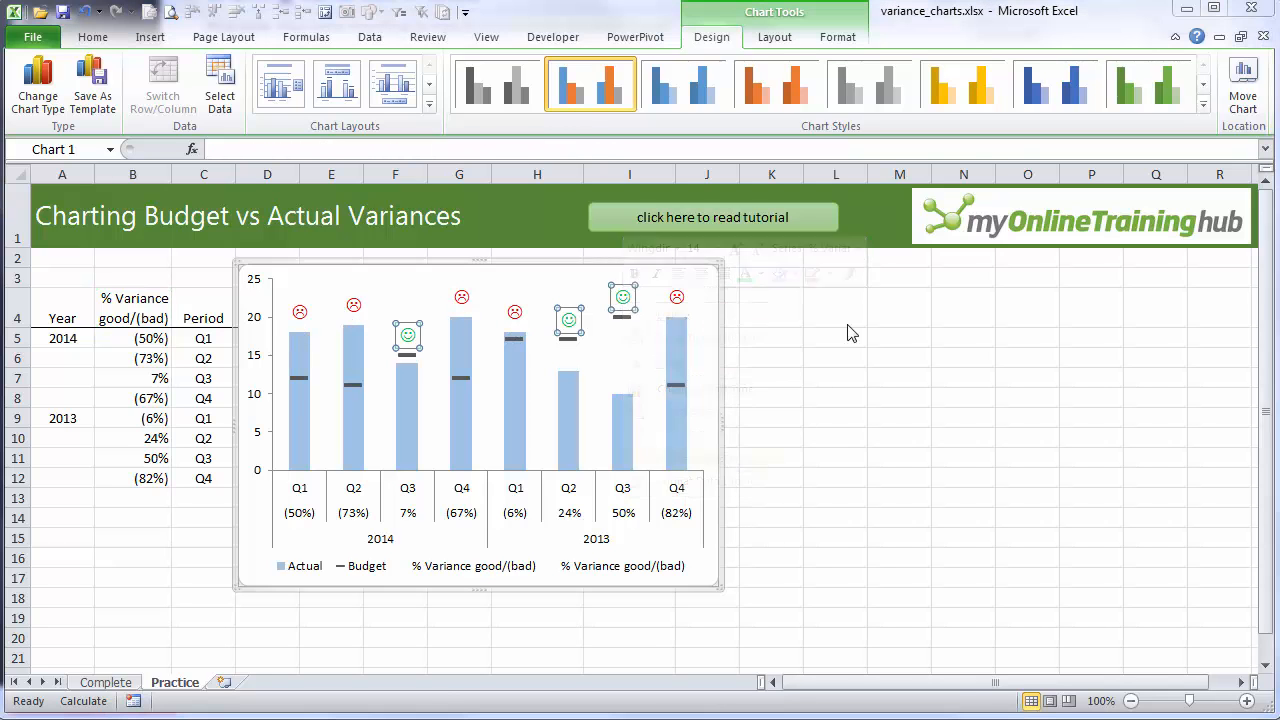
pyautogui.click(835, 438)
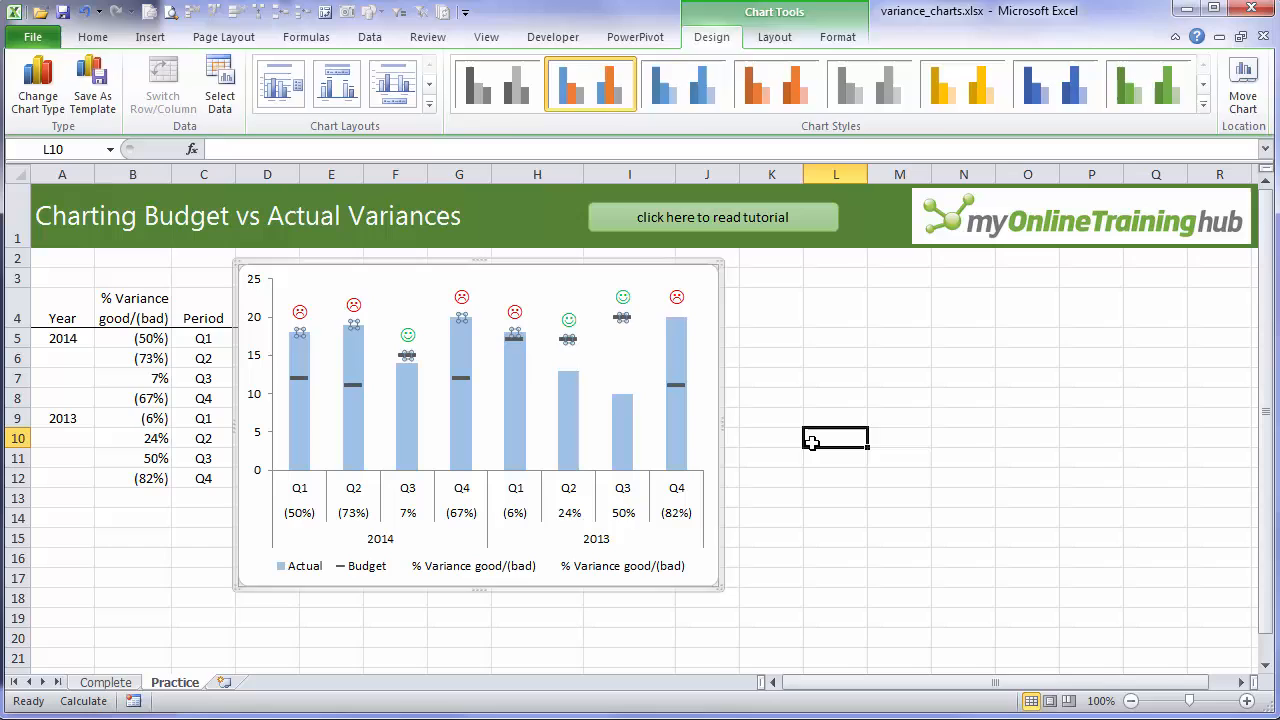
pyautogui.click(835, 438)
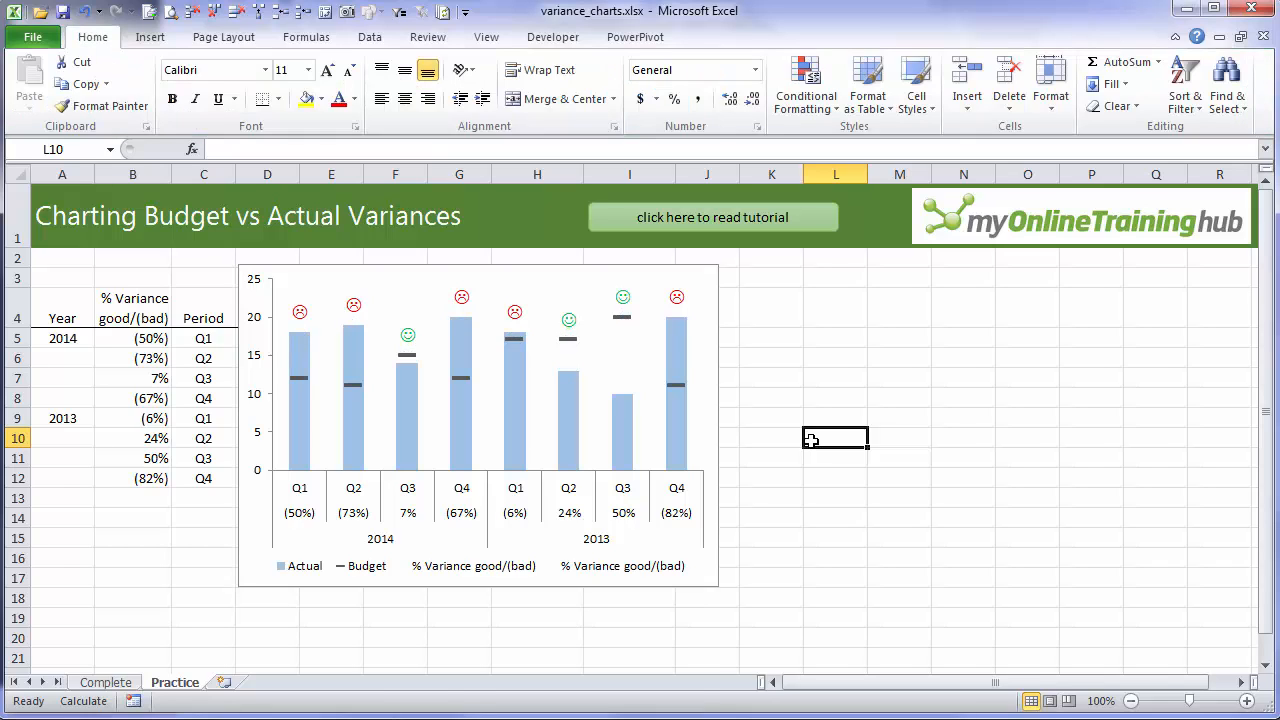
pyautogui.click(515, 420)
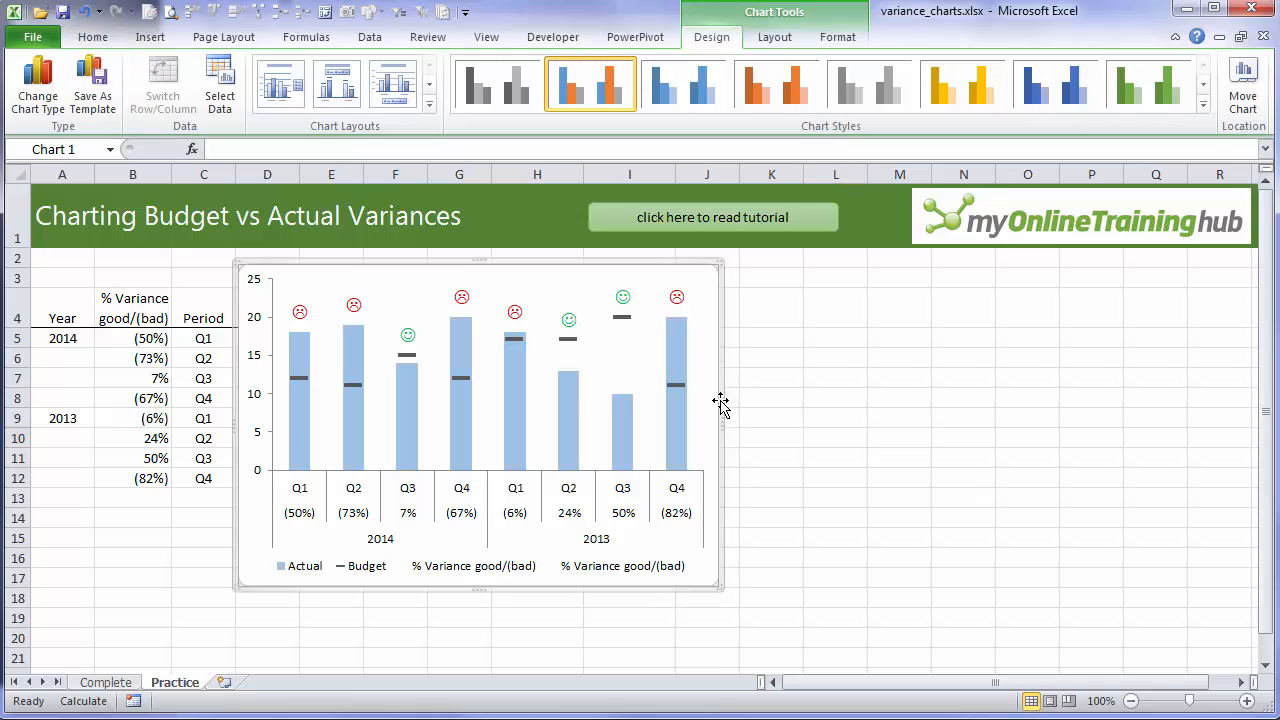
# - Drag the chart's right edge wider and select the legend
pyautogui.moveTo(720, 405); pyautogui.dragTo(770, 387)
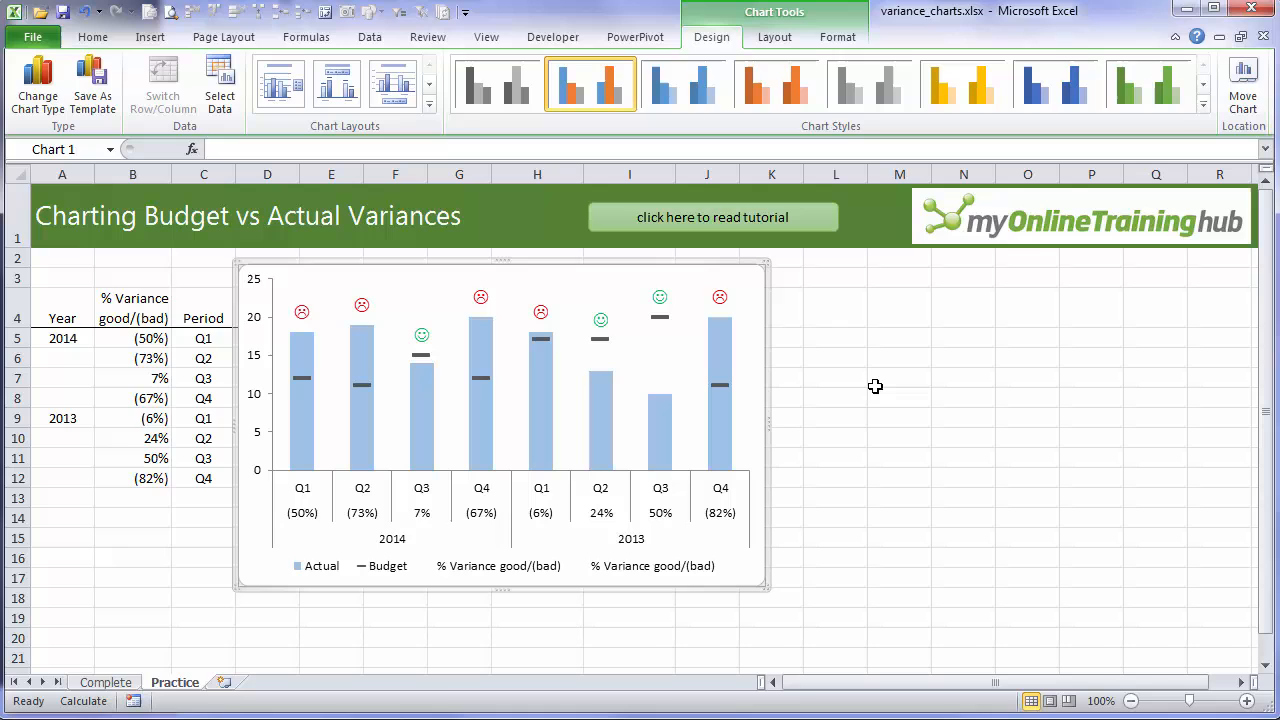
pyautogui.click(899, 397)
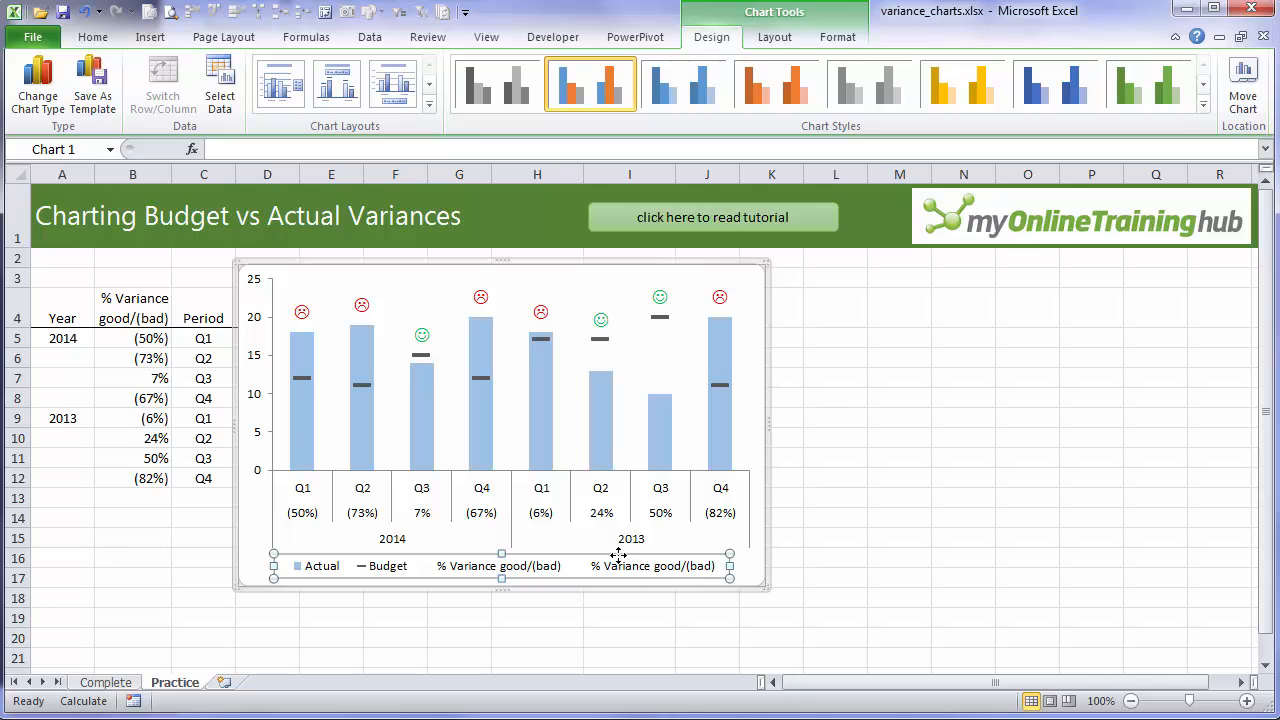
pyautogui.moveTo(781, 576)
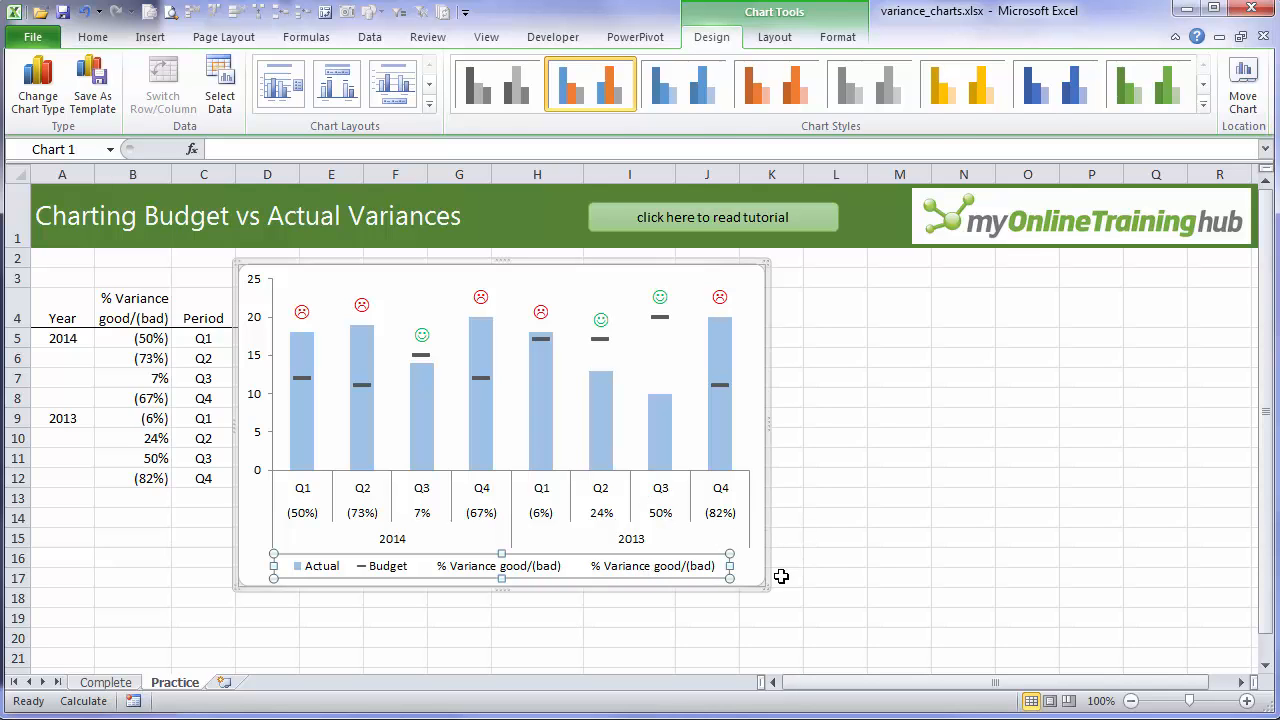
pyautogui.moveTo(645, 574)
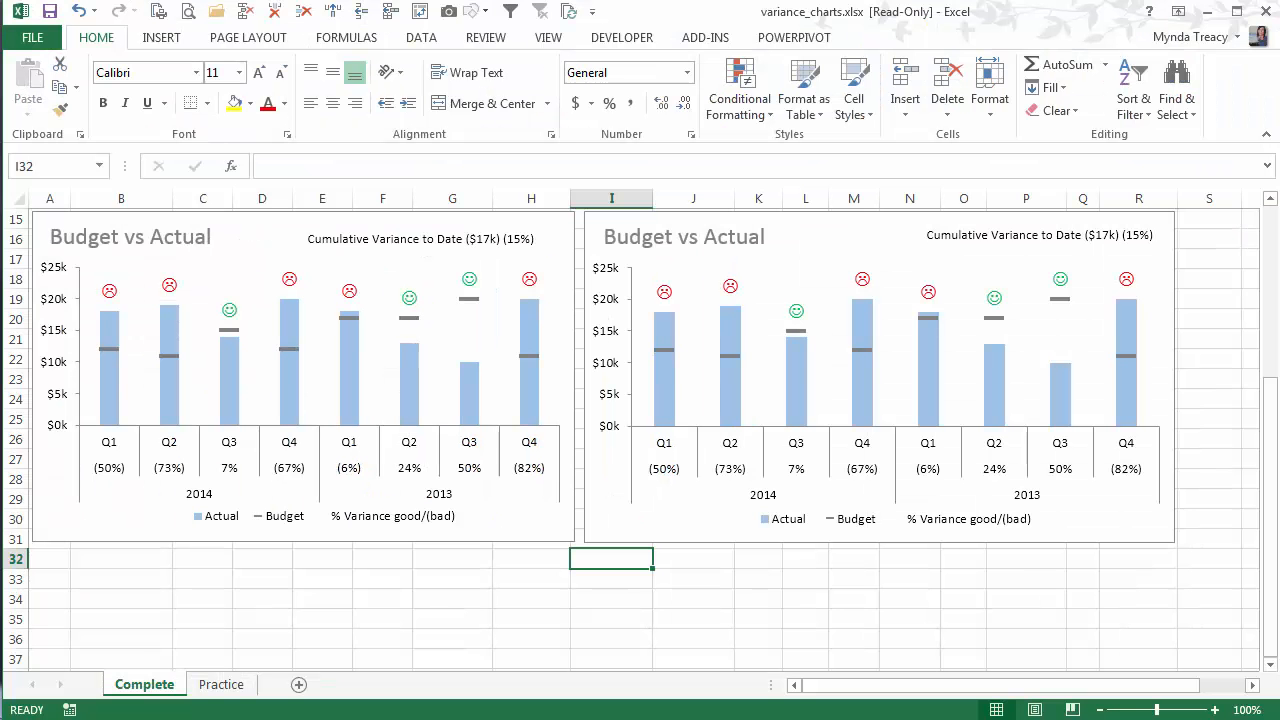
# - On the Practice sheet, insert a clustered column chart and change Budget to a line series
pyautogui.click(221, 684)
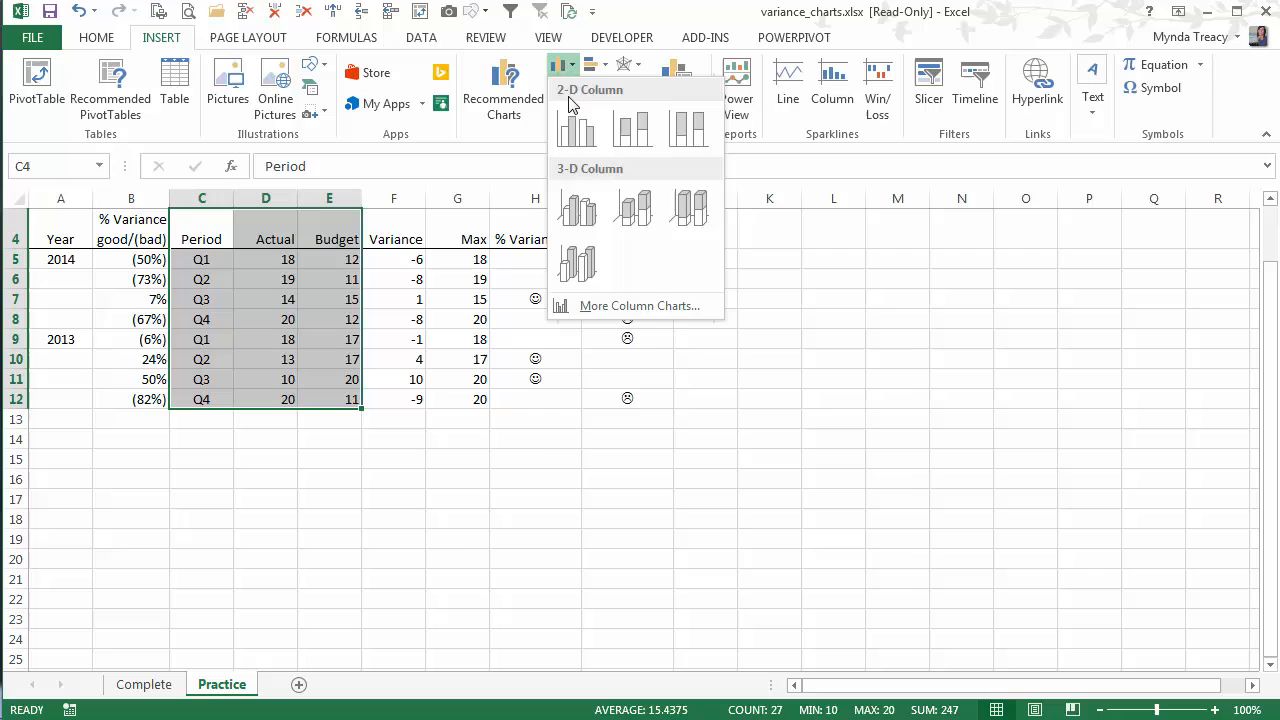
pyautogui.click(577, 128)
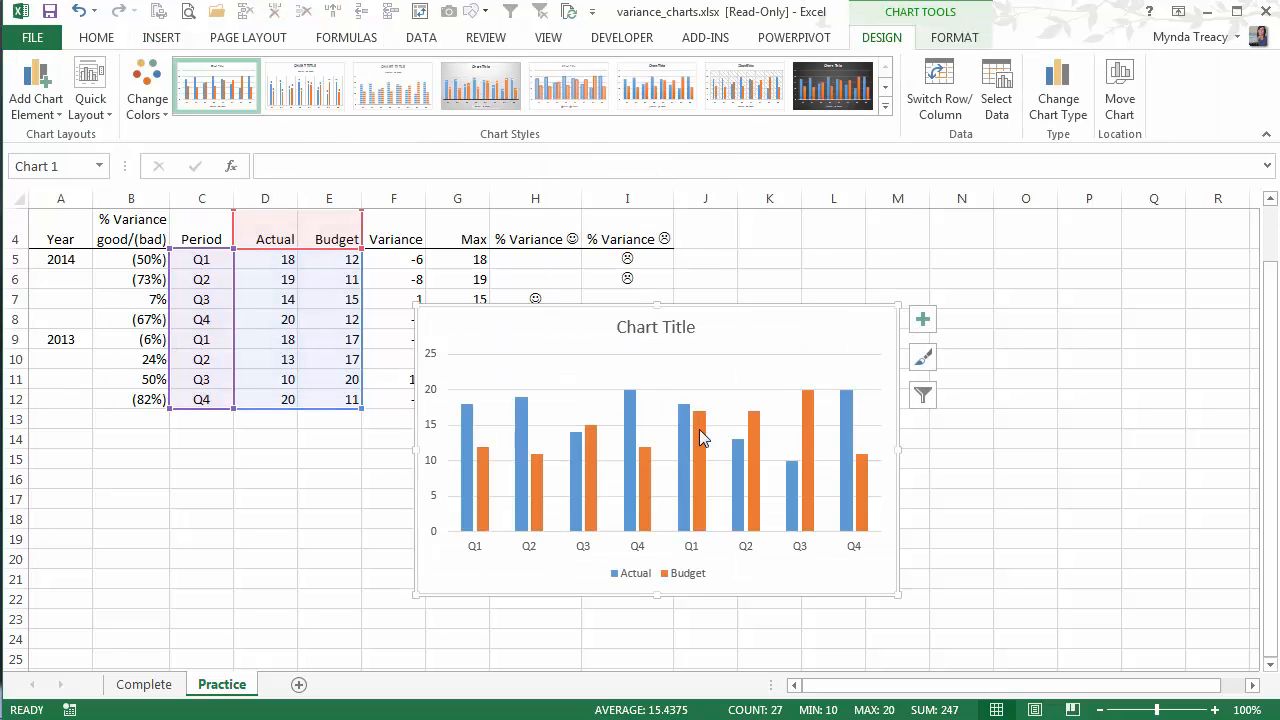
pyautogui.rightClick(704, 437)
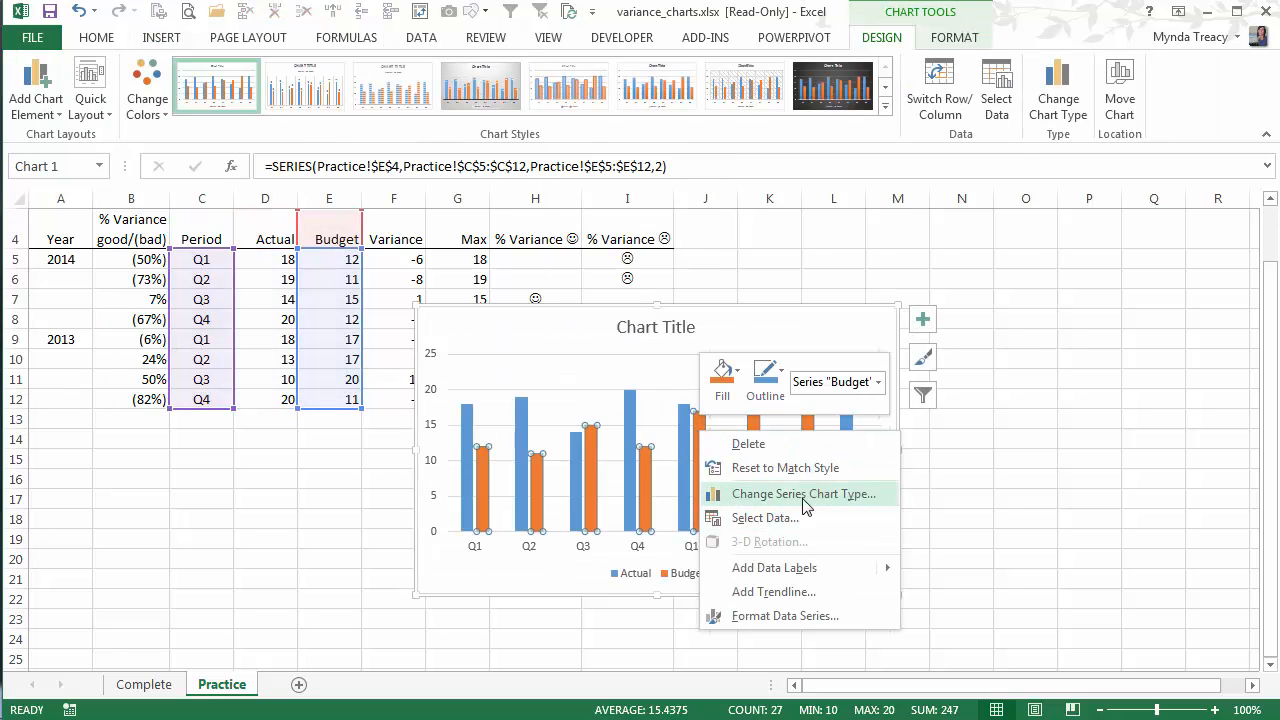
pyautogui.click(806, 493)
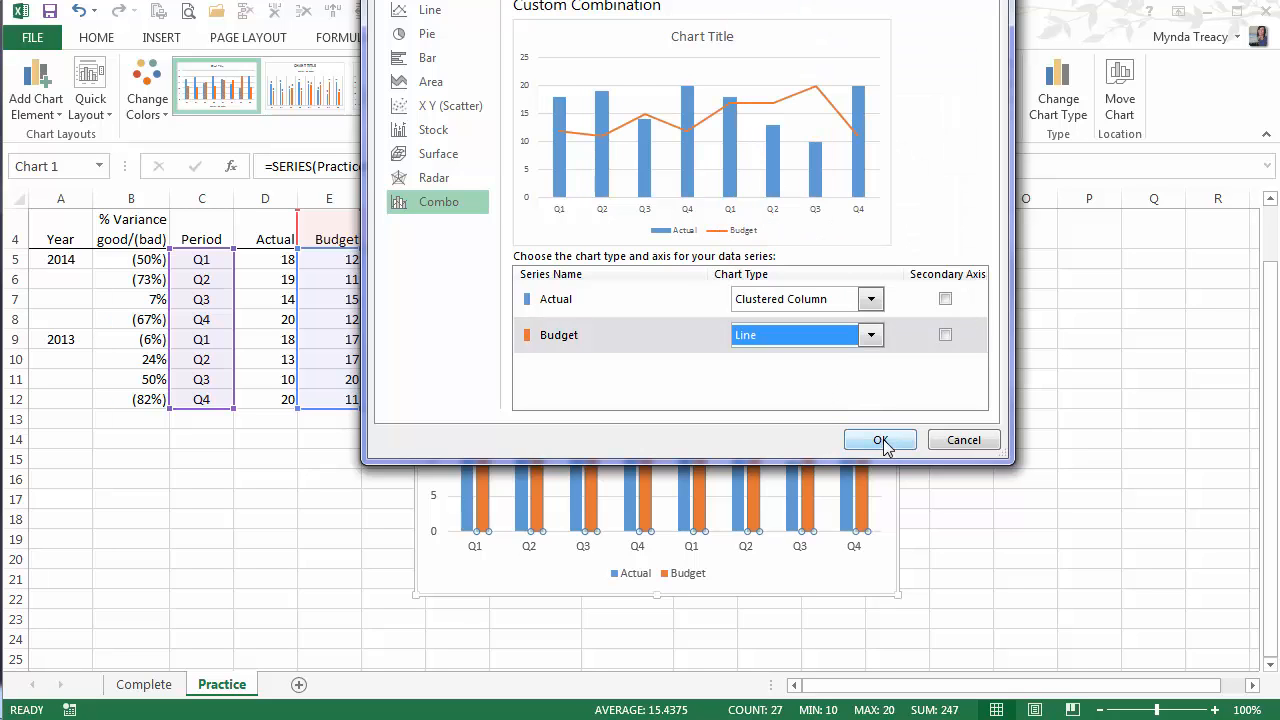
pyautogui.click(880, 440)
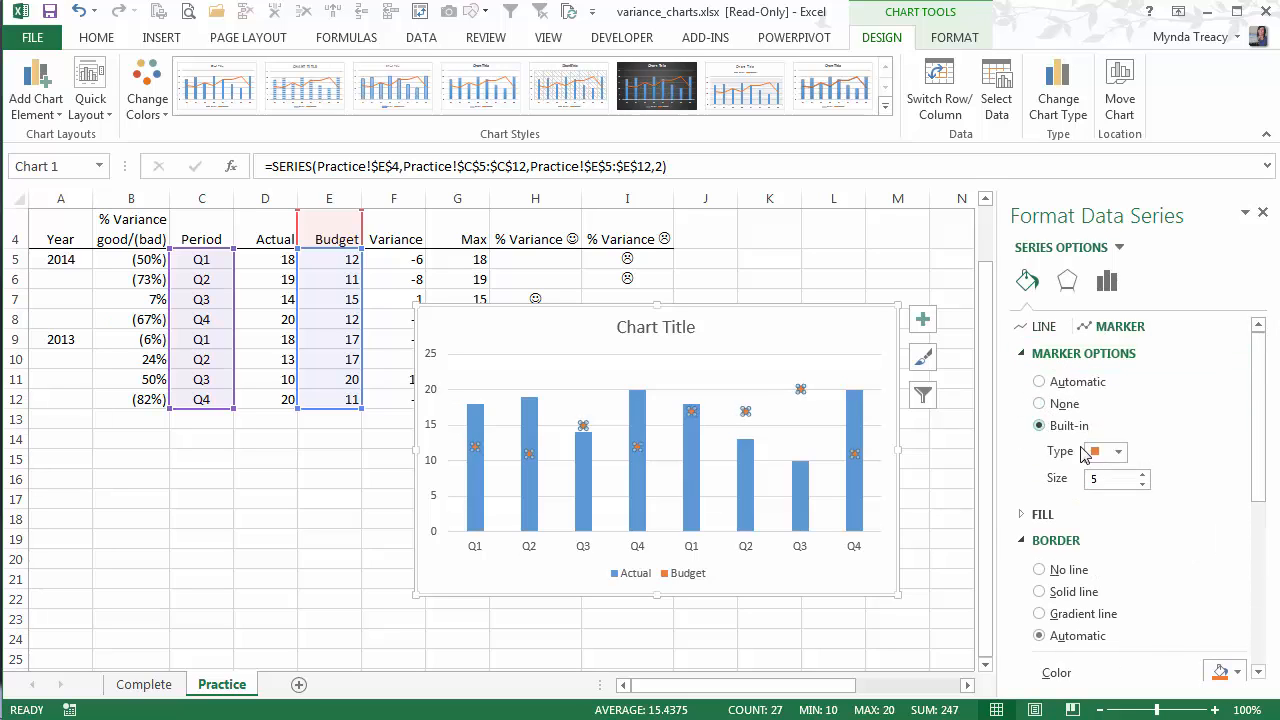
# - Give the Budget markers a dash shape, solid fill and a solid outline colour
pyautogui.click(1121, 452)
pyautogui.write('13')
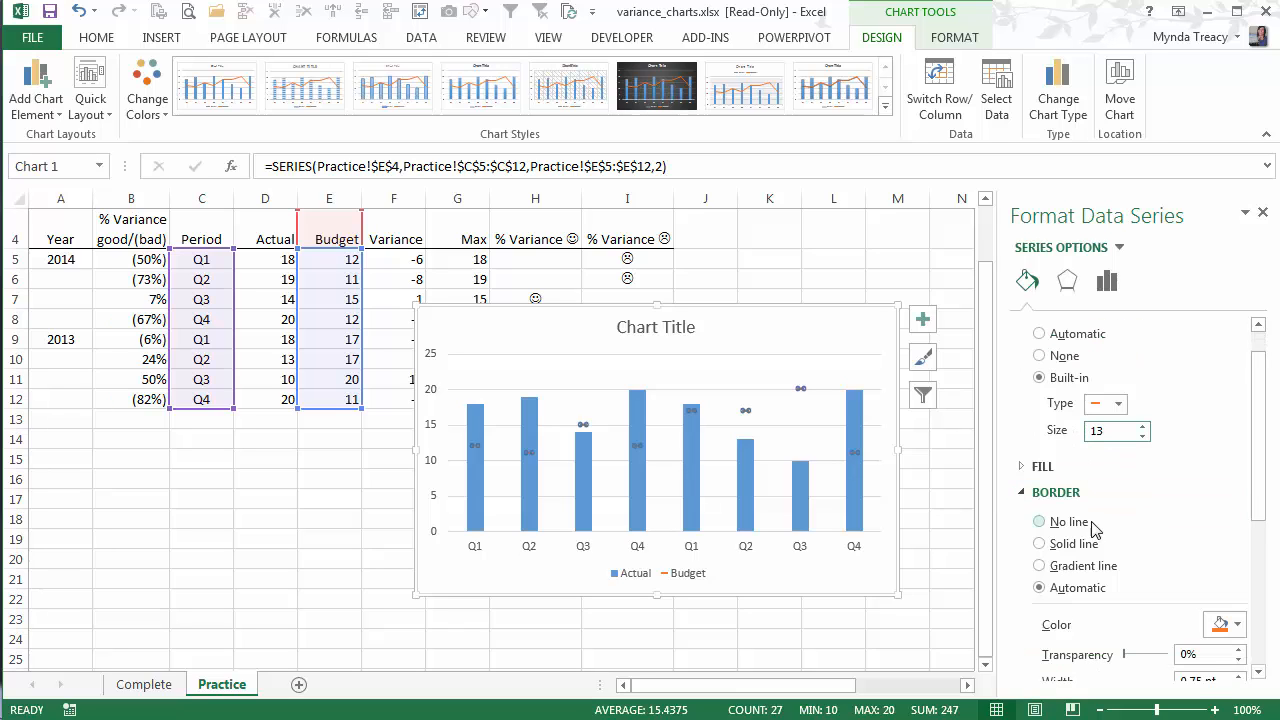
pyautogui.click(1039, 466)
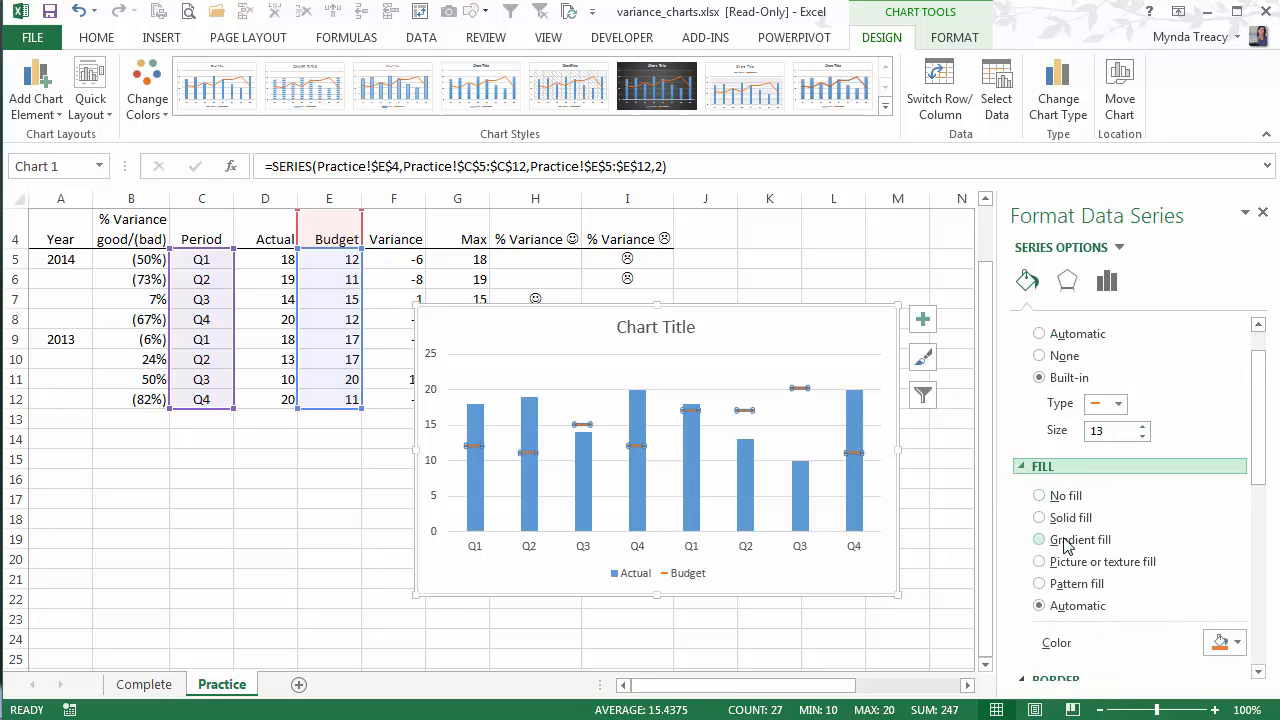
pyautogui.click(1239, 643)
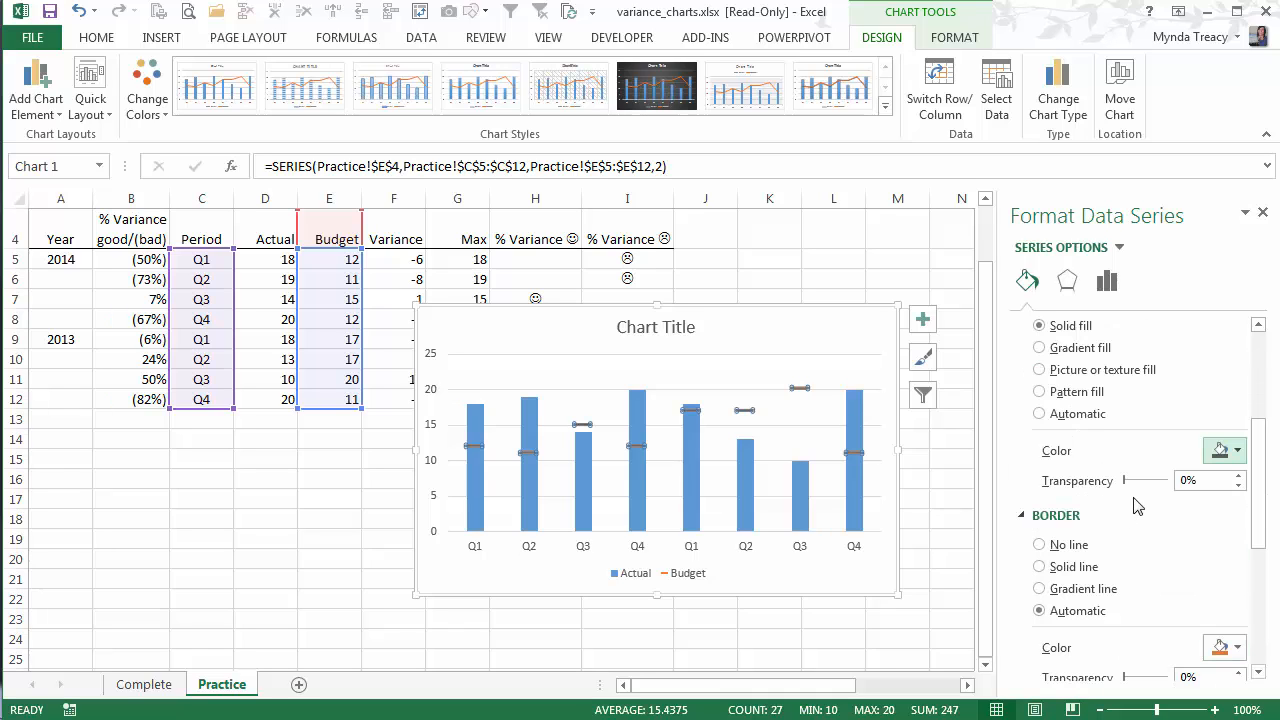
pyautogui.click(1236, 600)
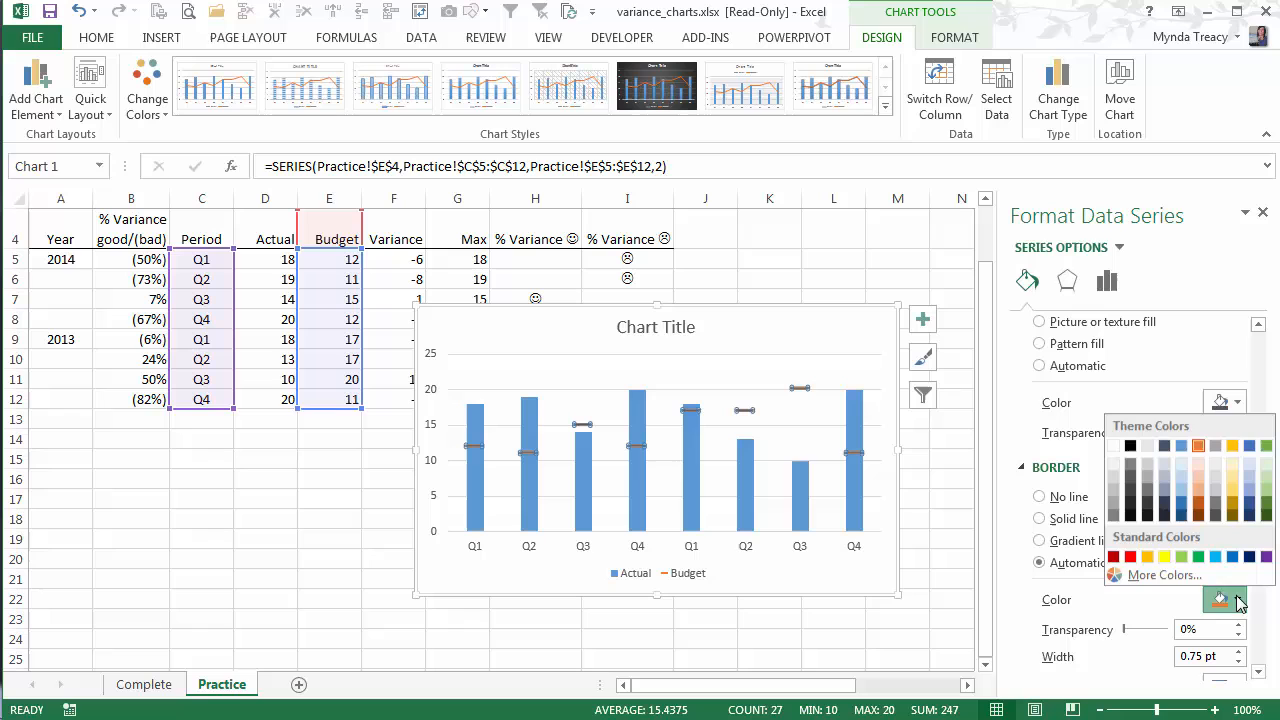
pyautogui.rightClick(765, 455)
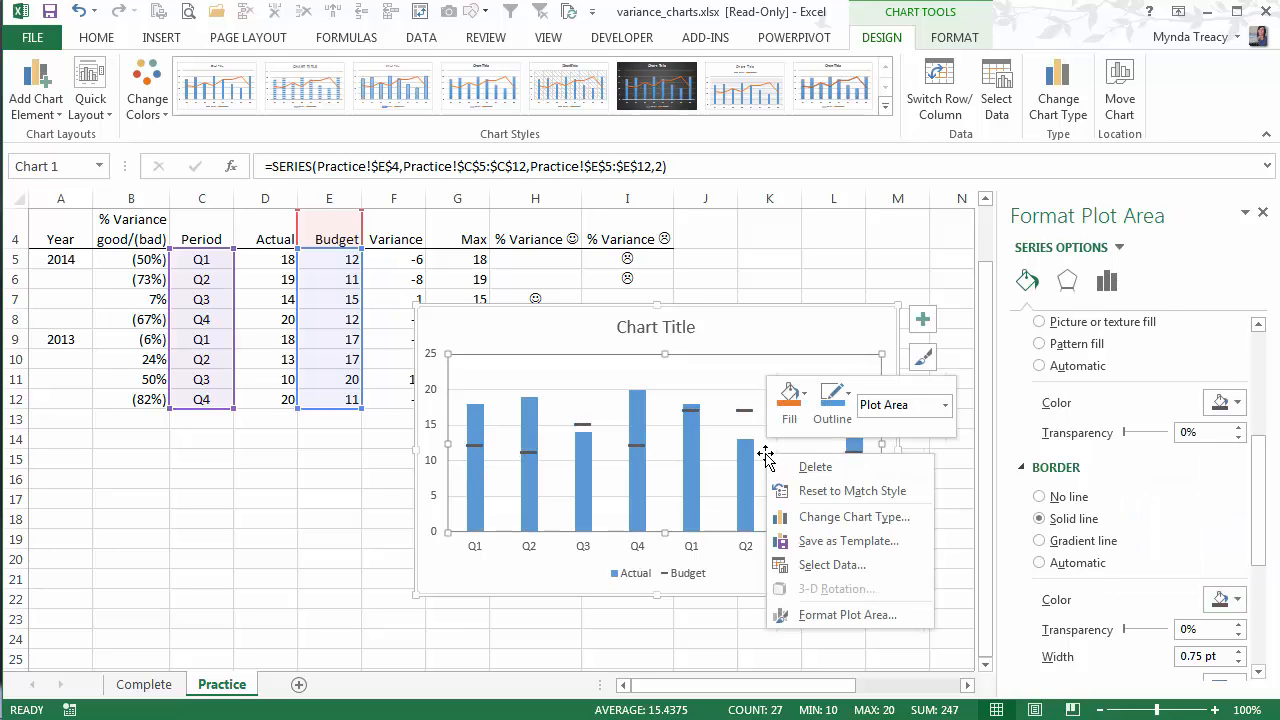
# - Set the horizontal axis labels to A5:C12 for quarter, variance and year levels
pyautogui.click(832, 564)
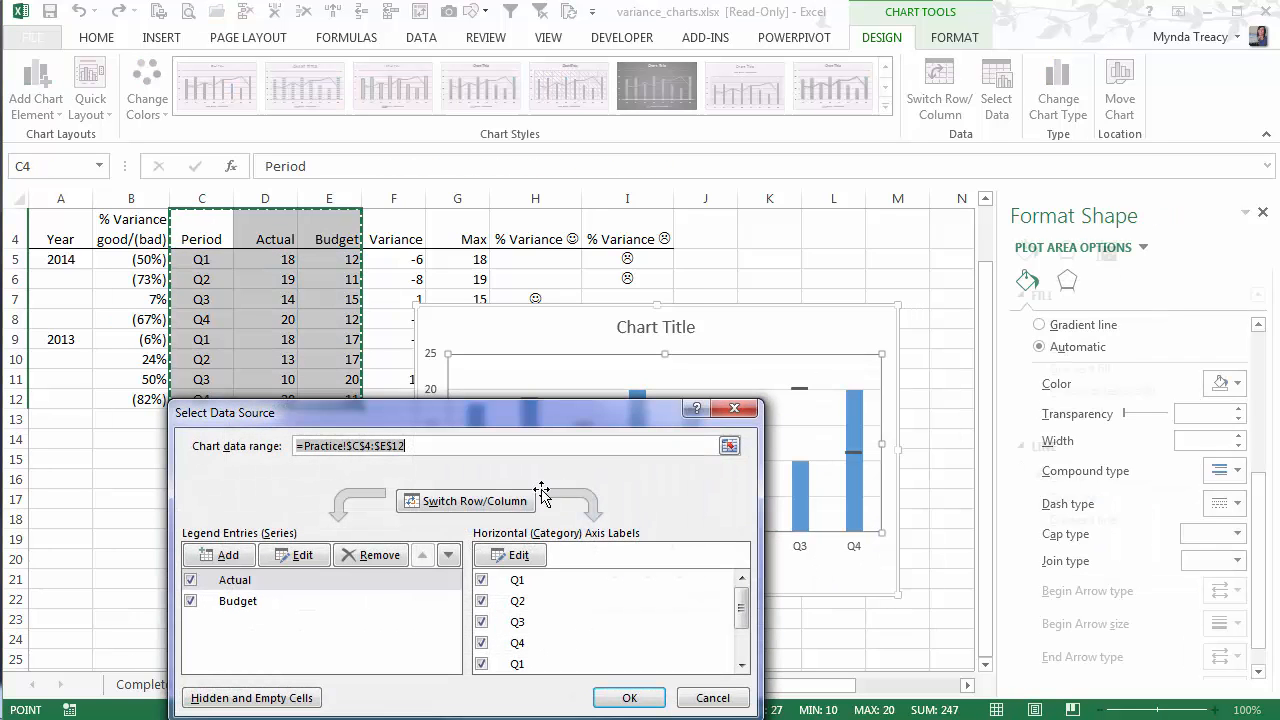
pyautogui.click(509, 554)
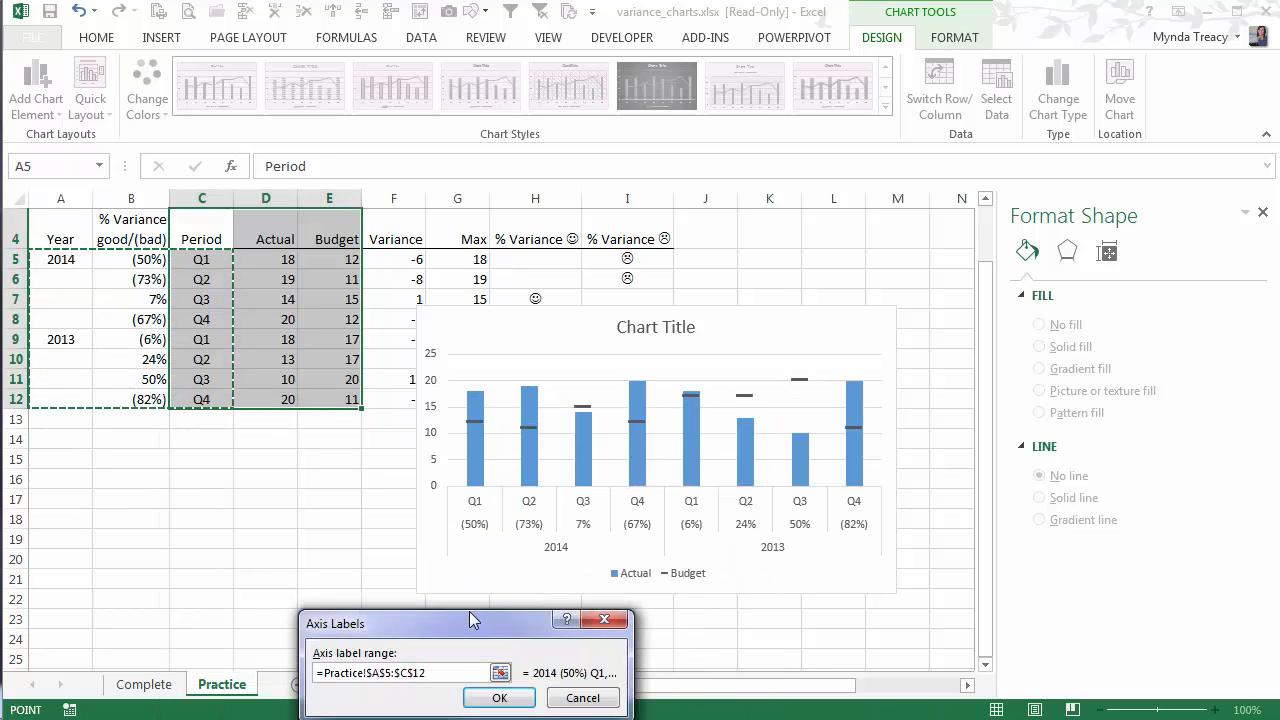
pyautogui.click(499, 698)
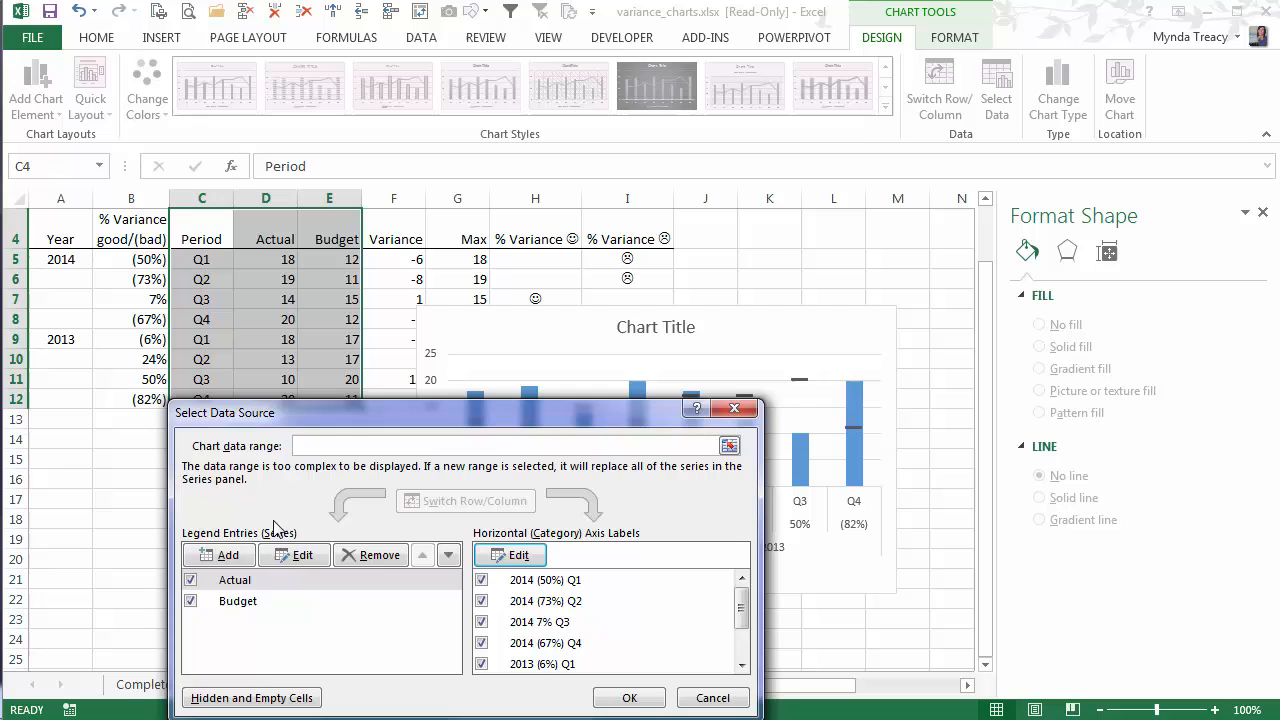
pyautogui.click(510, 554)
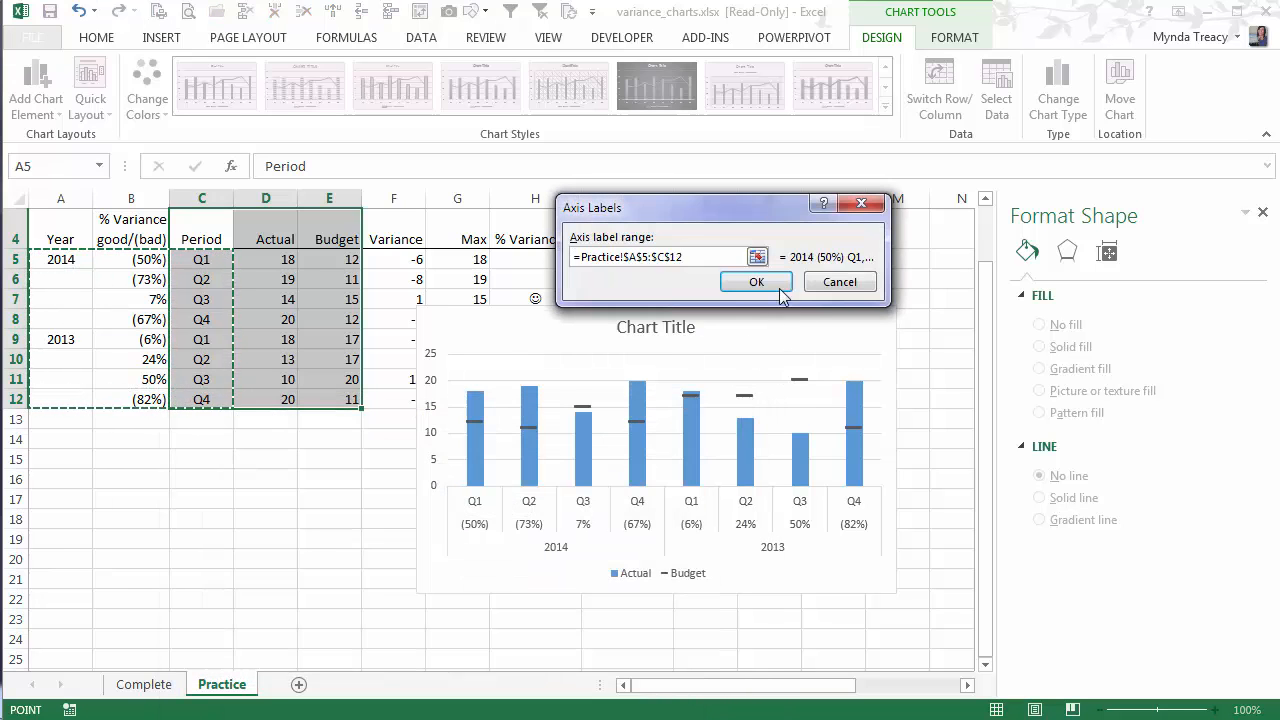
pyautogui.click(756, 281)
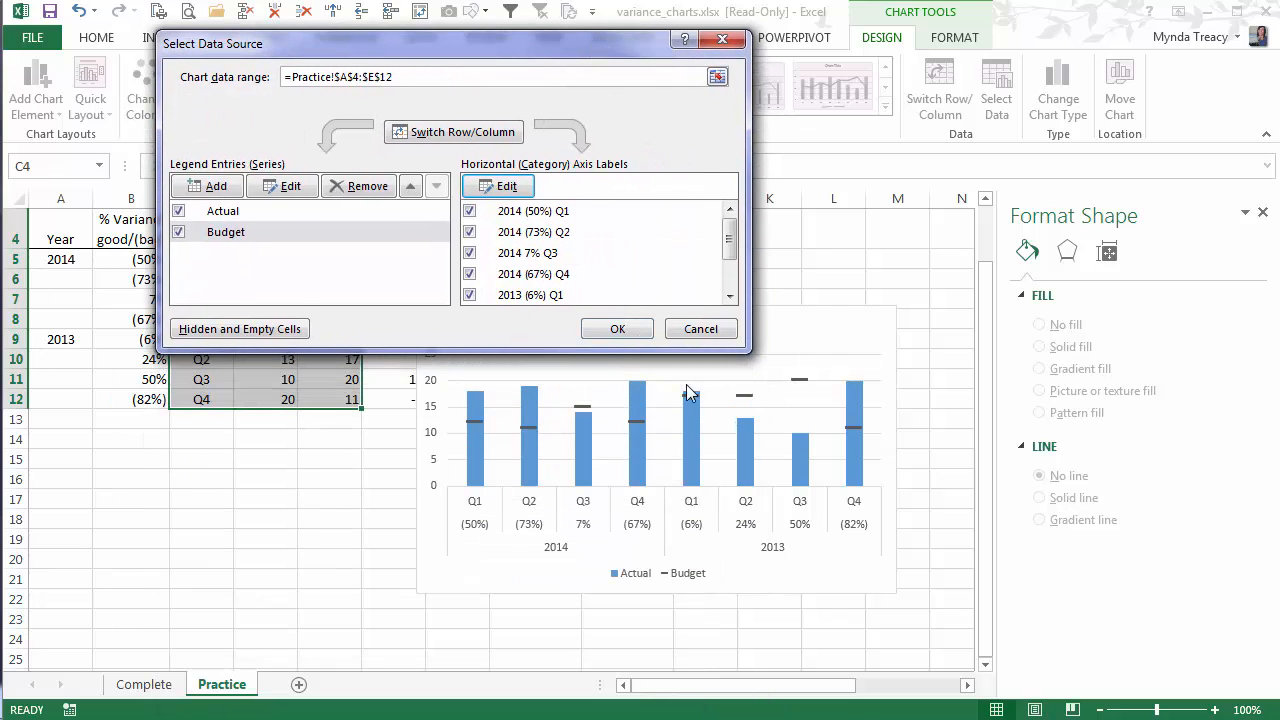
pyautogui.click(617, 328)
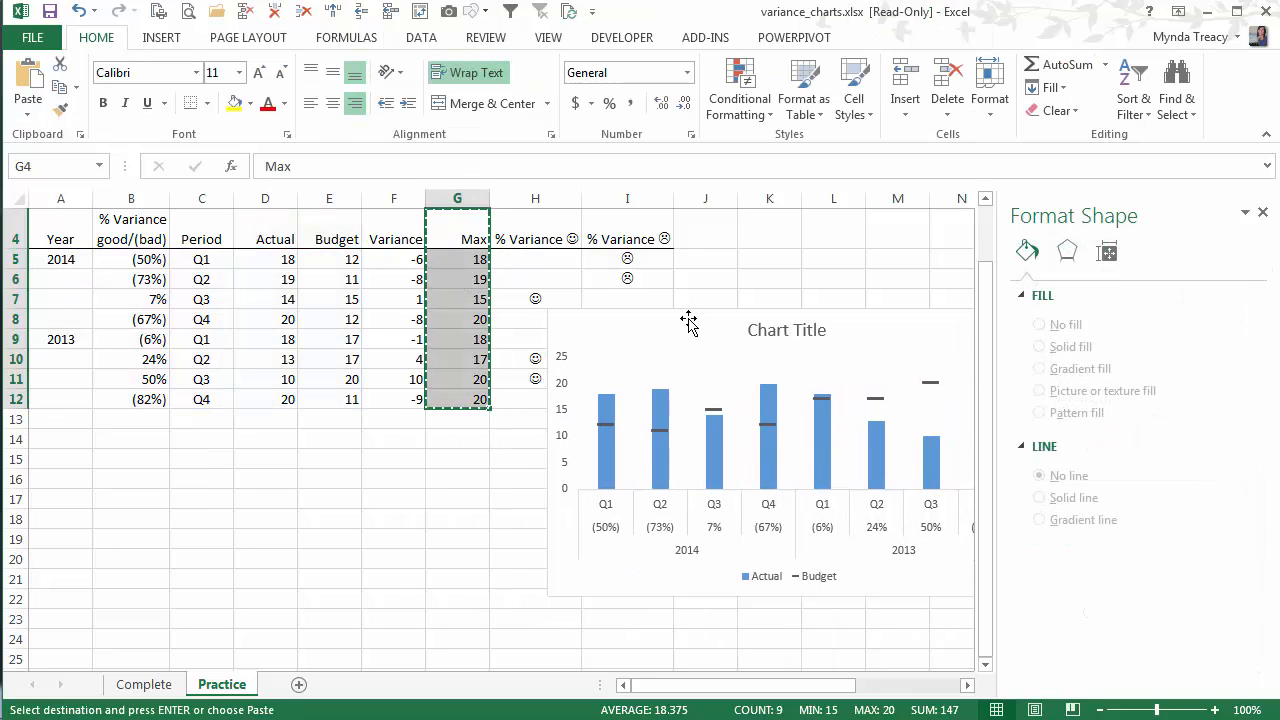
# - Select the Practice chart as the destination for the copied Max values
pyautogui.click(689, 323)
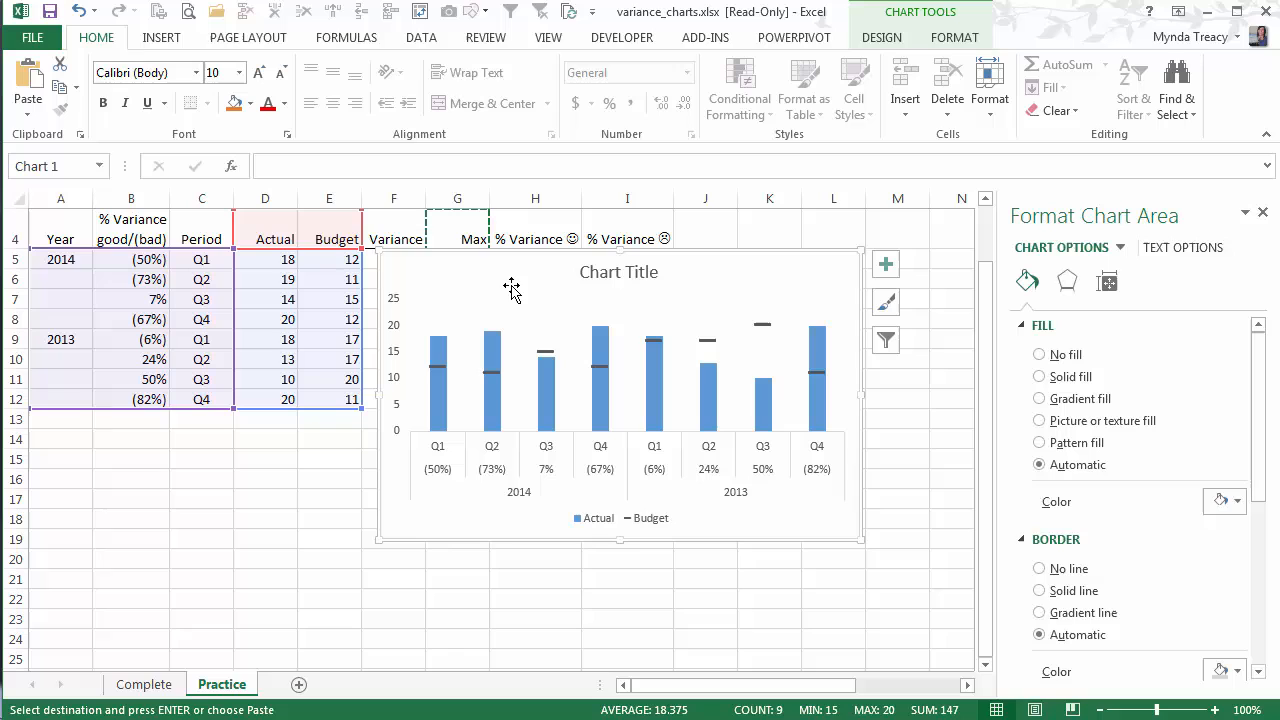
pyautogui.moveTo(475, 330)
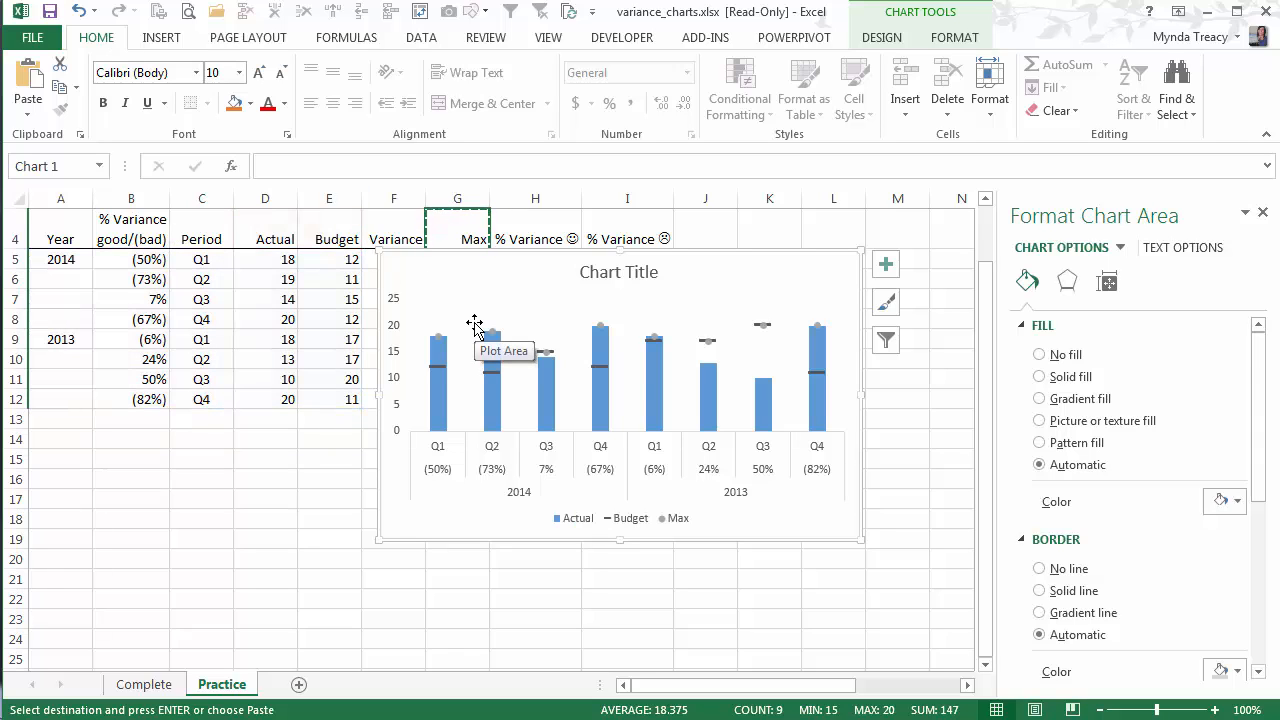
pyautogui.moveTo(693, 525)
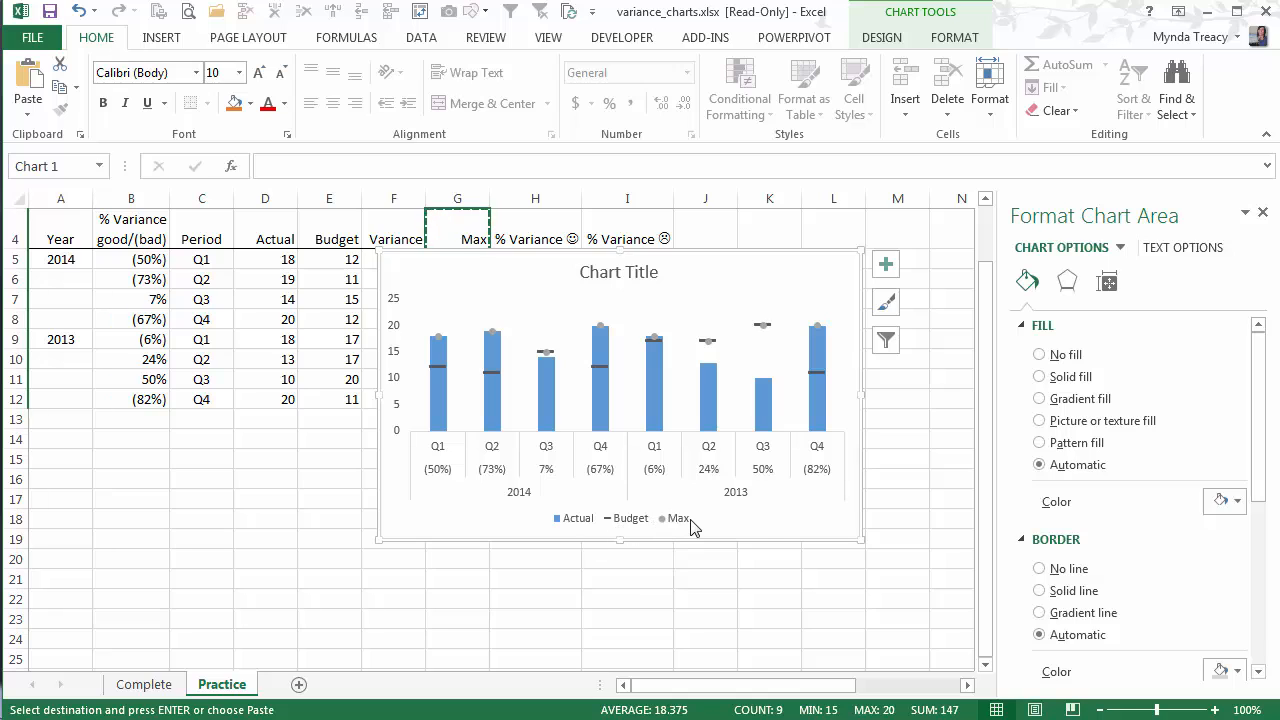
pyautogui.moveTo(652, 453)
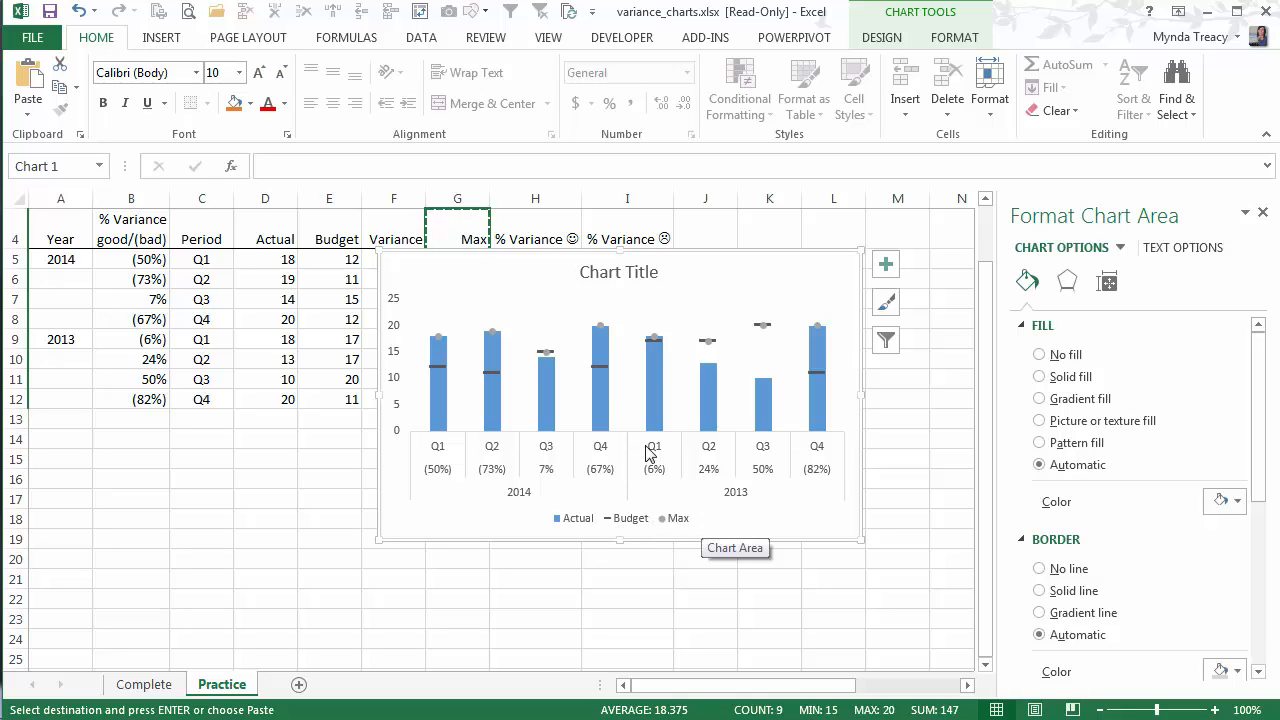
pyautogui.moveTo(413, 333)
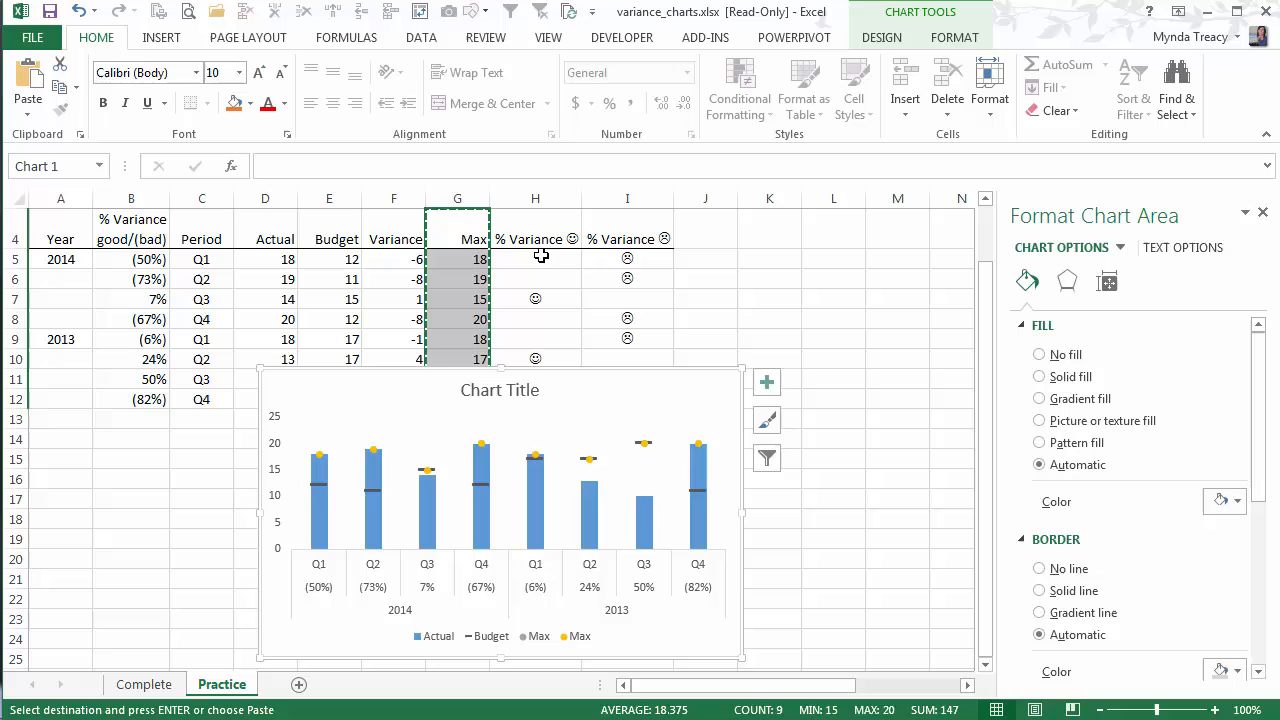
pyautogui.moveTo(485, 450)
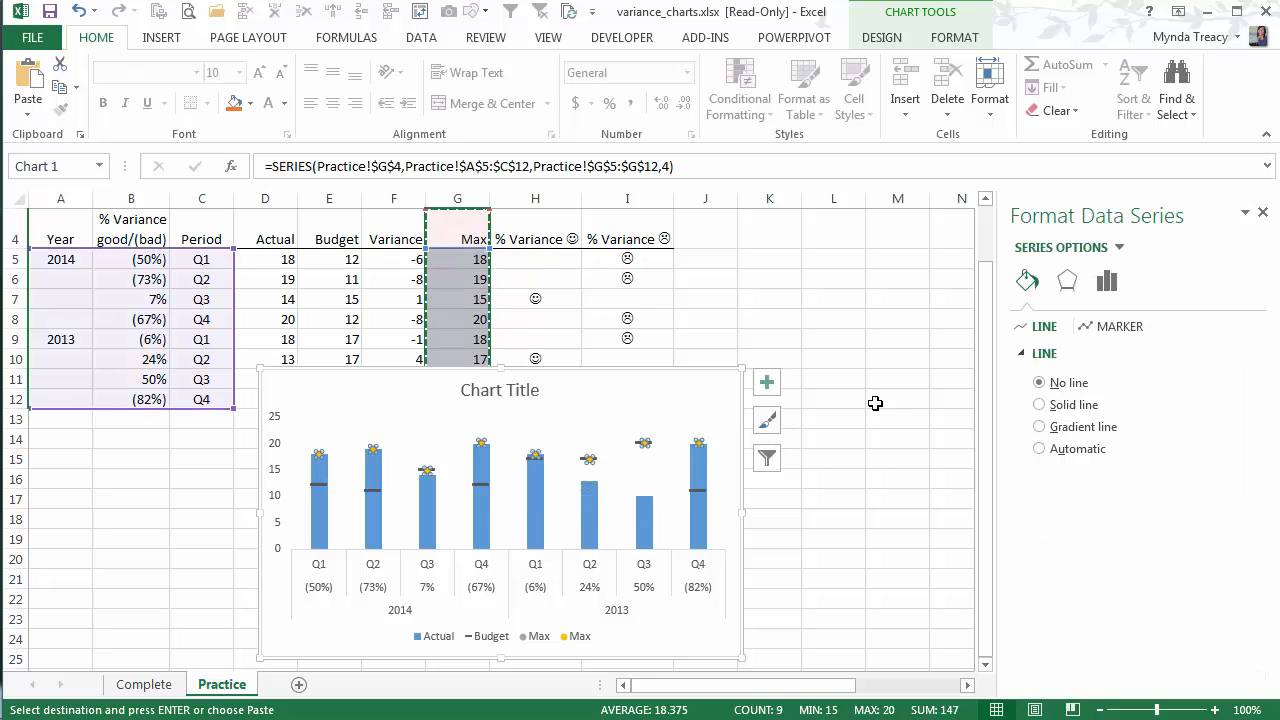
pyautogui.moveTo(742, 380)
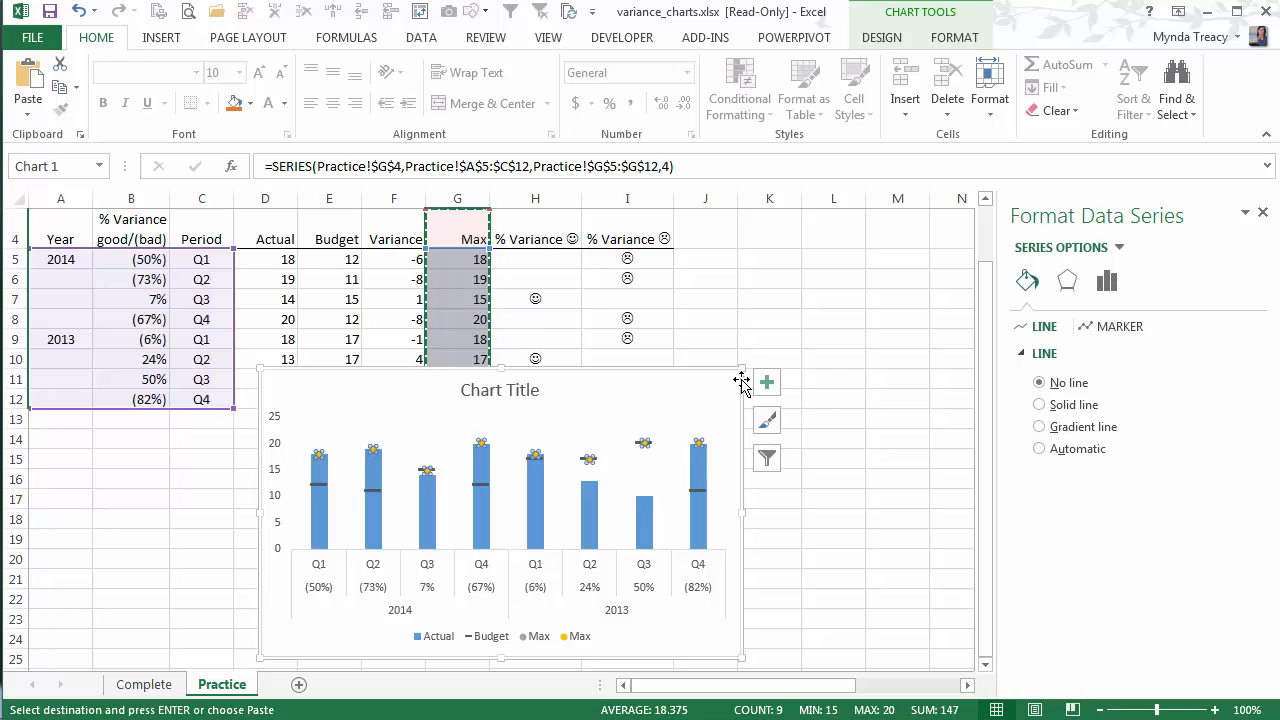
# - Add Max data labels showing H5:H12 values instead of numbers, positioned Above
pyautogui.click(766, 382)
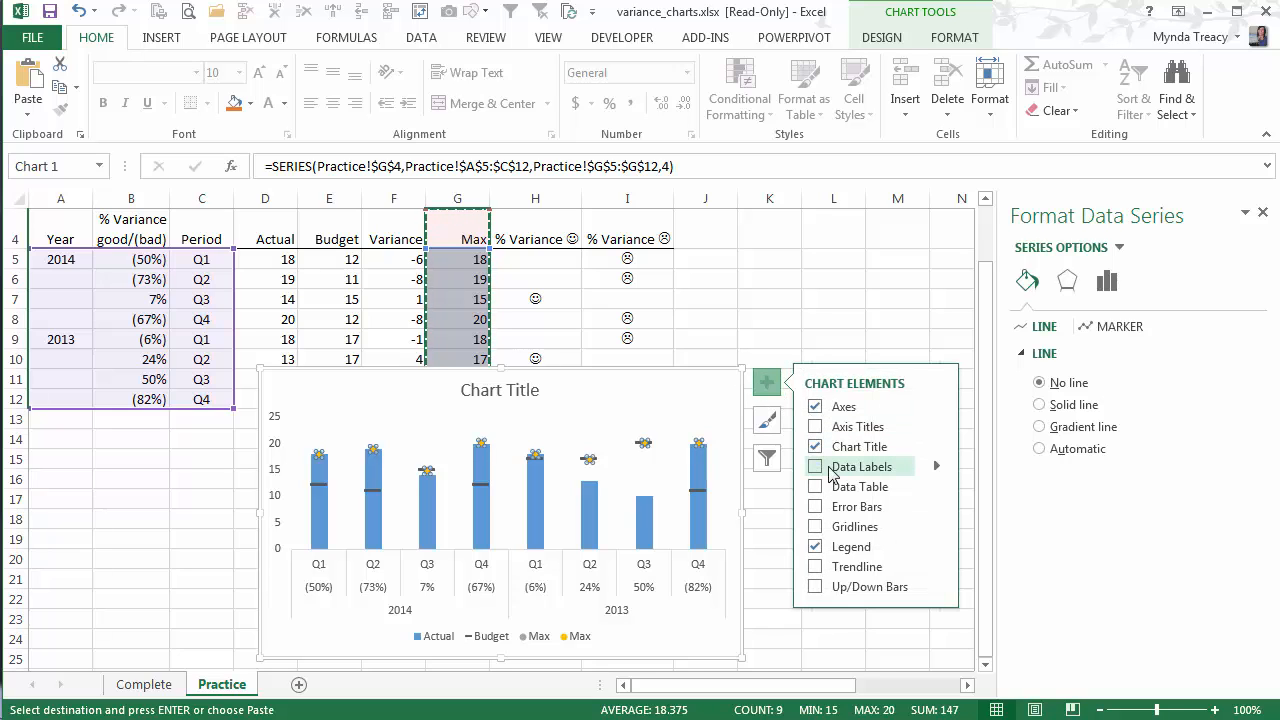
pyautogui.click(815, 466)
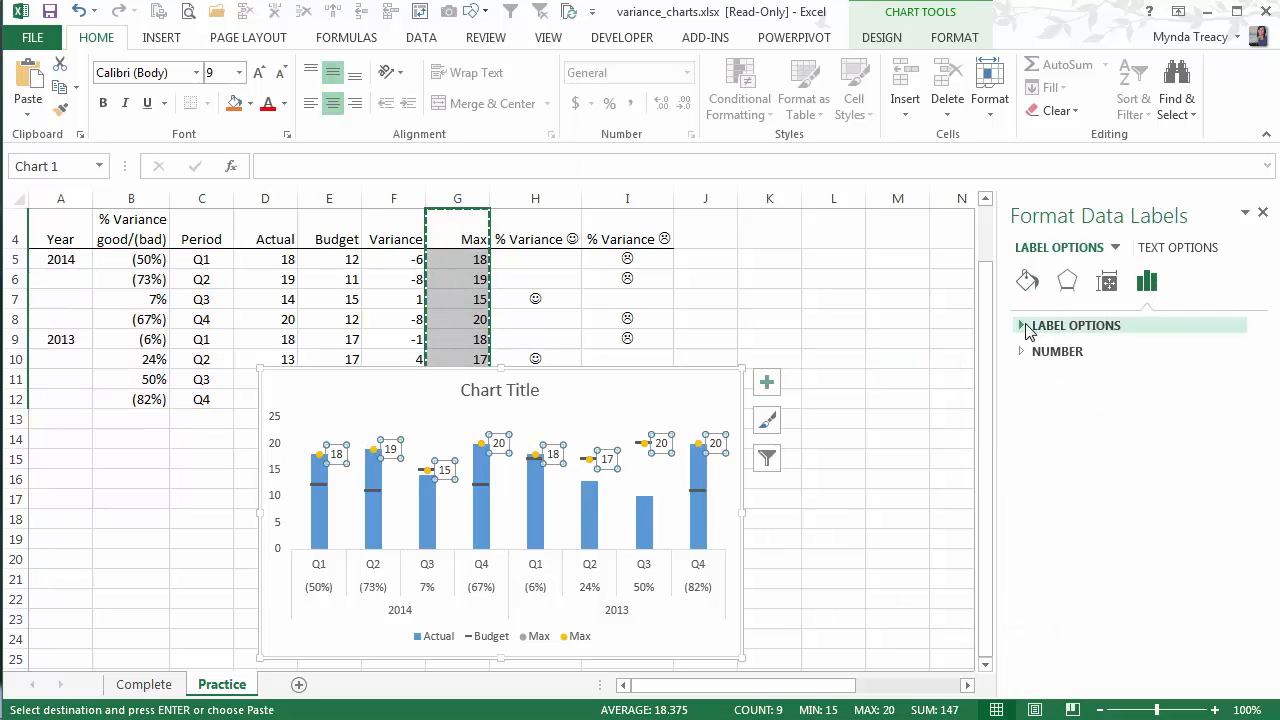
pyautogui.click(1024, 325)
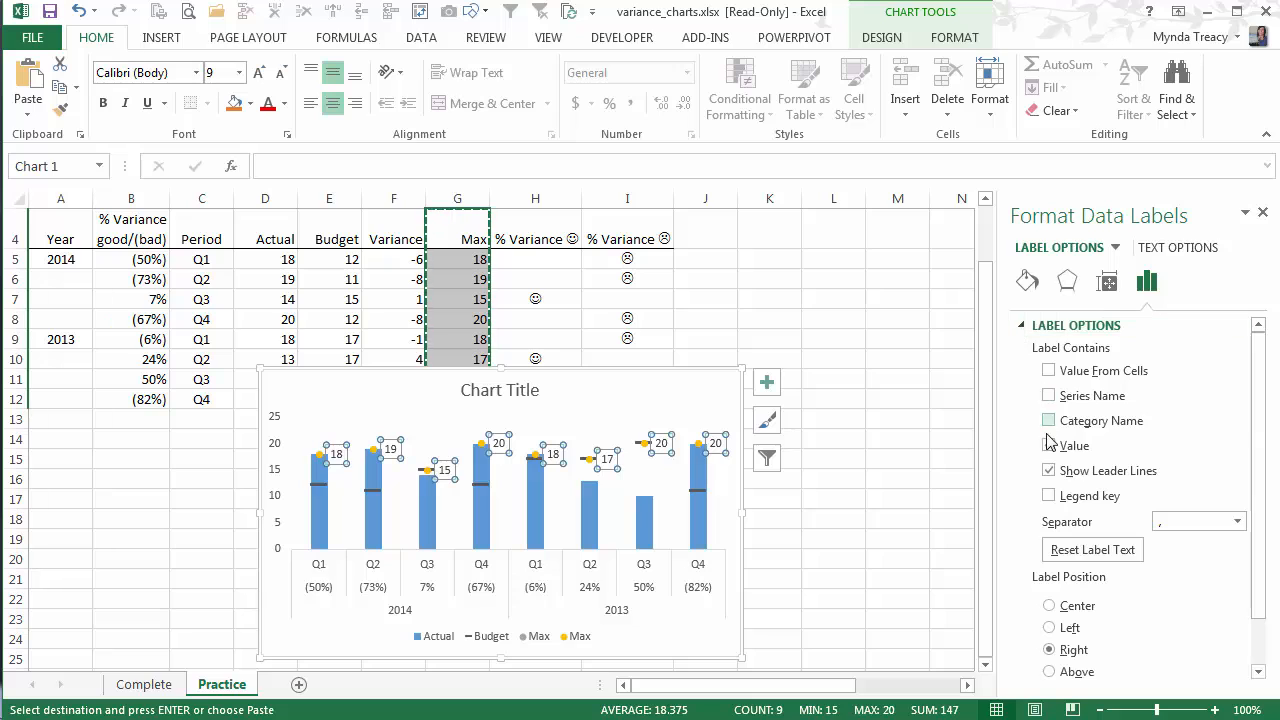
pyautogui.click(1049, 445)
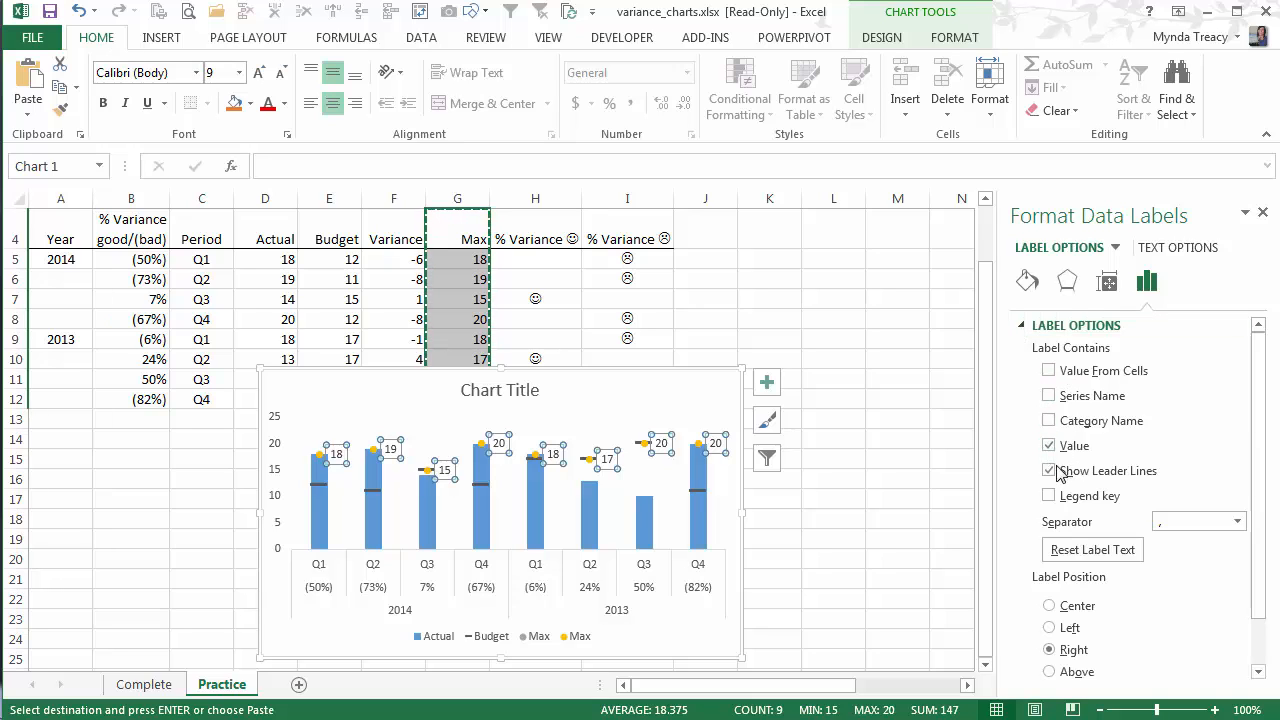
pyautogui.click(1049, 445)
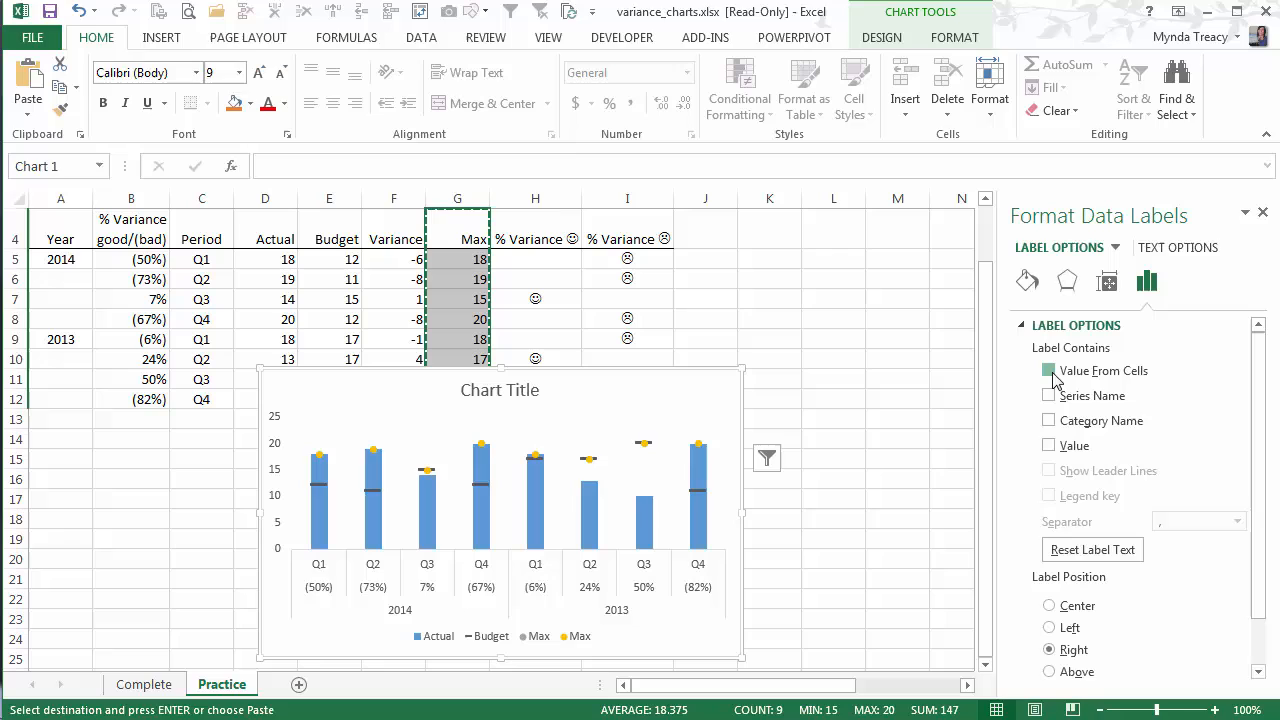
pyautogui.click(1048, 370)
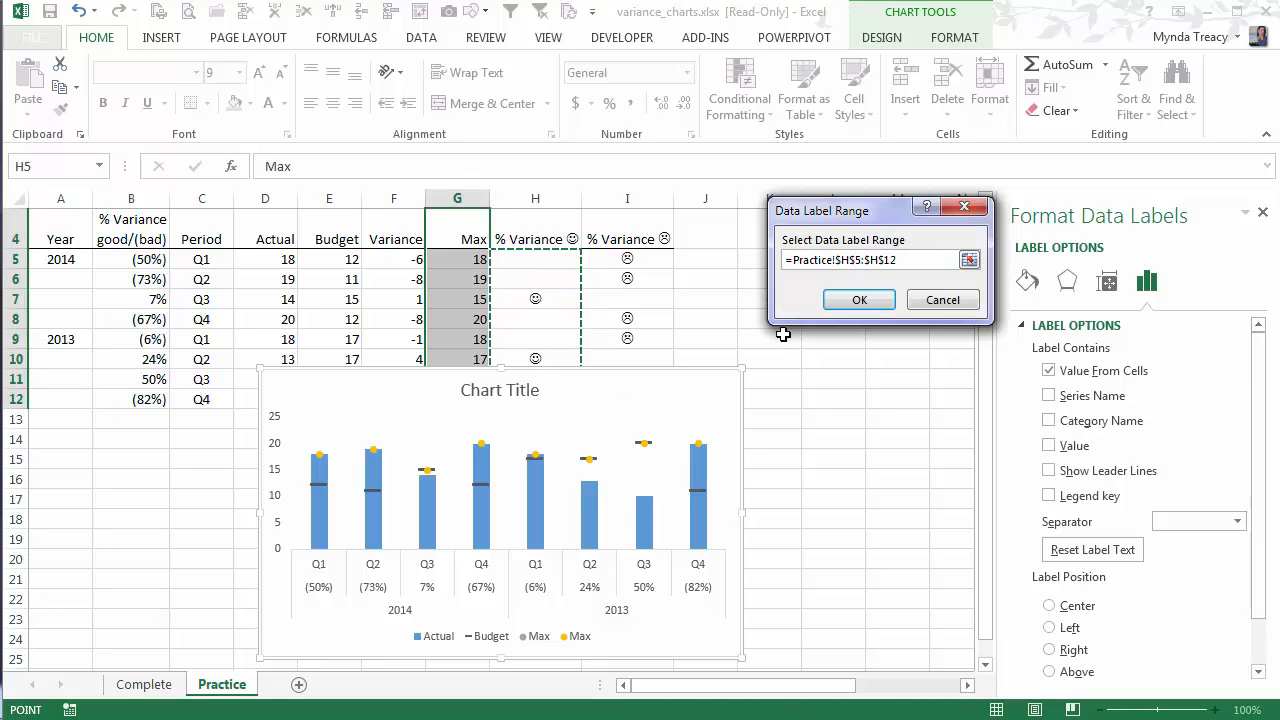
pyautogui.click(858, 299)
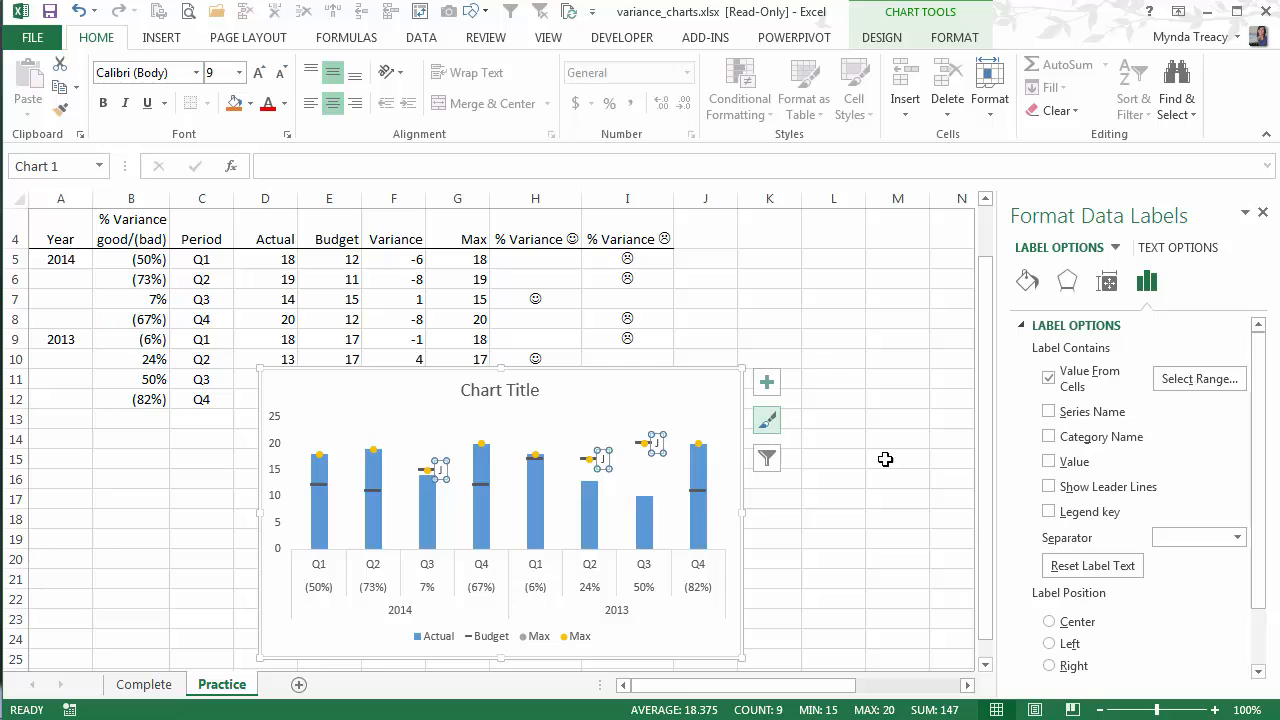
pyautogui.scroll(-3)
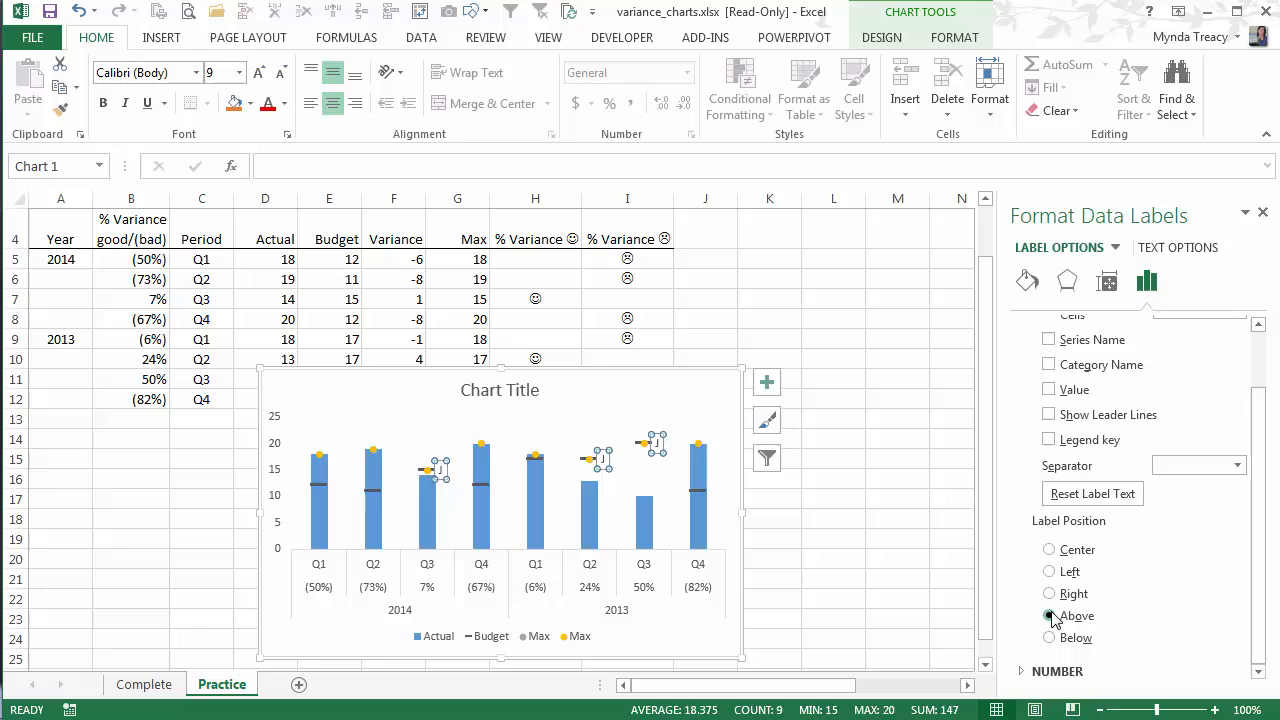
pyautogui.click(766, 382)
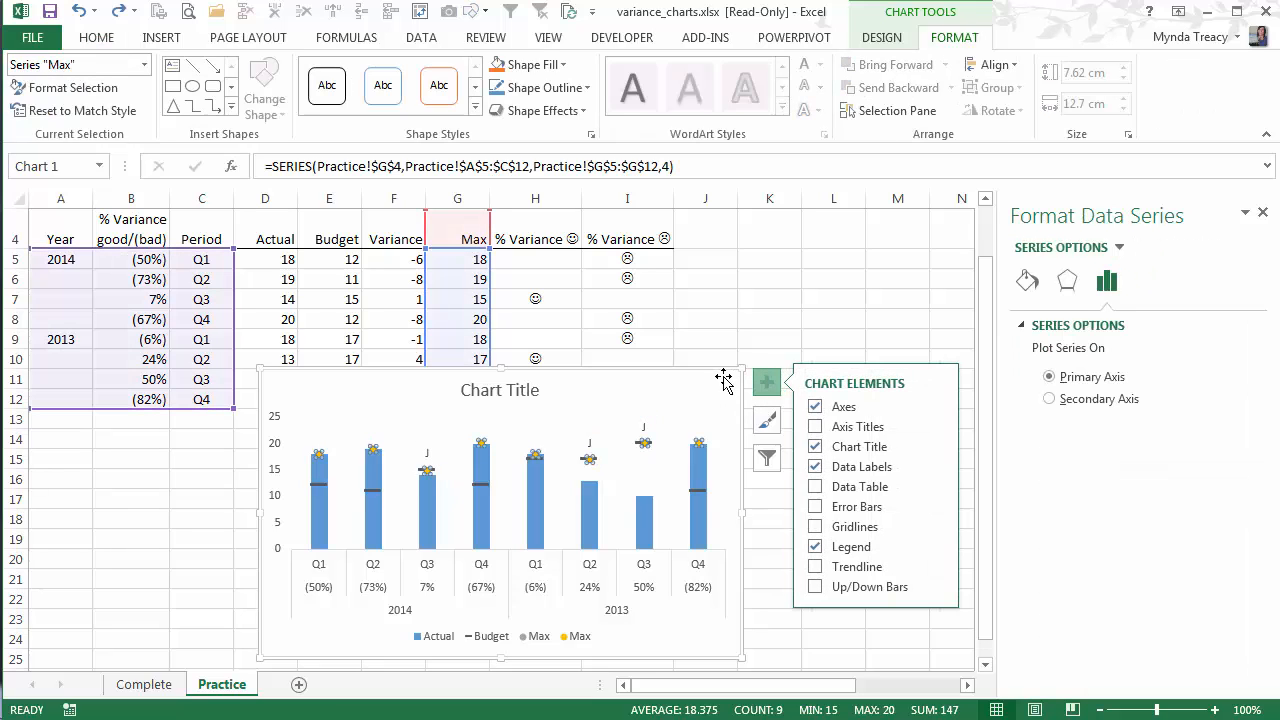
# - Select the second Max series and toggle its data labels off and back on
pyautogui.click(815, 466)
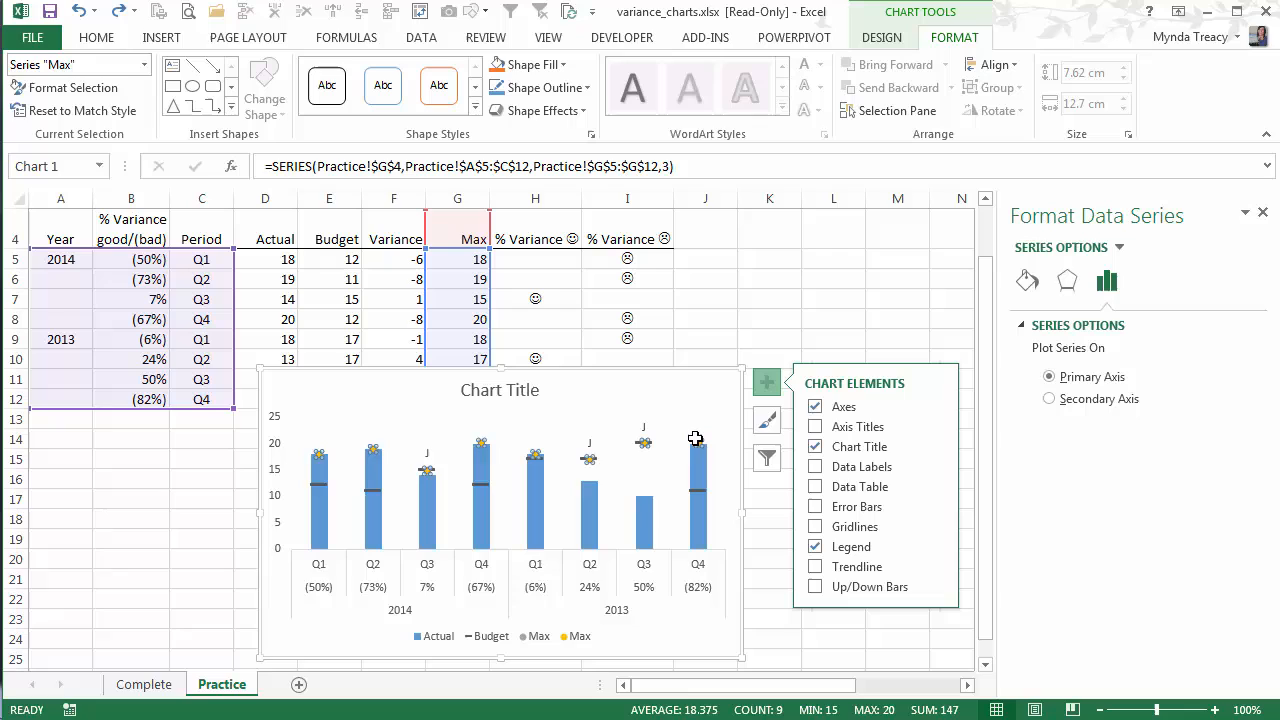
pyautogui.moveTo(695, 444)
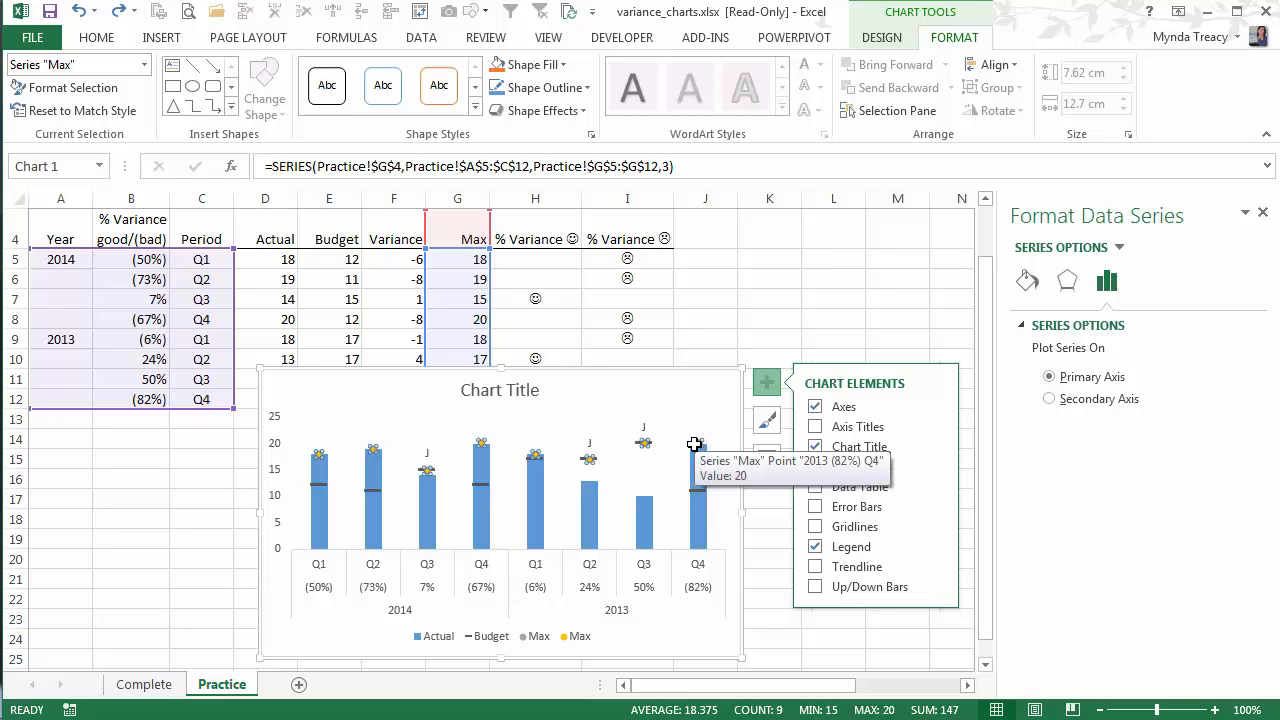
pyautogui.click(815, 466)
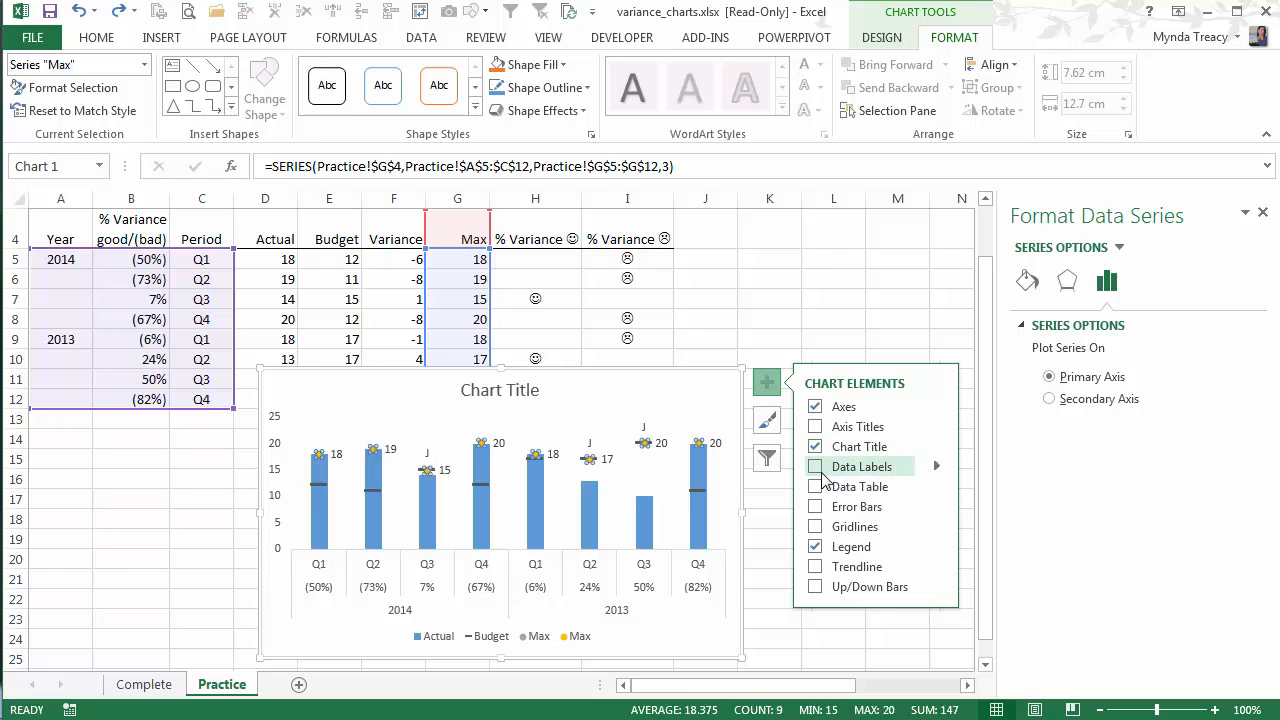
pyautogui.click(814, 466)
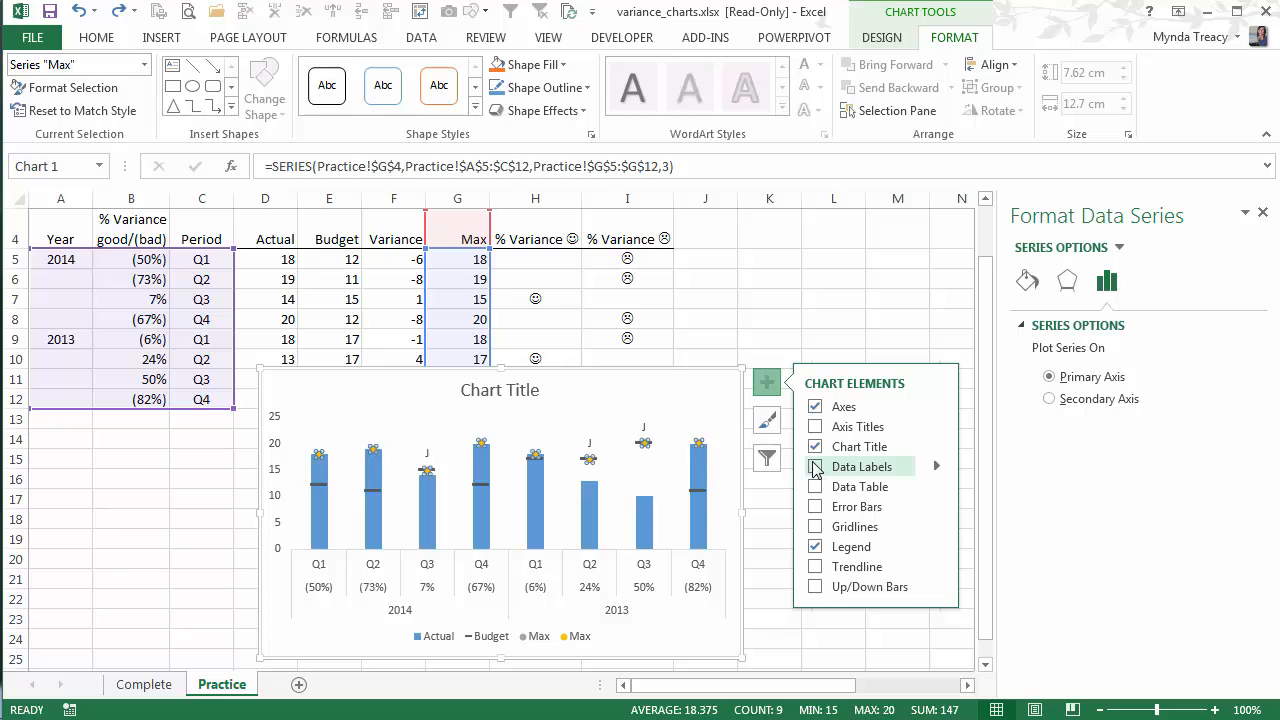
pyautogui.click(814, 466)
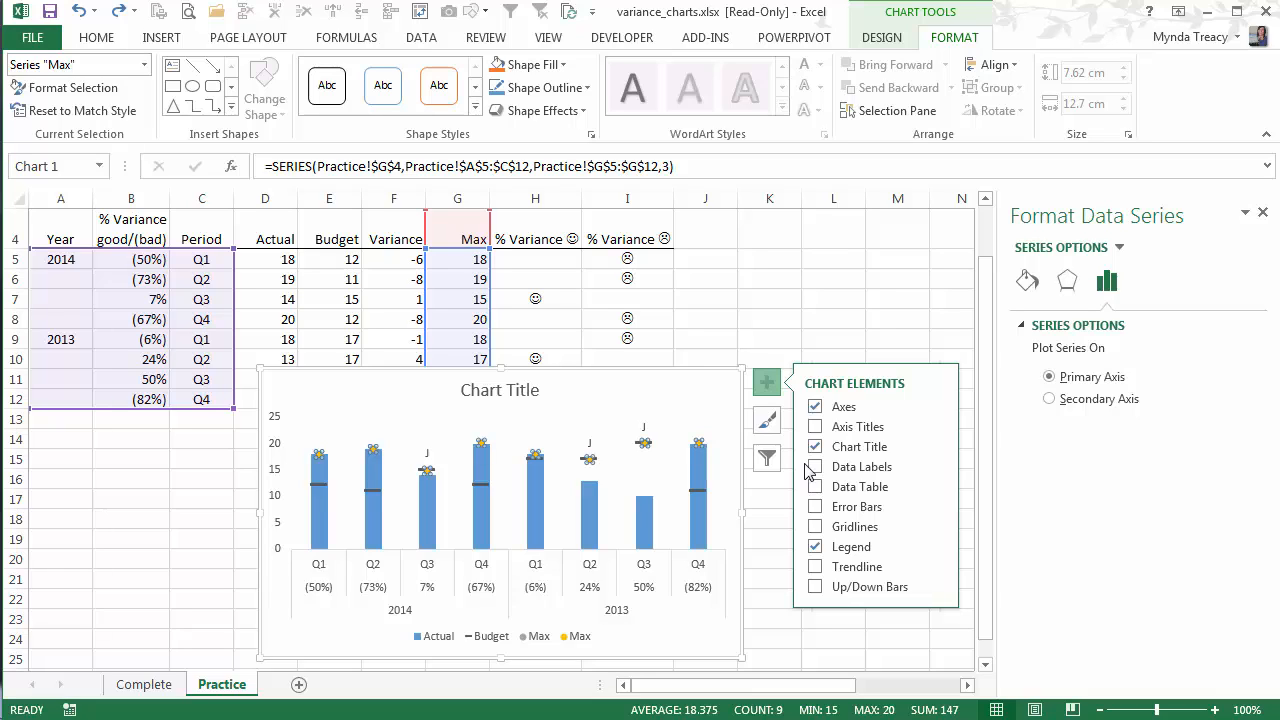
pyautogui.click(814, 466)
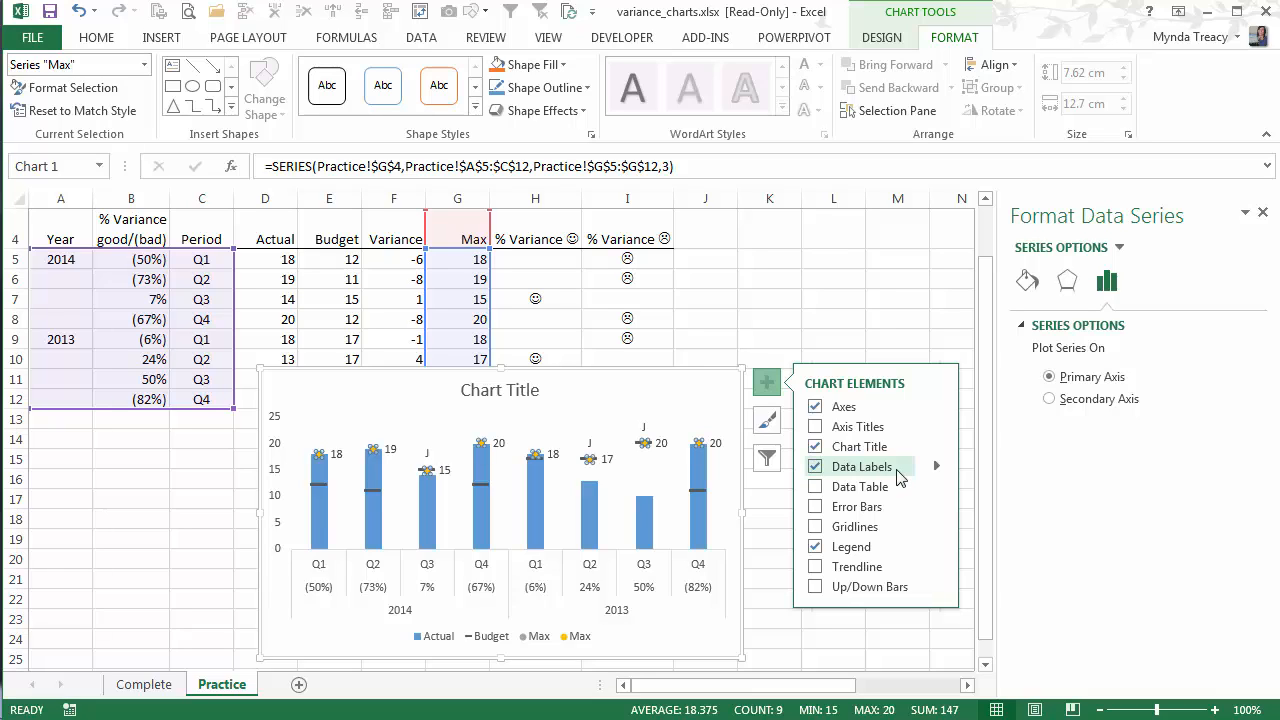
# - In the data label options, set the label content and position the labels Above
pyautogui.click(862, 466)
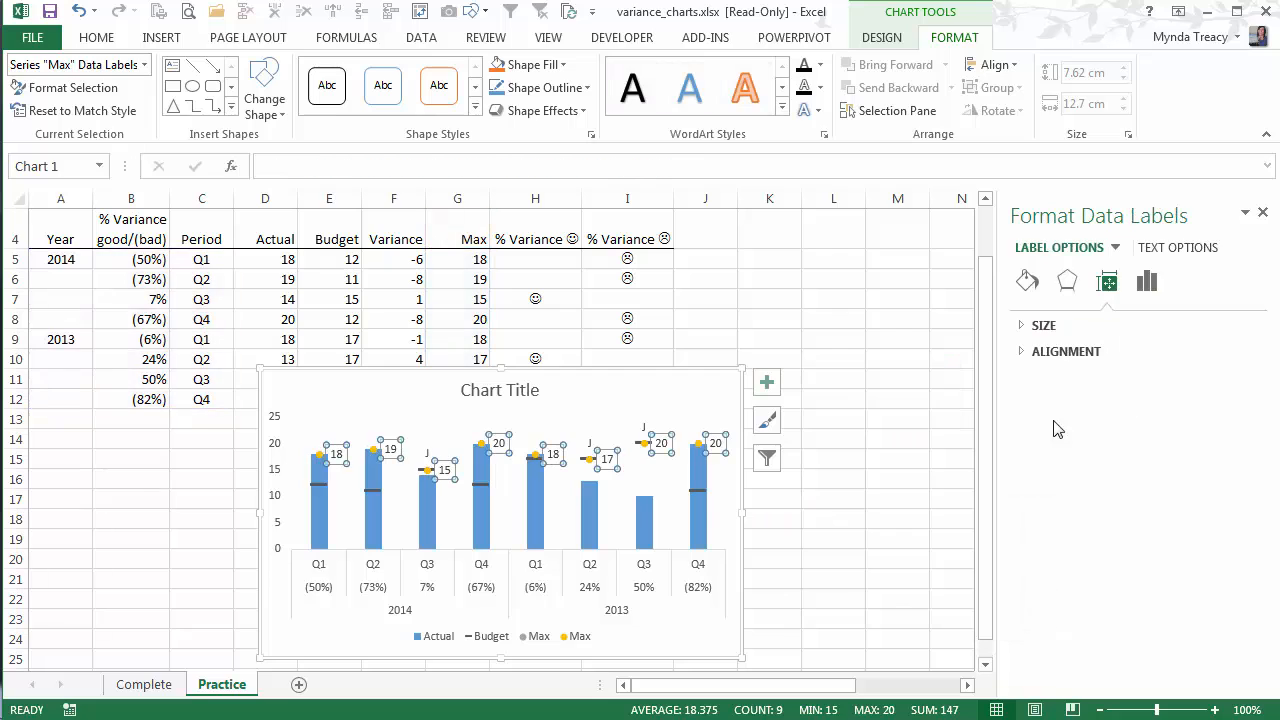
pyautogui.click(1146, 281)
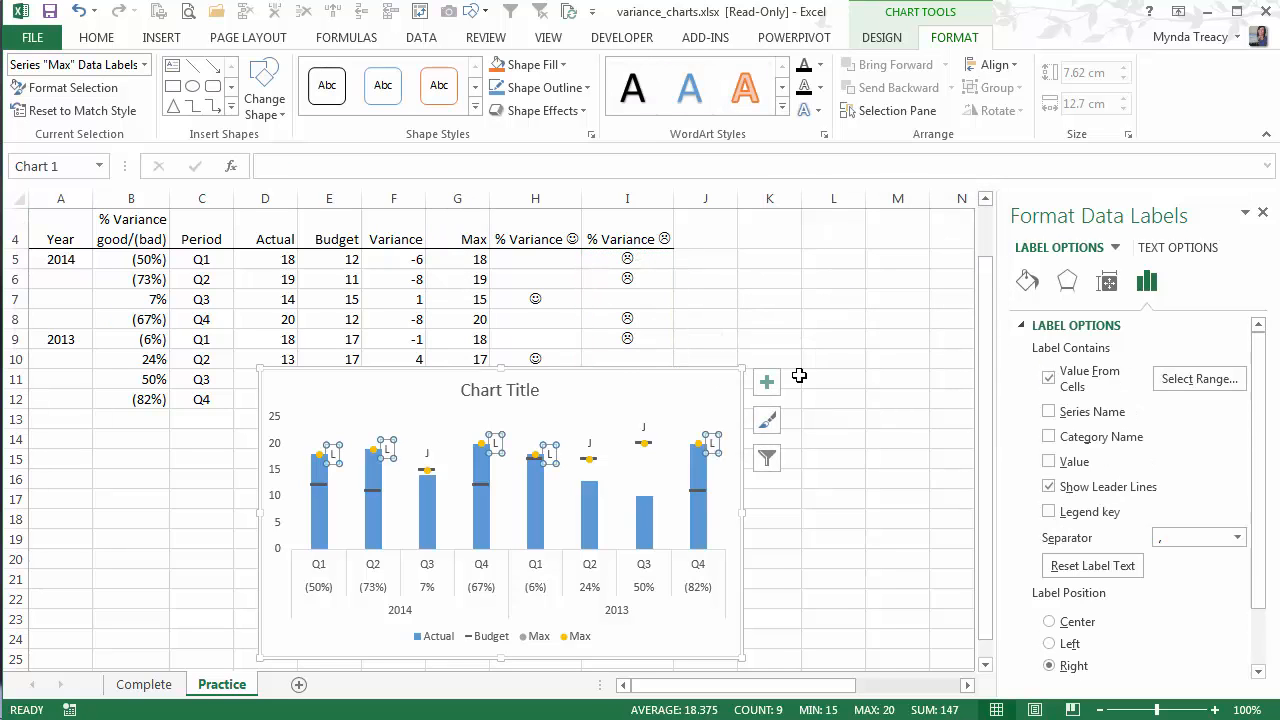
pyautogui.scroll(-3)
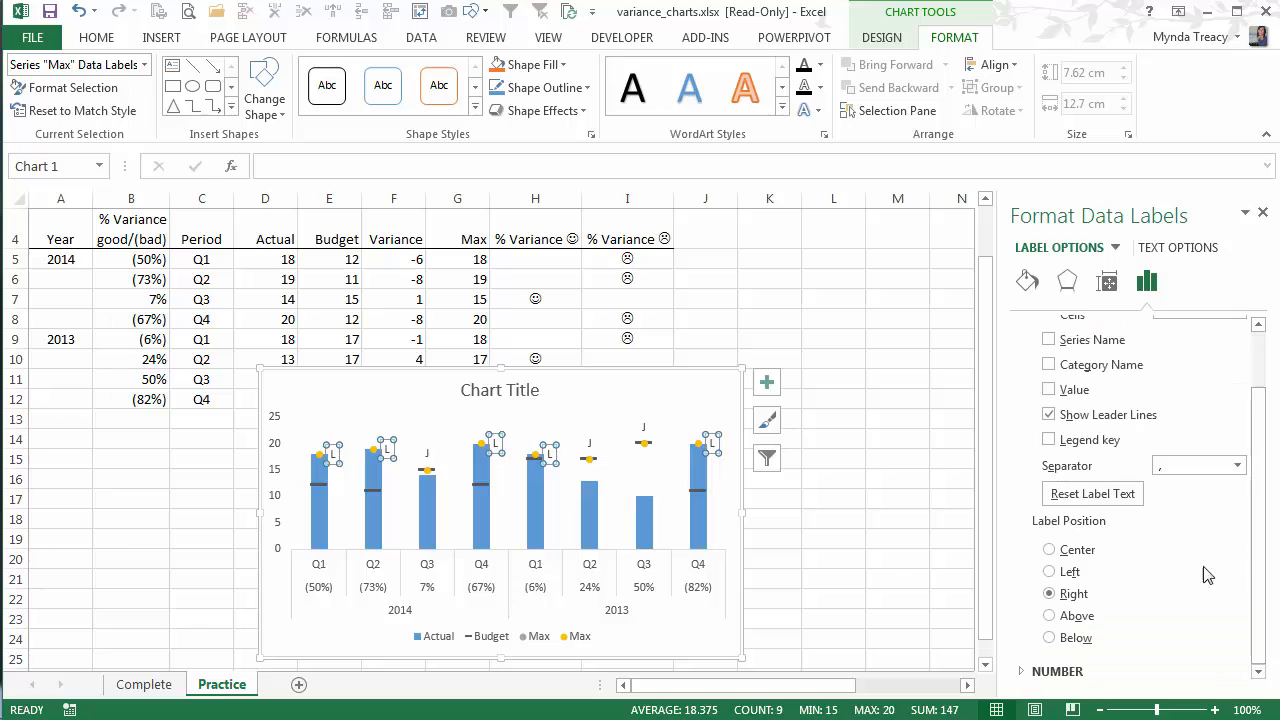
pyautogui.click(1048, 615)
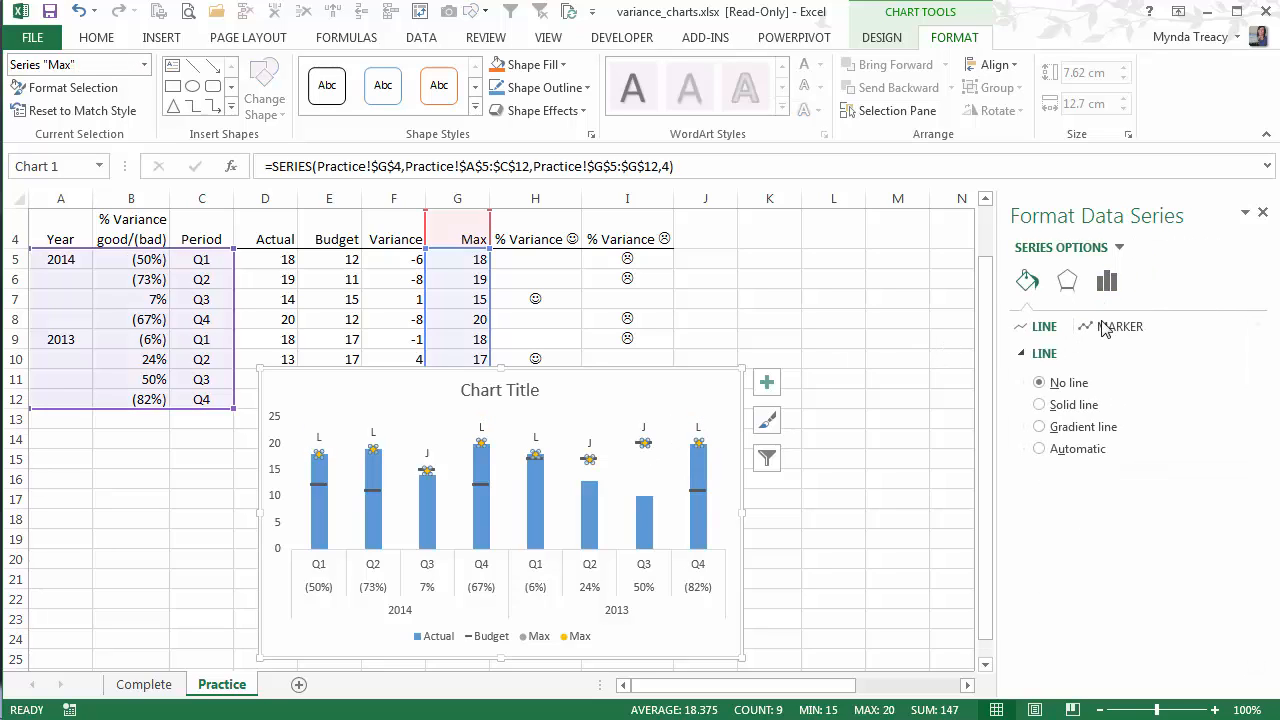
# - Hide the Max series markers and colour the smiley face labels green
pyautogui.click(1120, 326)
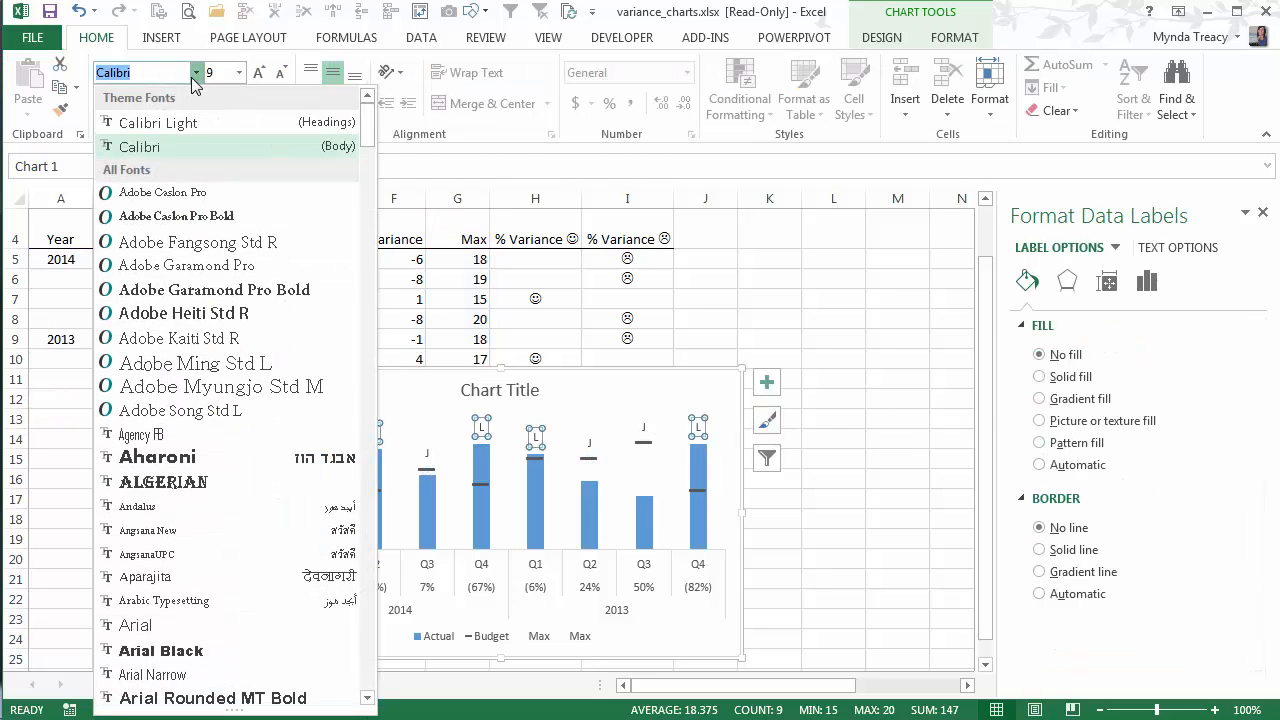
pyautogui.scroll(-3)
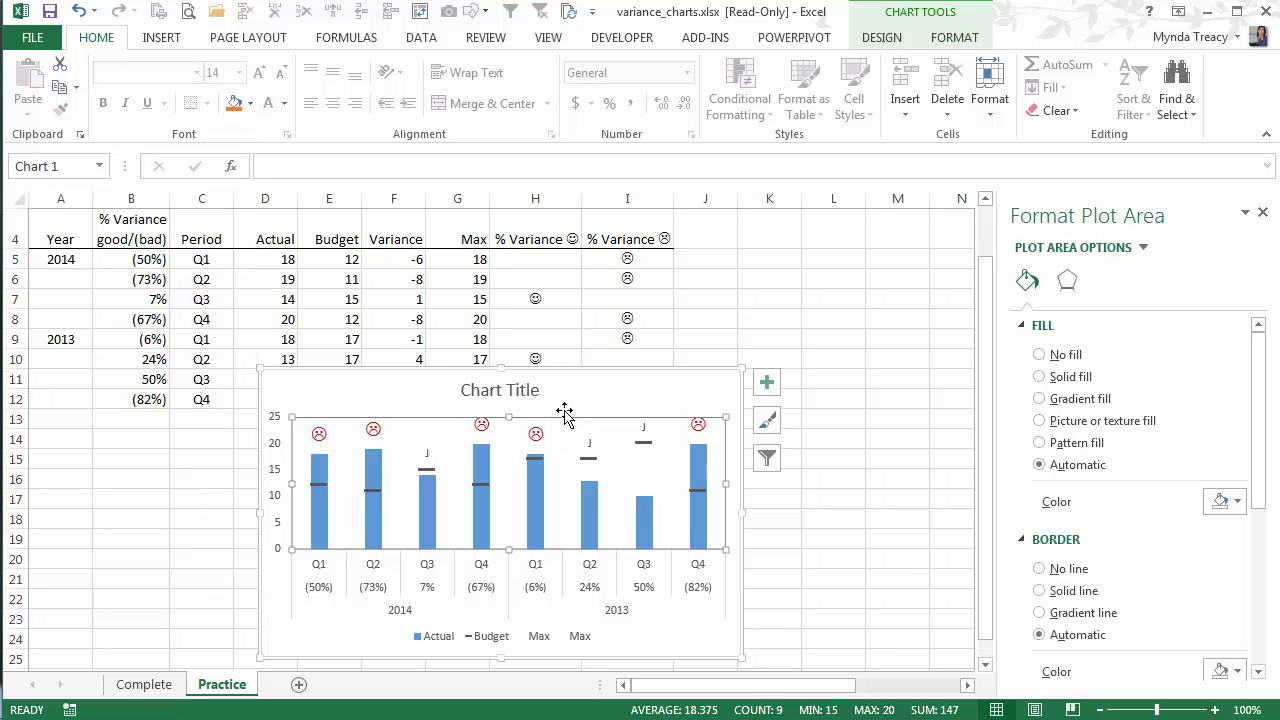
pyautogui.click(198, 72)
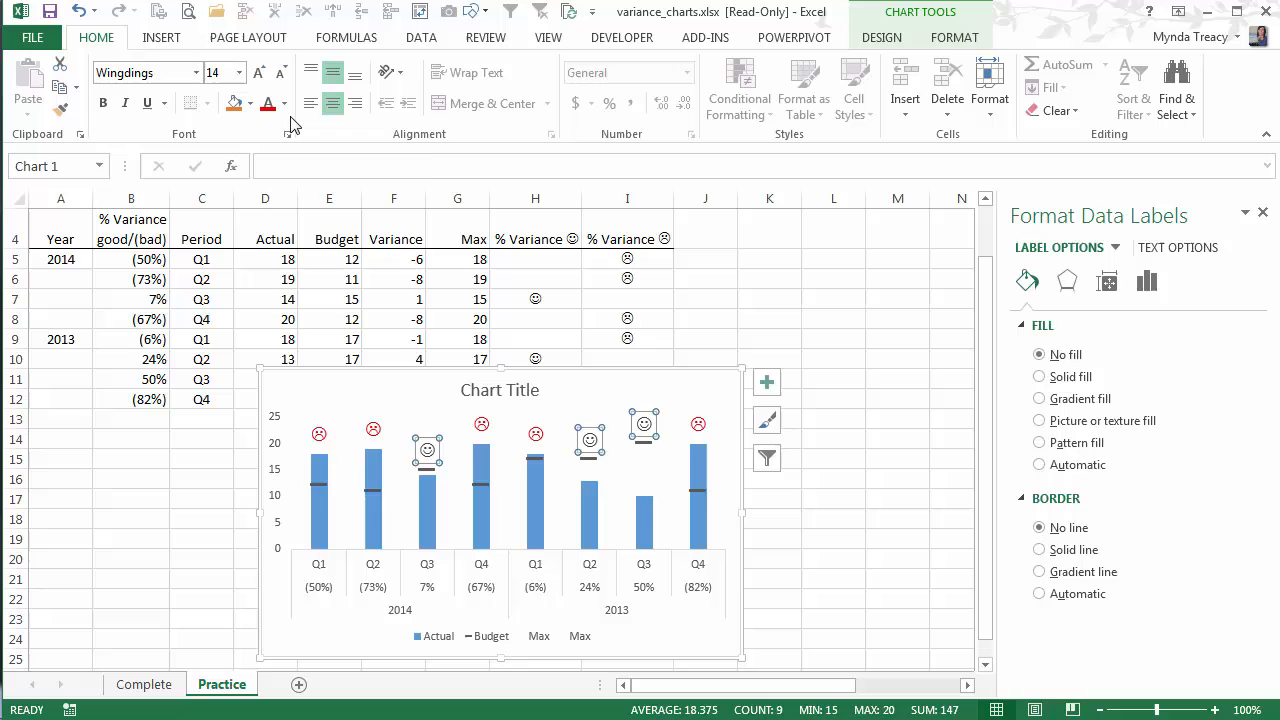
pyautogui.click(290, 103)
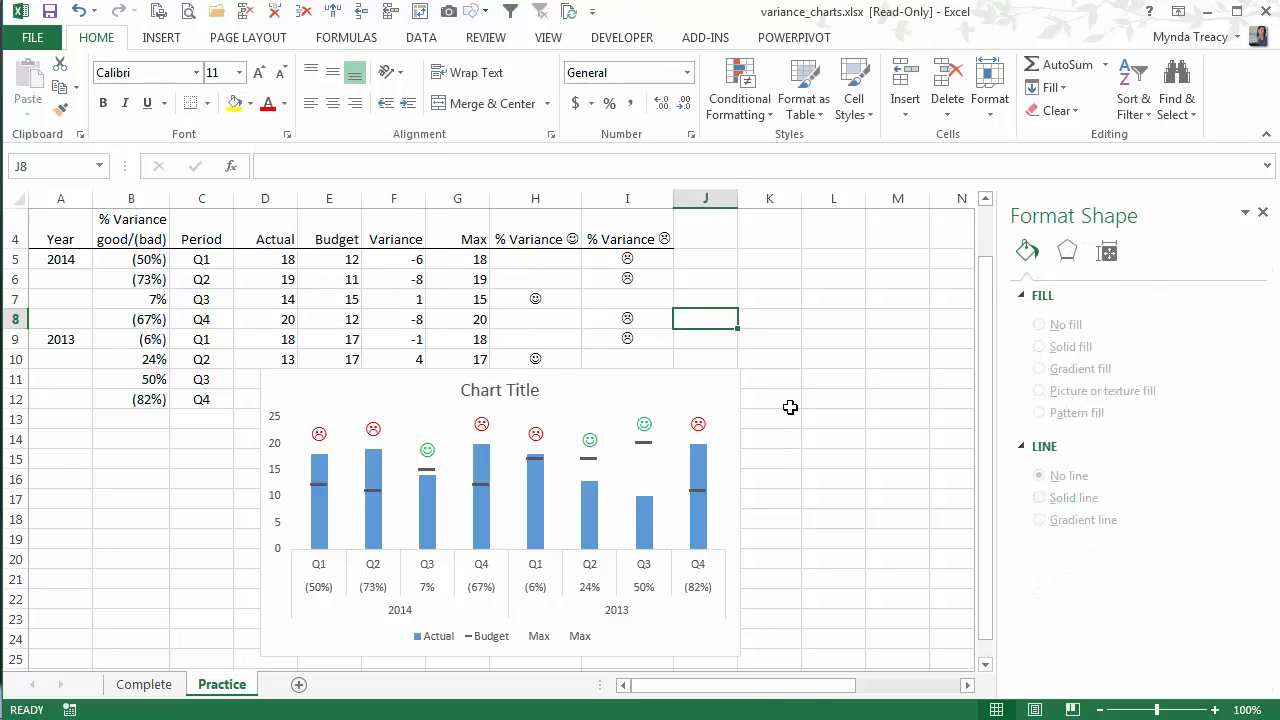
pyautogui.moveTo(743, 444)
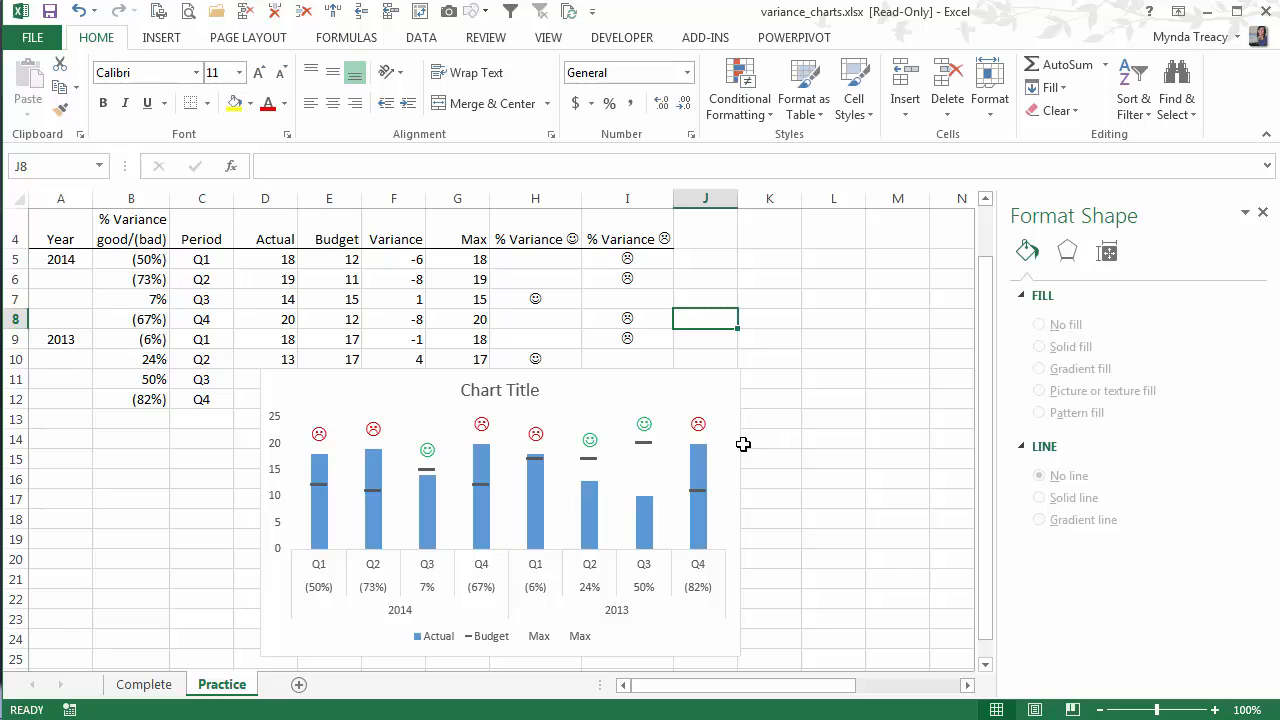
pyautogui.moveTo(647, 430)
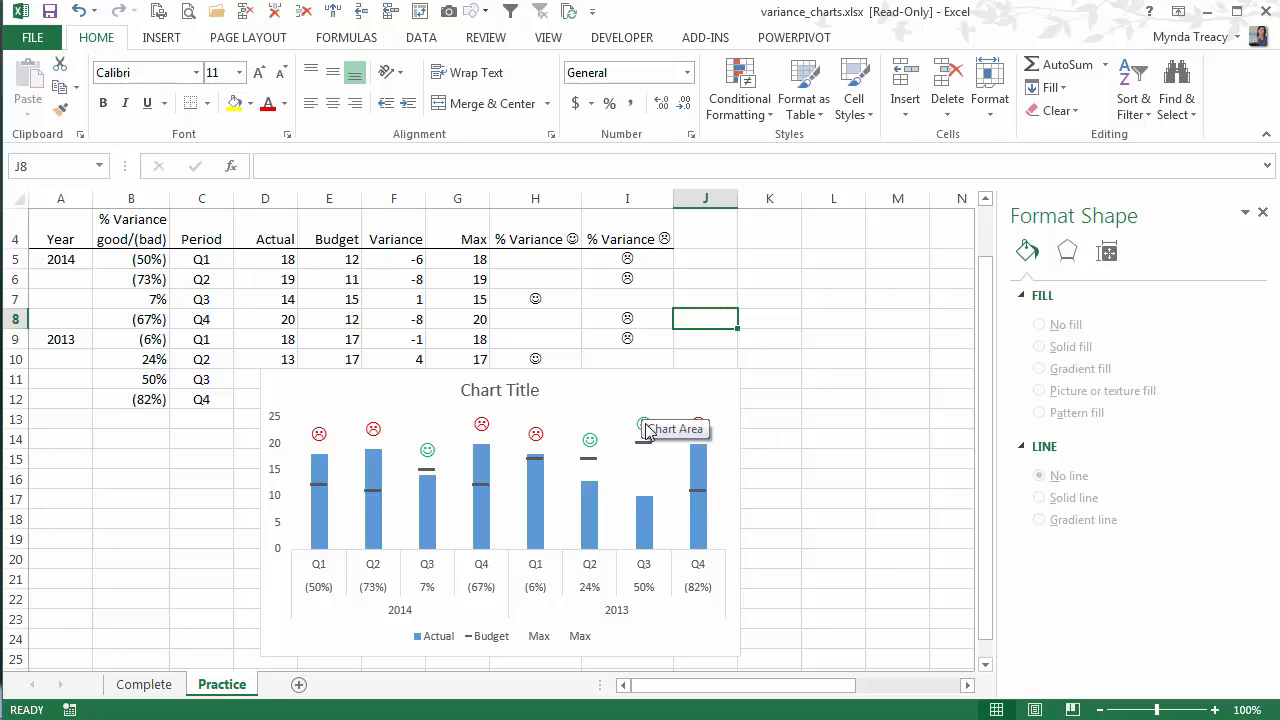
pyautogui.moveTo(644, 426)
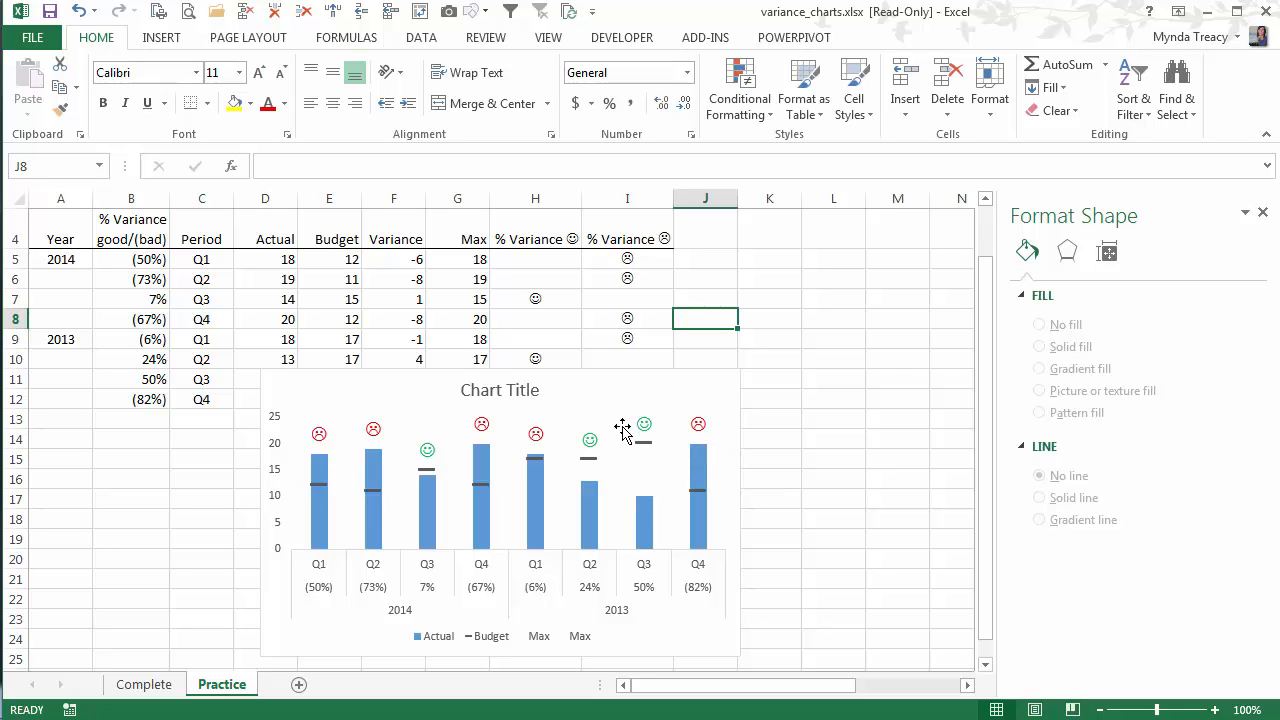
pyautogui.moveTo(608, 431)
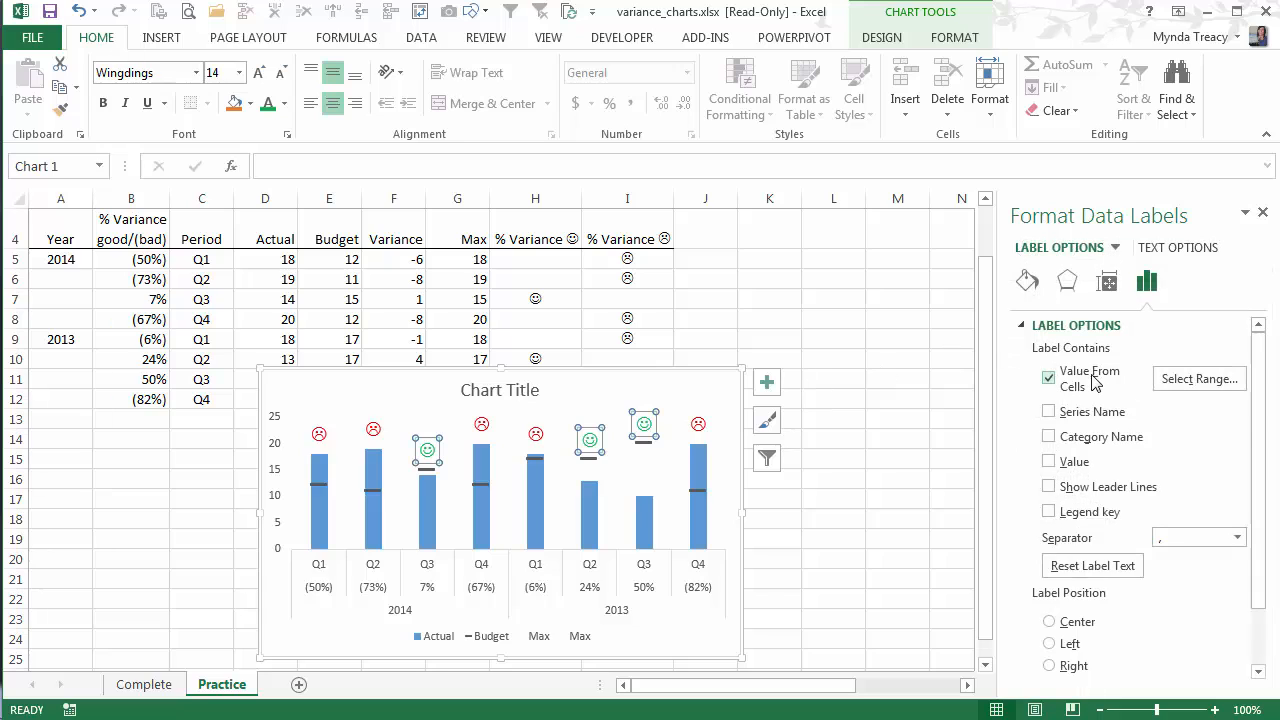
pyautogui.moveTo(1130, 391)
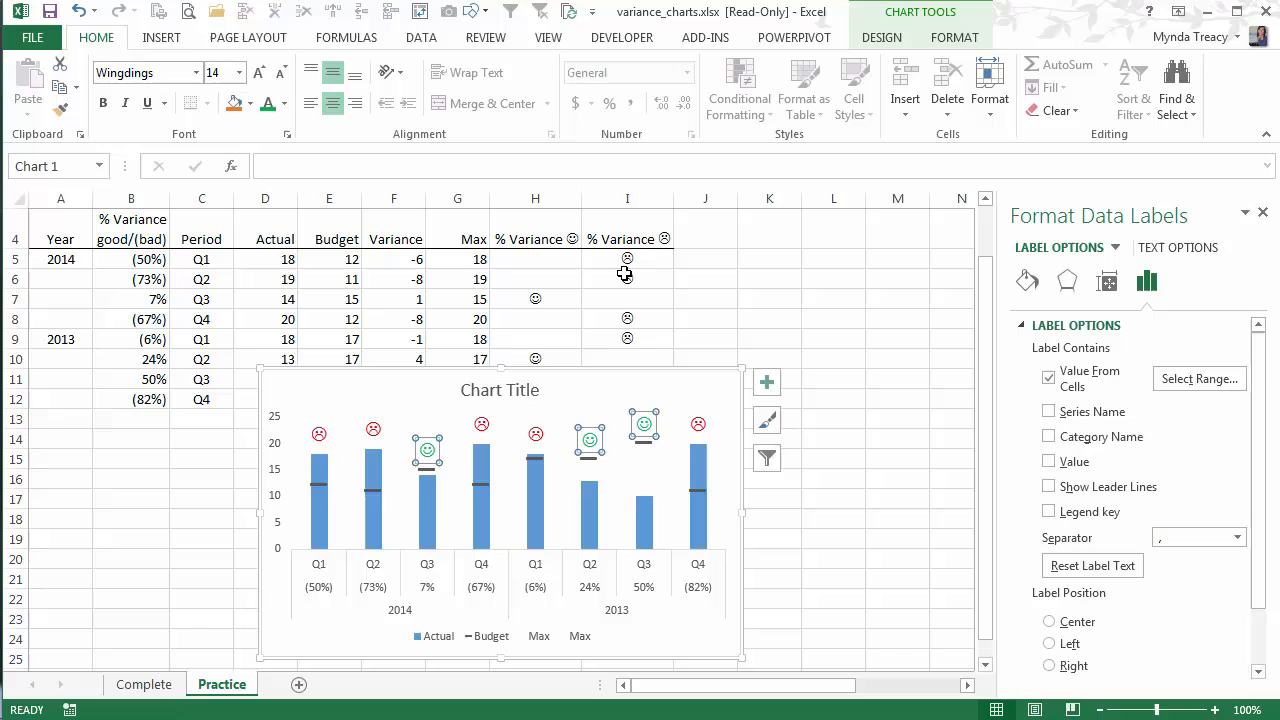
pyautogui.moveTo(590, 600)
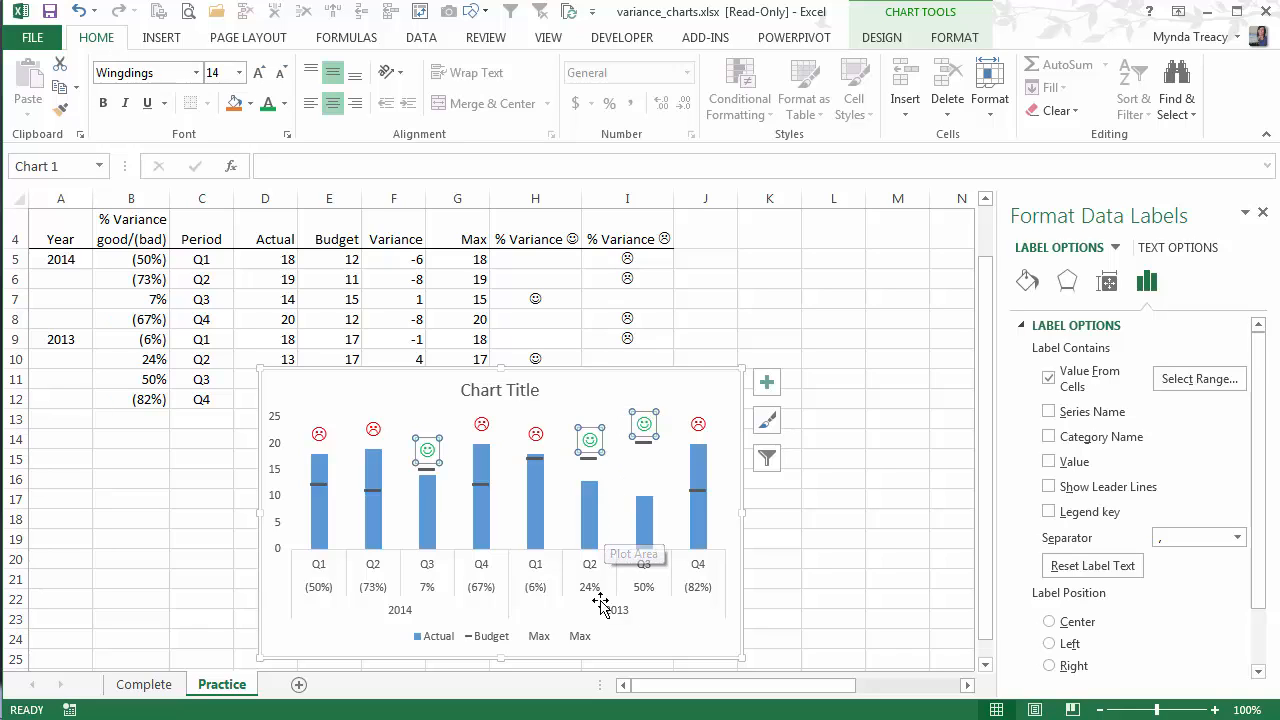
# - Set the Max series name to =Practice!$B$4, giving the legend % Variance good/(bad)
pyautogui.click(500, 636)
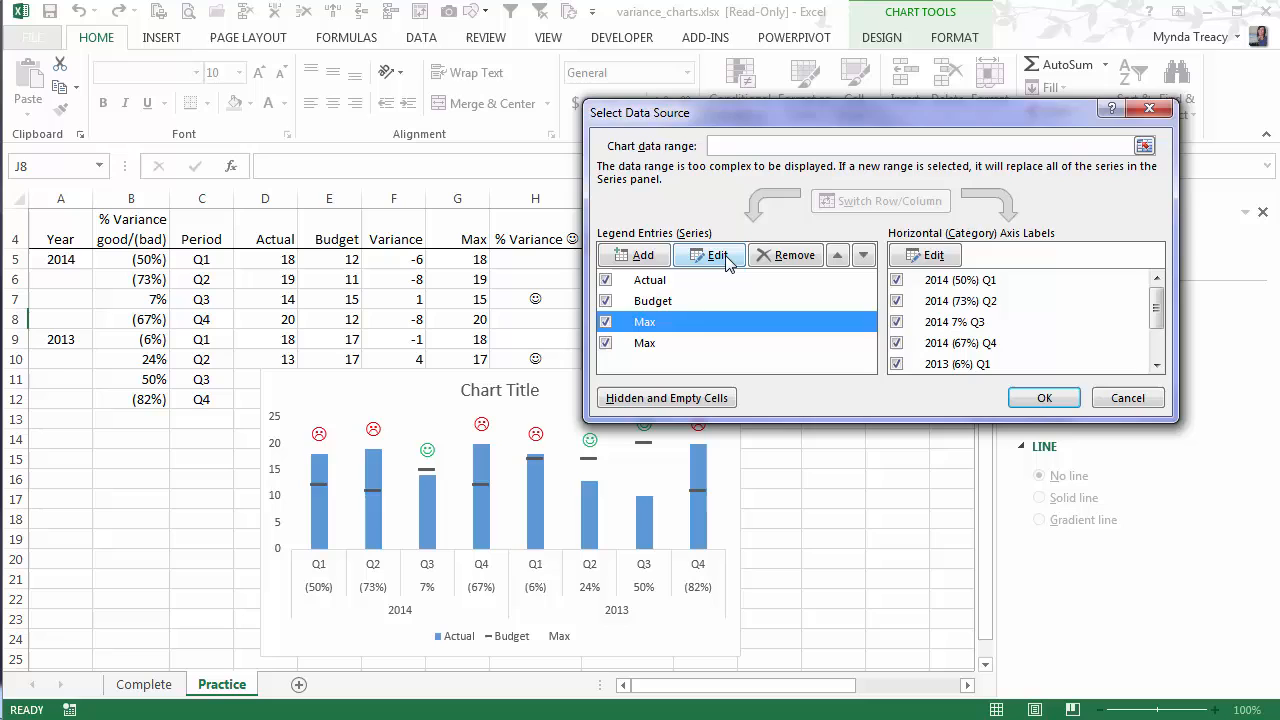
pyautogui.click(709, 255)
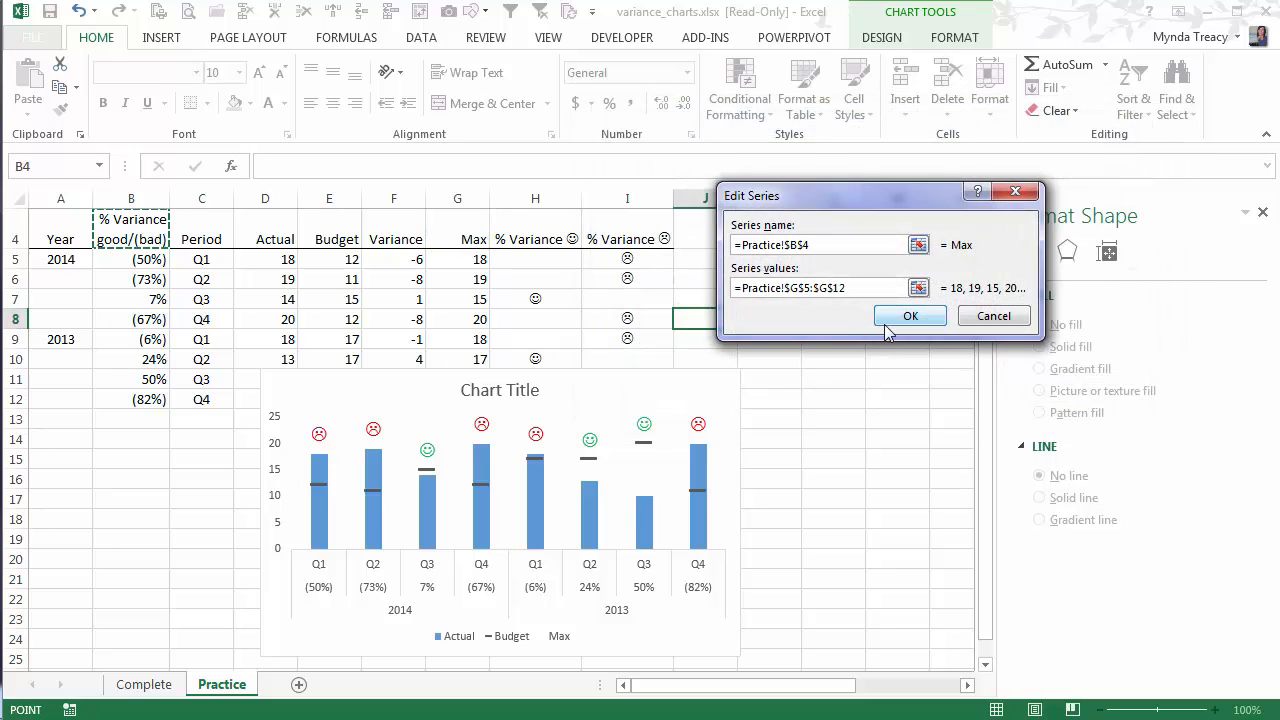
pyautogui.click(910, 315)
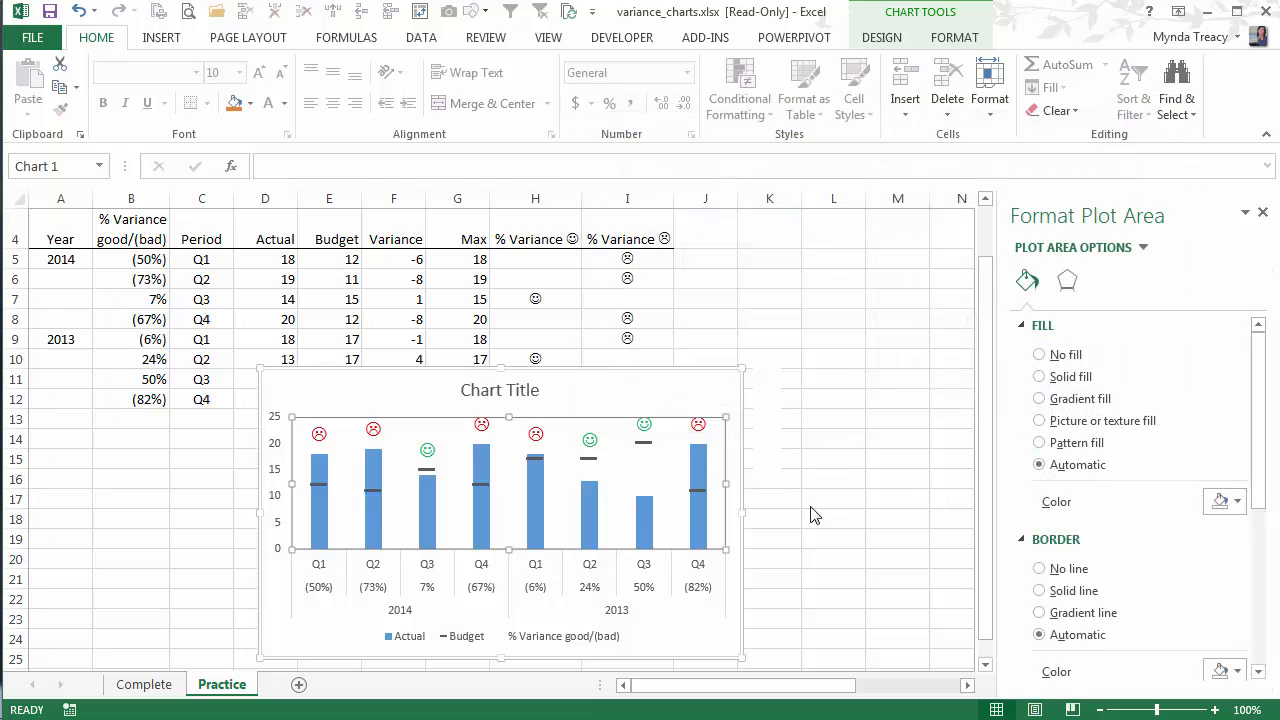
pyautogui.click(833, 496)
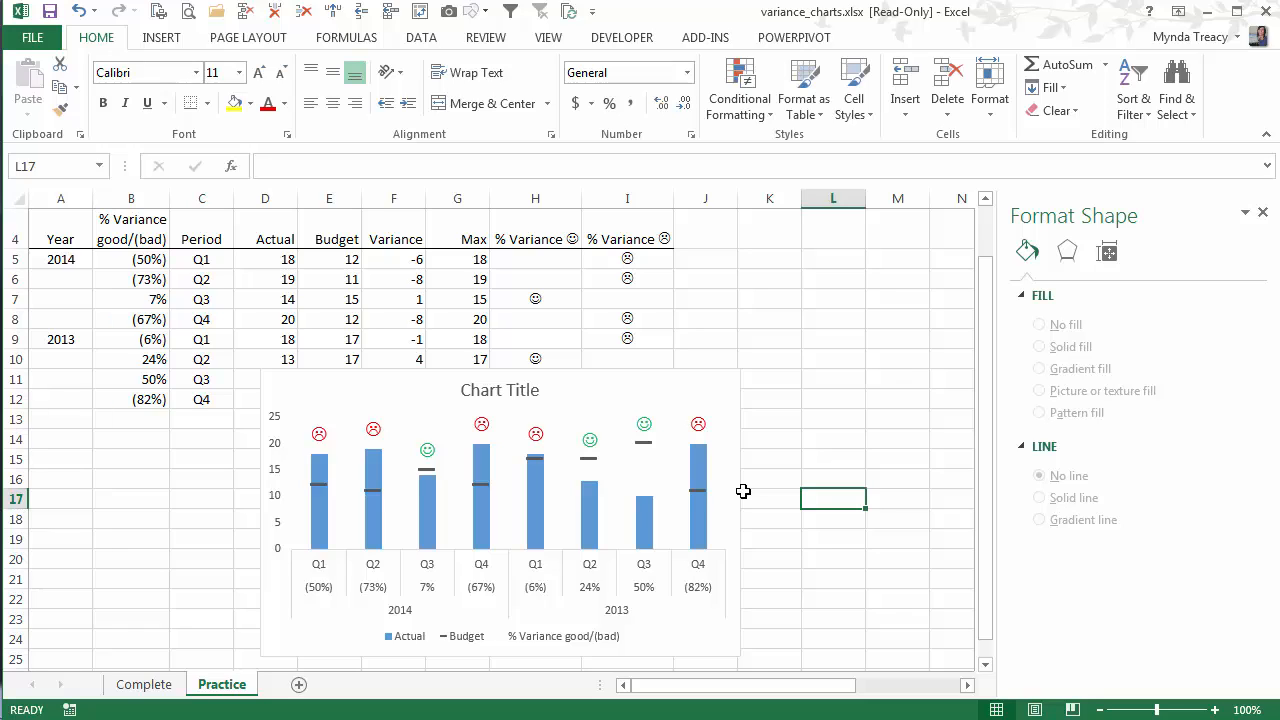
pyautogui.moveTo(713, 493)
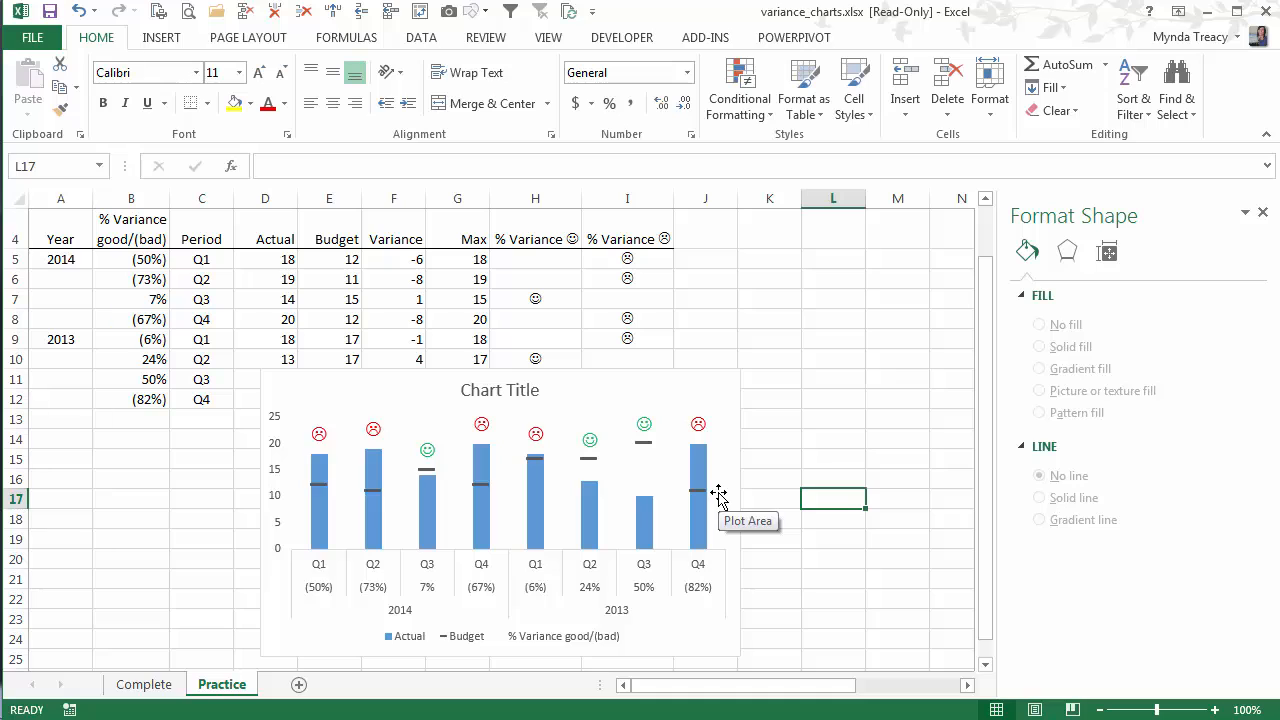
pyautogui.moveTo(700, 427)
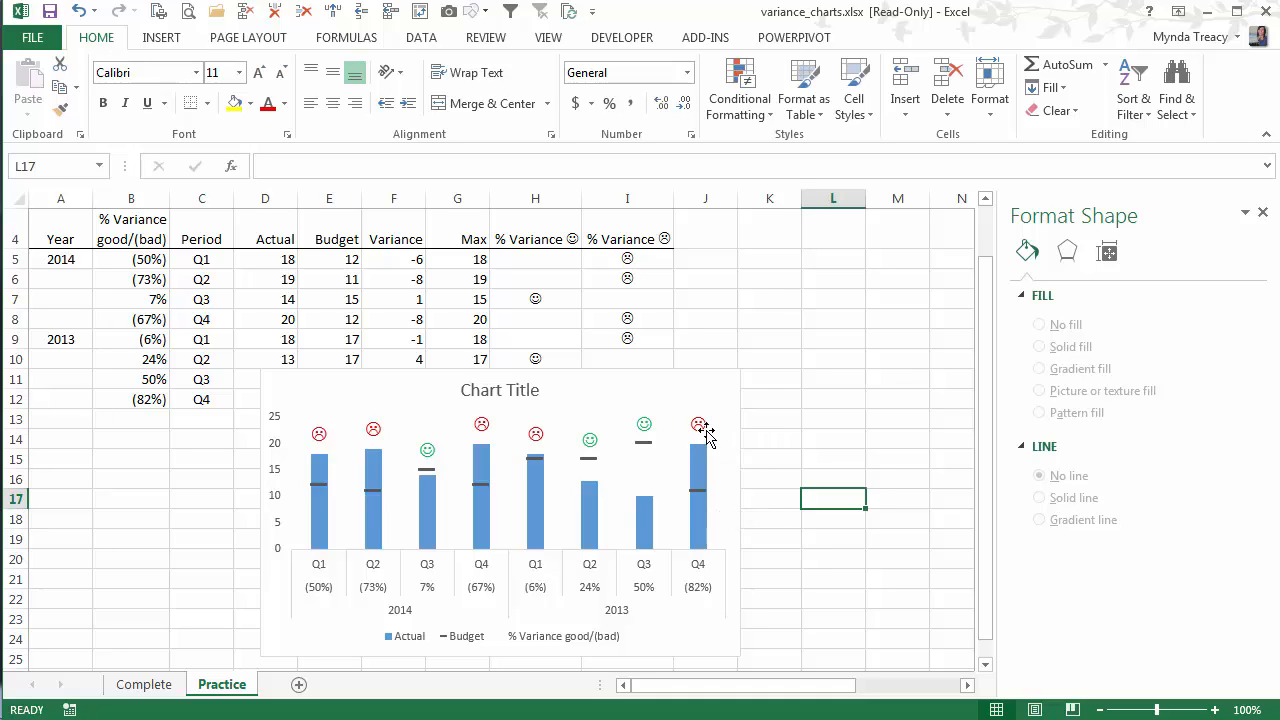